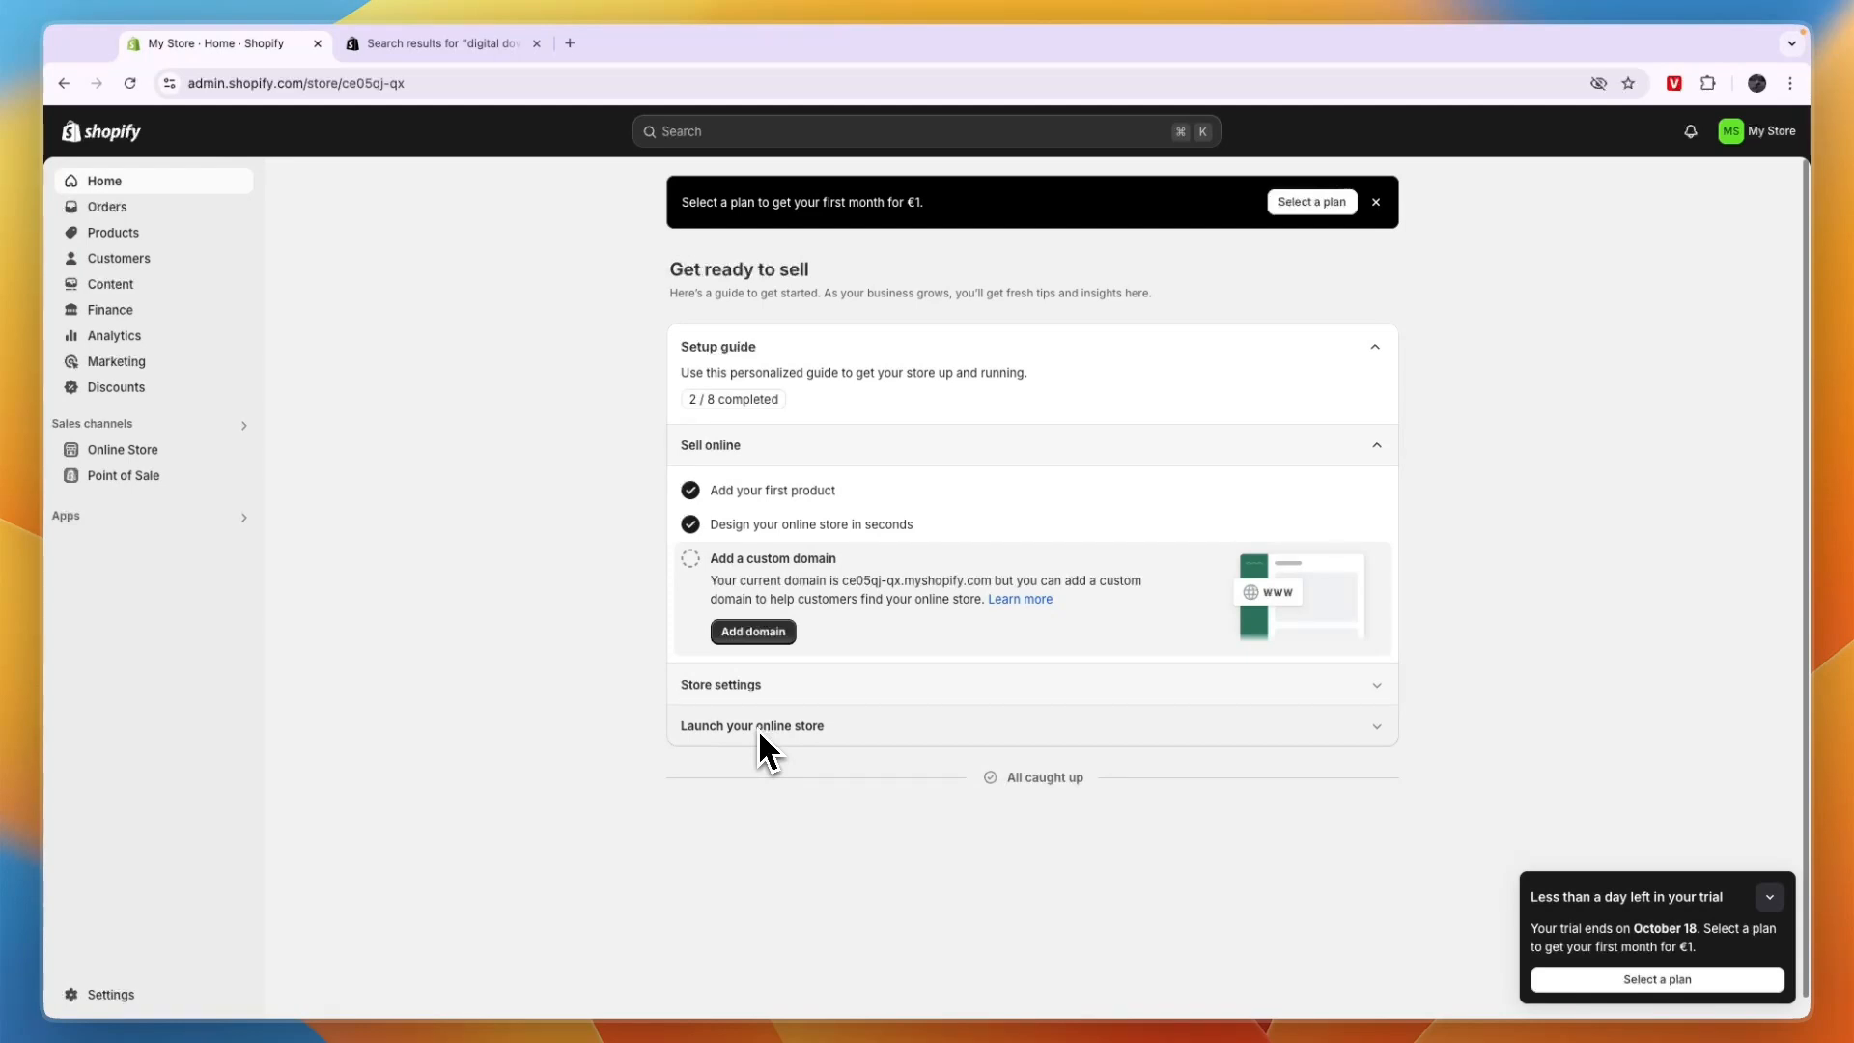
mouse_move(777, 758)
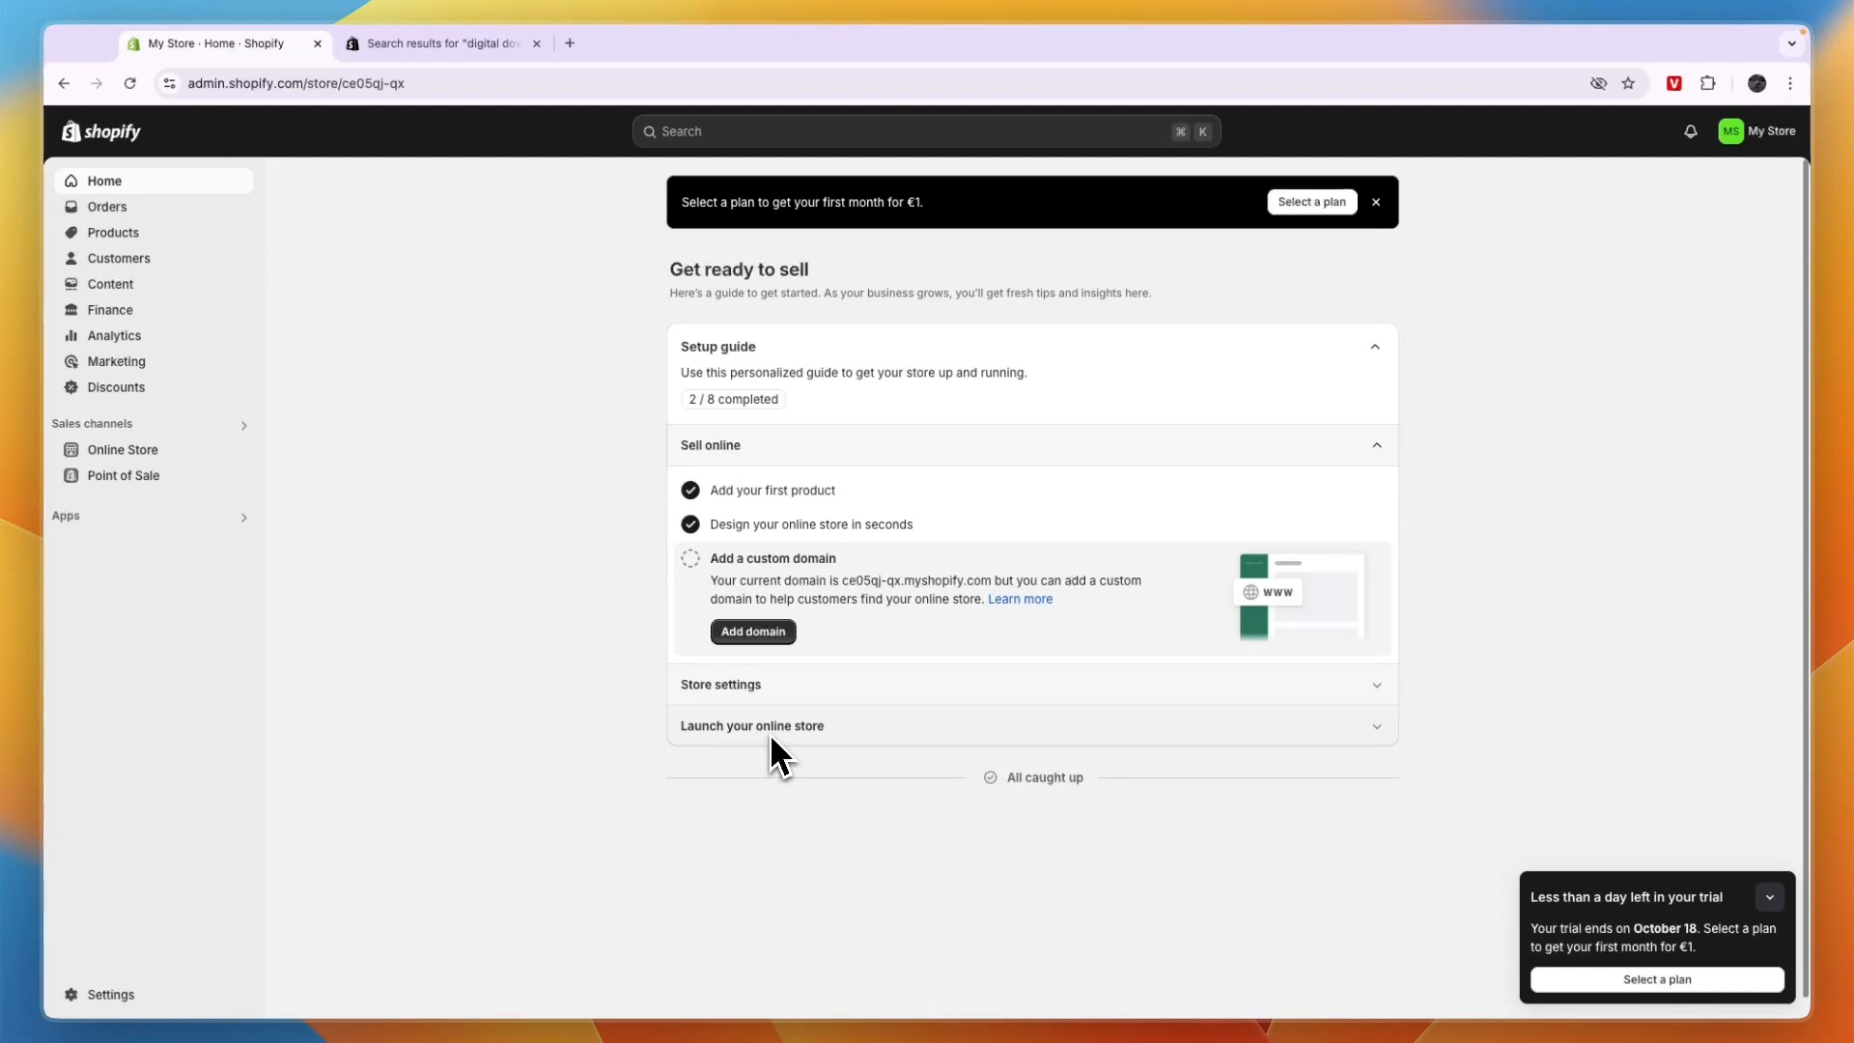
mouse_move(775, 809)
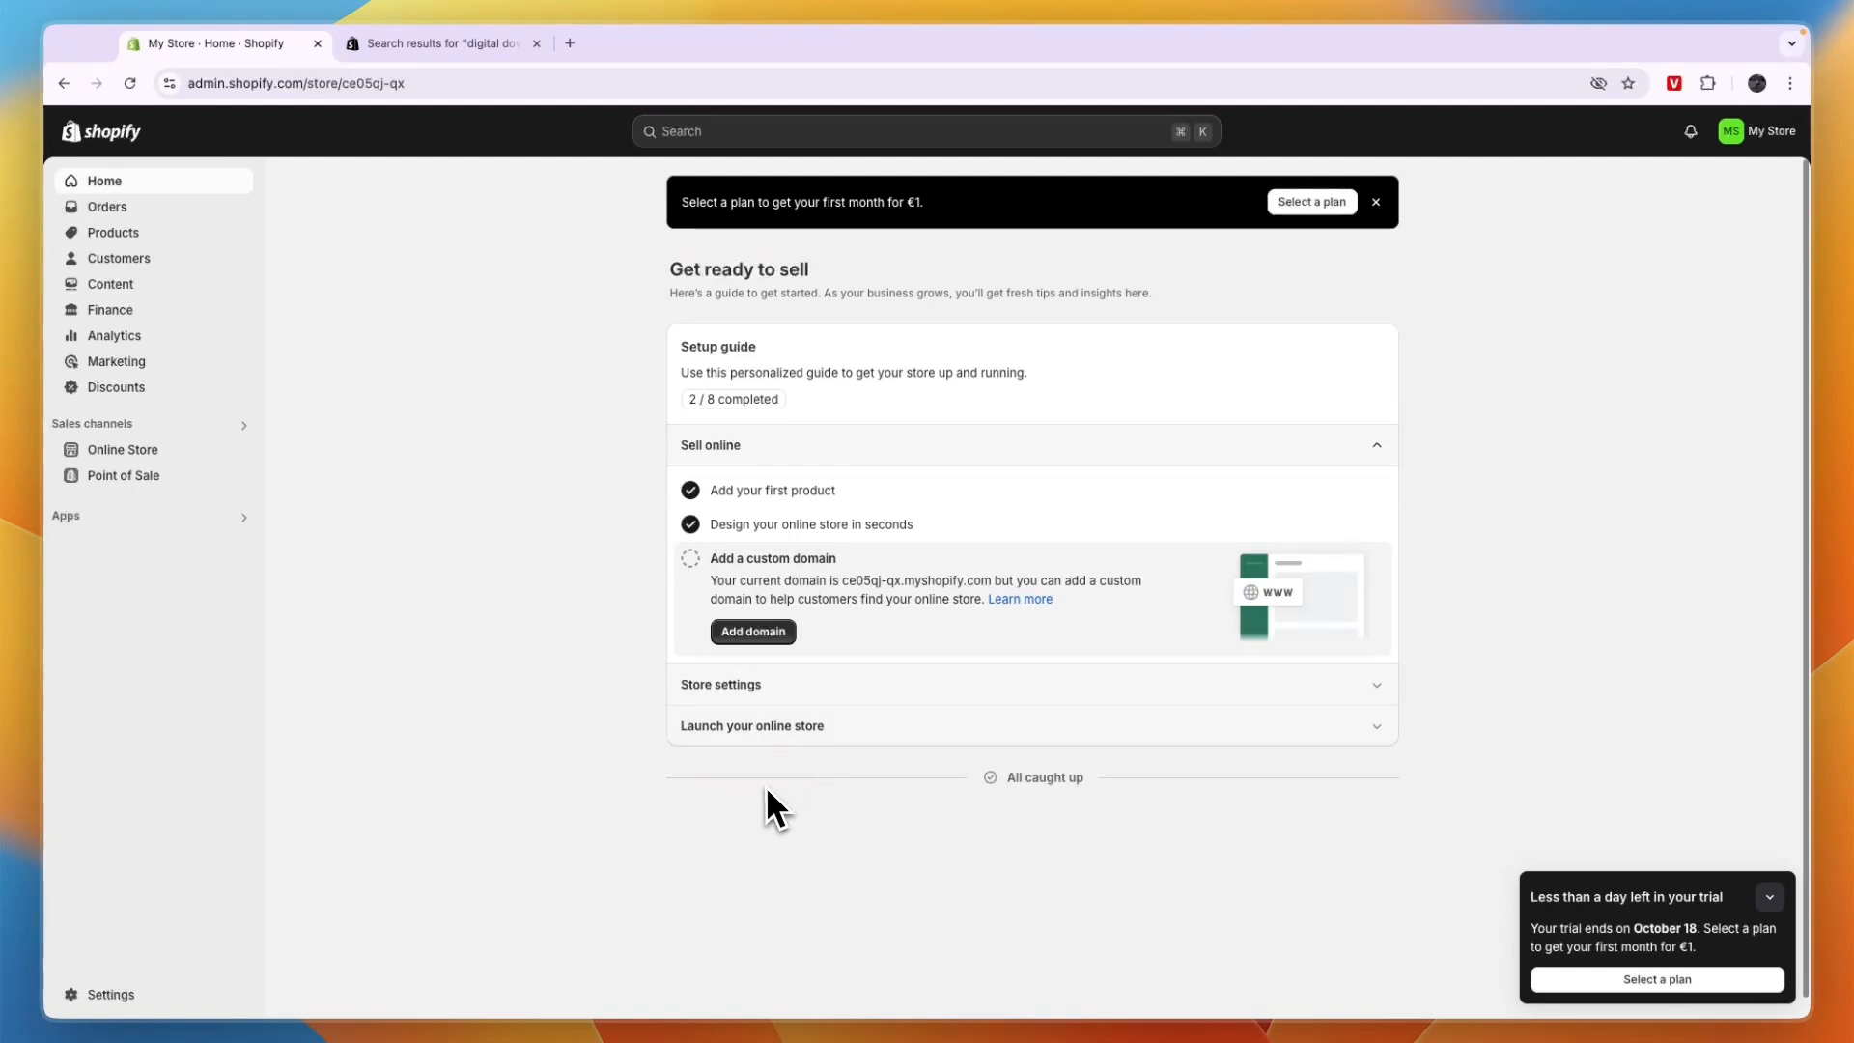
mouse_move(752, 790)
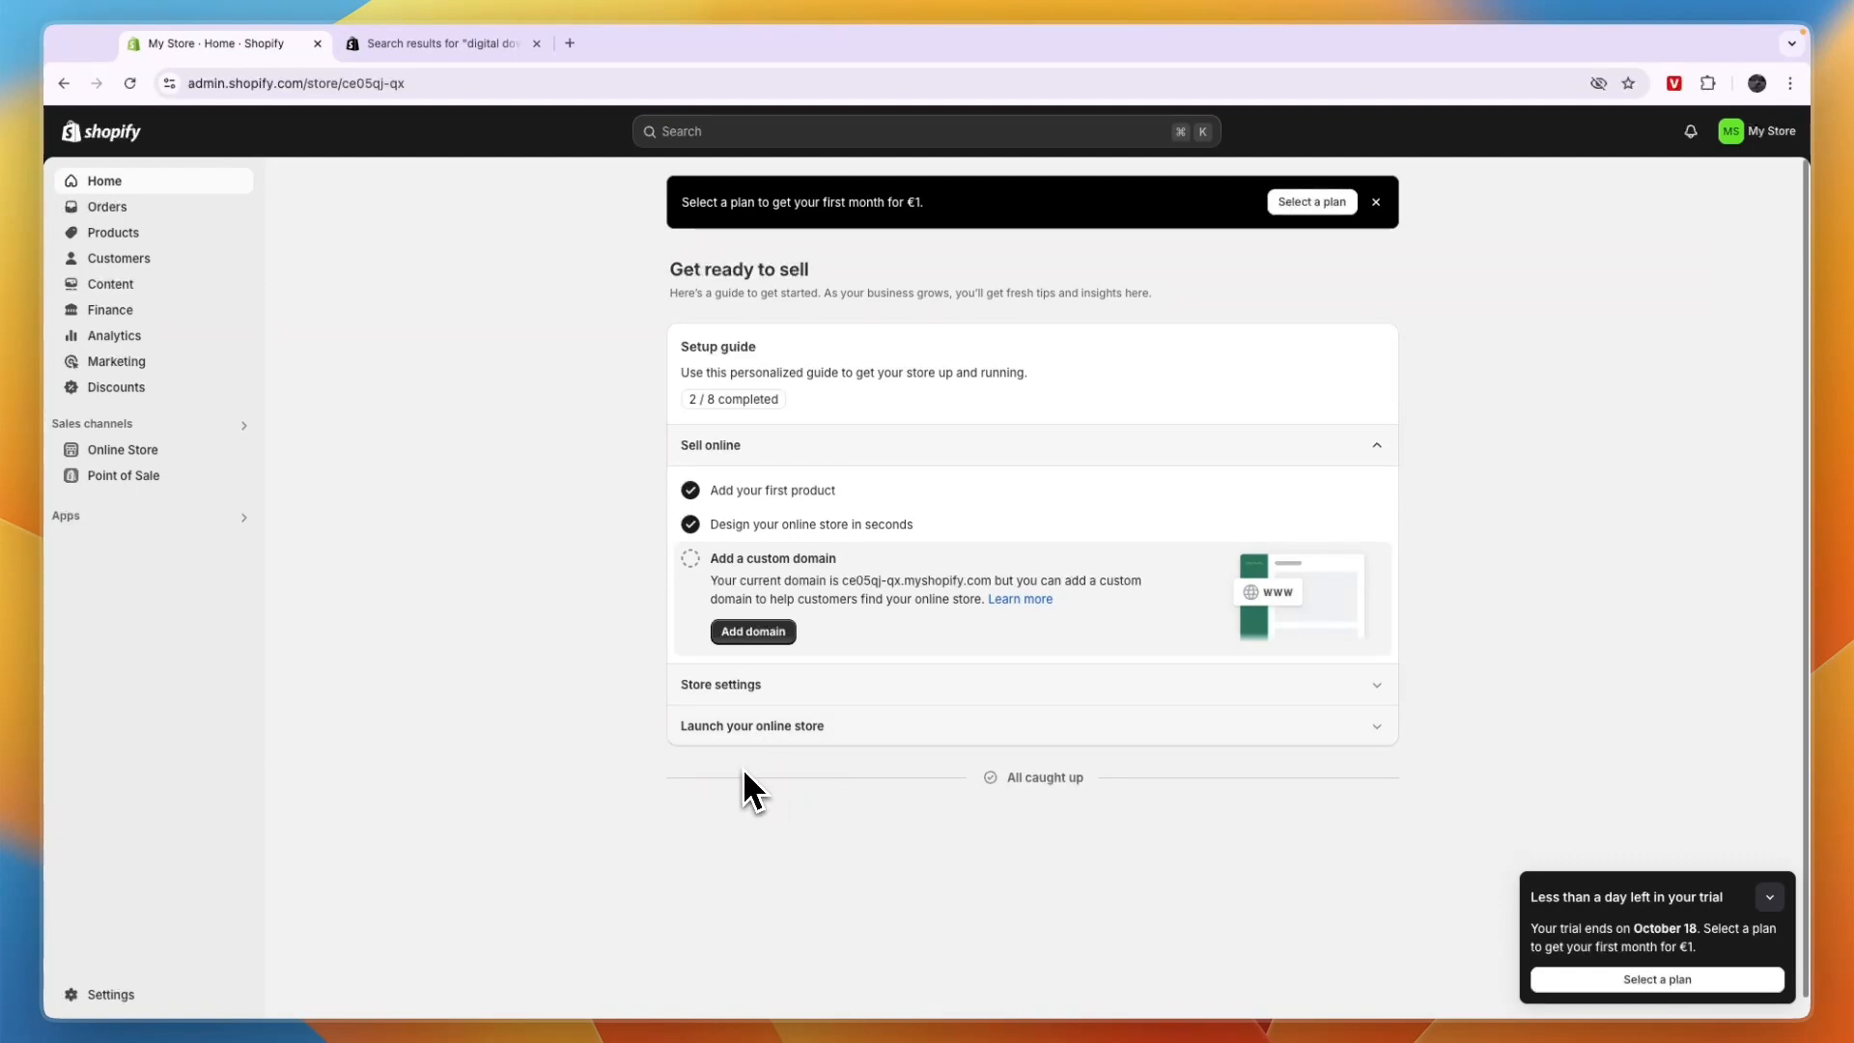
mouse_move(738, 785)
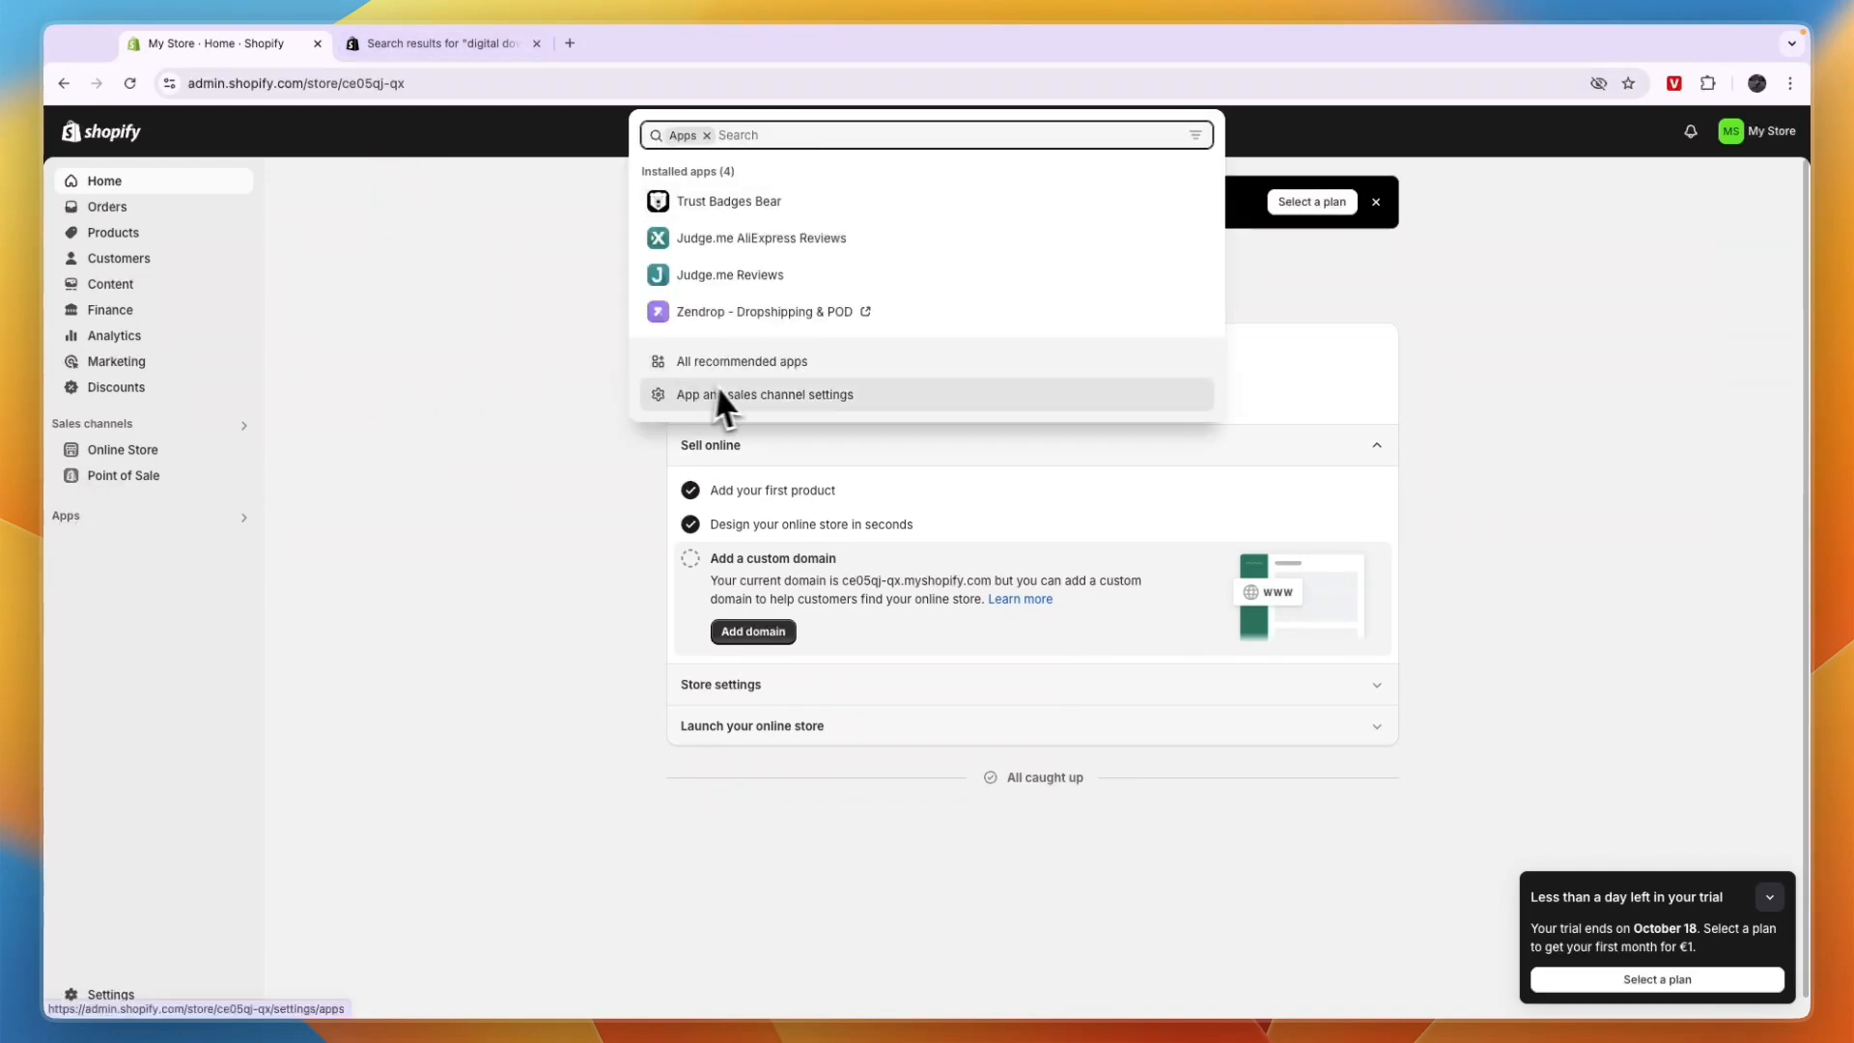
Step: From the admin's recommended apps list, reach the full Shopify App Store in a new tab
click(741, 361)
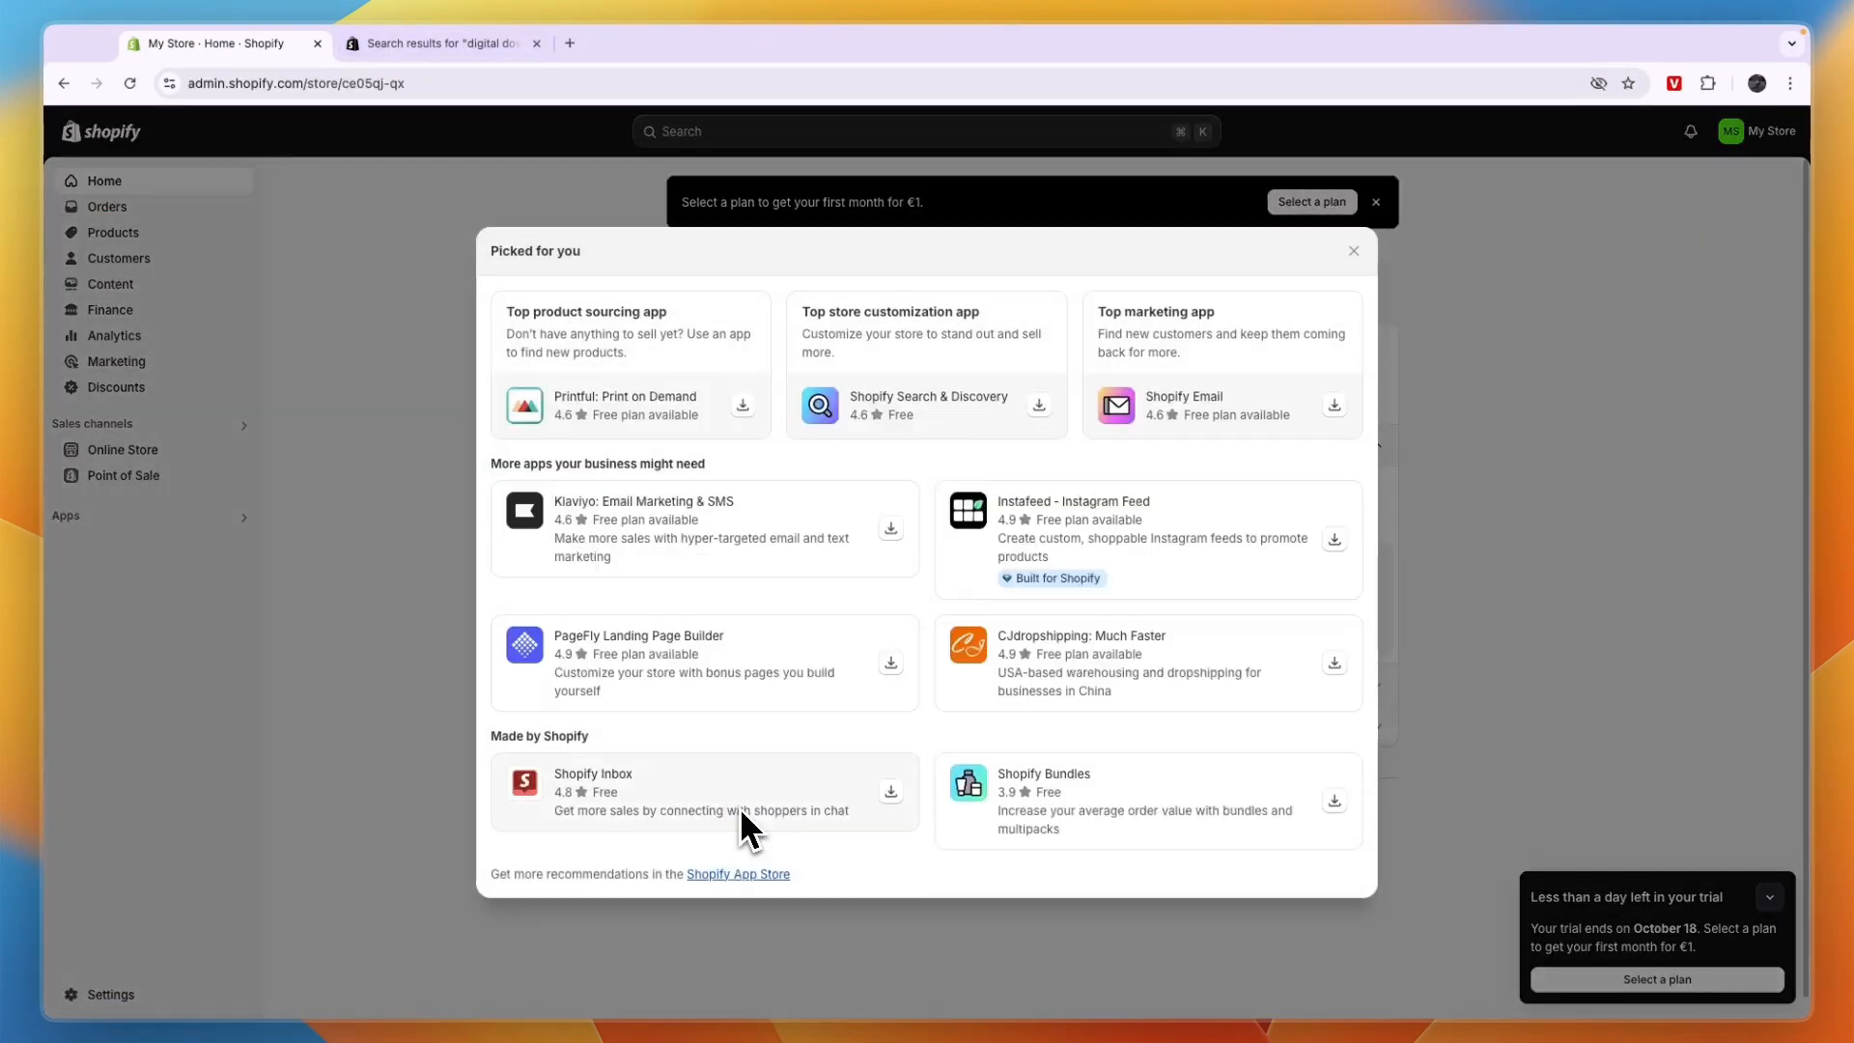
click(739, 873)
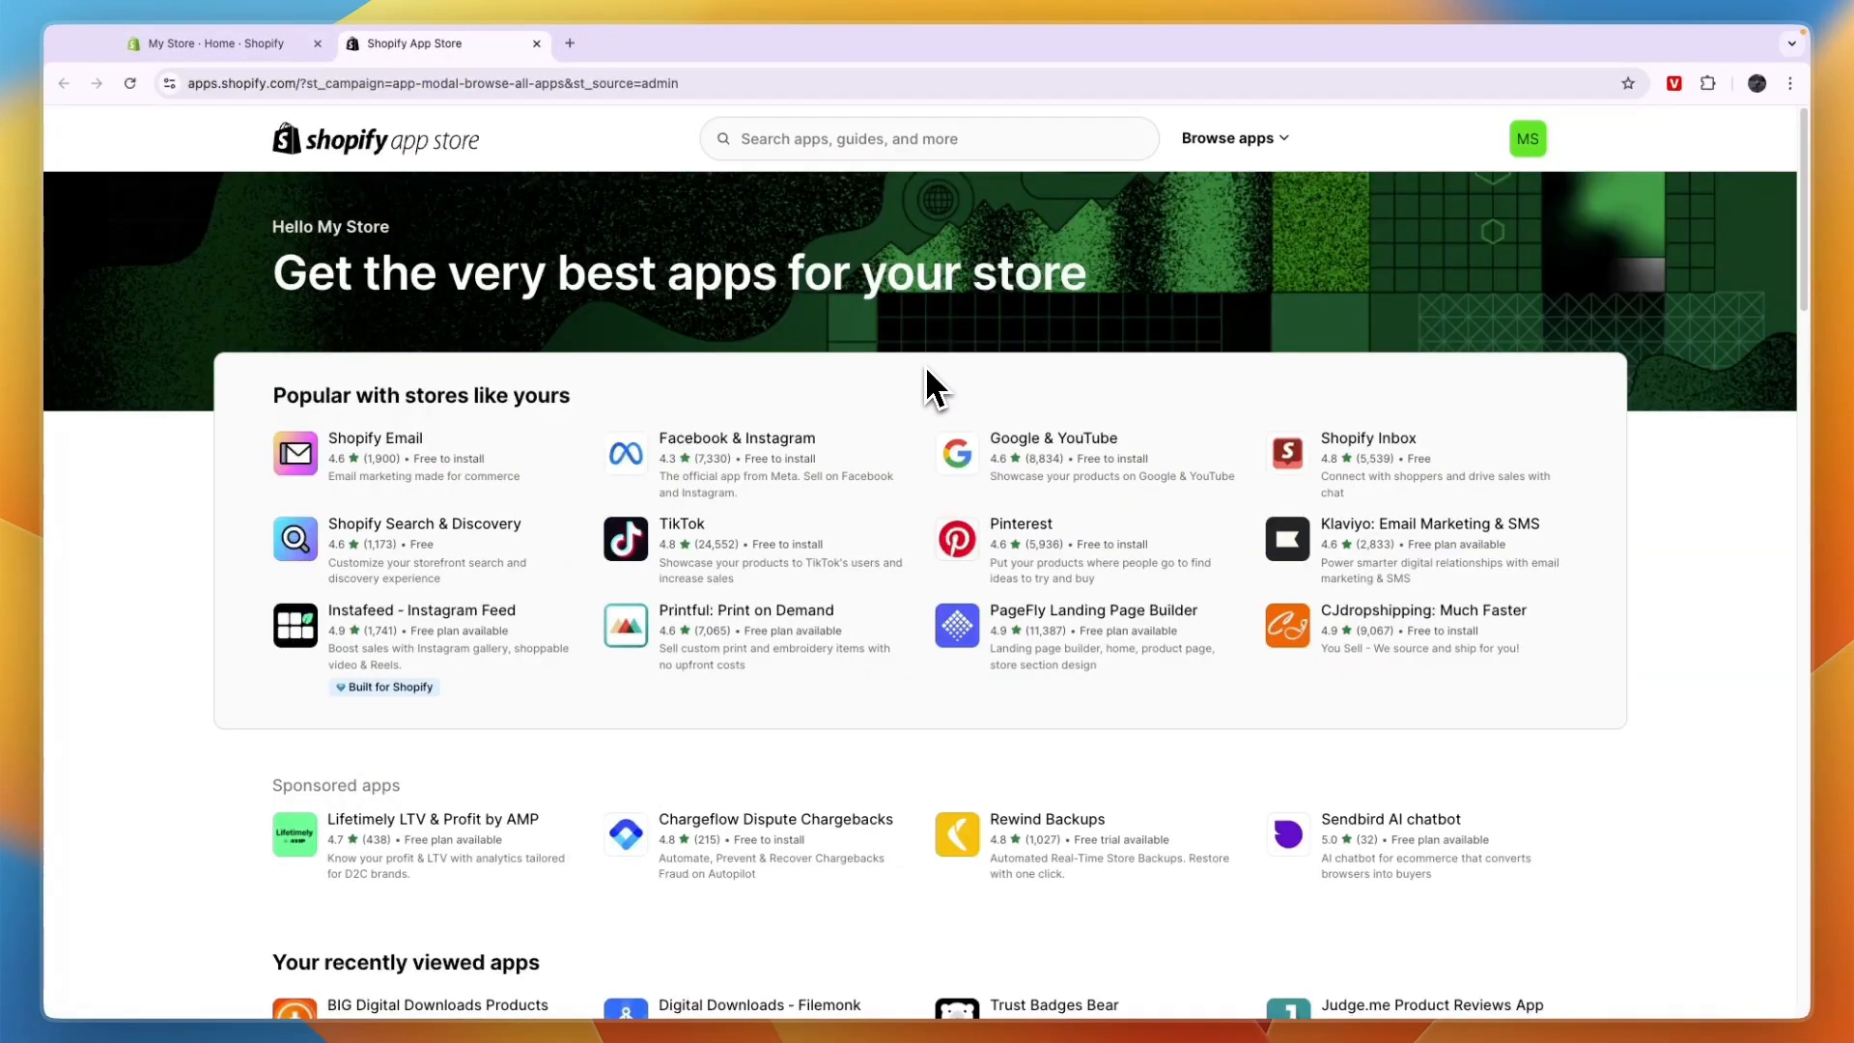
Step: Search the App Store for 'filemonk' and open the Digital Downloads - Filemonk listing
click(929, 139)
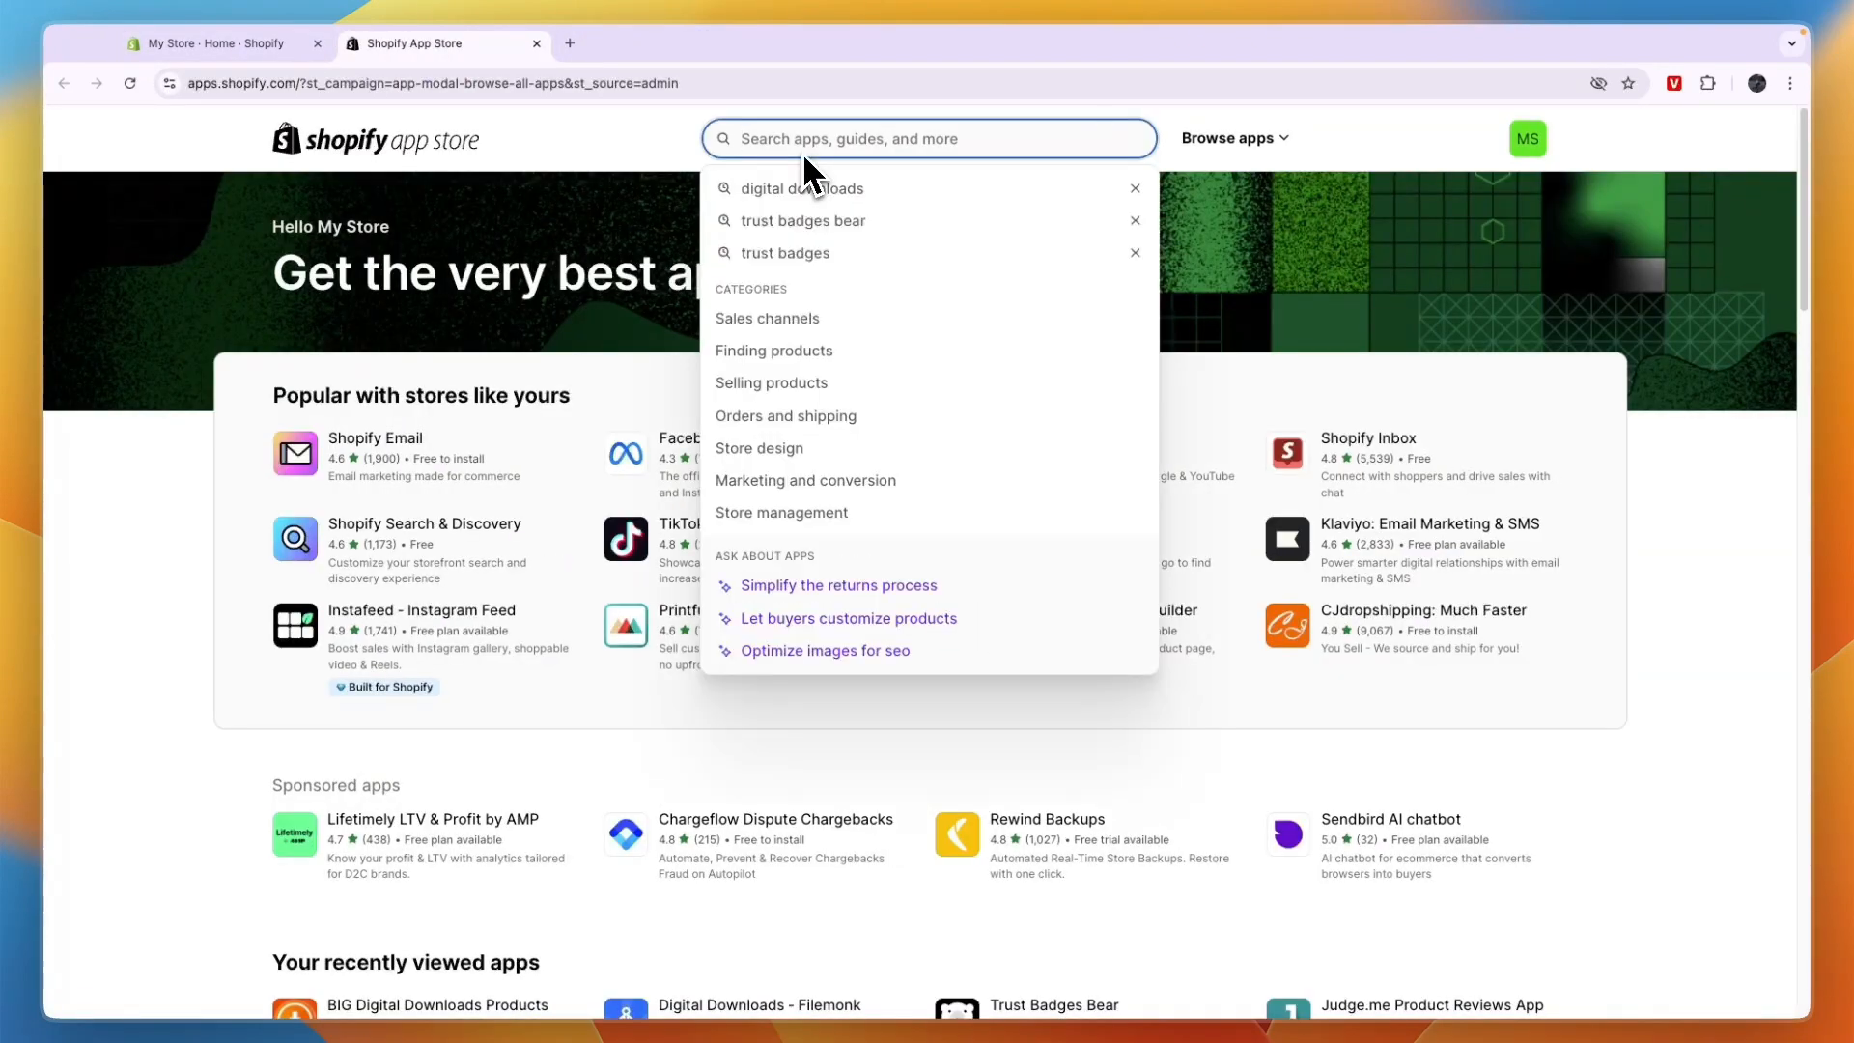
text(filemonk)
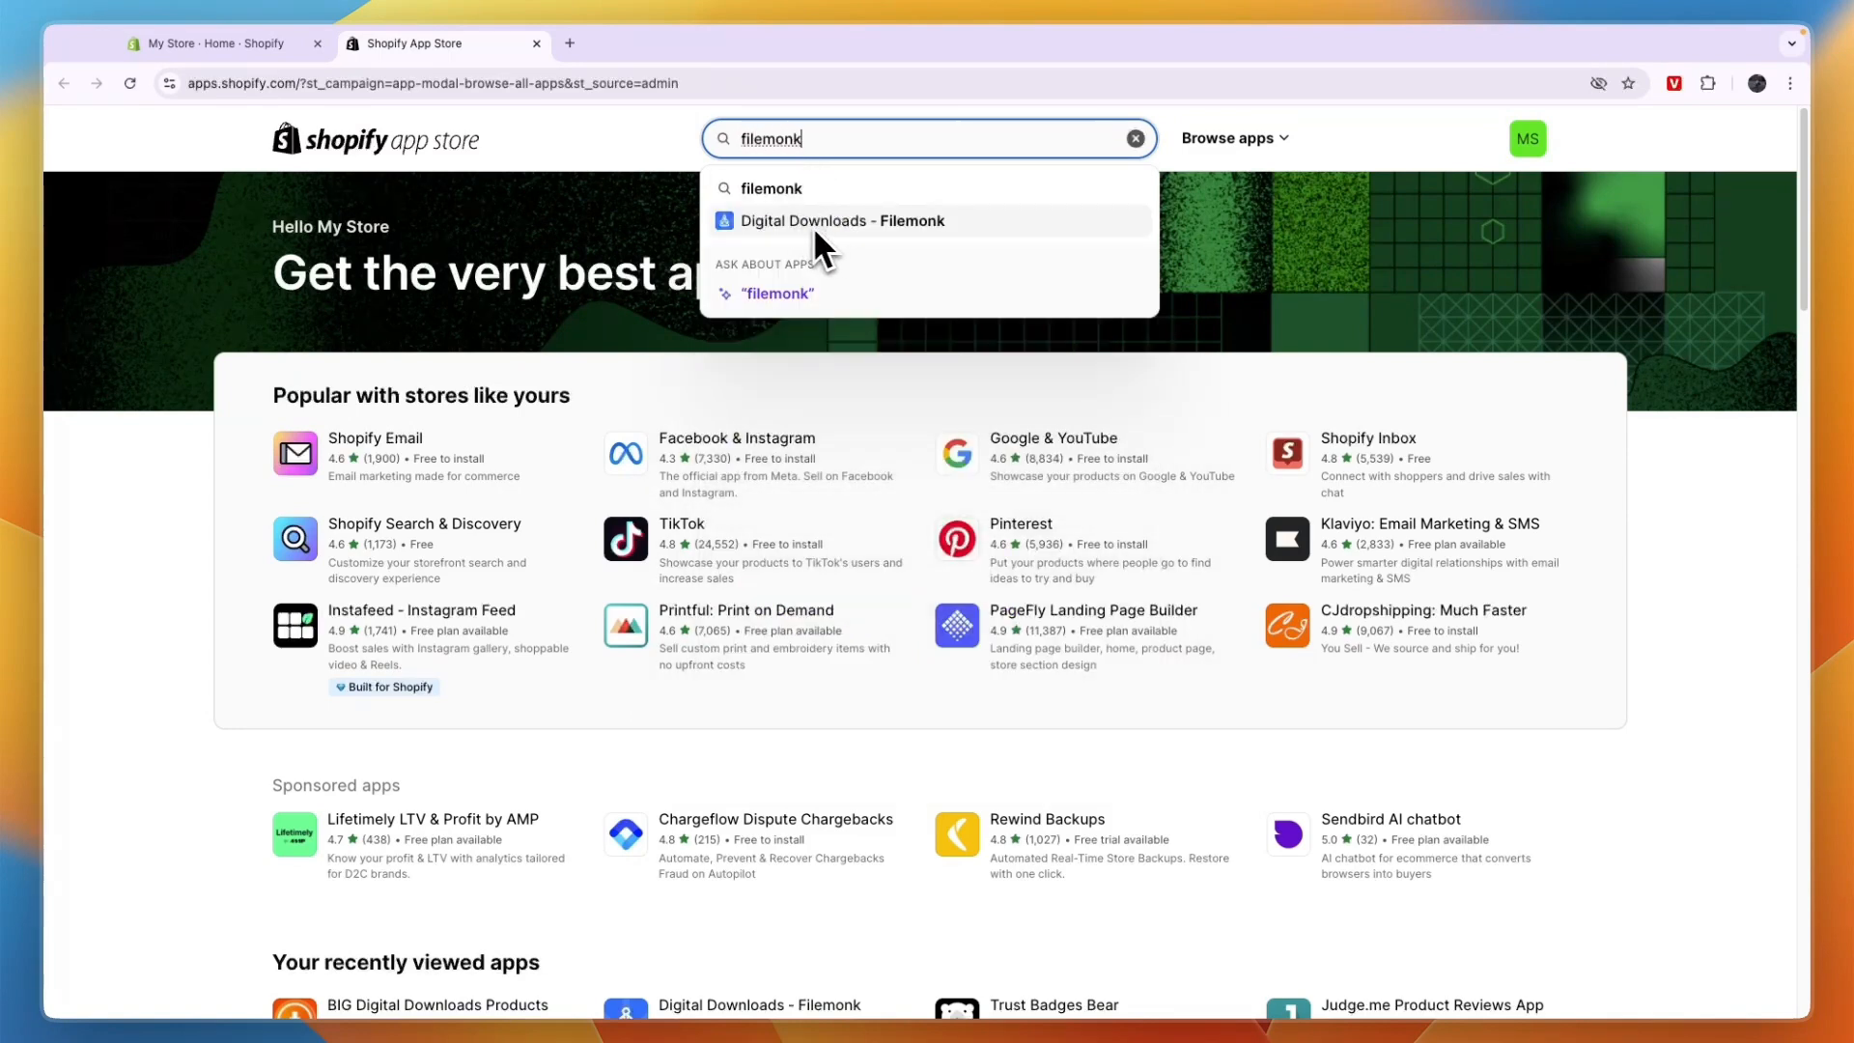
click(844, 220)
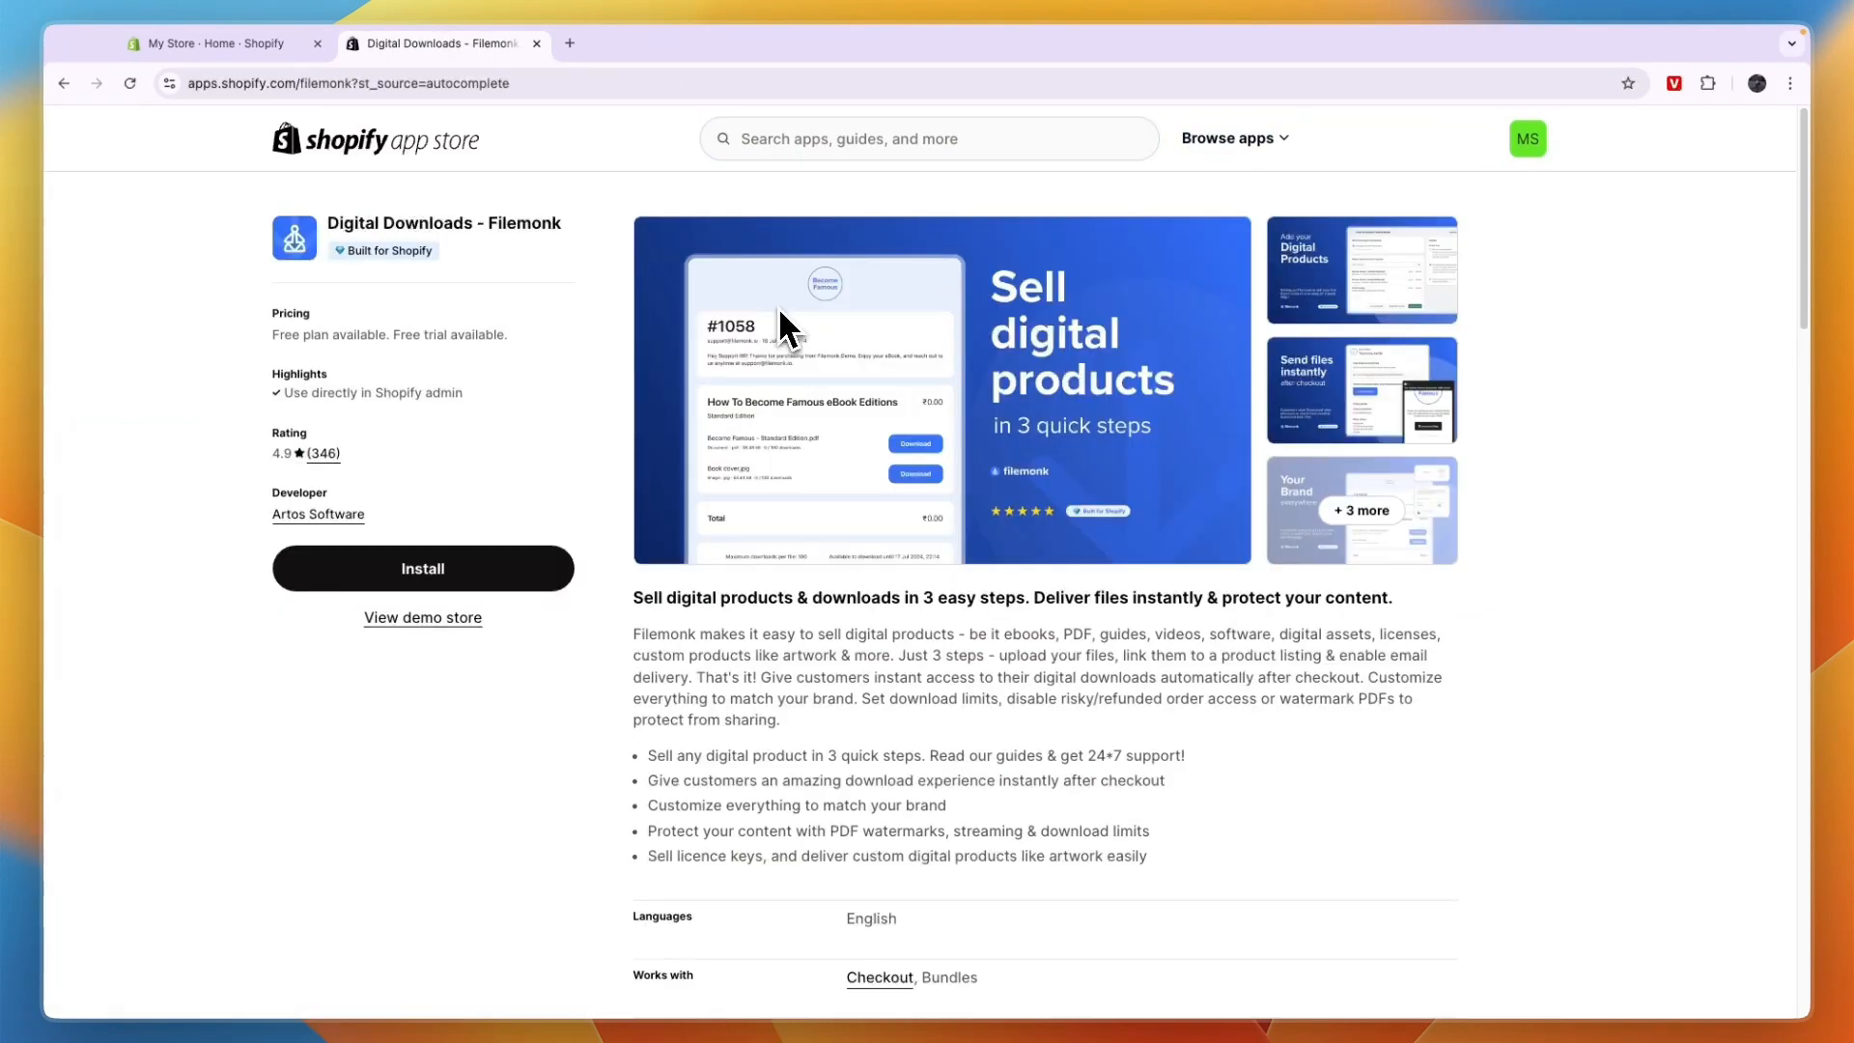
Step: Bring Filemonk's pricing into view and highlight the Free plan's 250MB upload limit
scroll(down, 3)
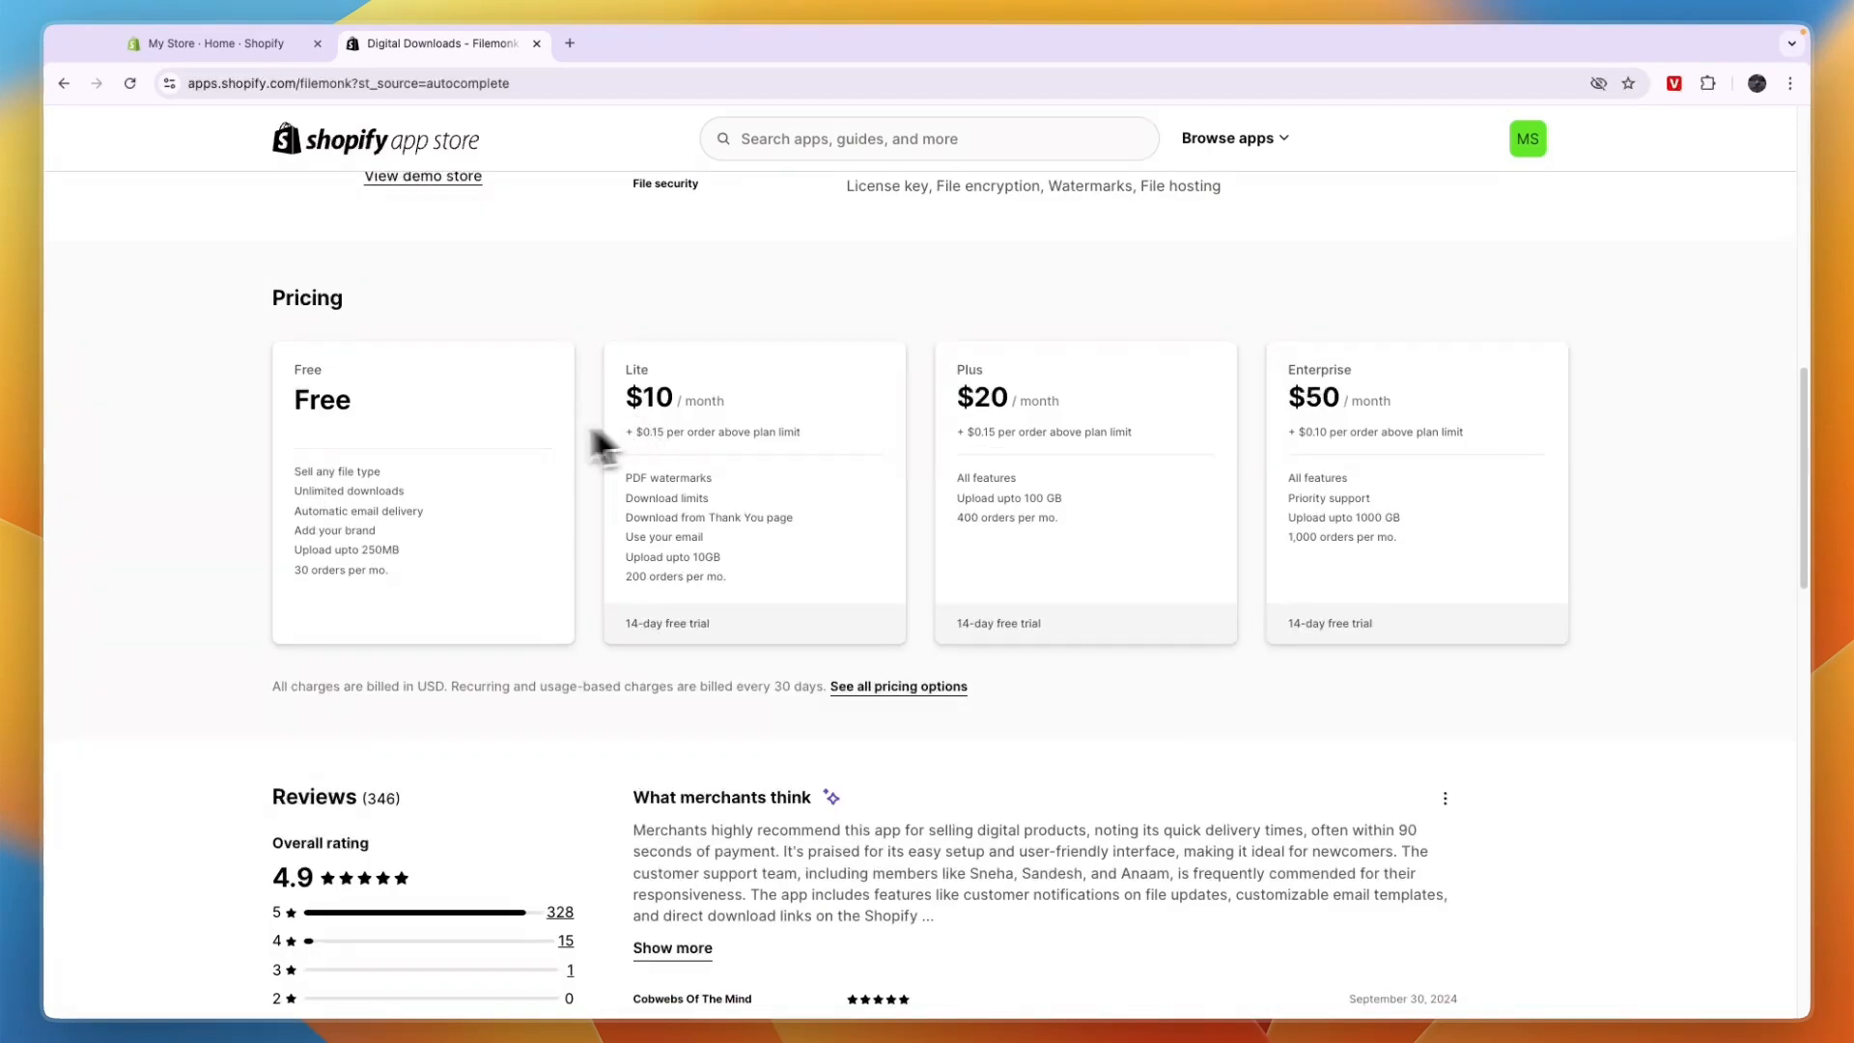
double_click(320, 400)
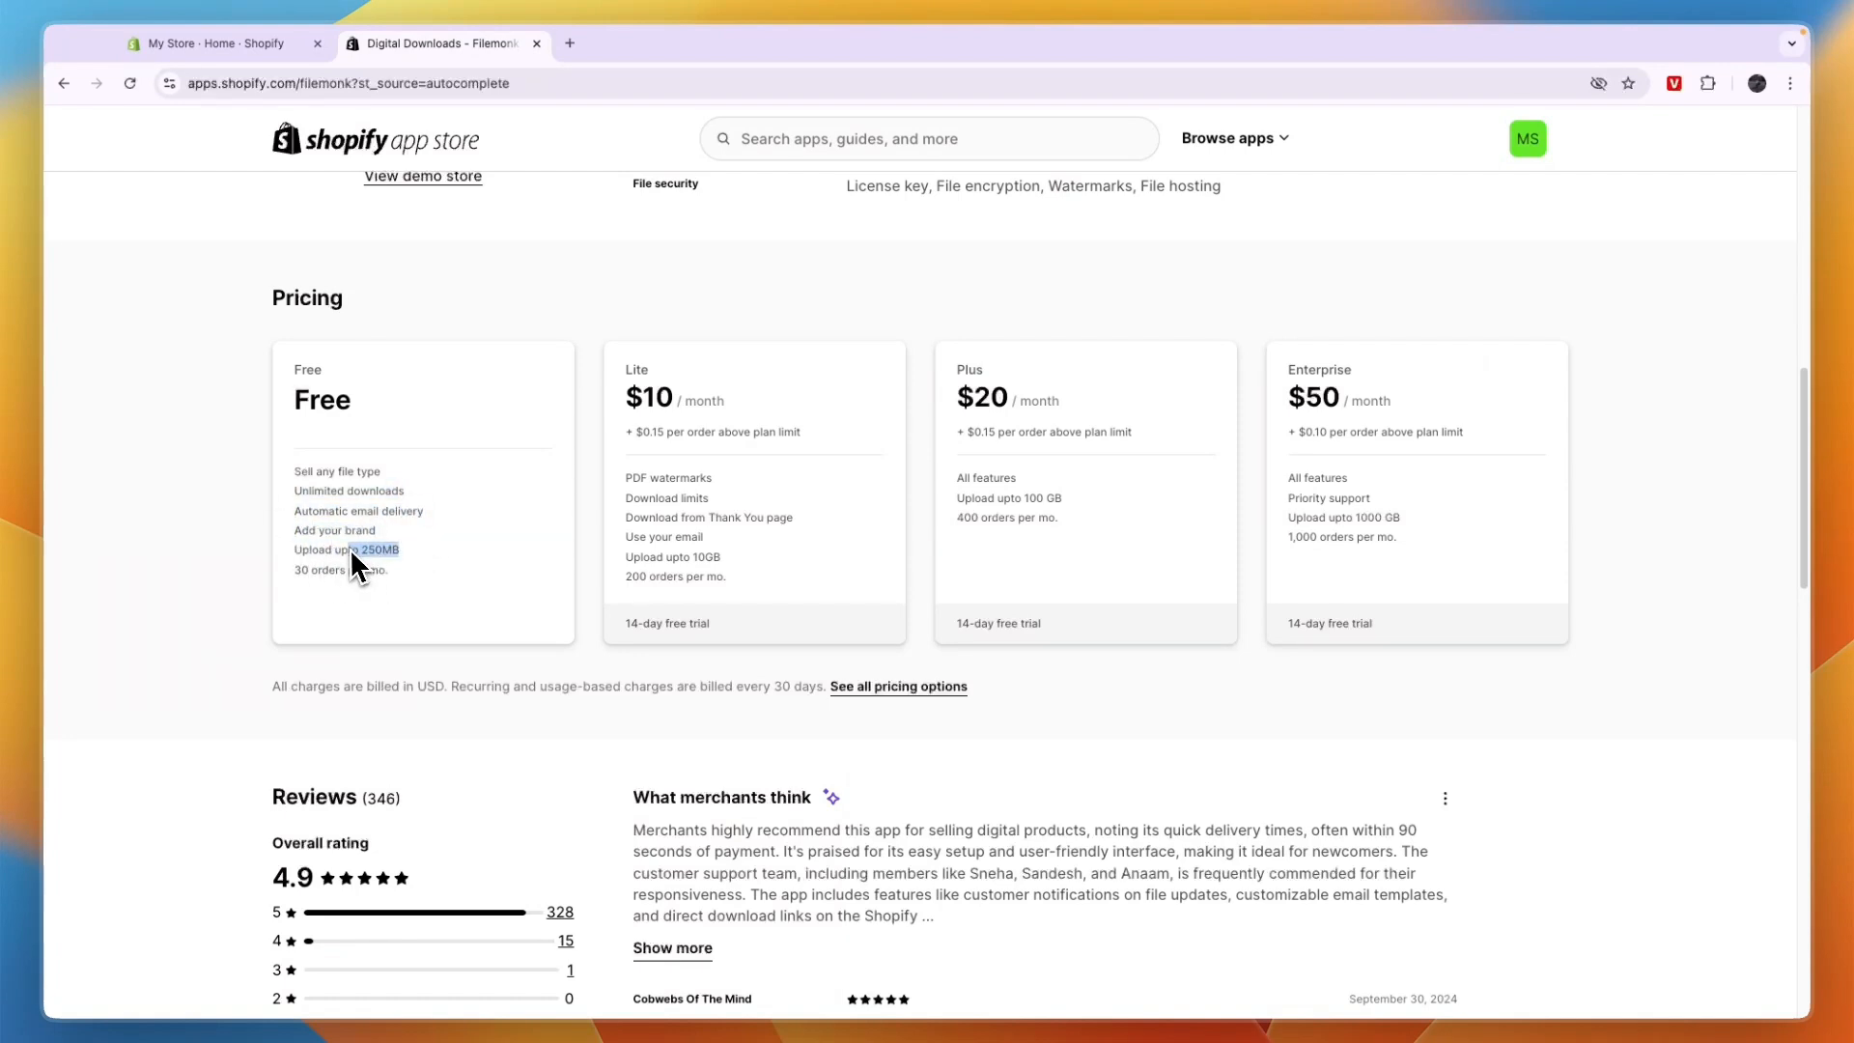
mouse_move(407, 592)
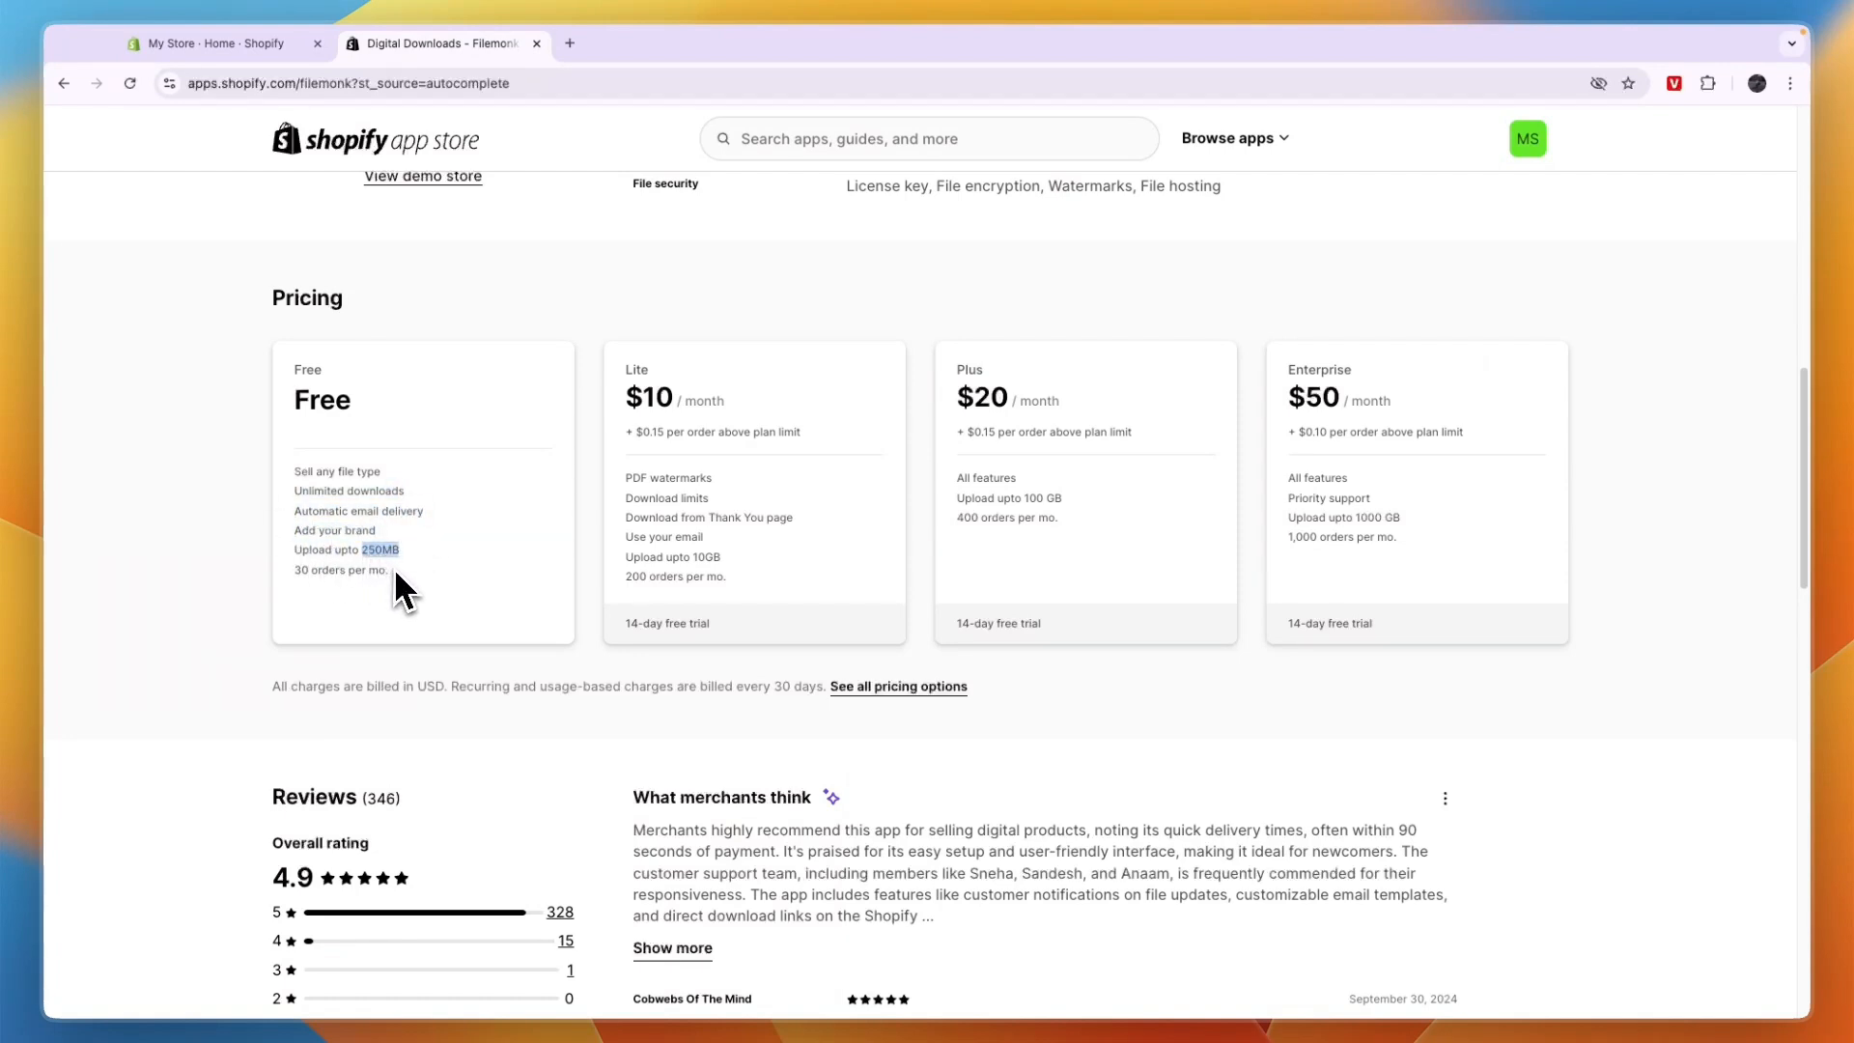
mouse_move(472, 535)
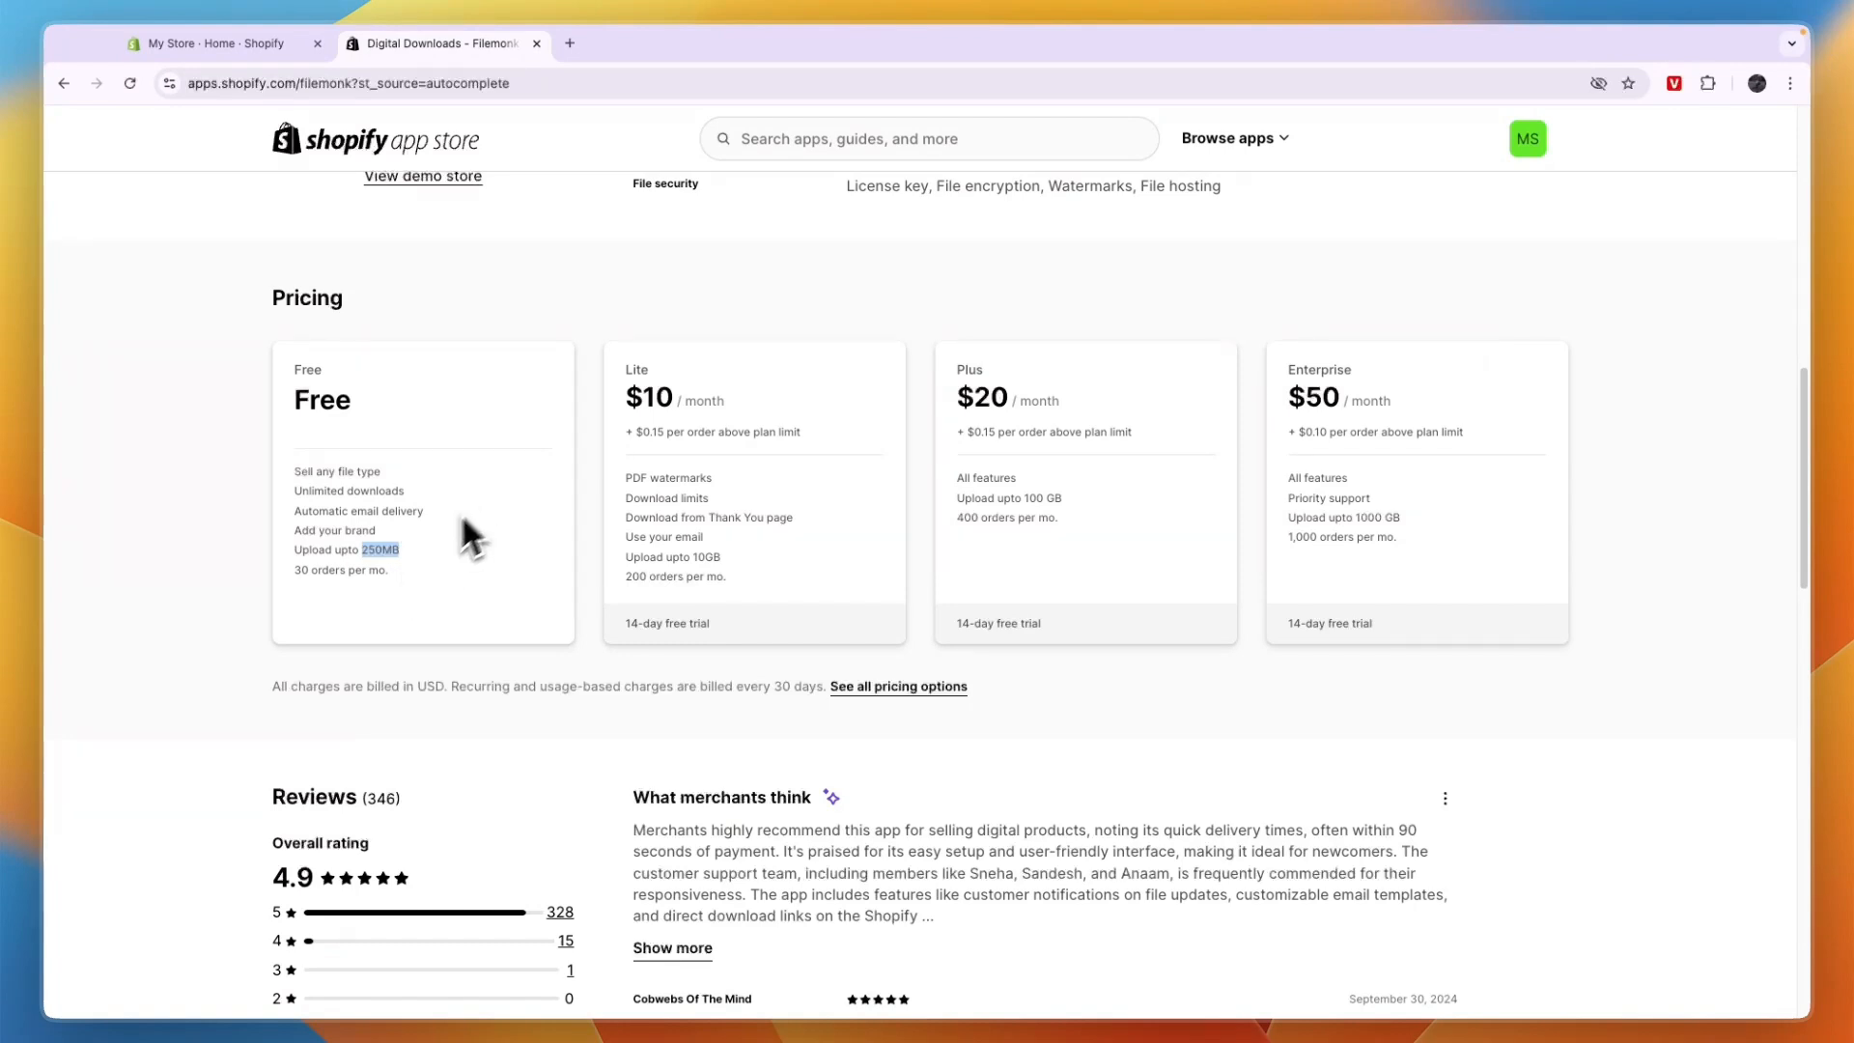
mouse_move(323, 604)
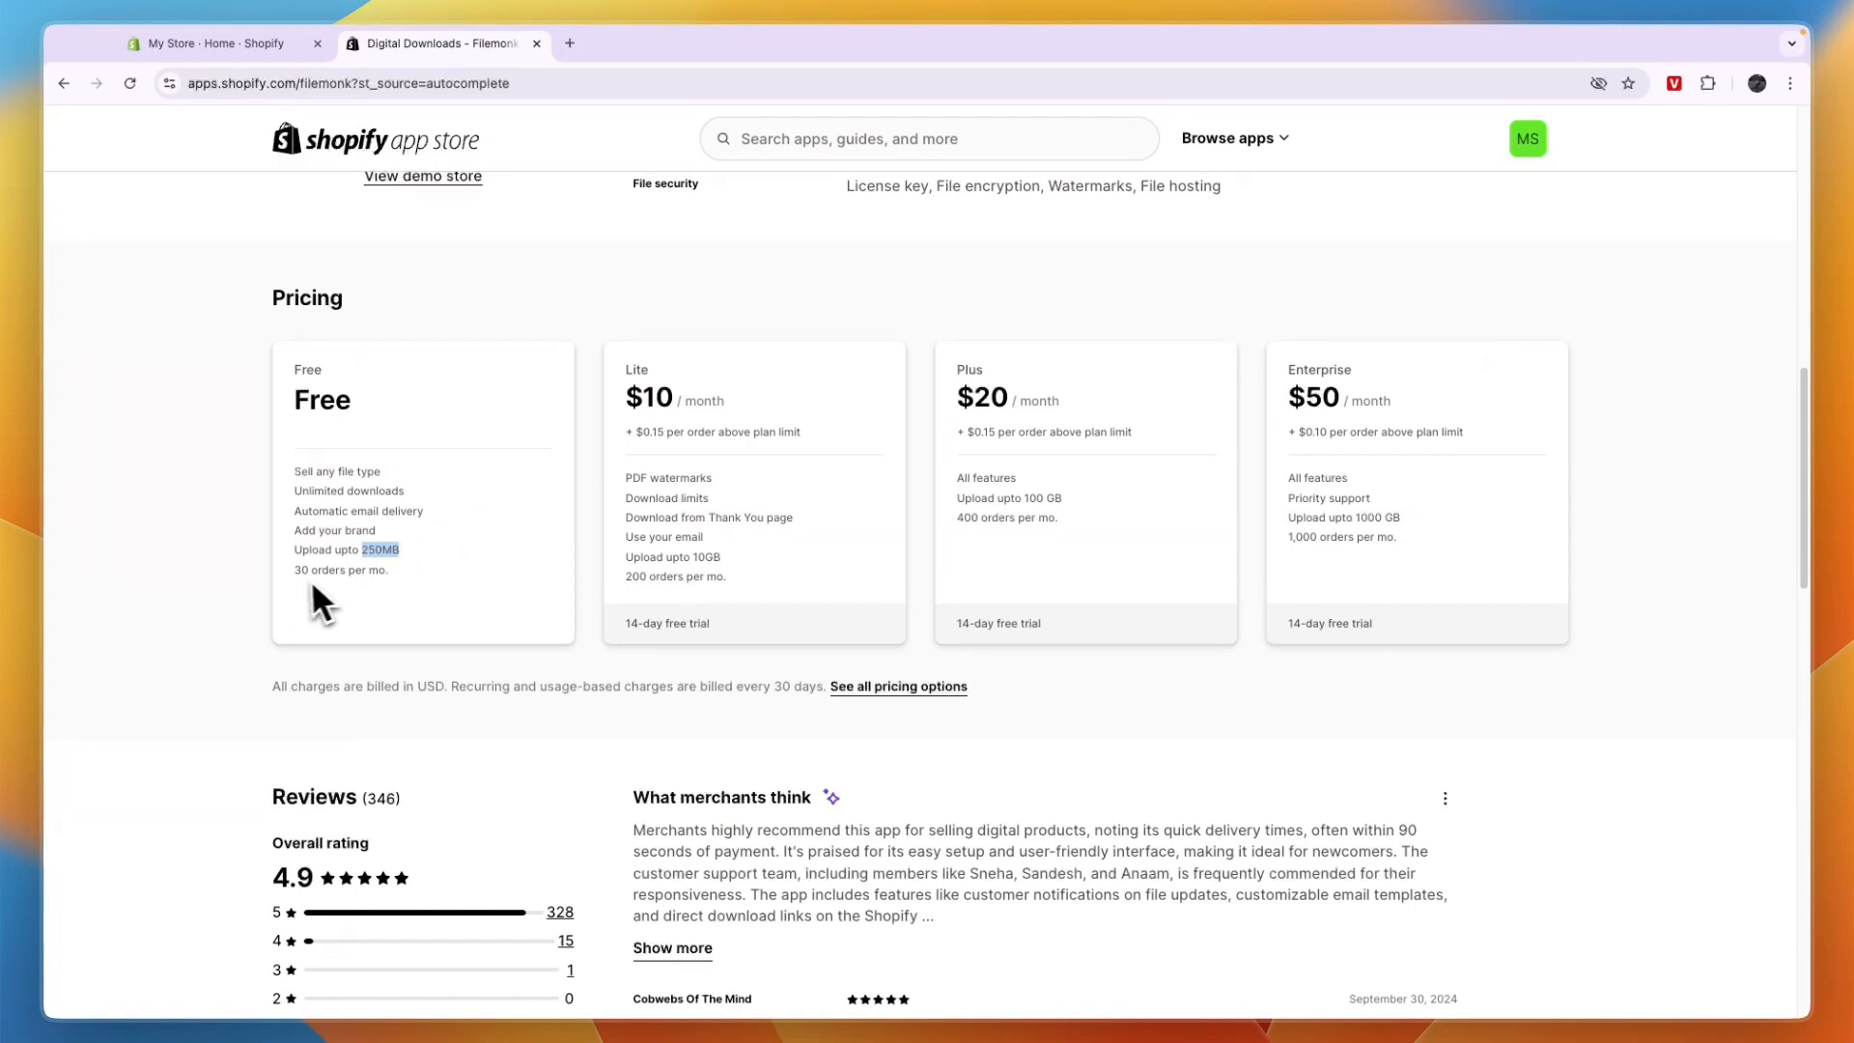
mouse_move(400, 614)
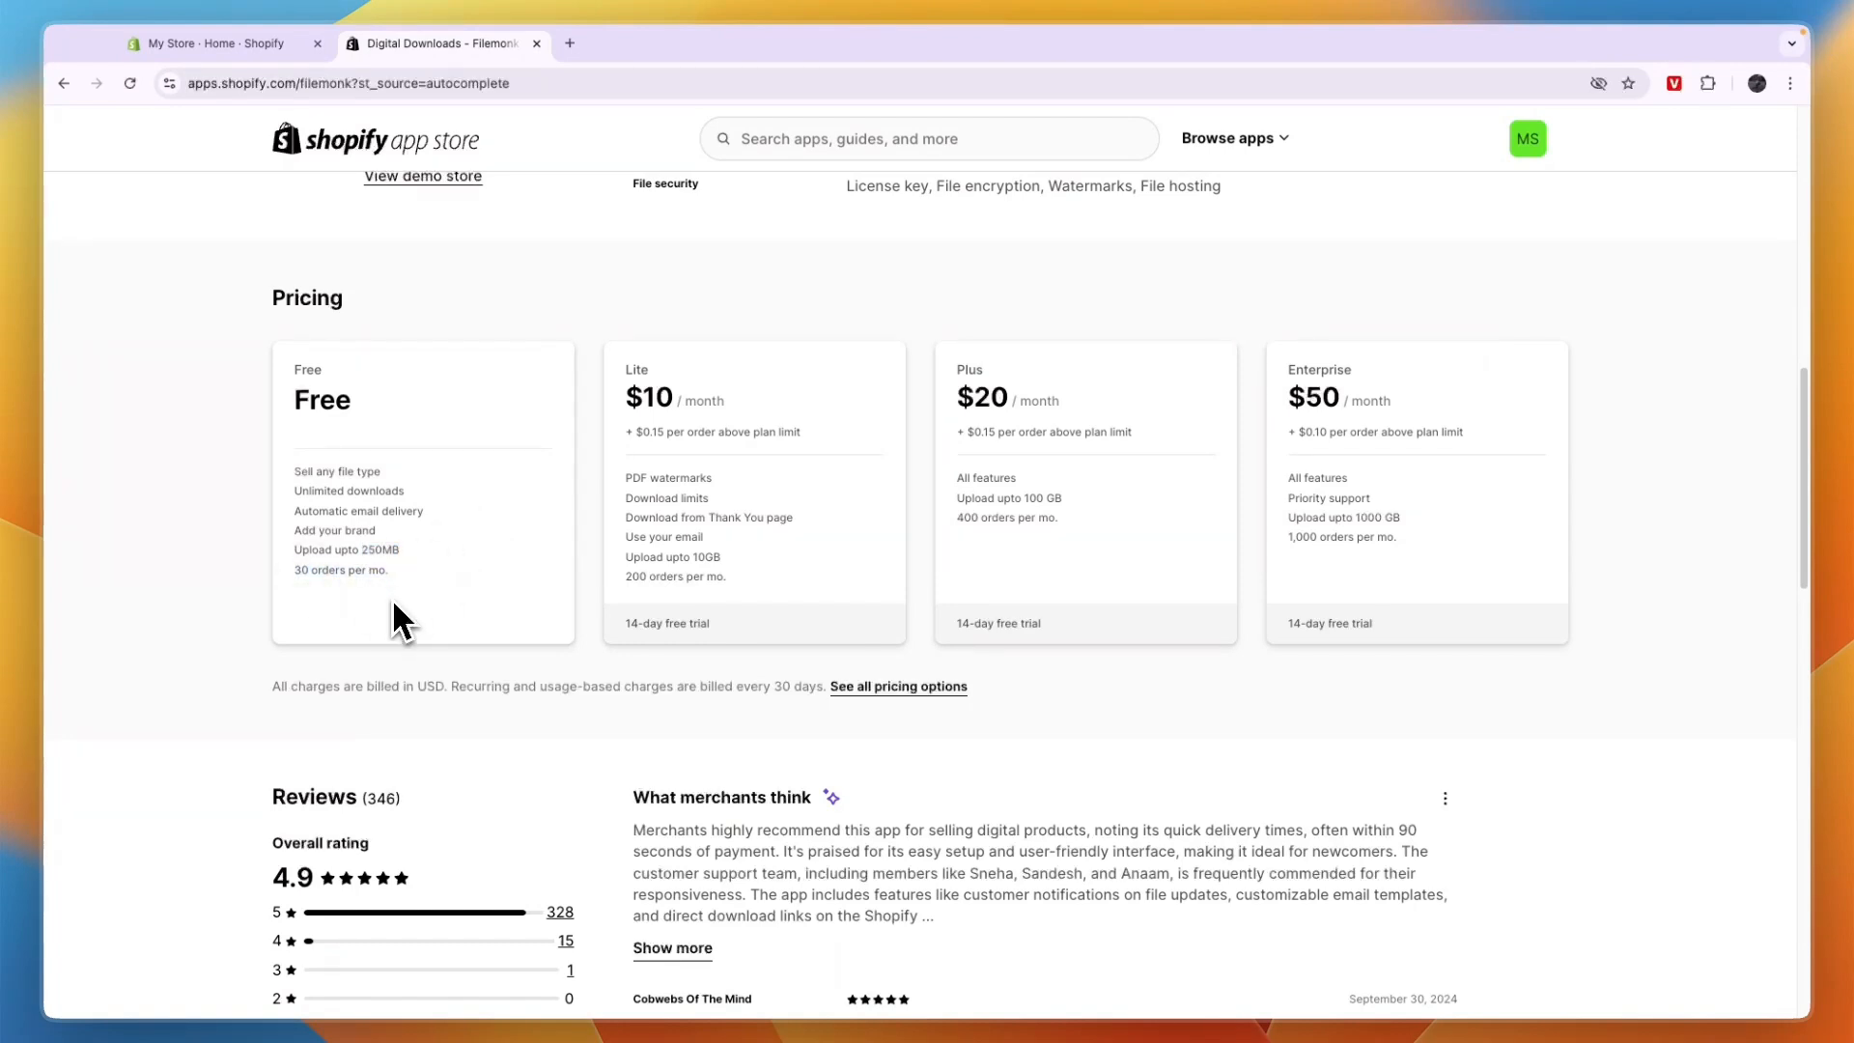
mouse_move(367, 624)
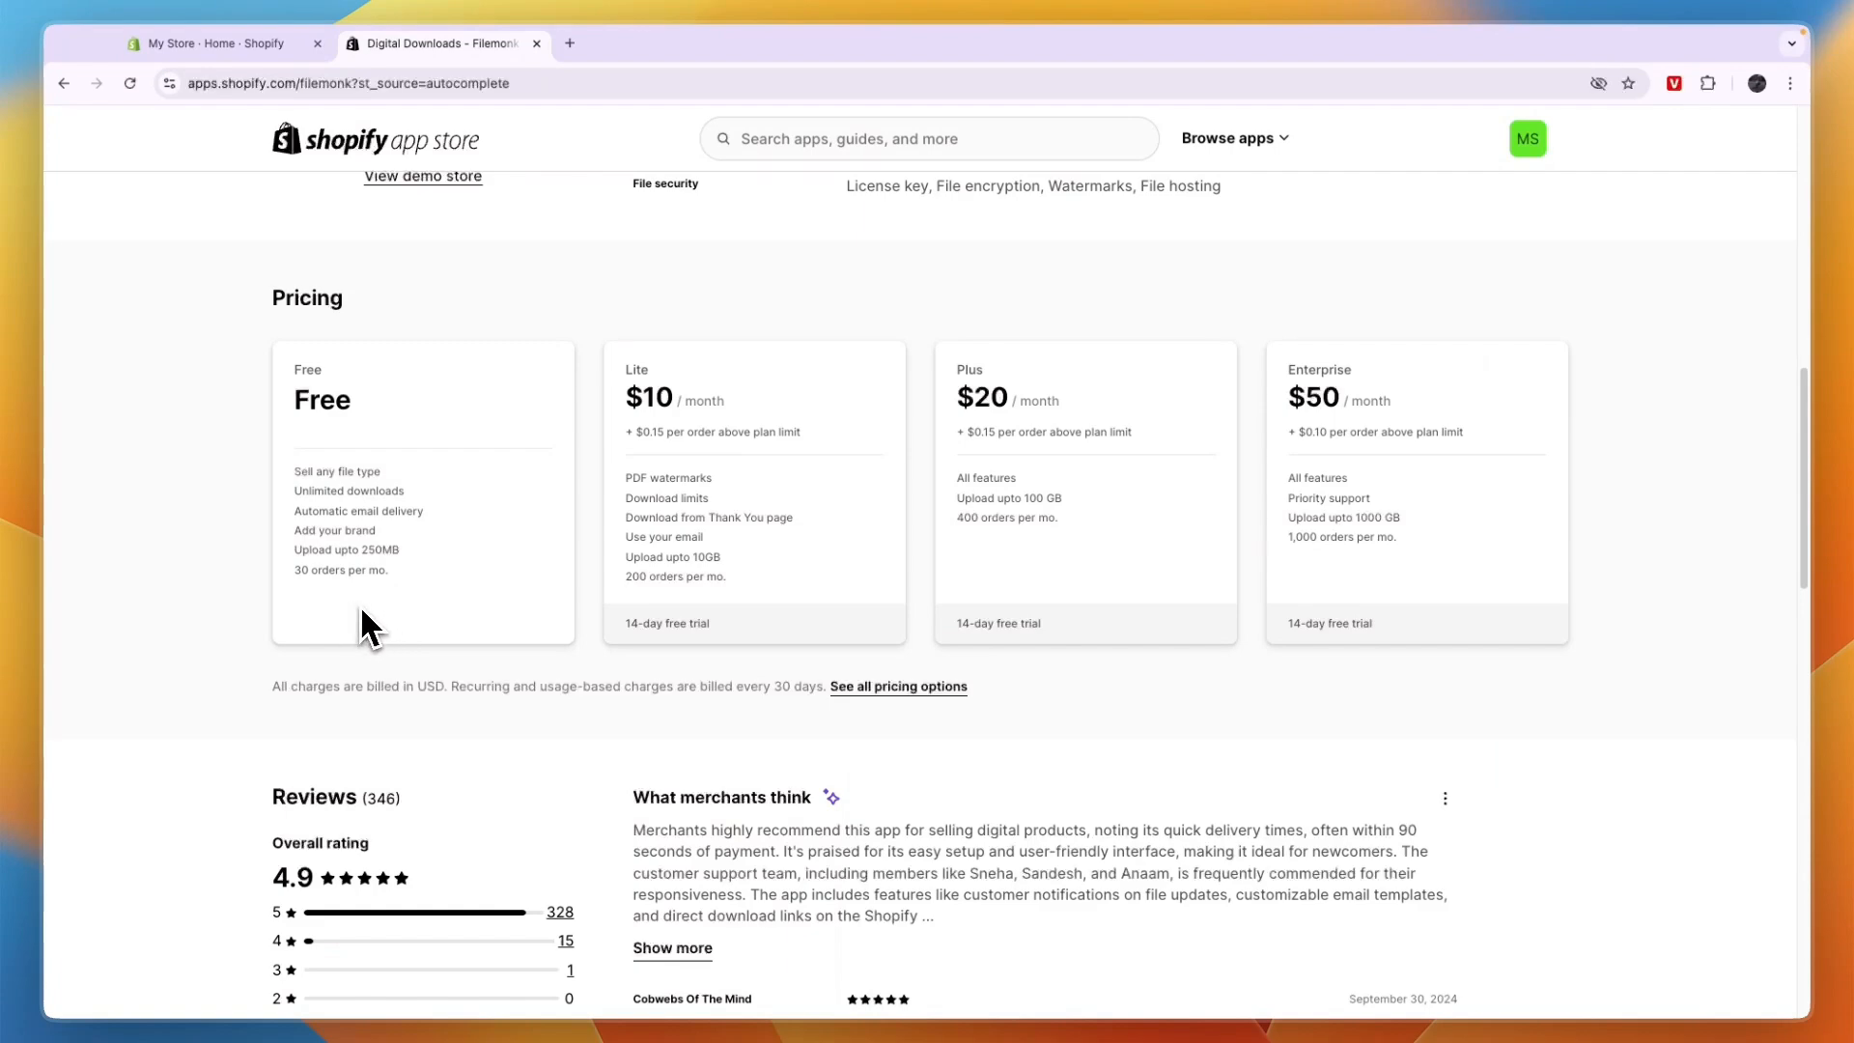
mouse_move(330, 497)
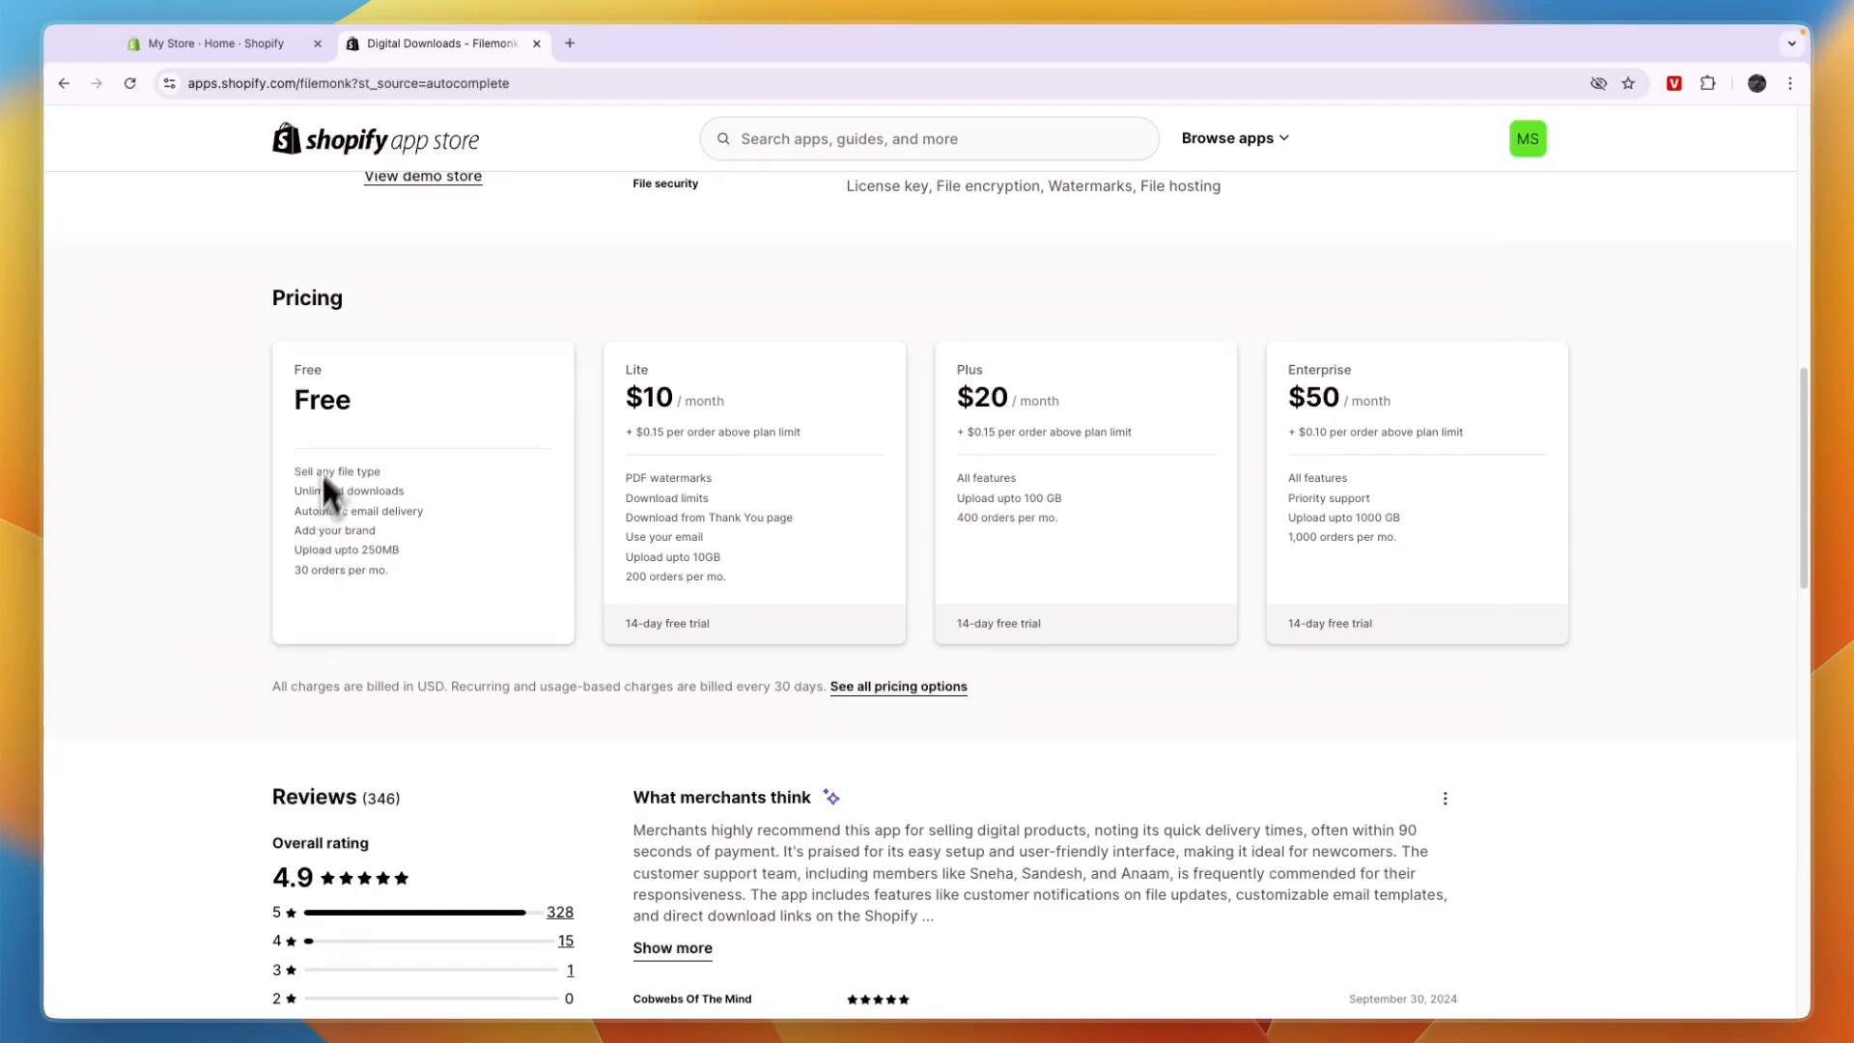
scroll(up, 3)
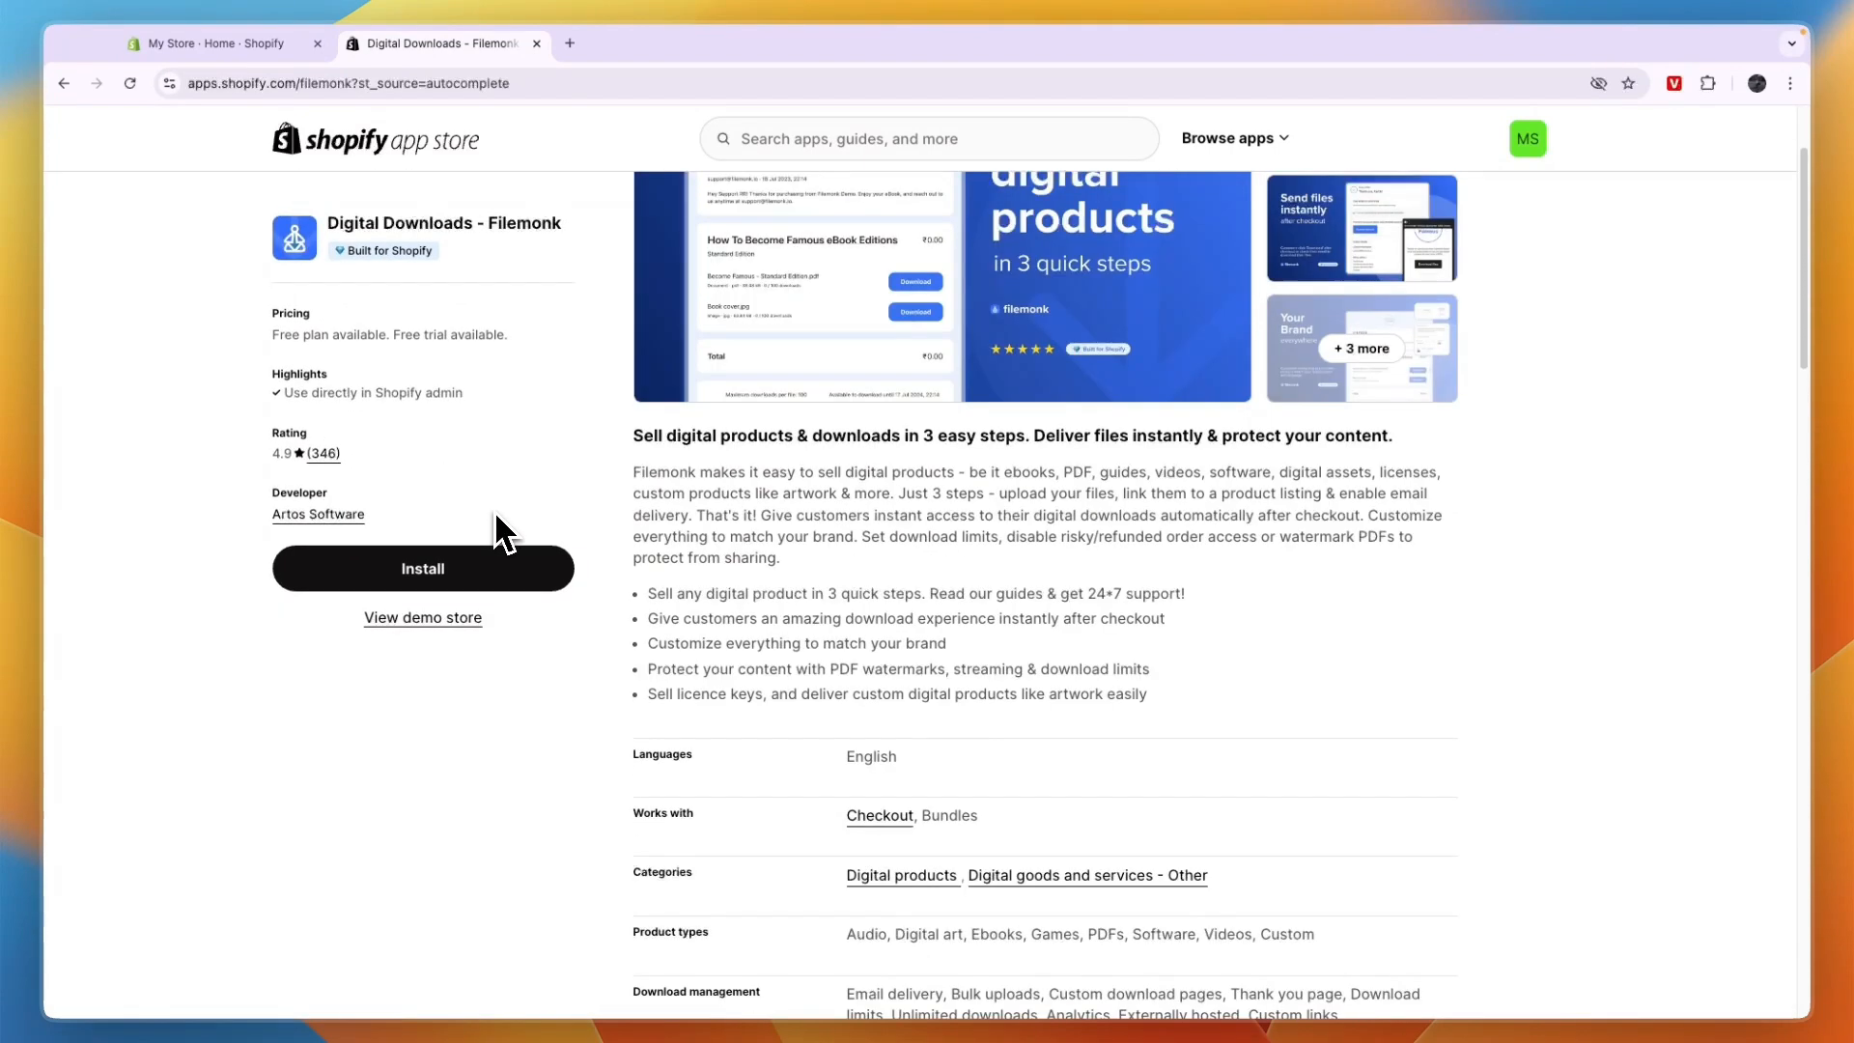
mouse_move(1051, 502)
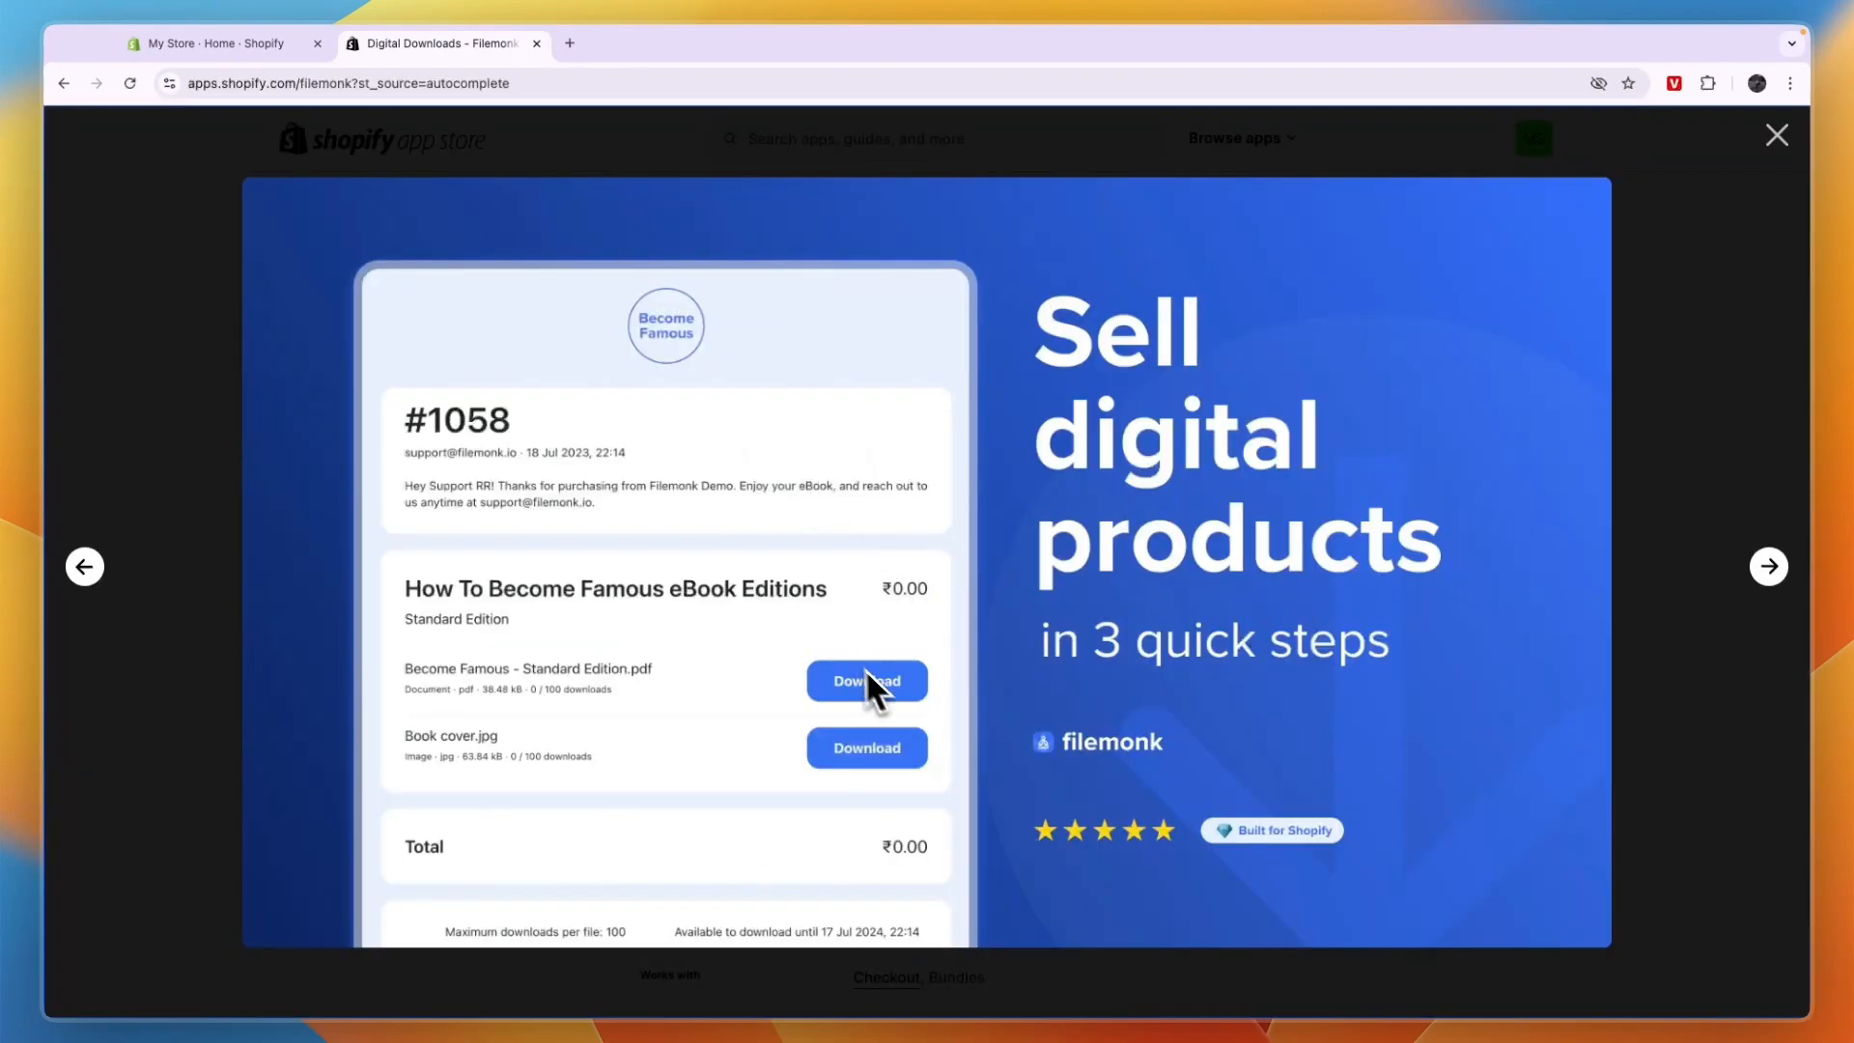
mouse_move(807, 746)
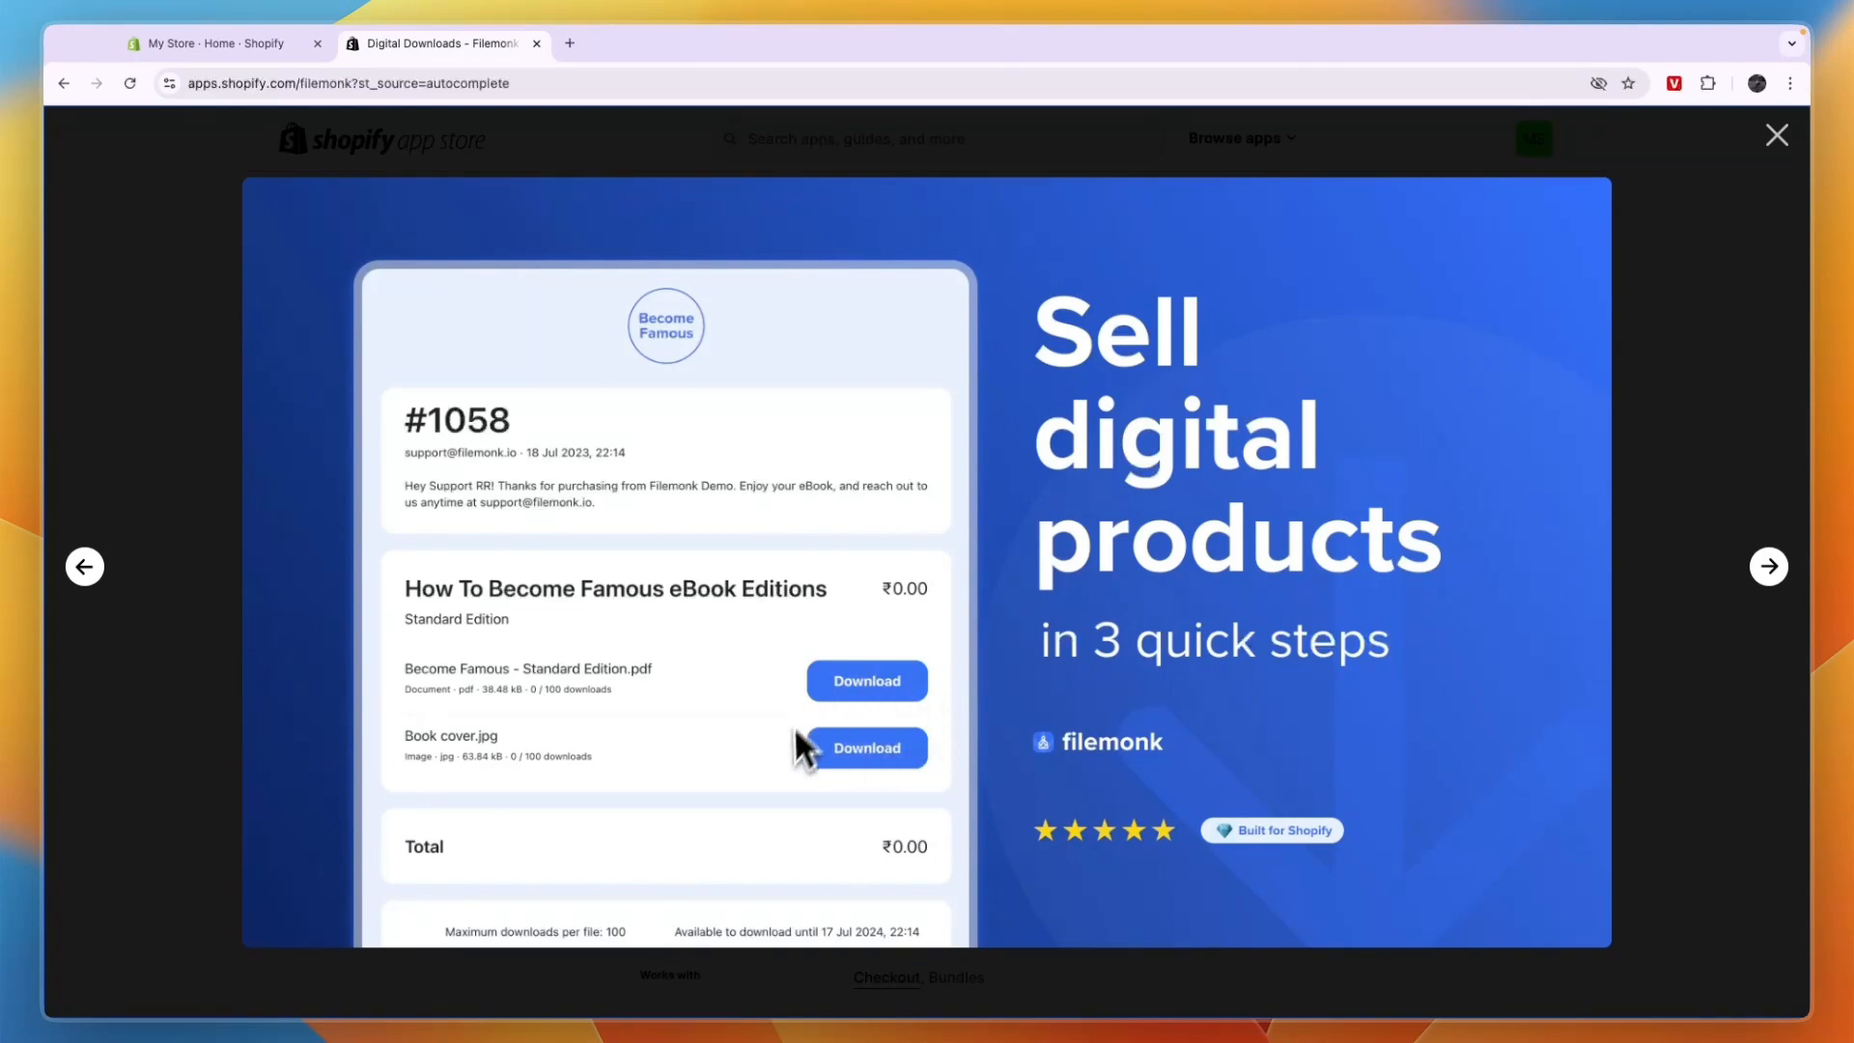
mouse_move(873, 747)
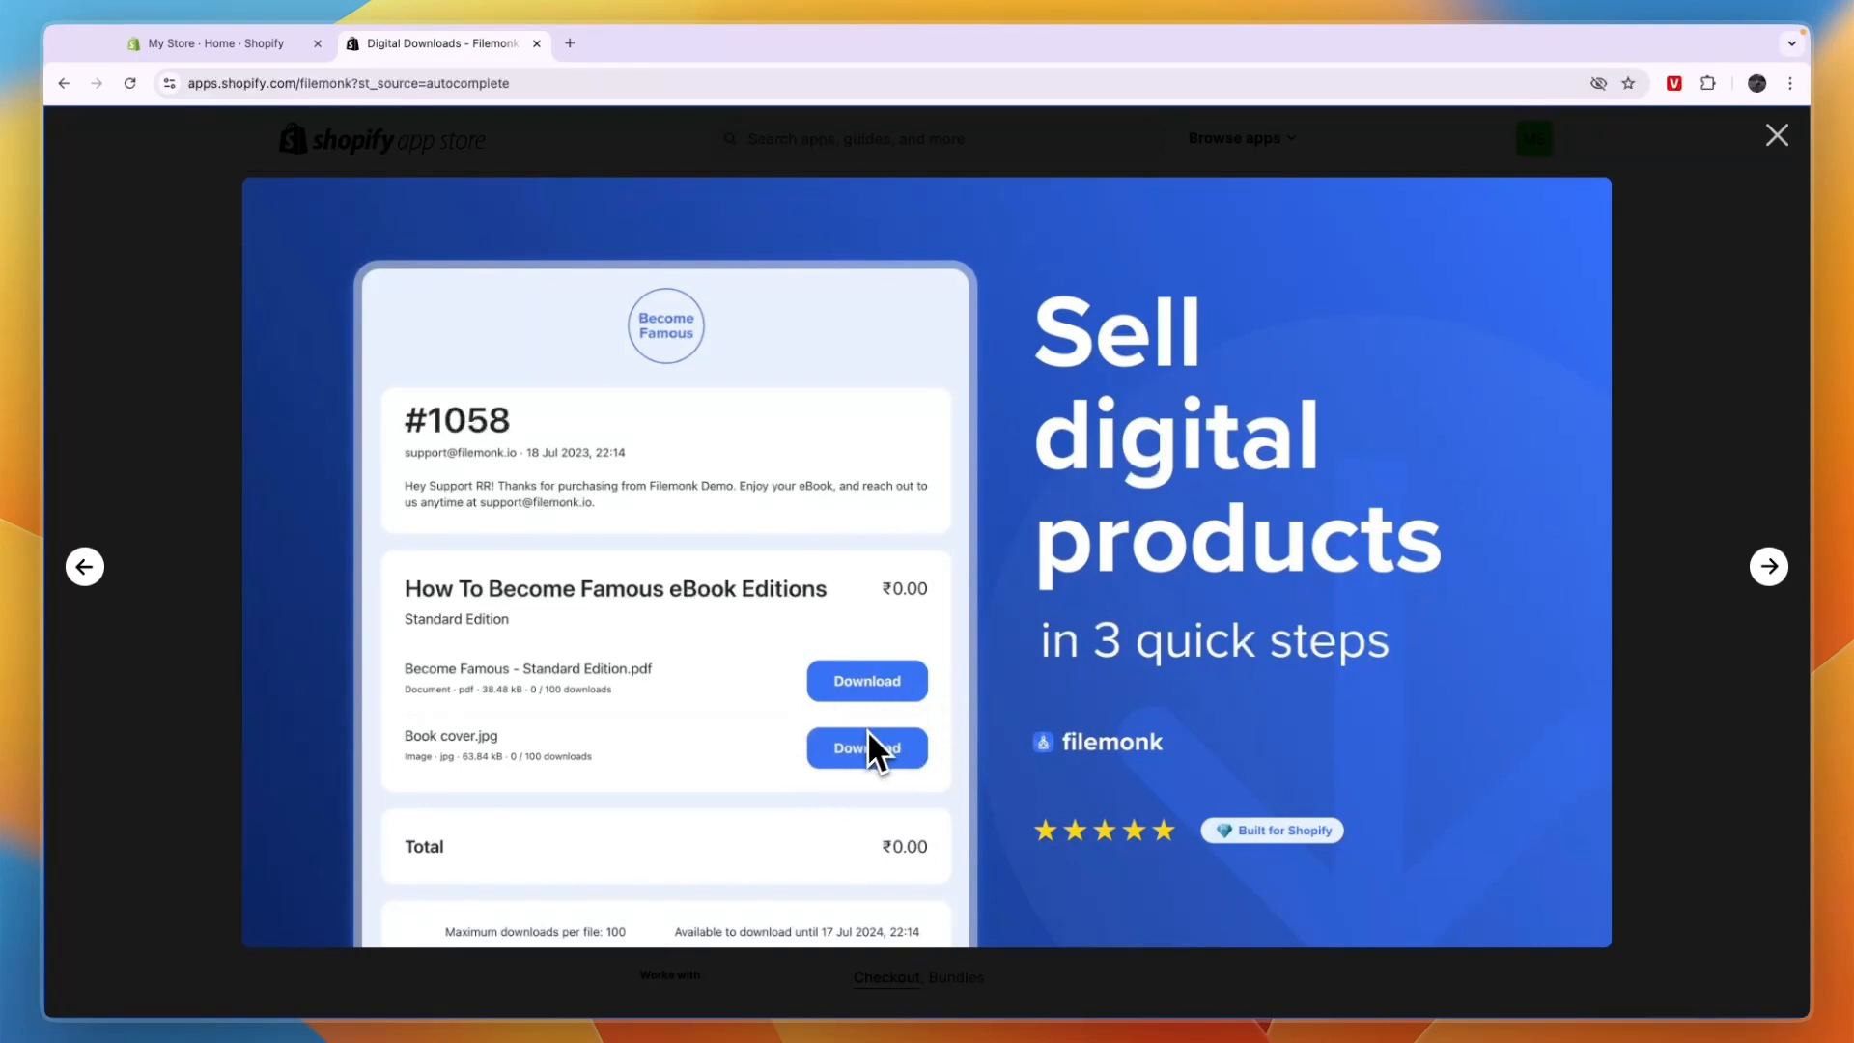
click(1769, 566)
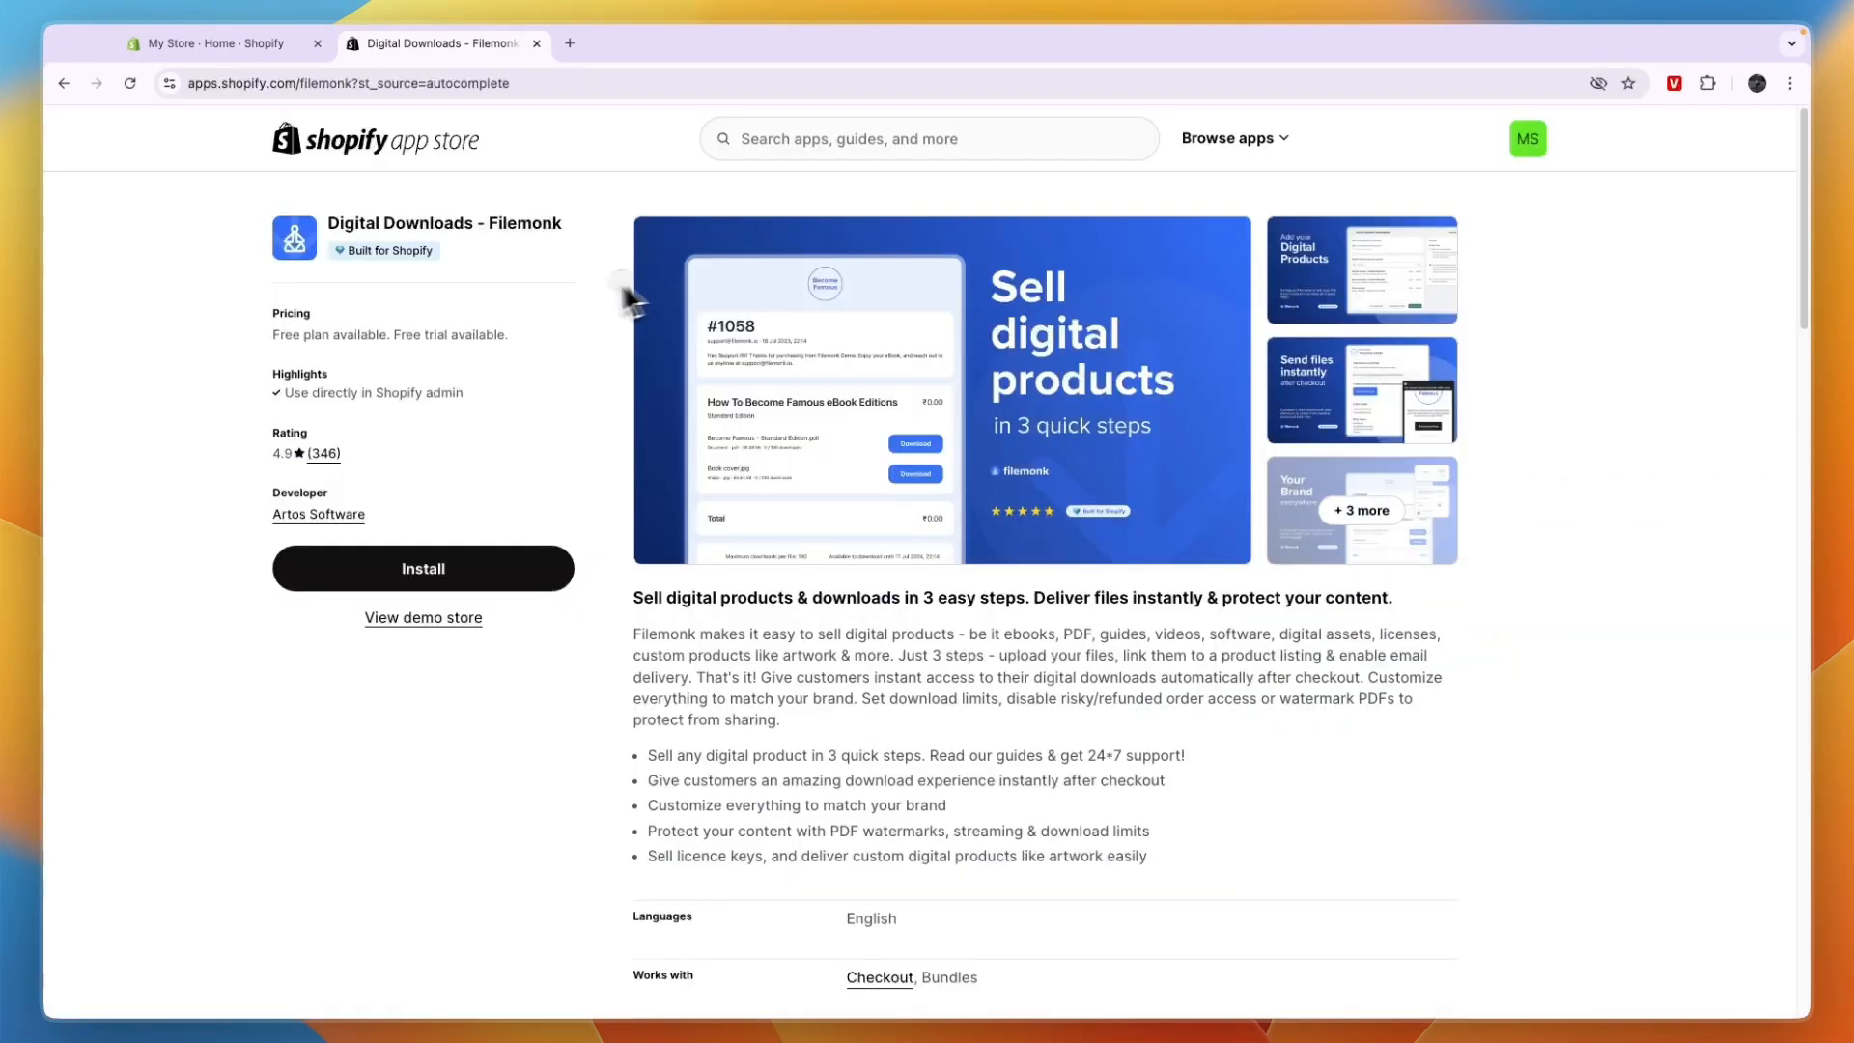
mouse_move(481, 471)
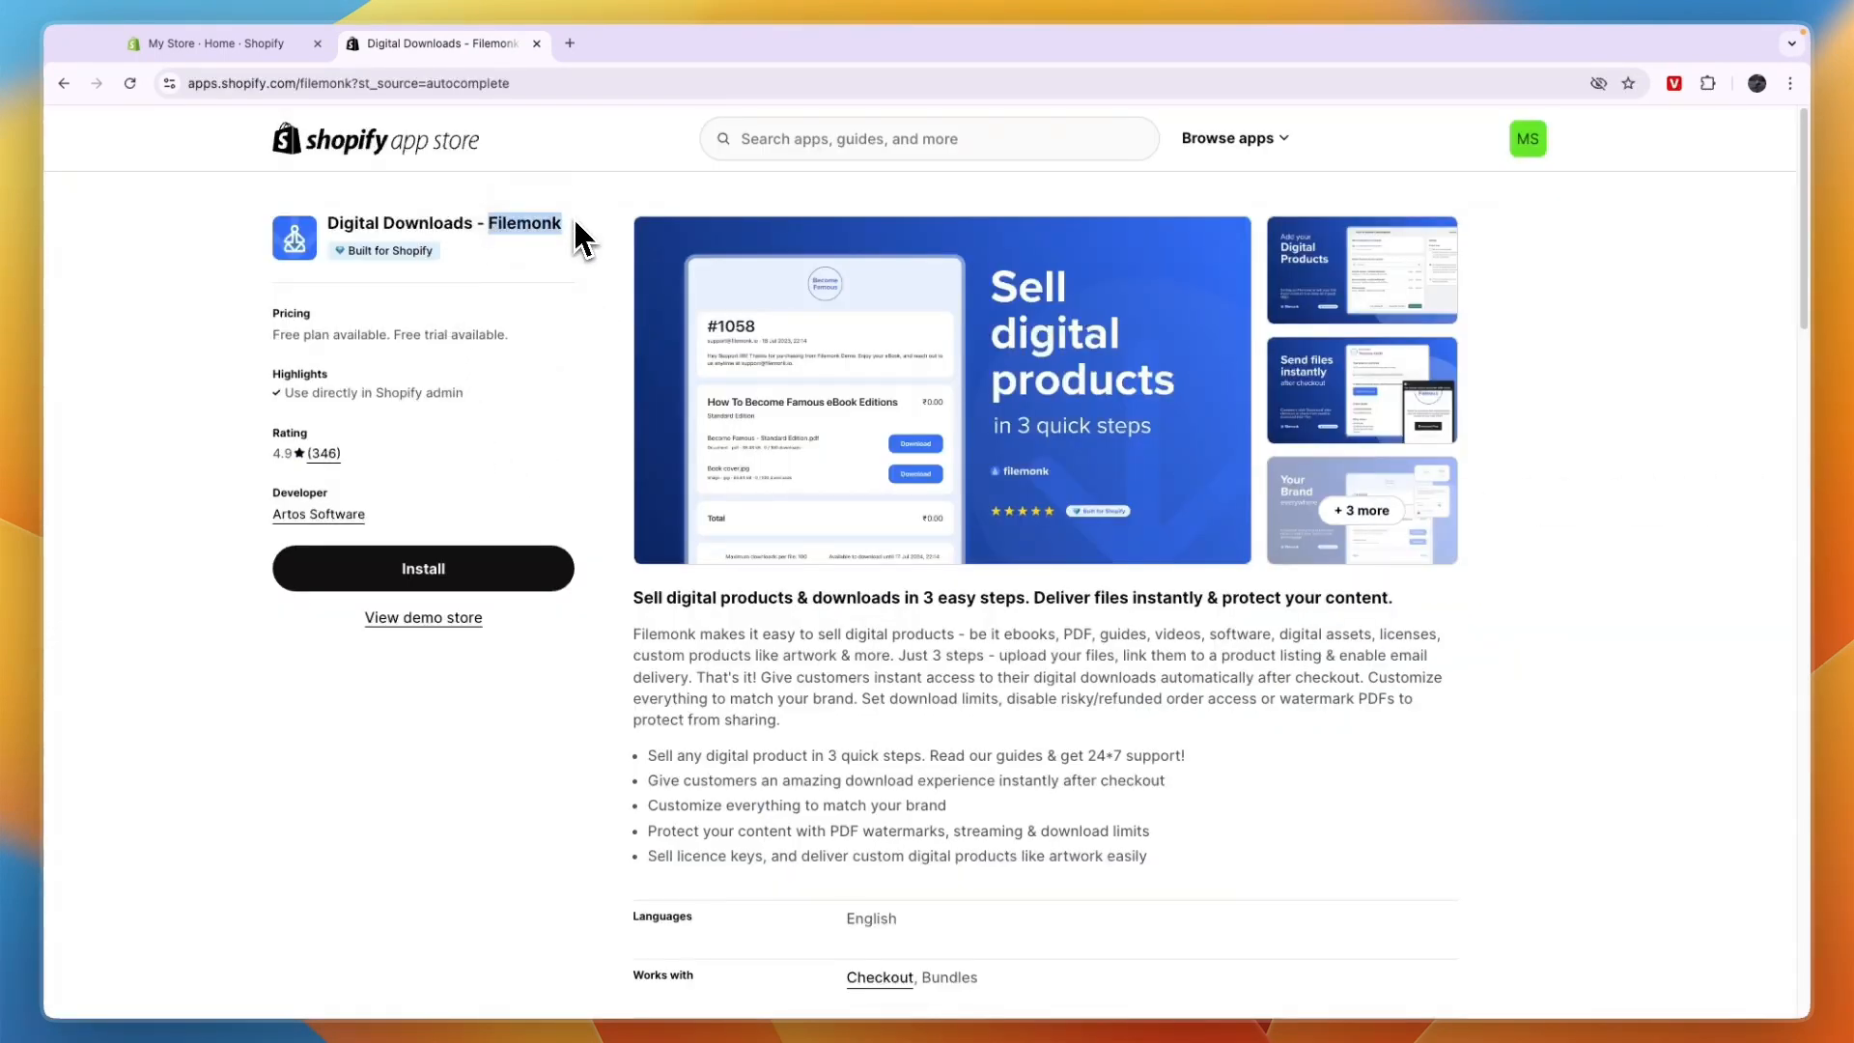
Step: Search for 'big digital download' and open the BIG Digital Downloads Products listing
text(bigf)
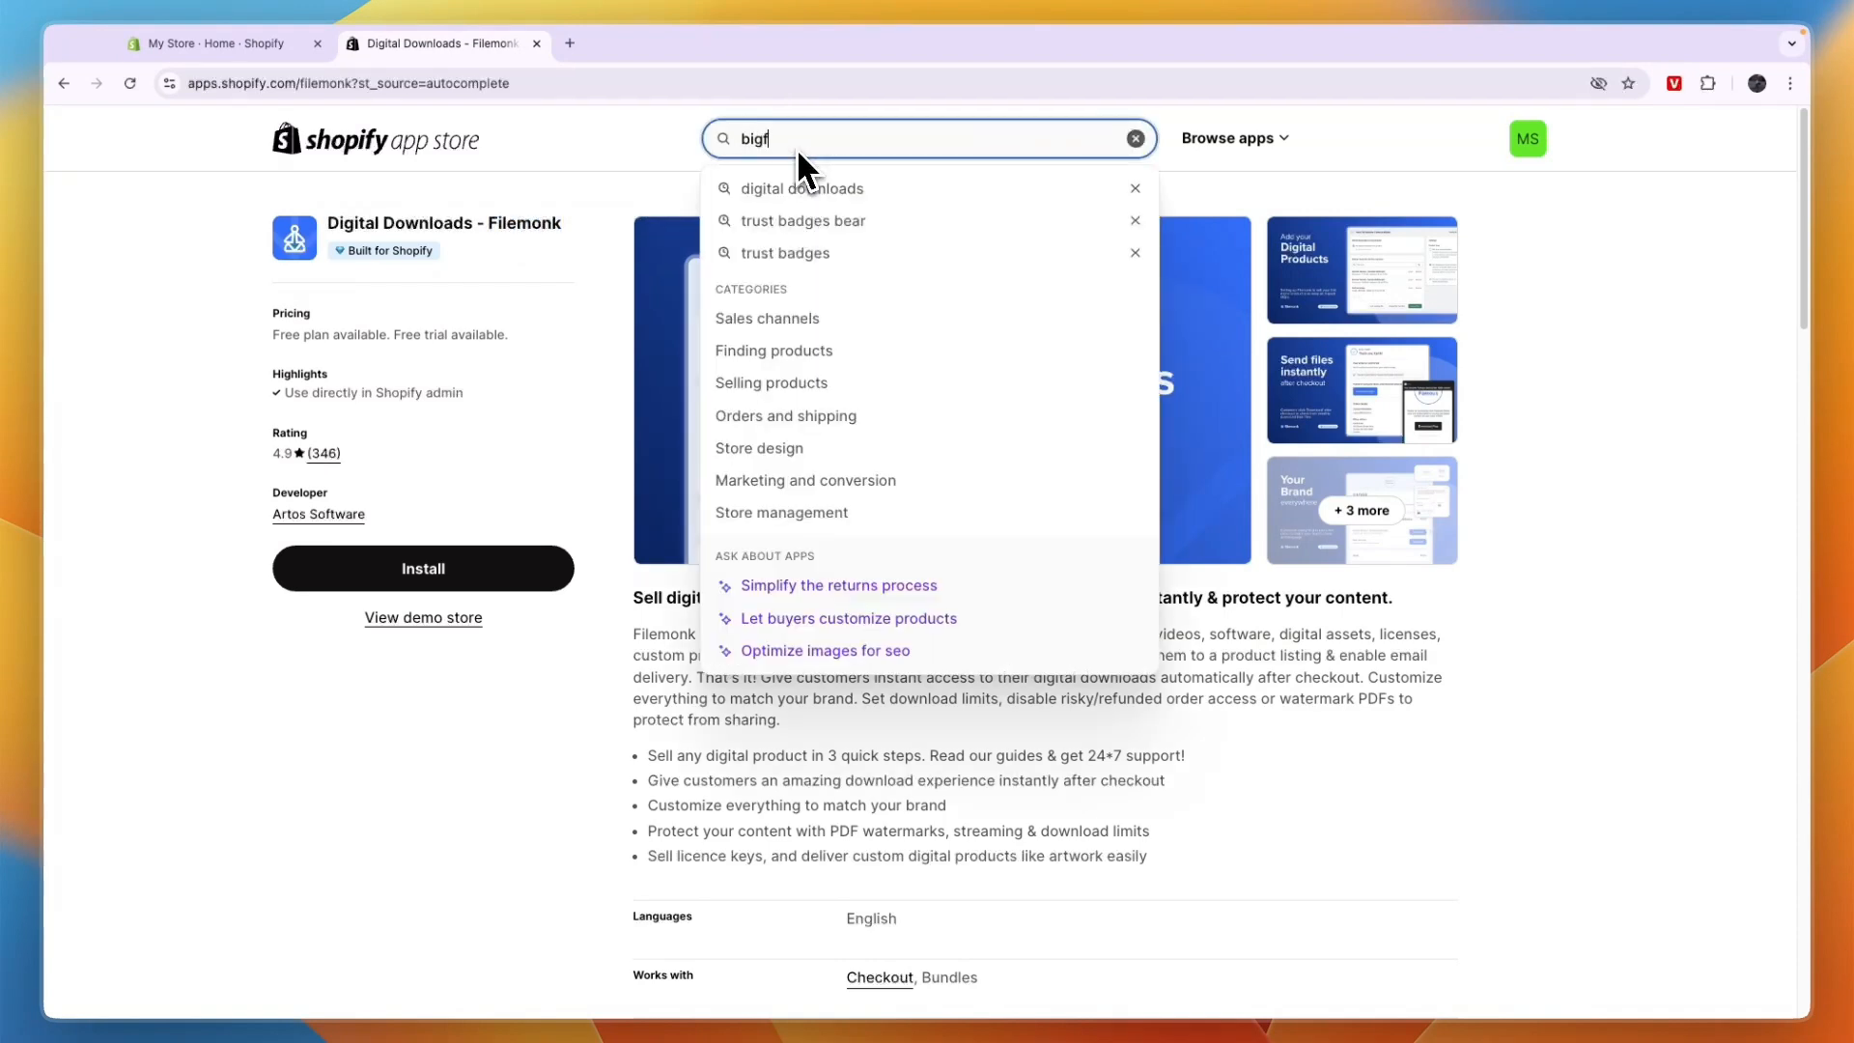
key(Backspace)
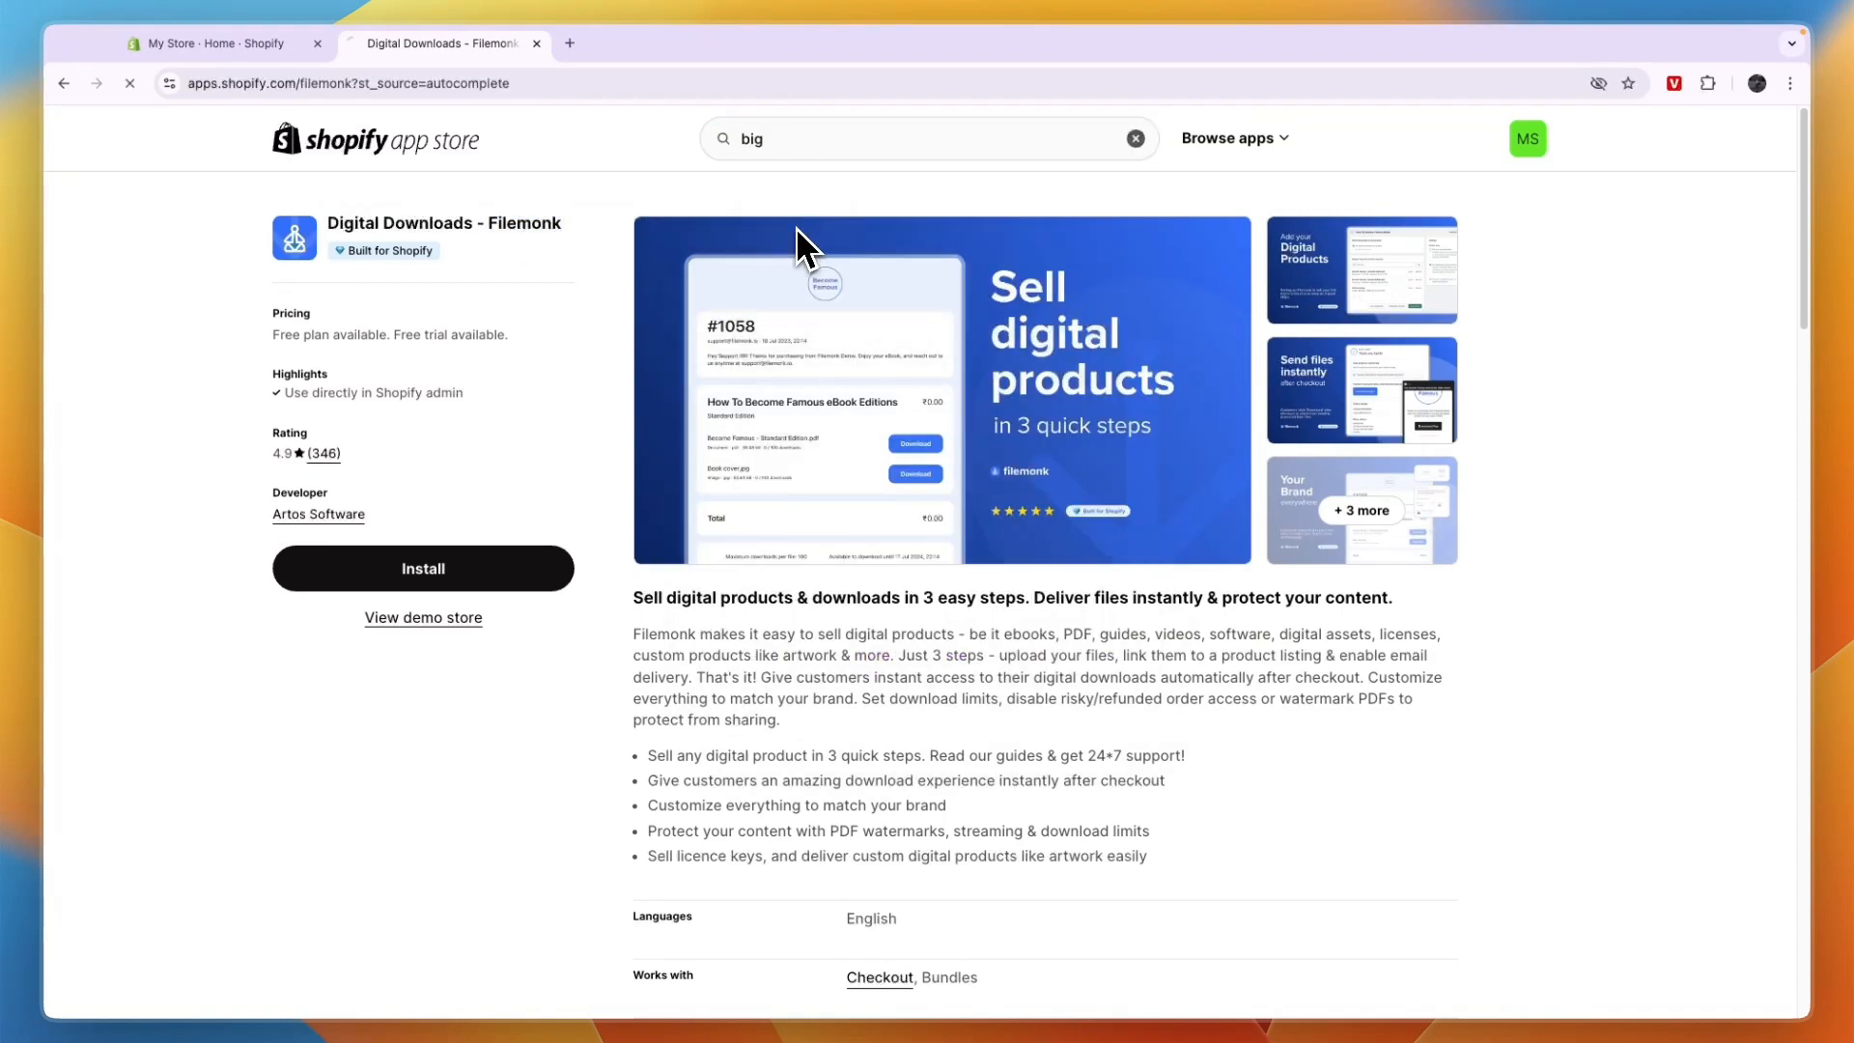
key(Return)
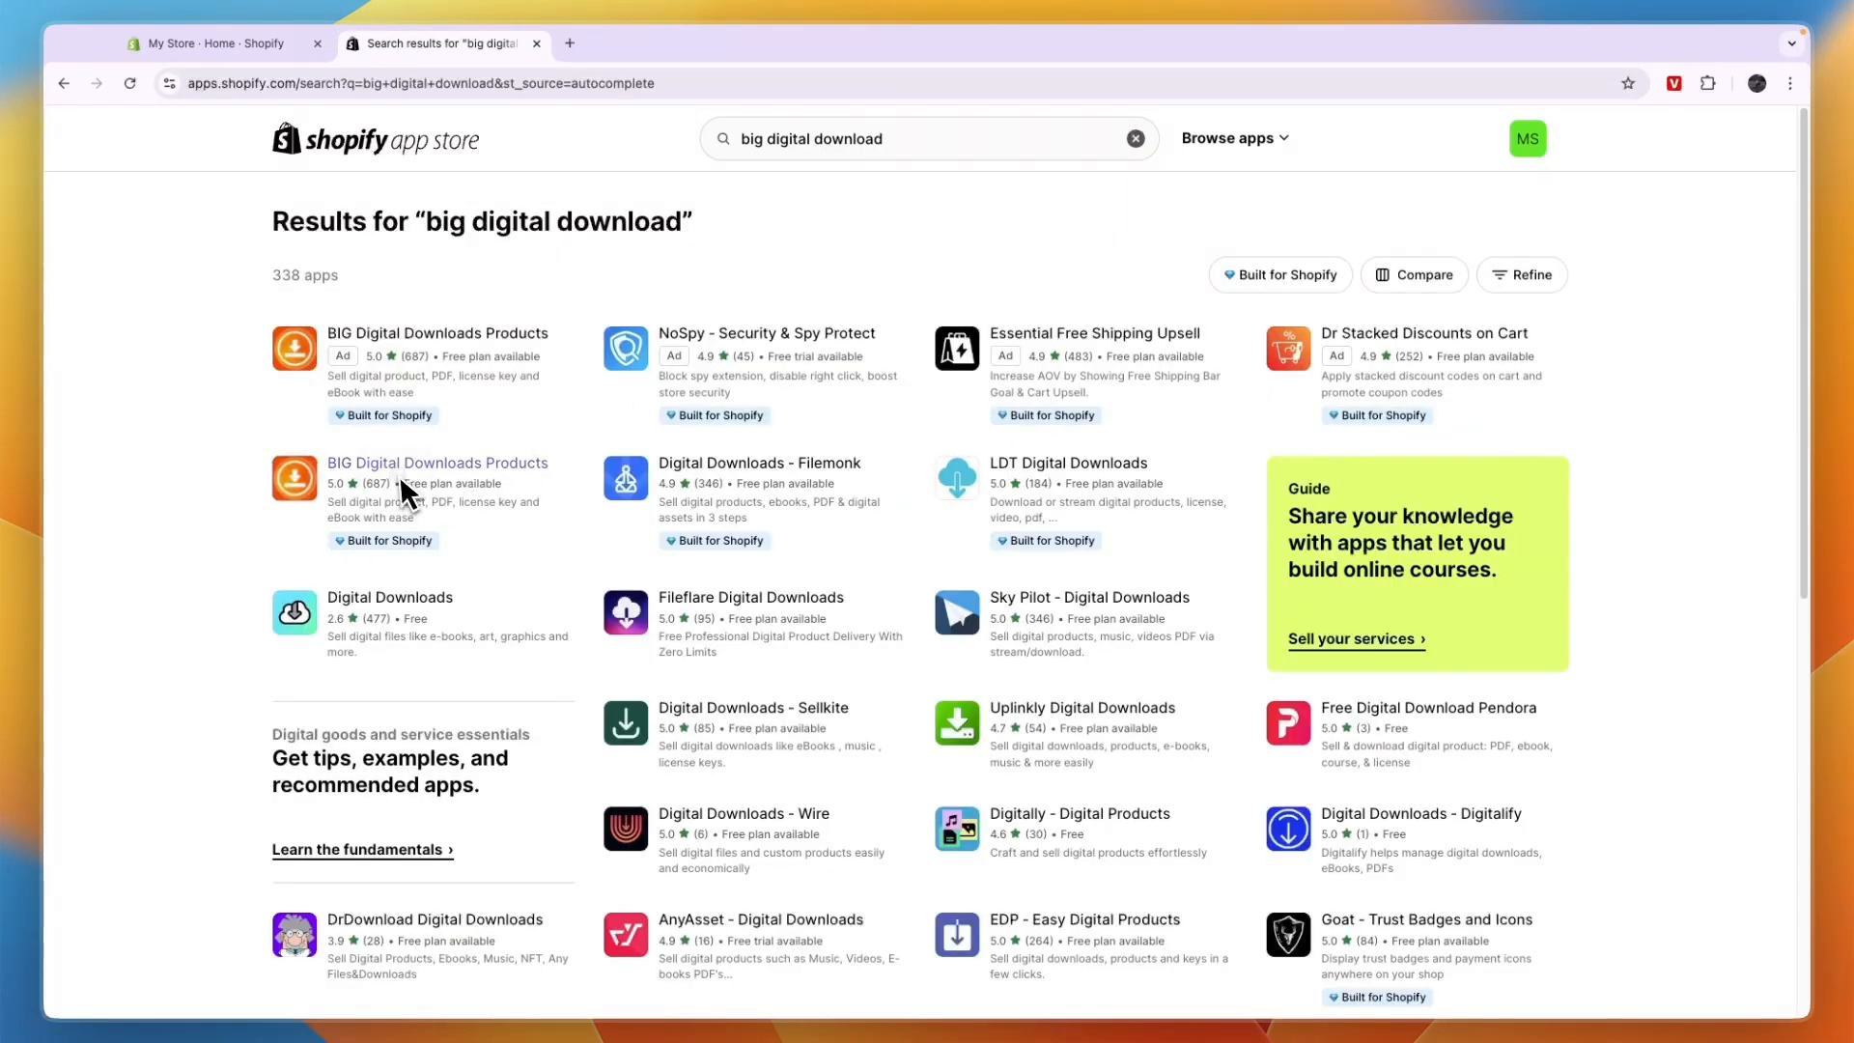
click(437, 462)
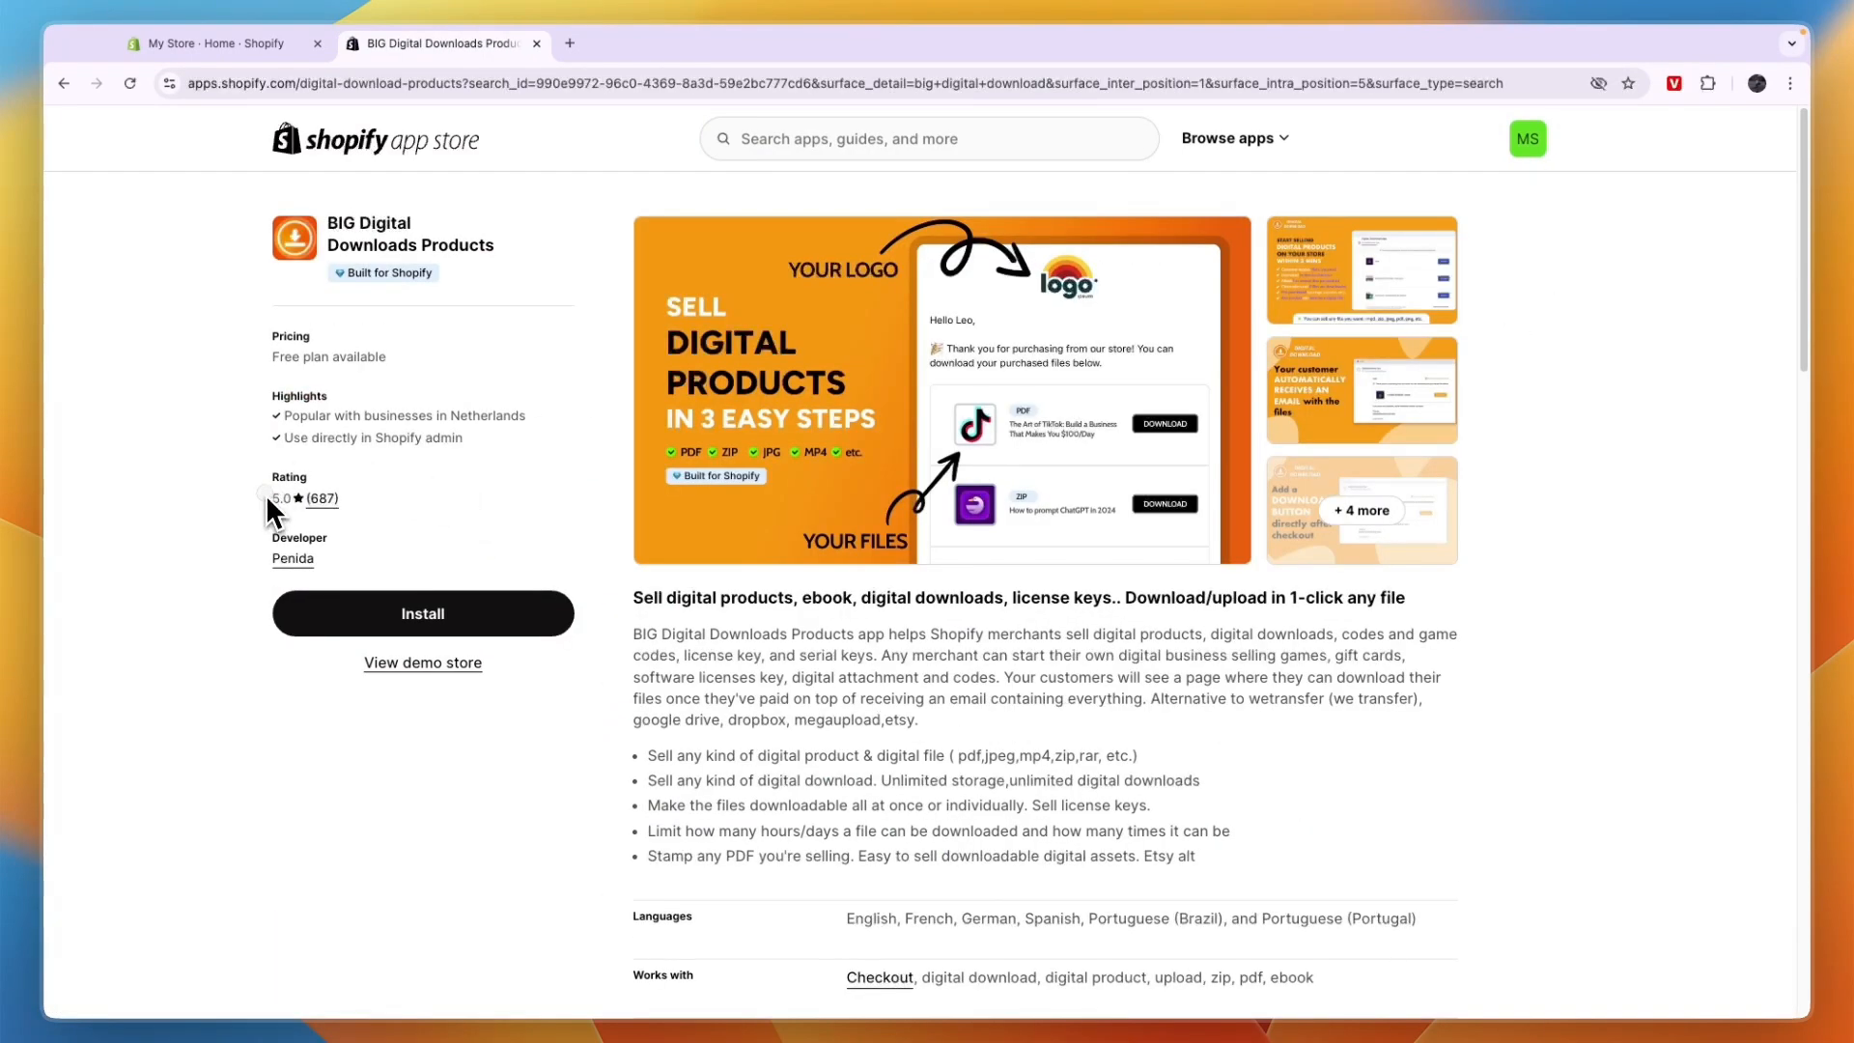
mouse_move(684, 554)
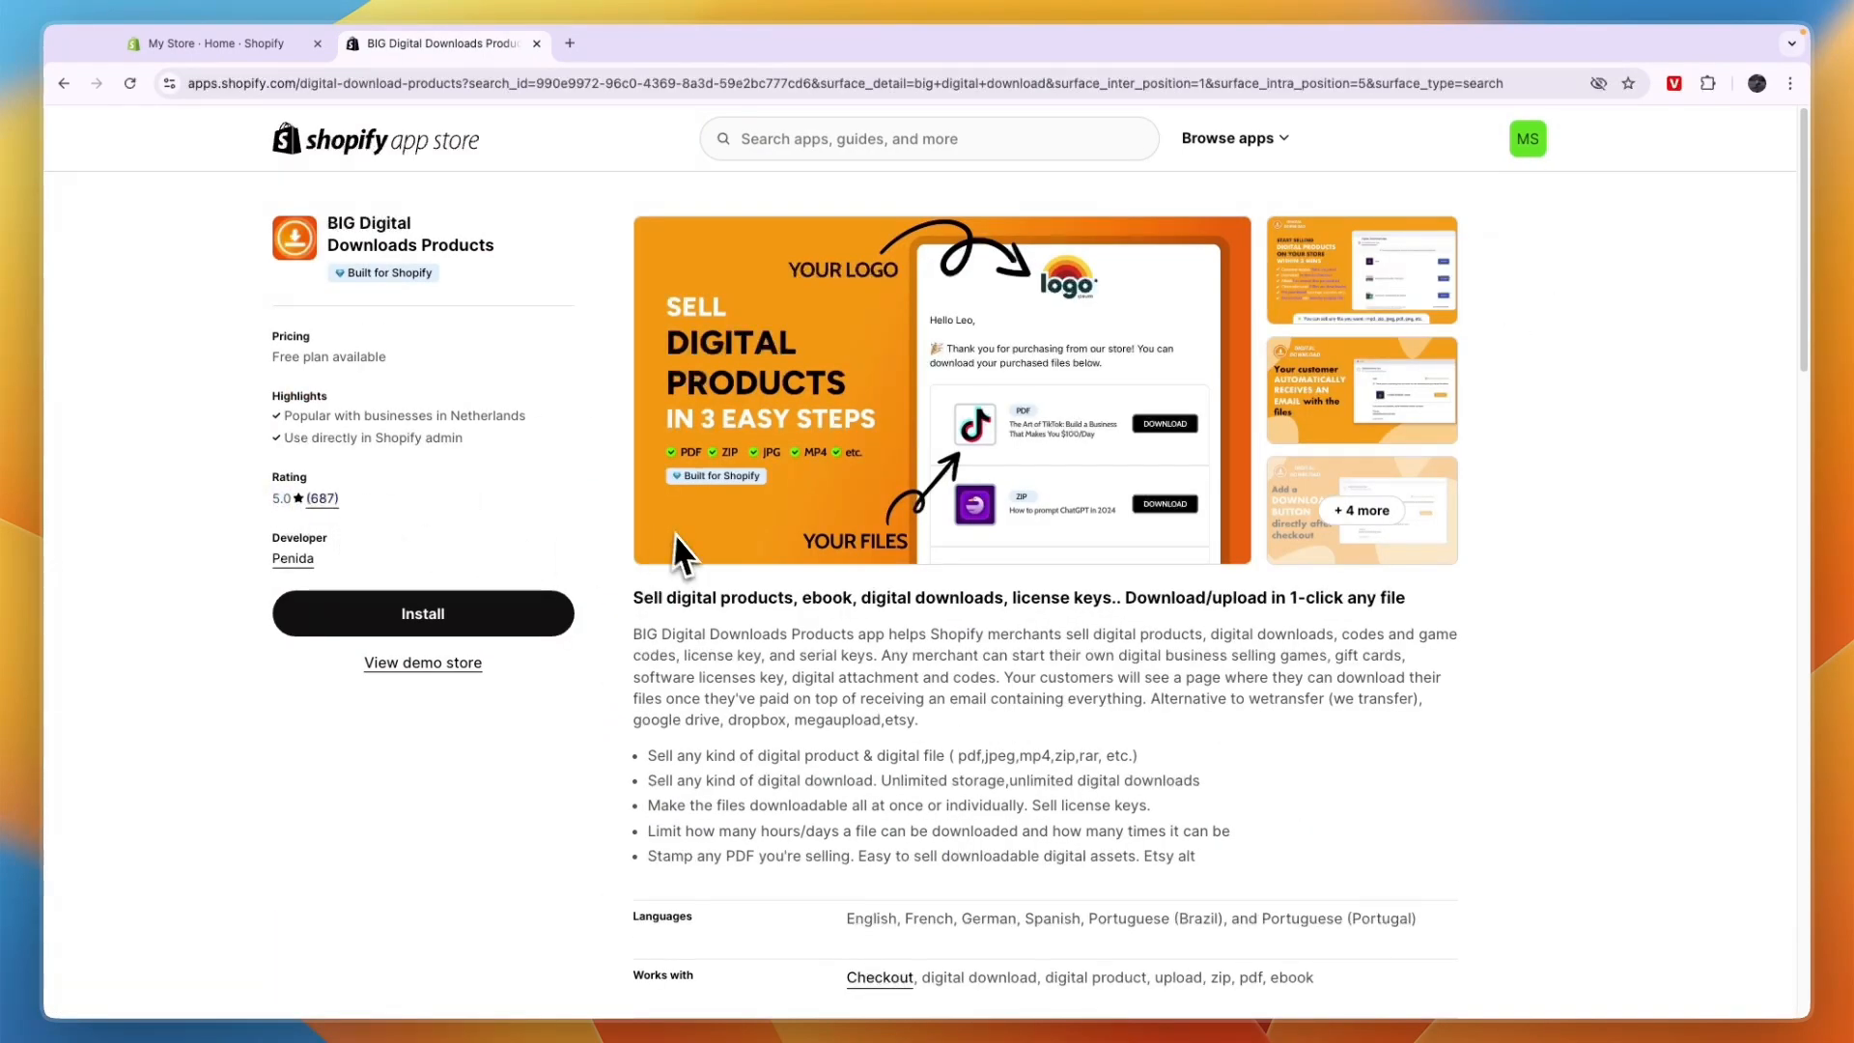
mouse_move(691, 597)
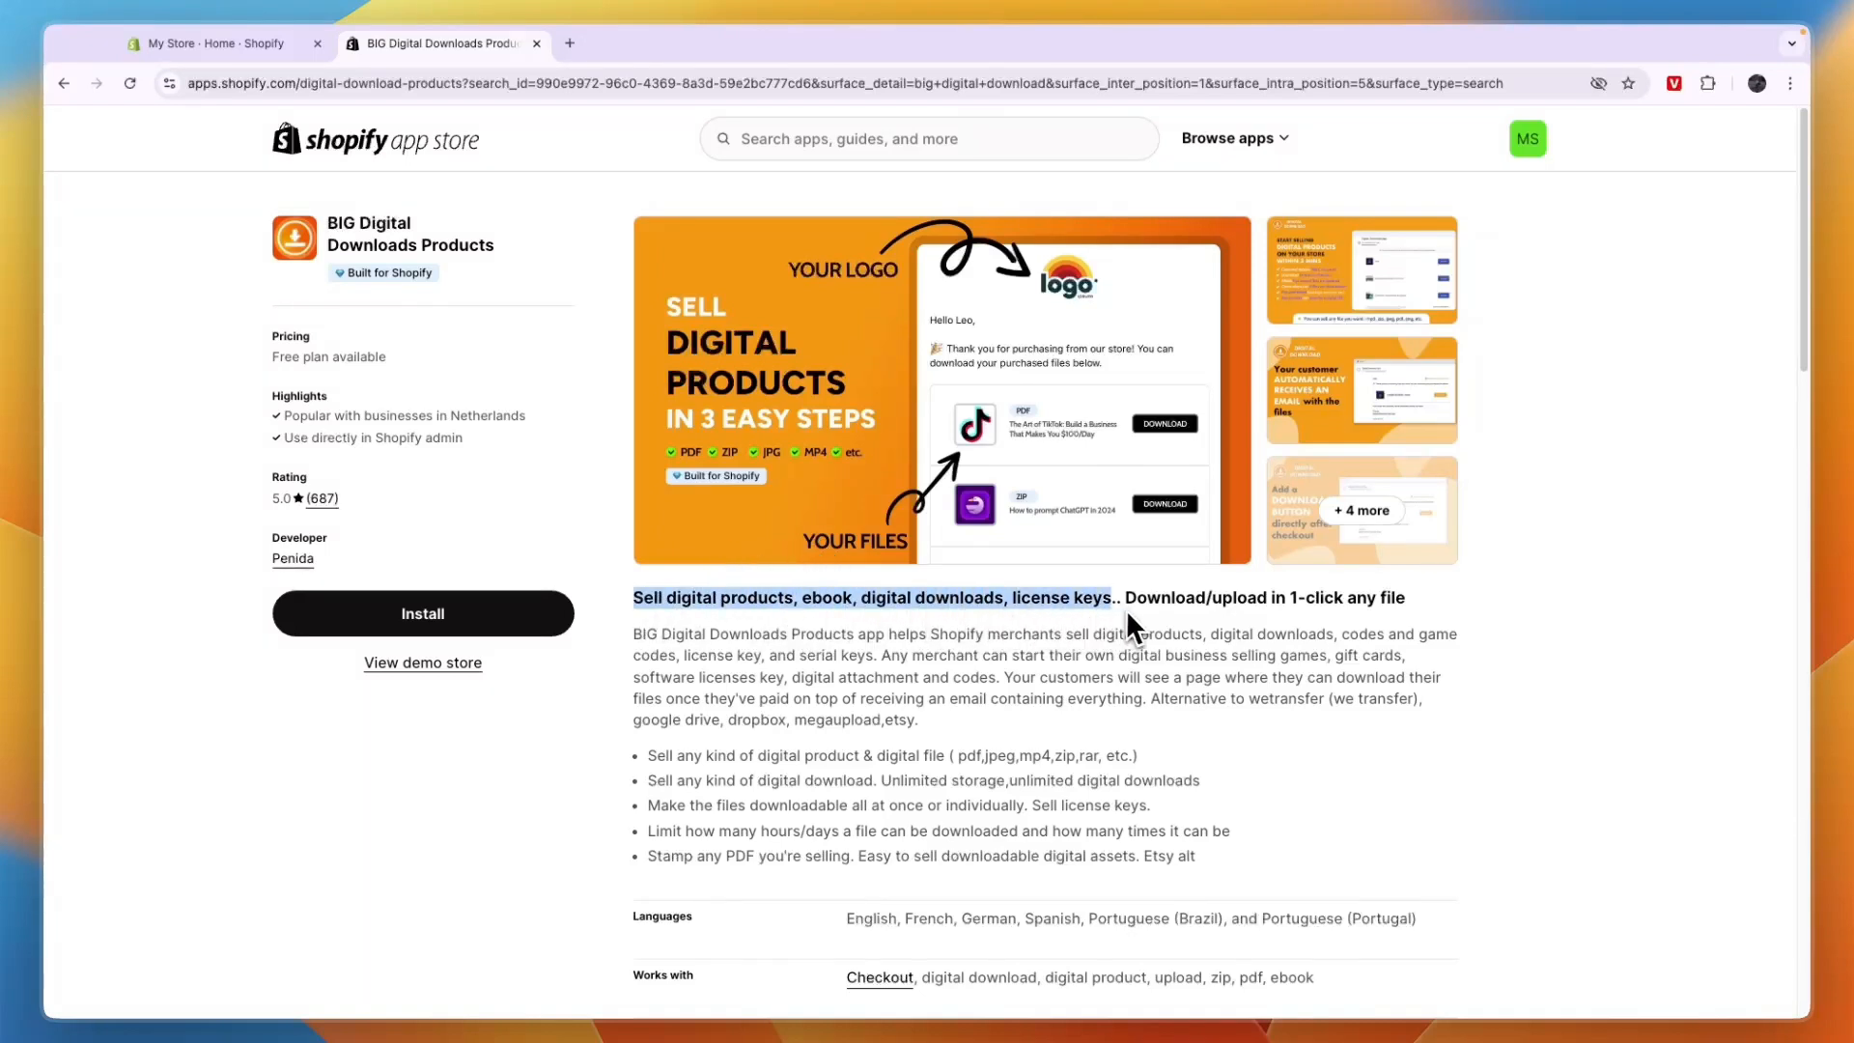
Step: Enlarge the listing's main screenshot, then close the viewer
click(940, 389)
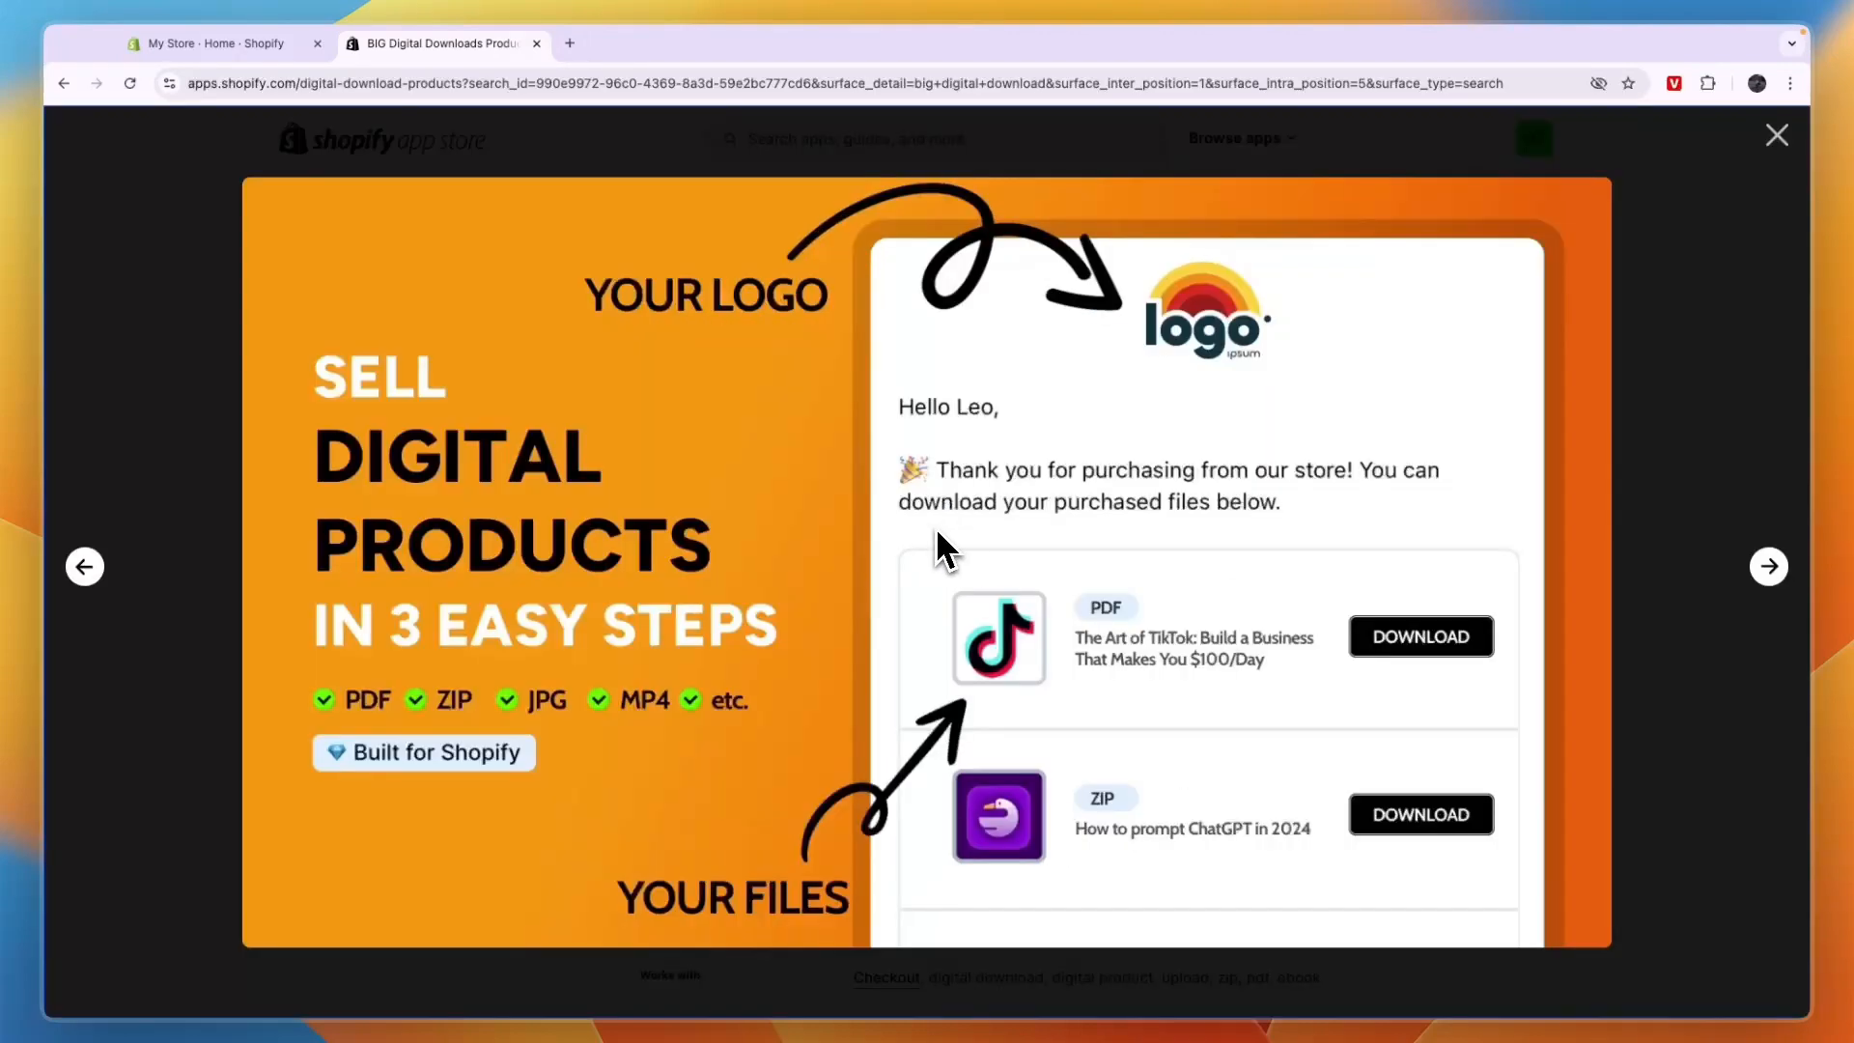
click(1777, 136)
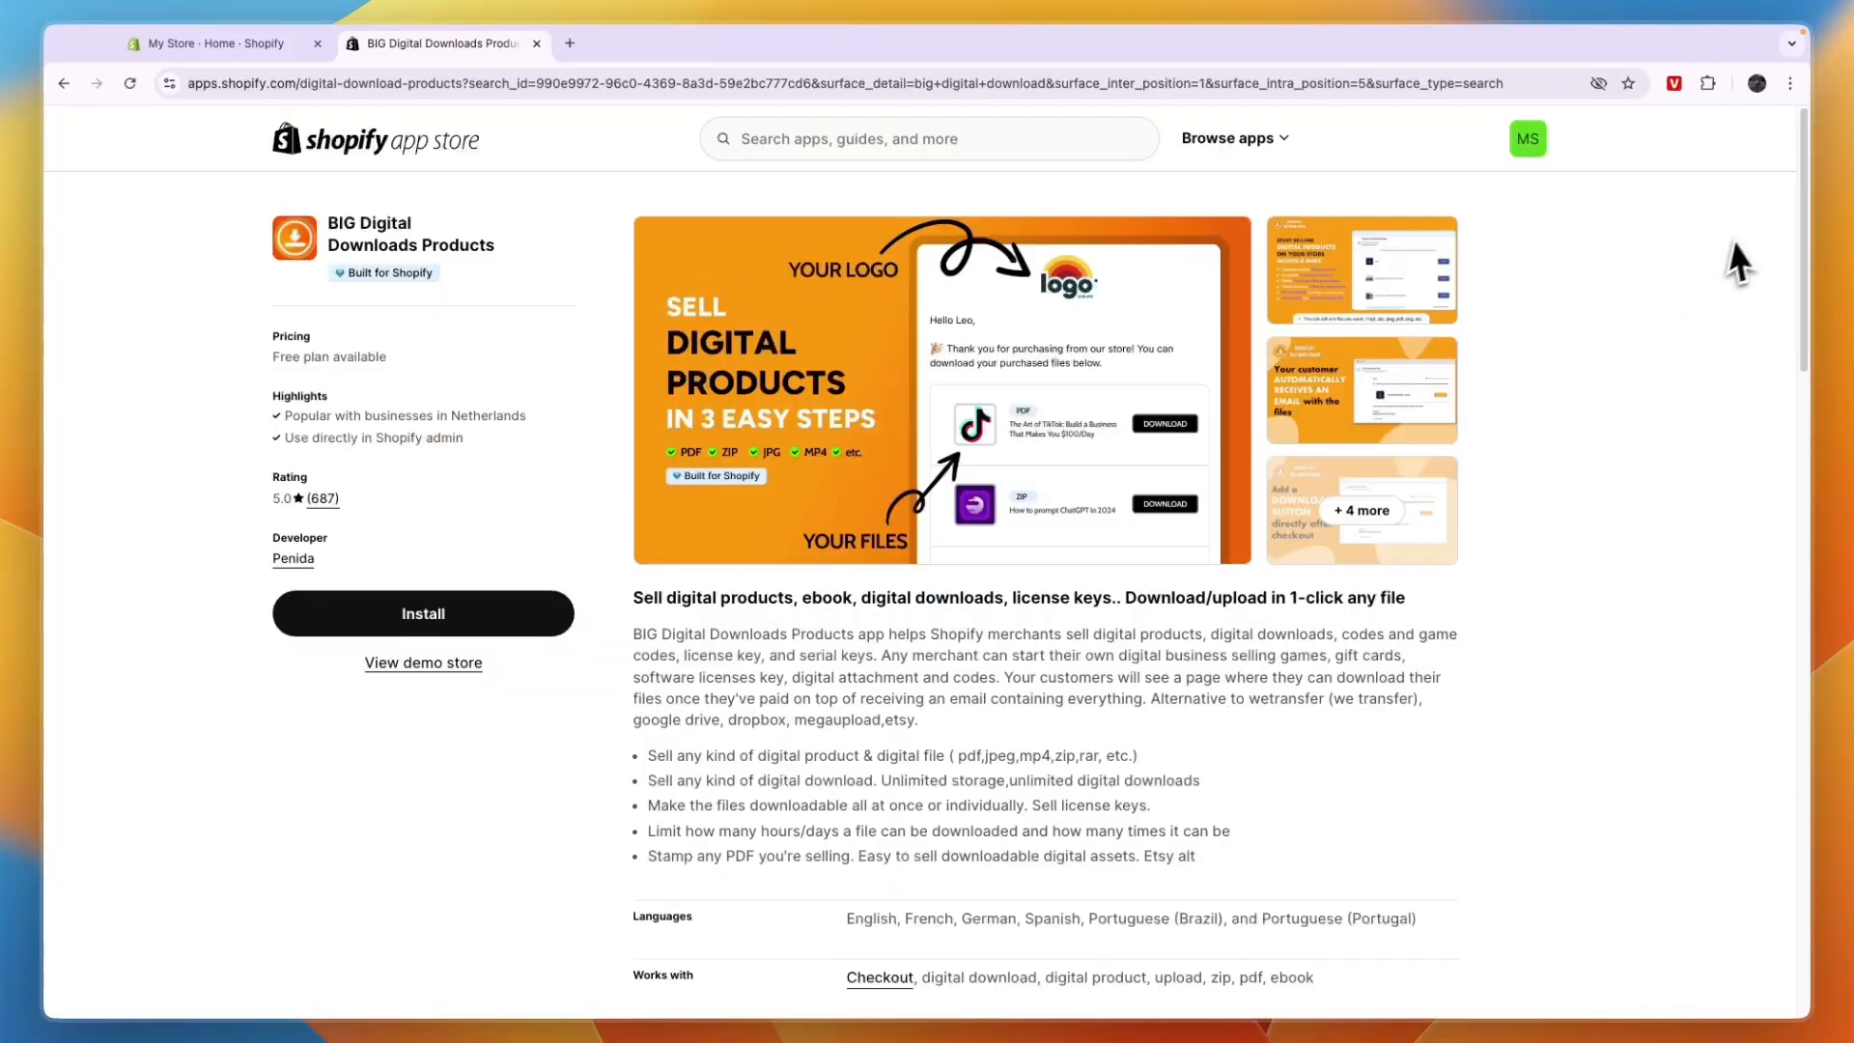
Step: Review BIG Digital Downloads pricing, highlighting the Free plan's 15 orders and ULTRA's 1000GB storage
scroll(down, 3)
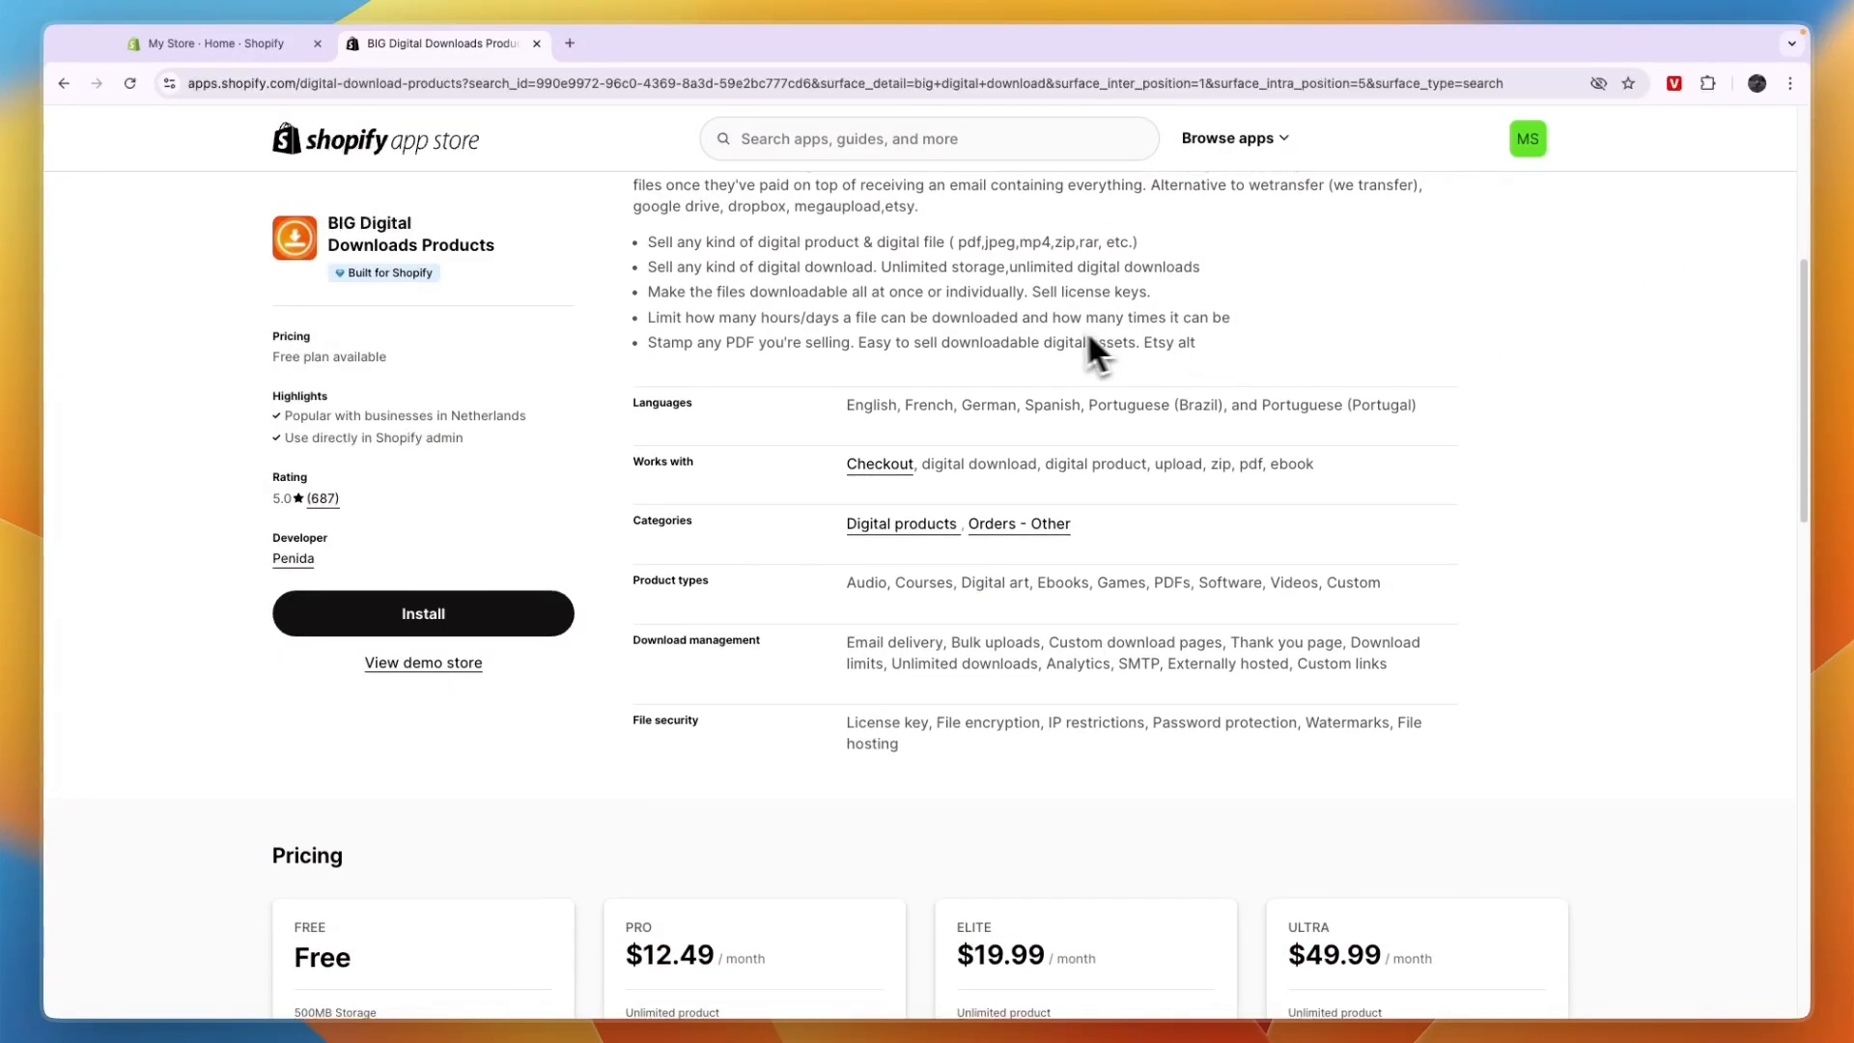
scroll(down, 3)
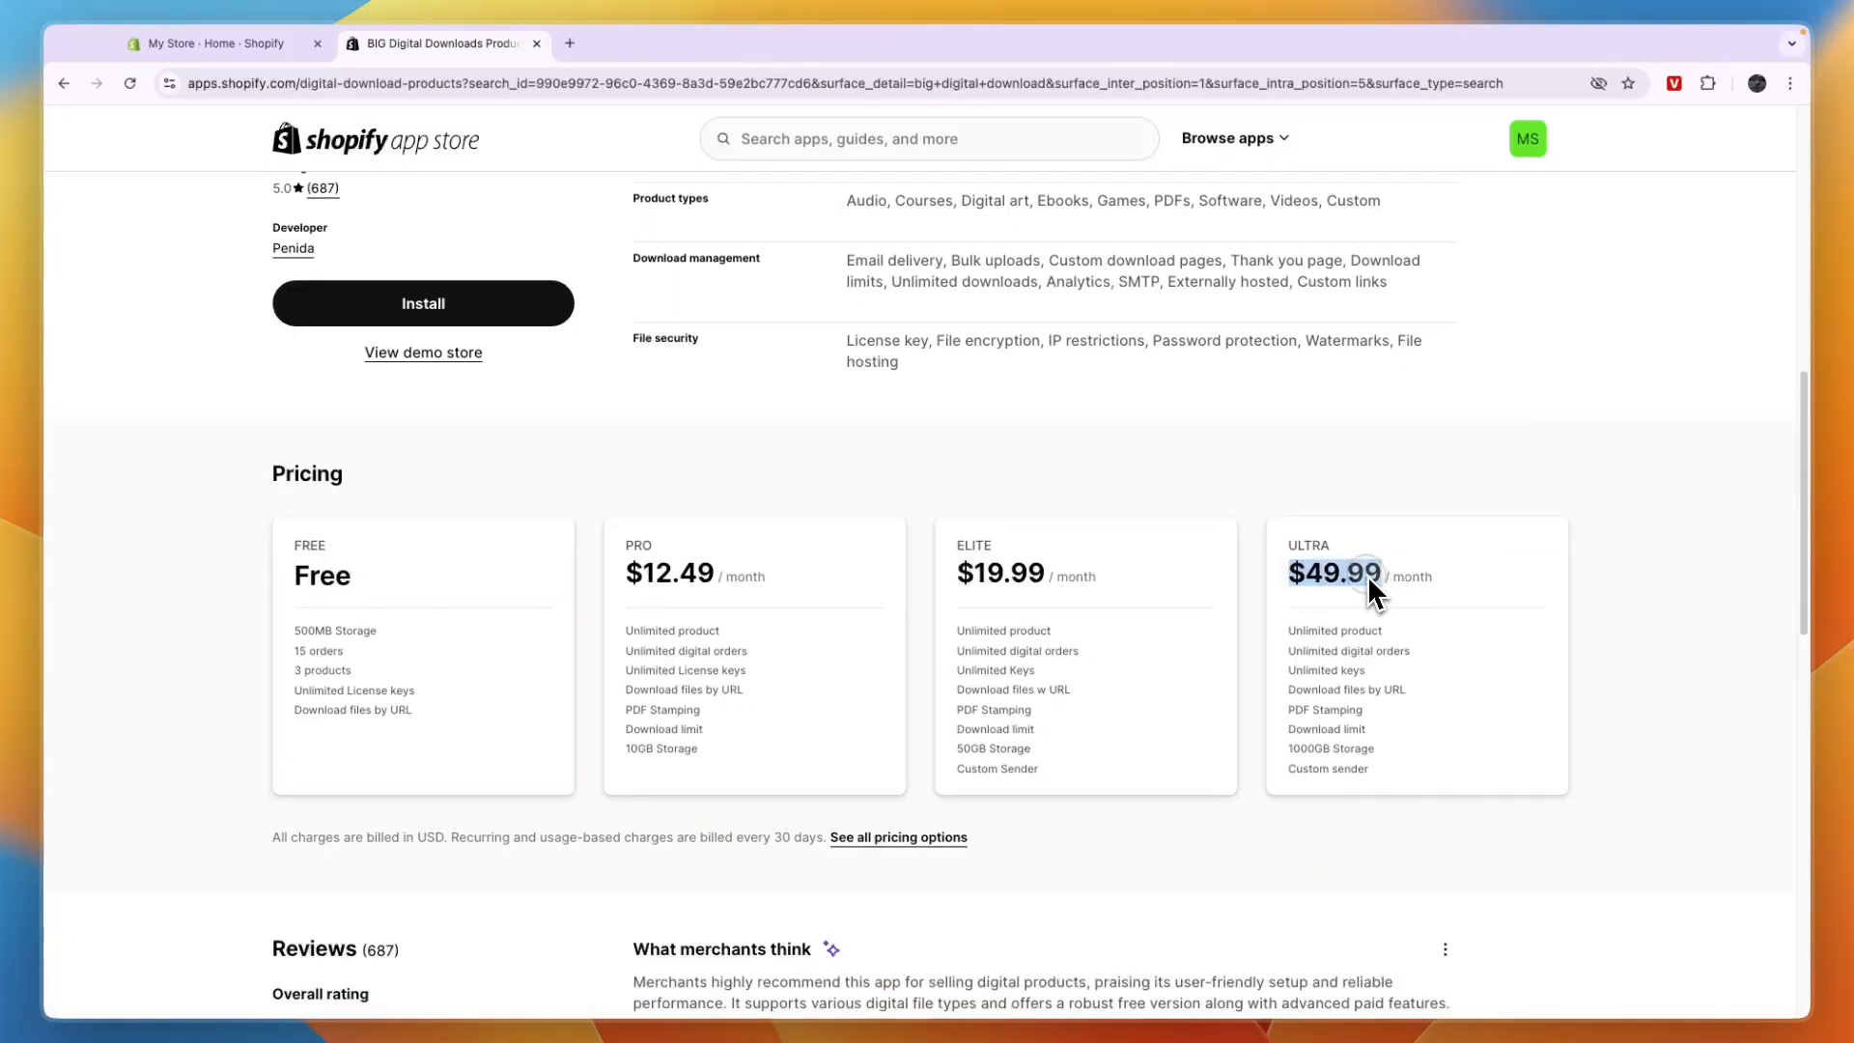
mouse_move(1321, 647)
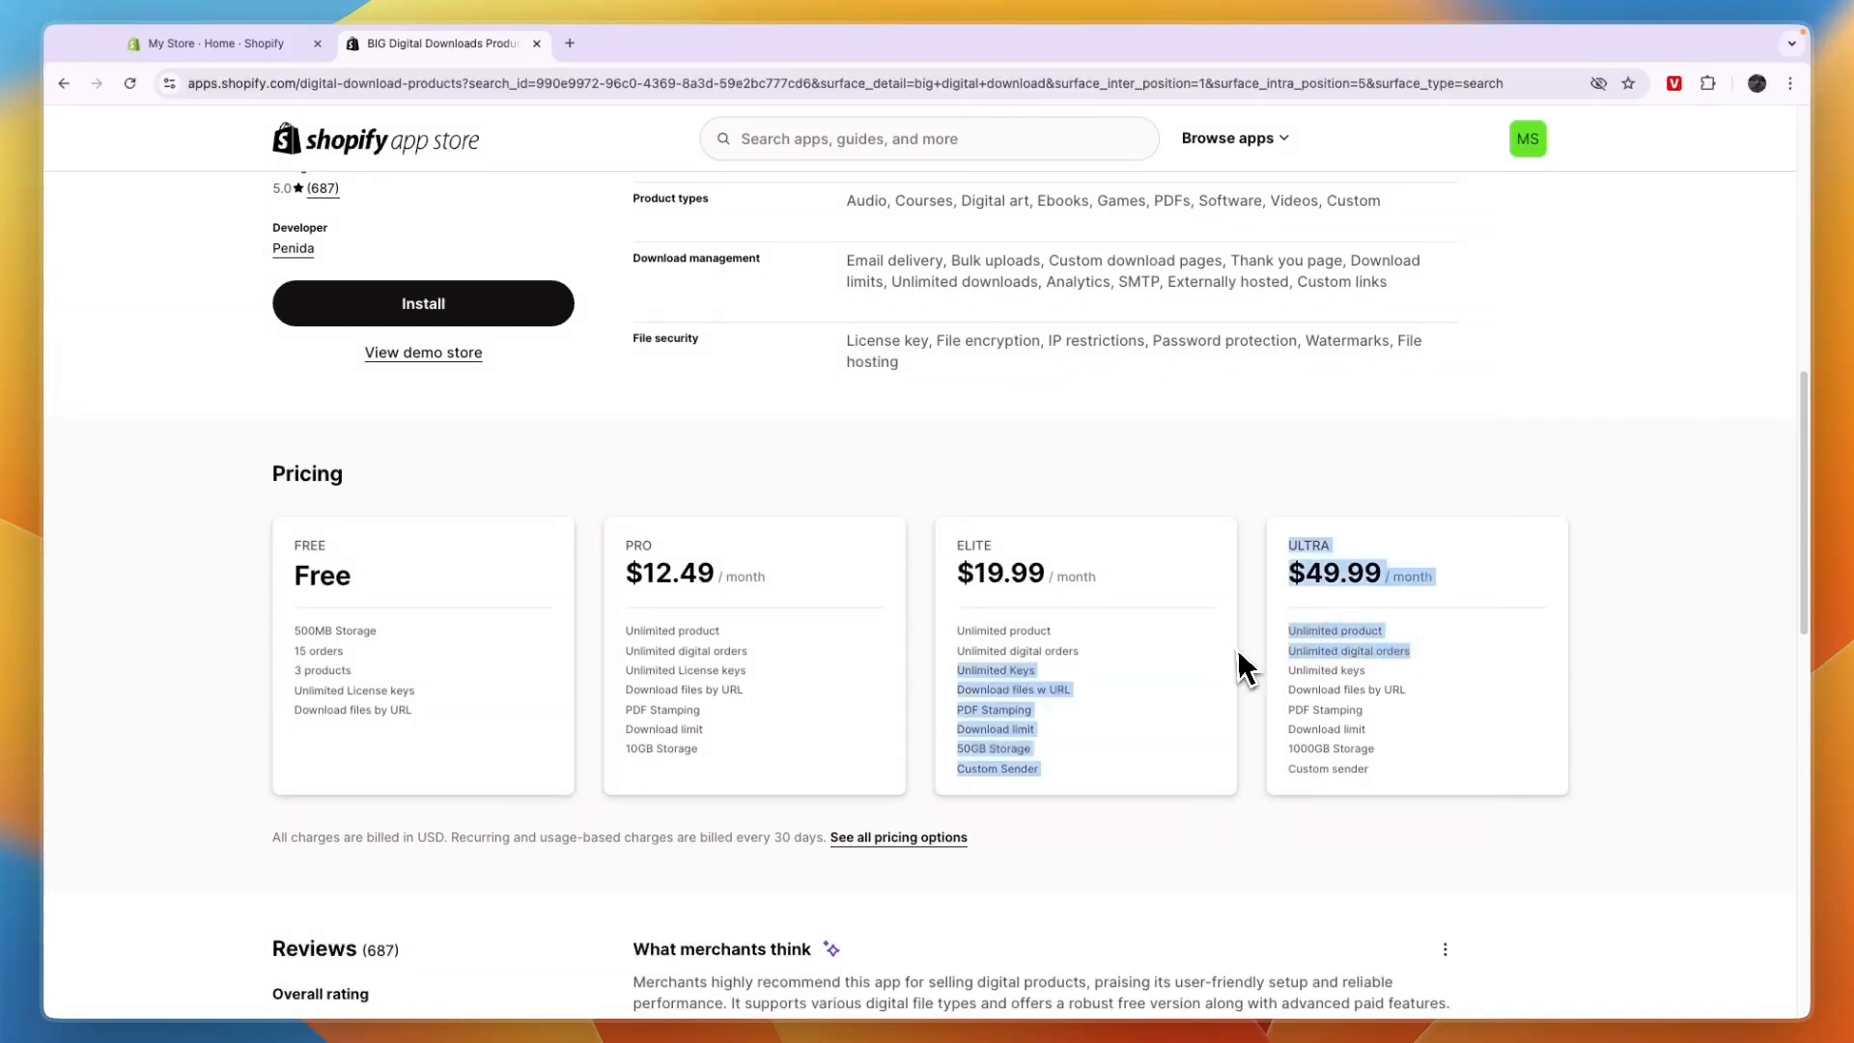
mouse_move(1265, 668)
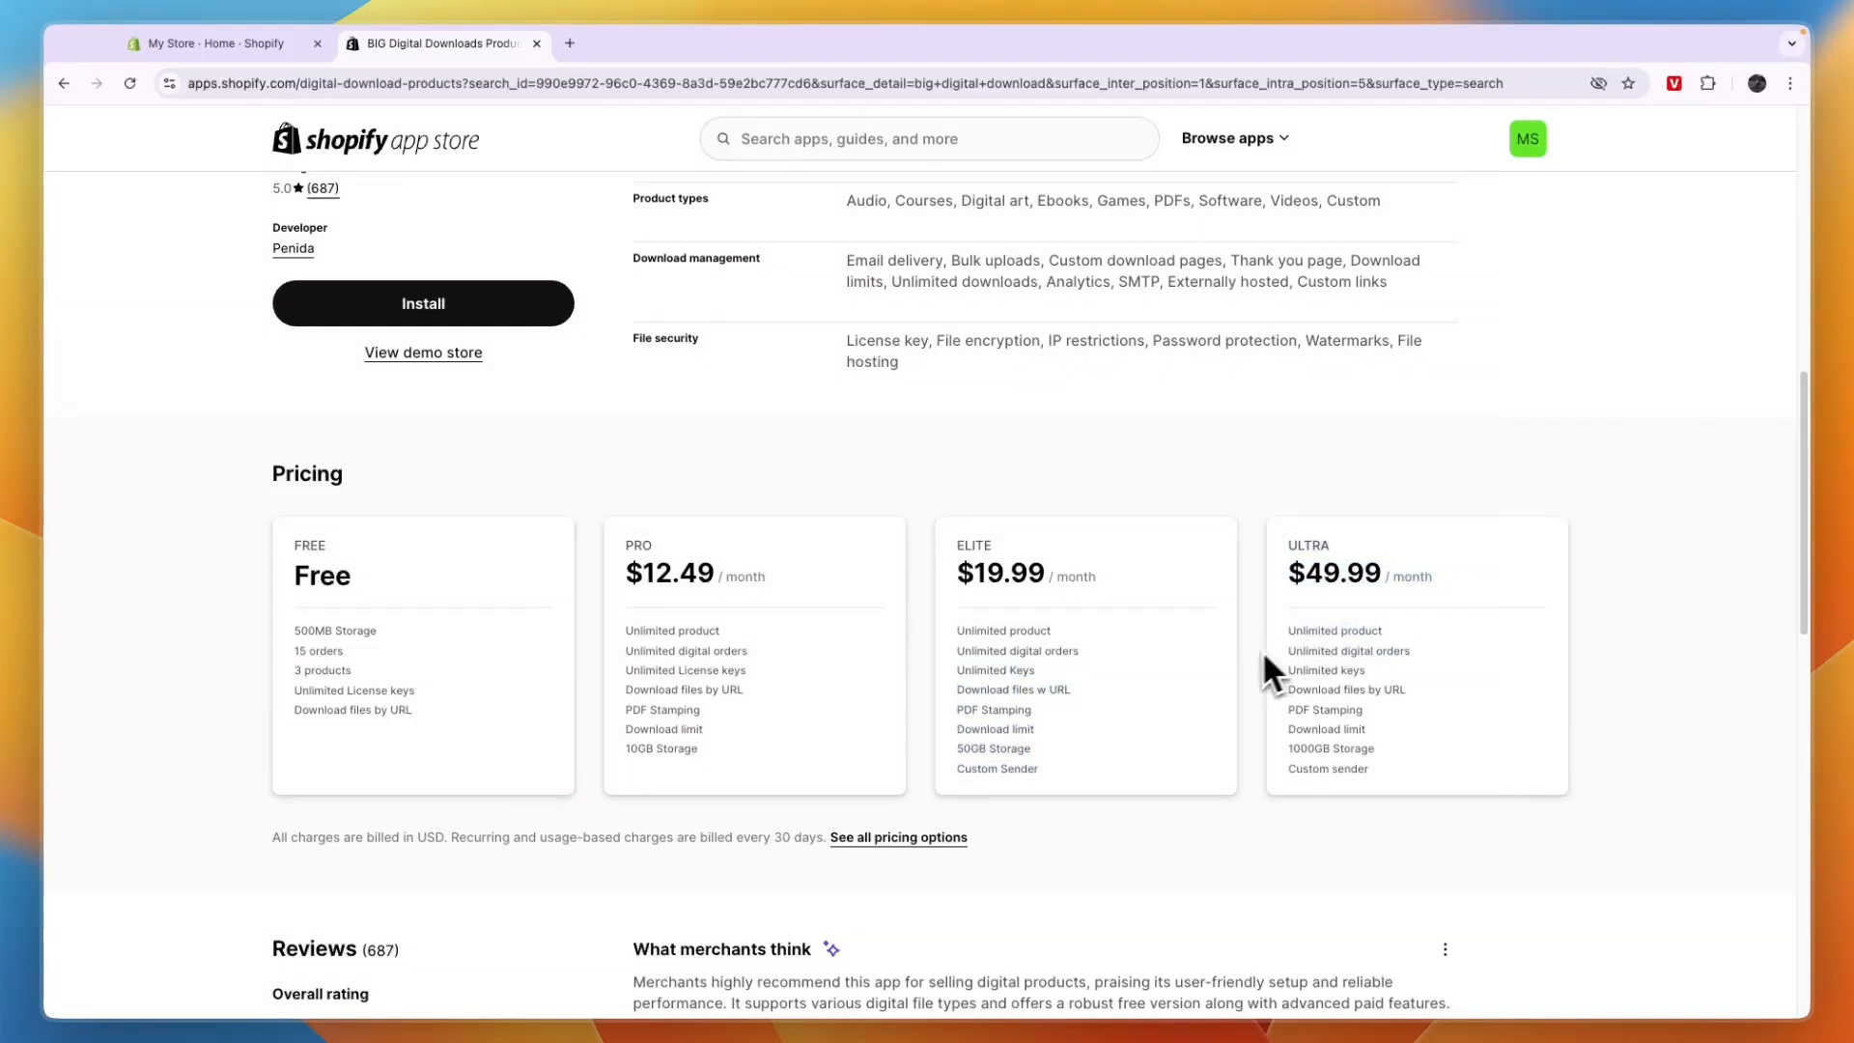
mouse_move(1242, 683)
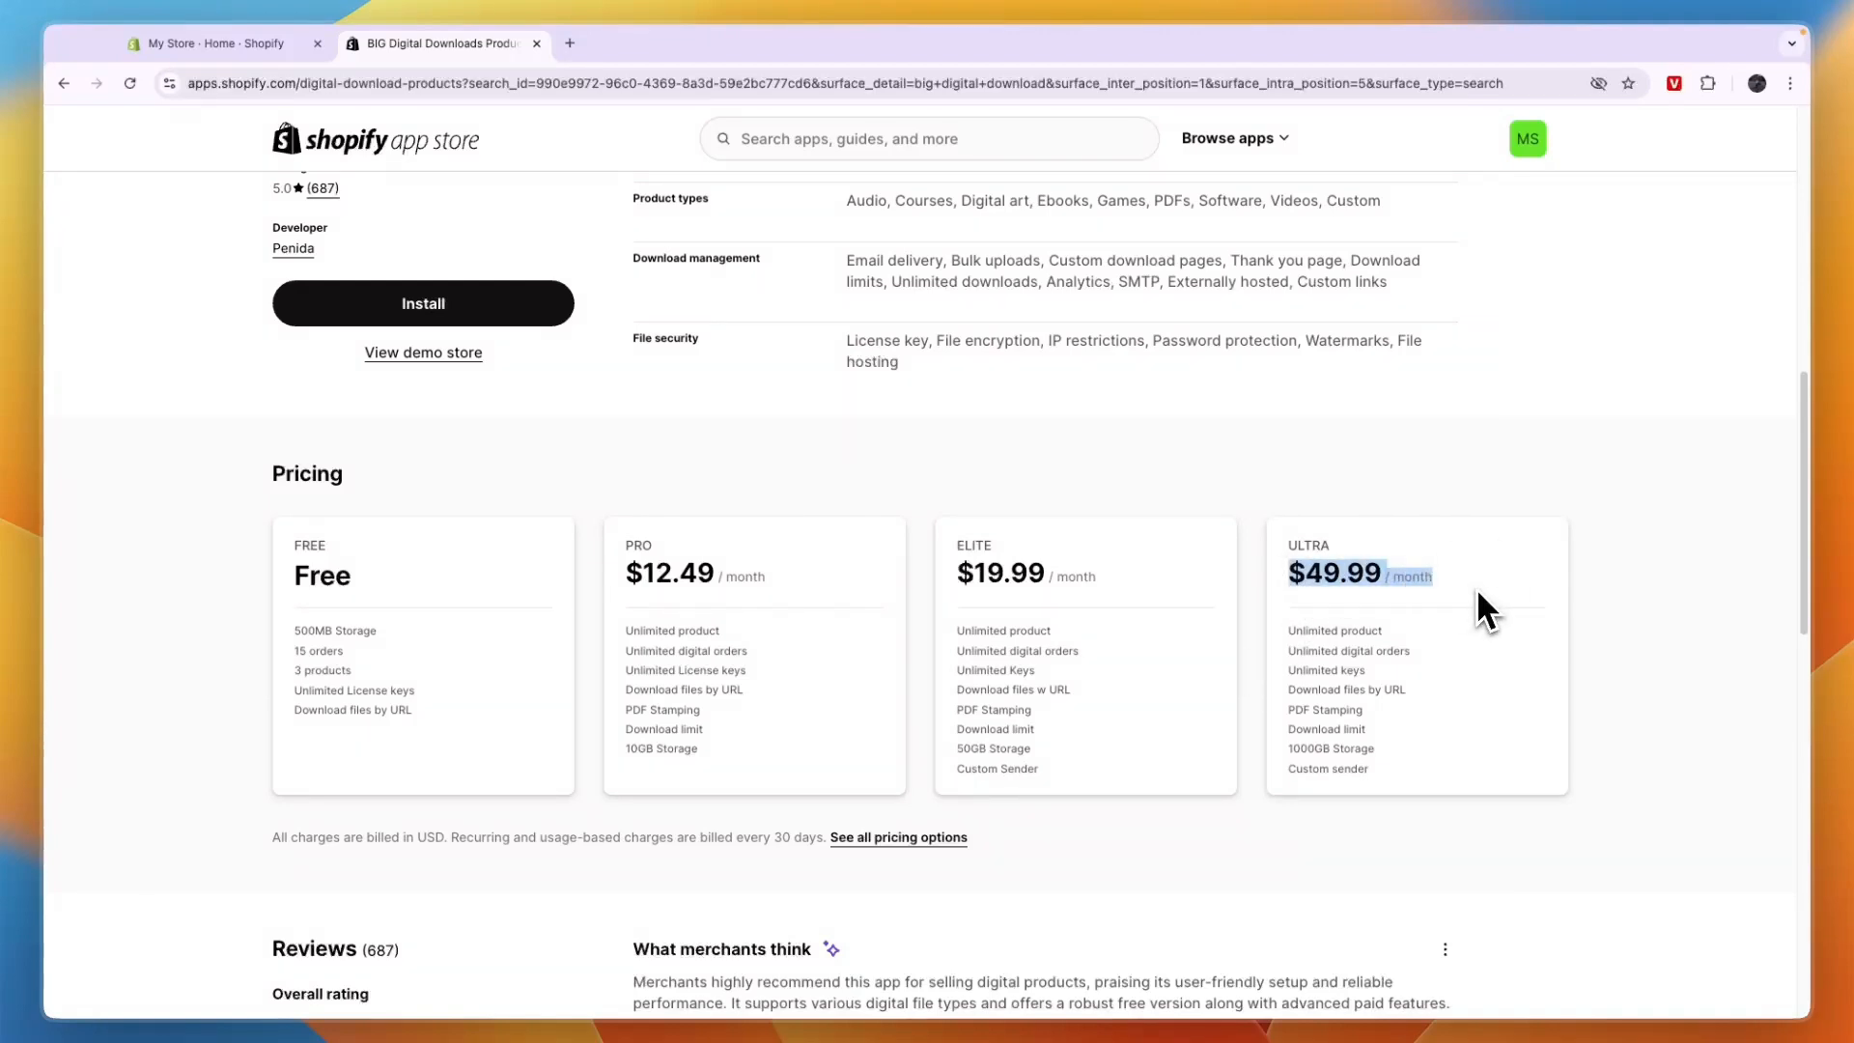
mouse_move(1485, 639)
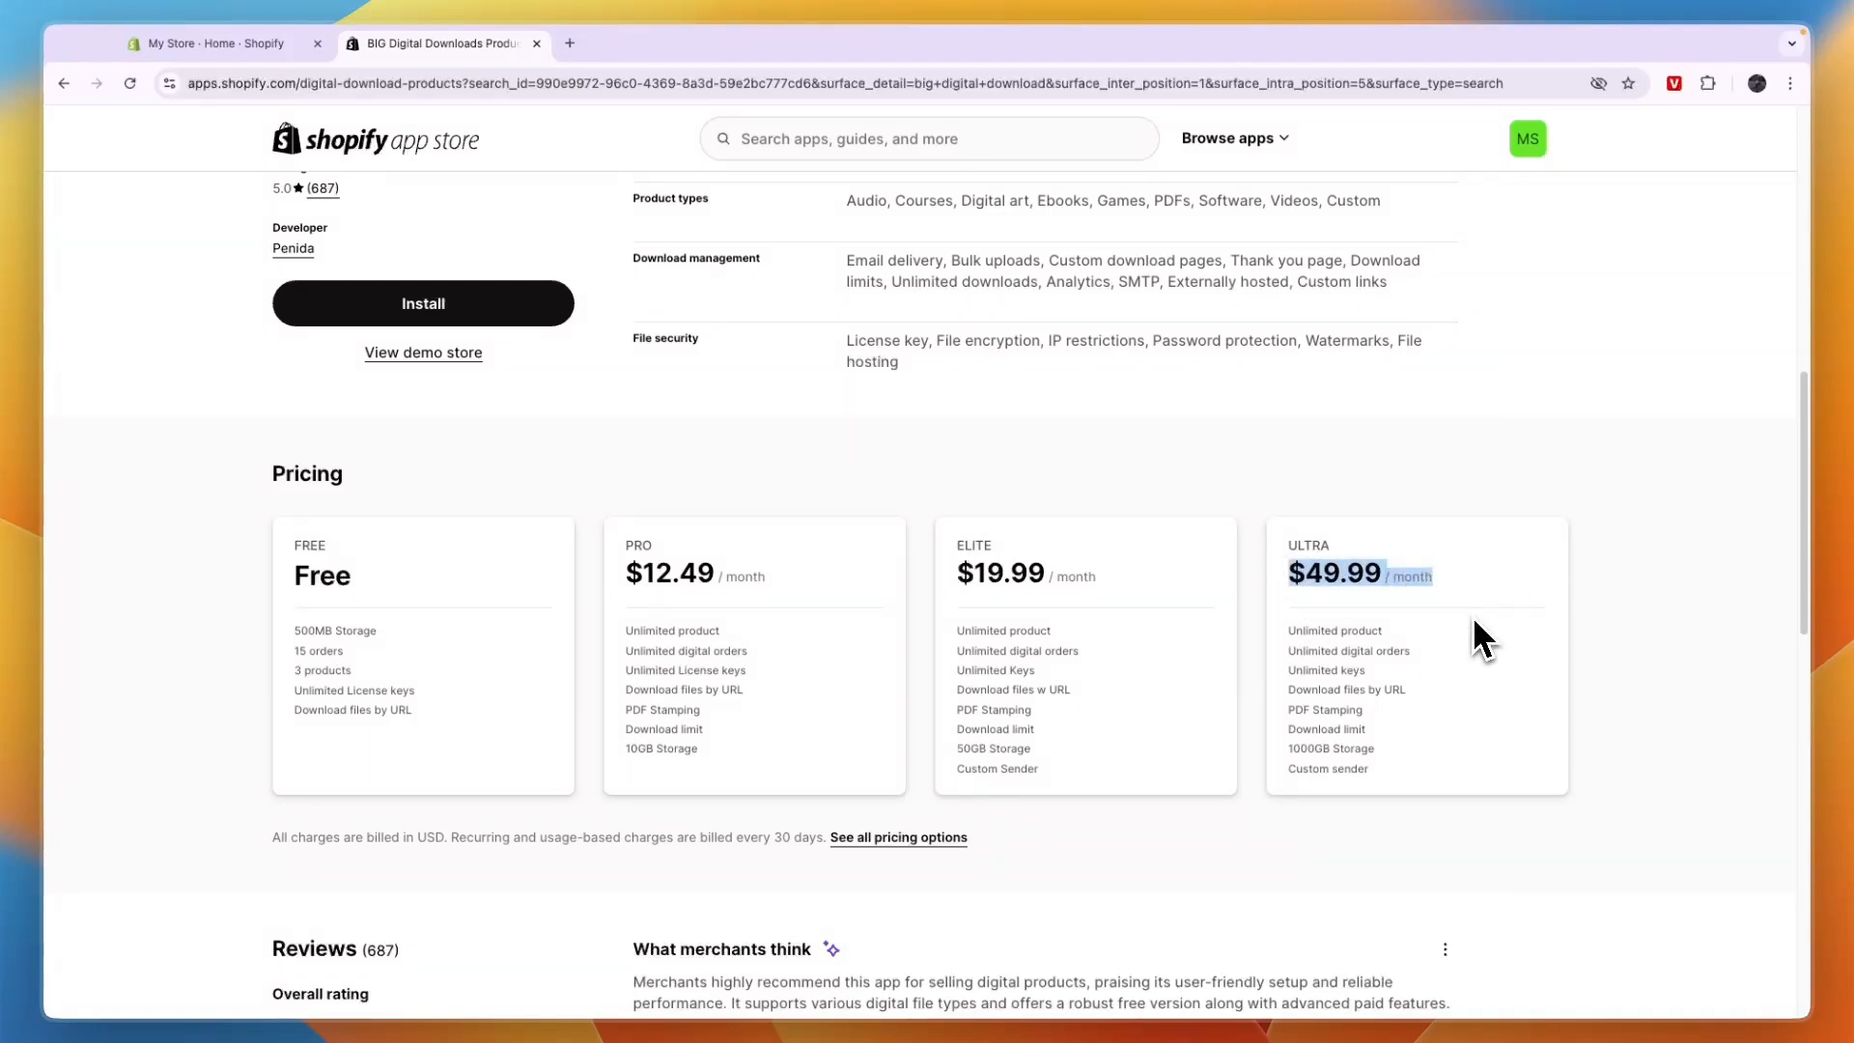
mouse_move(1429, 618)
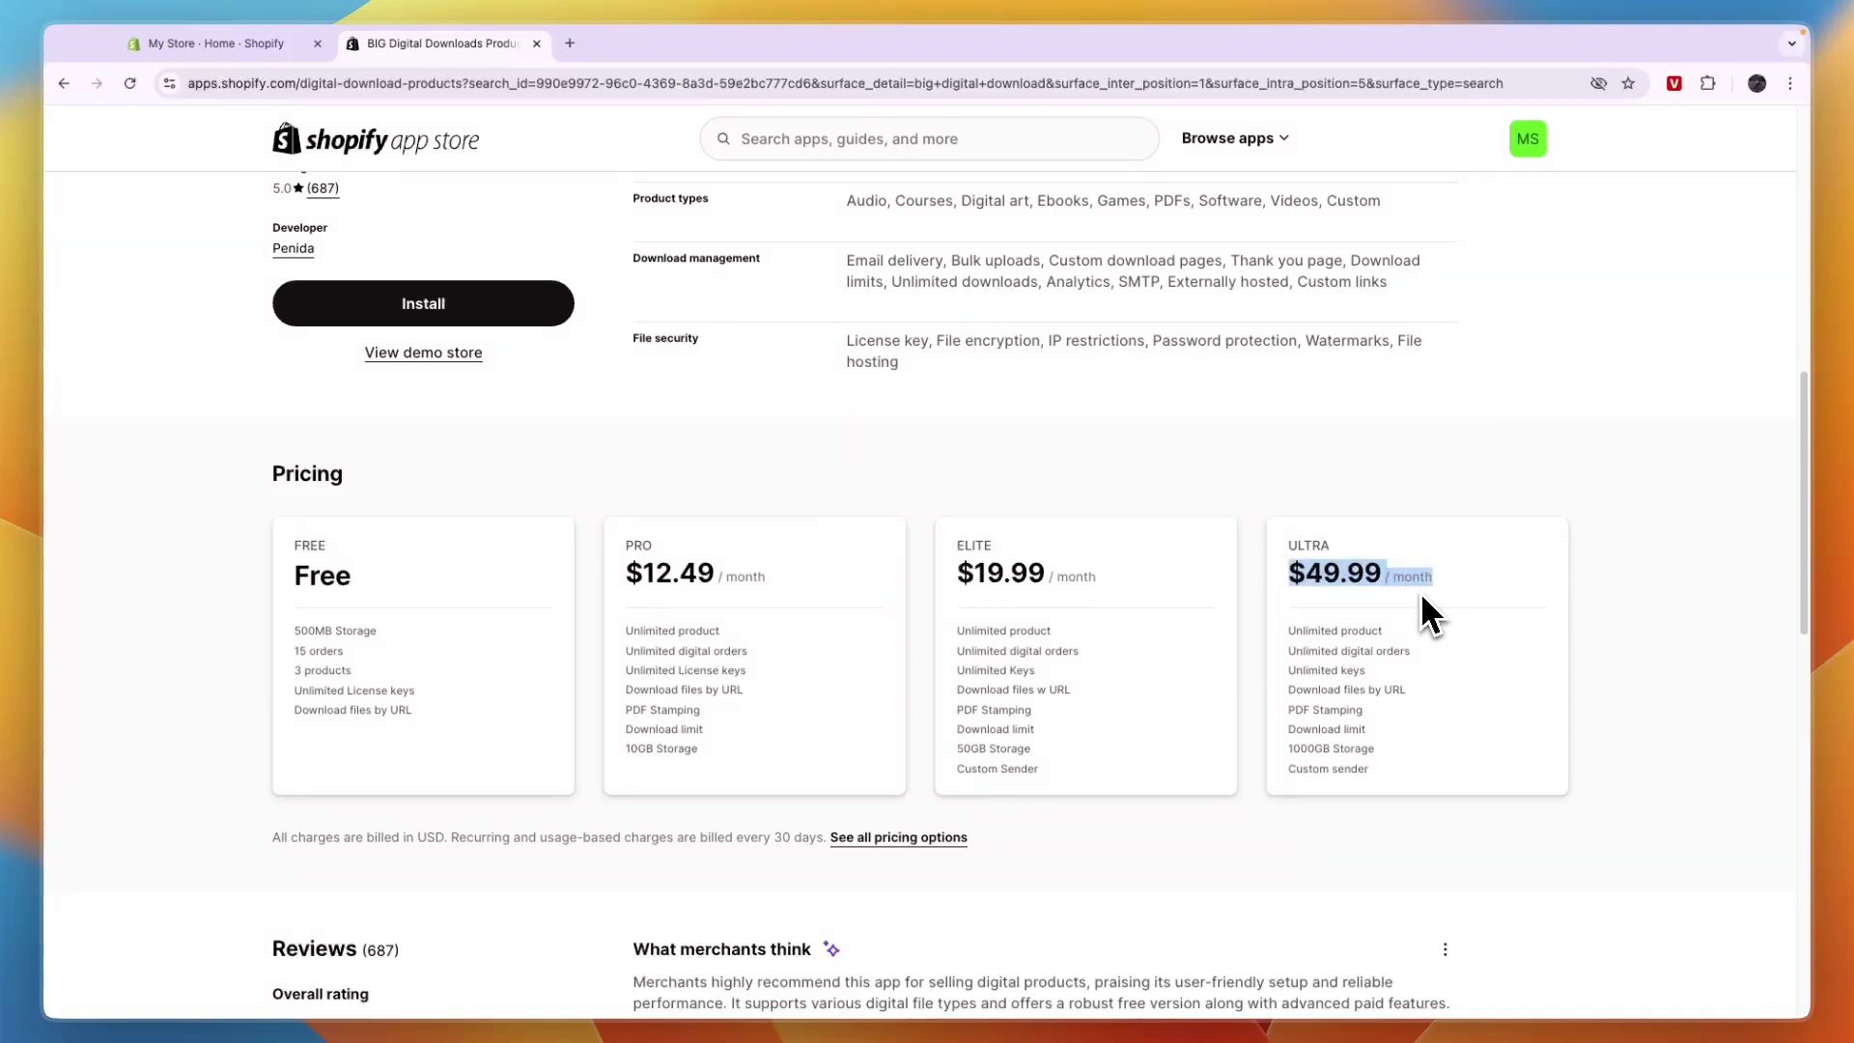
mouse_move(1404, 608)
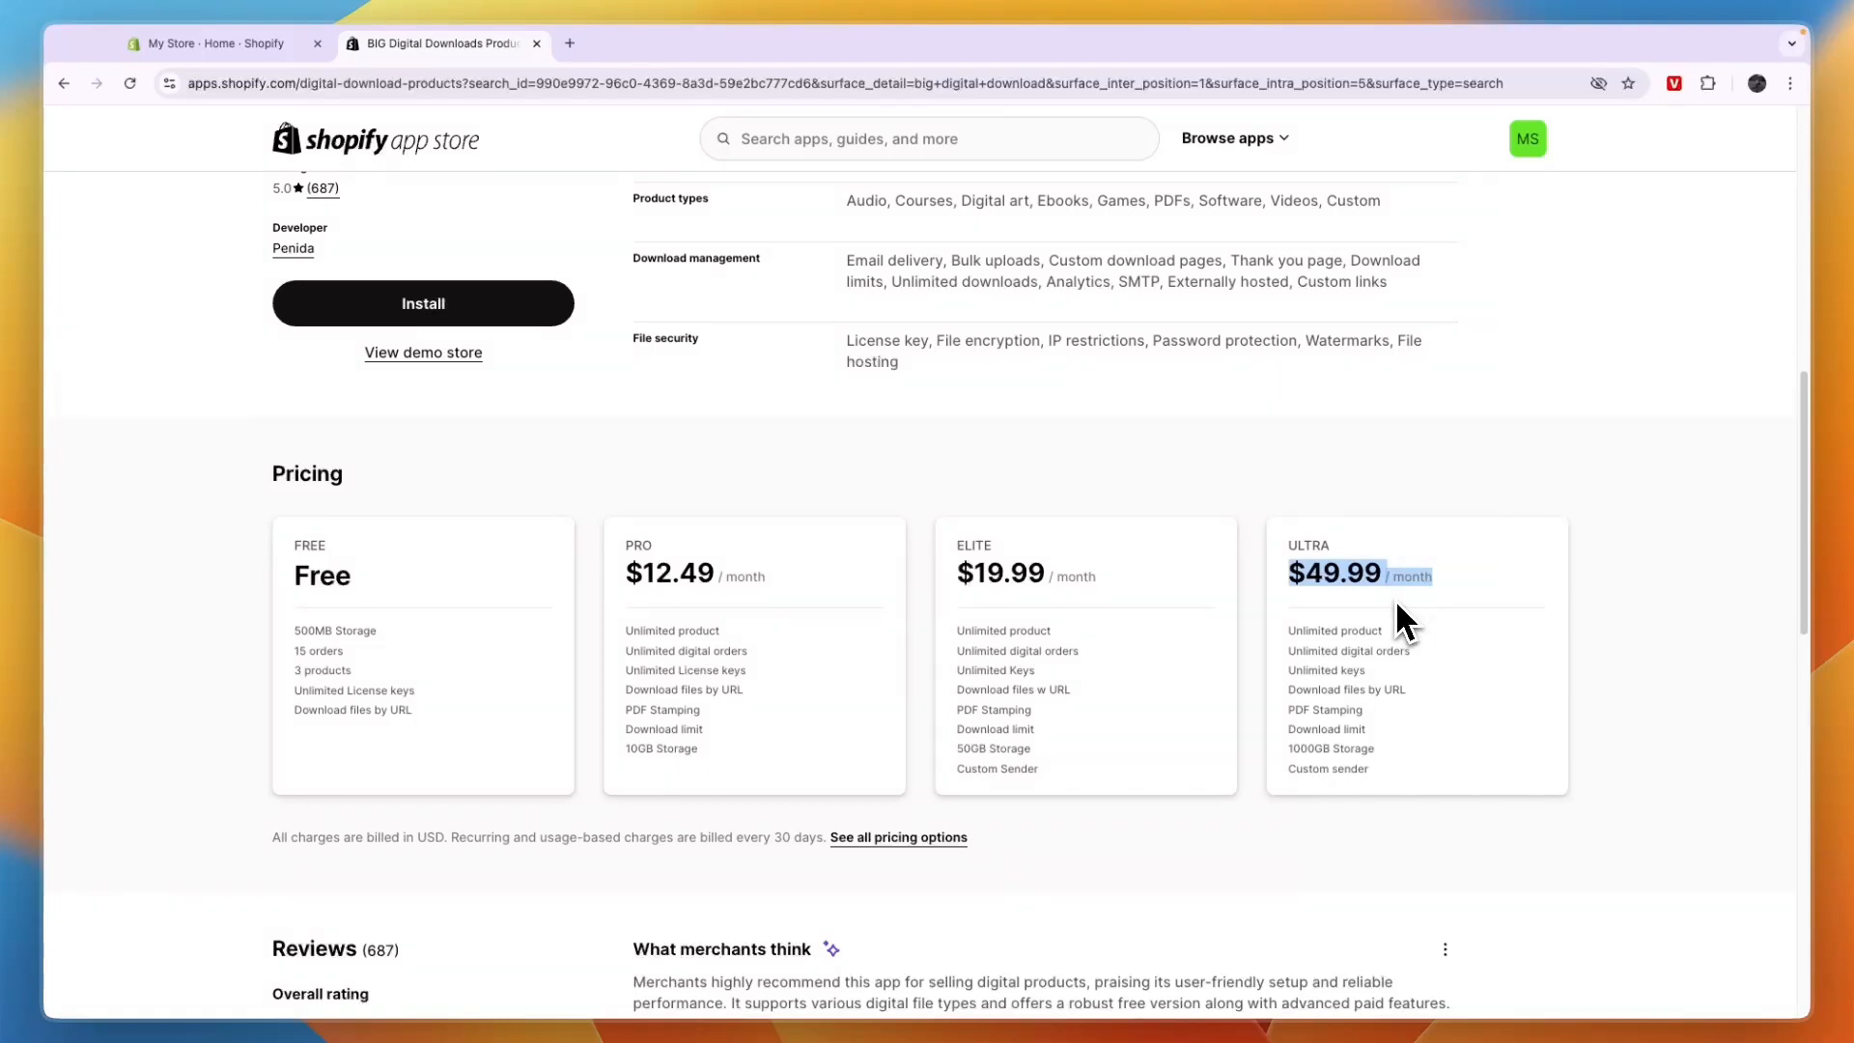
mouse_move(1445, 673)
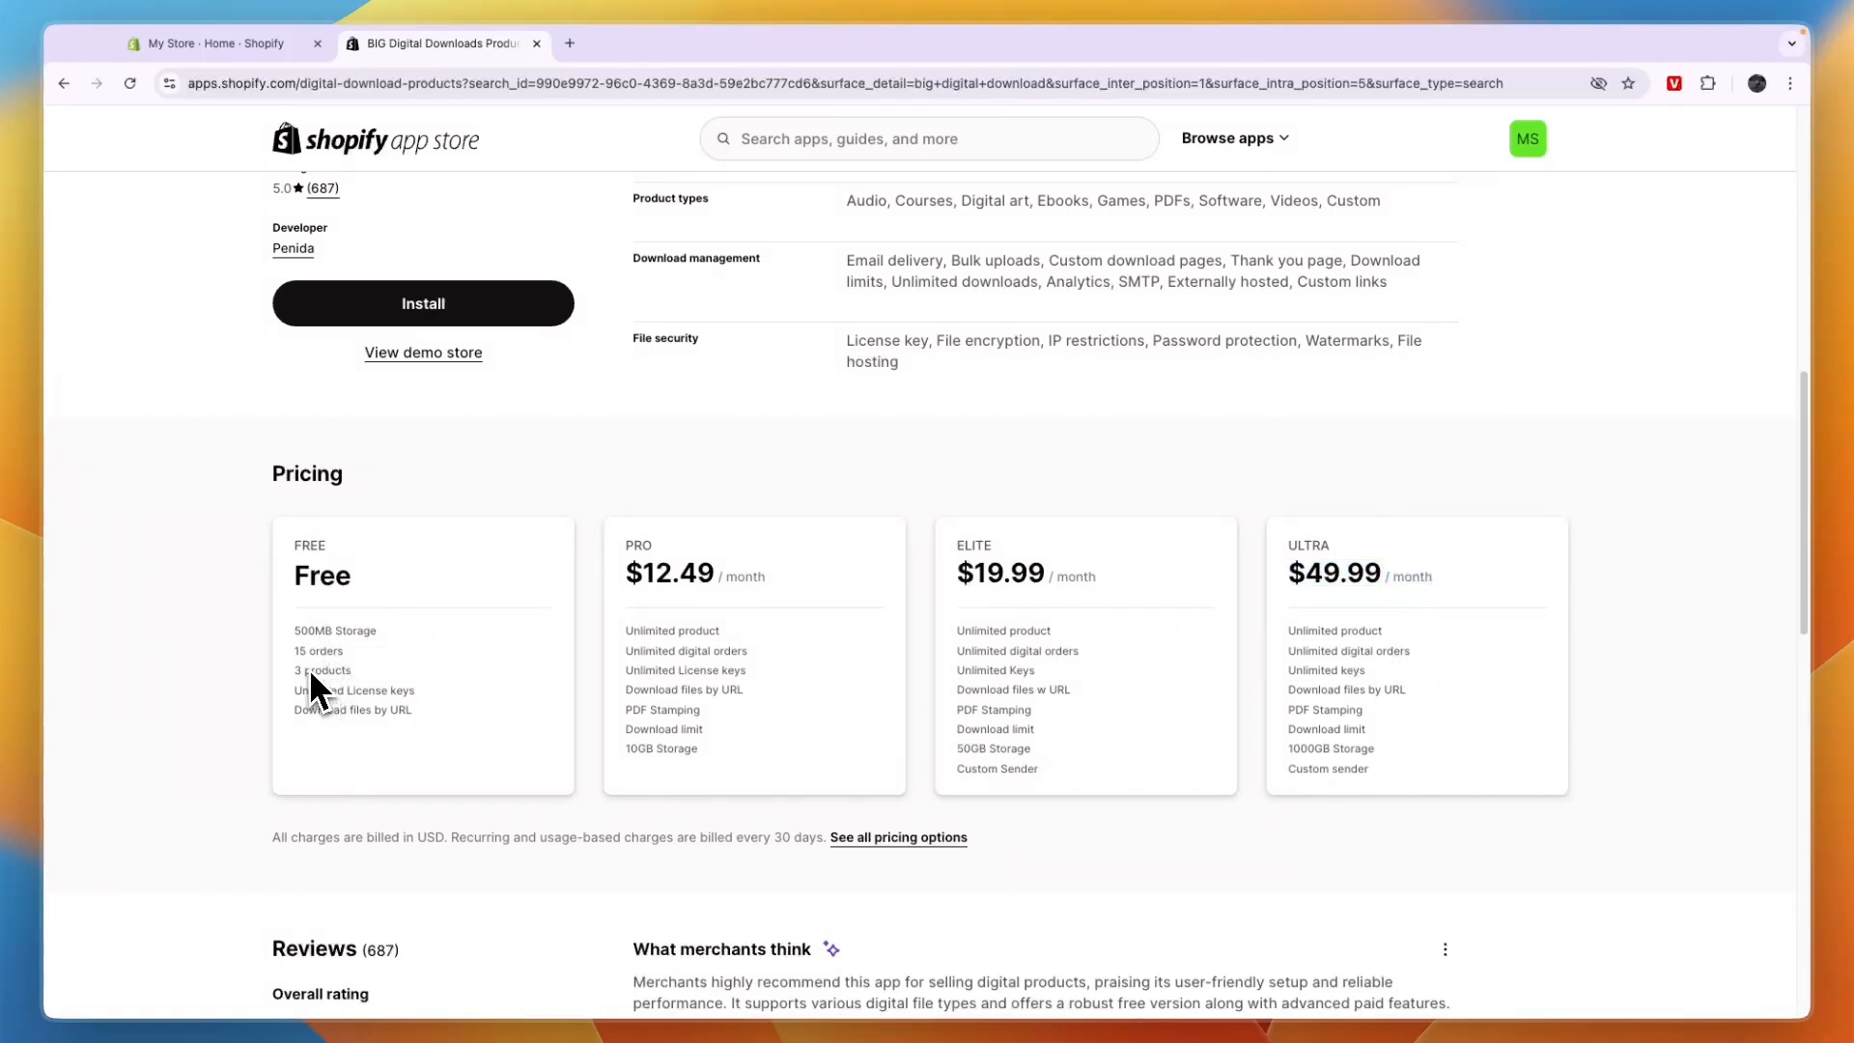
double_click(319, 651)
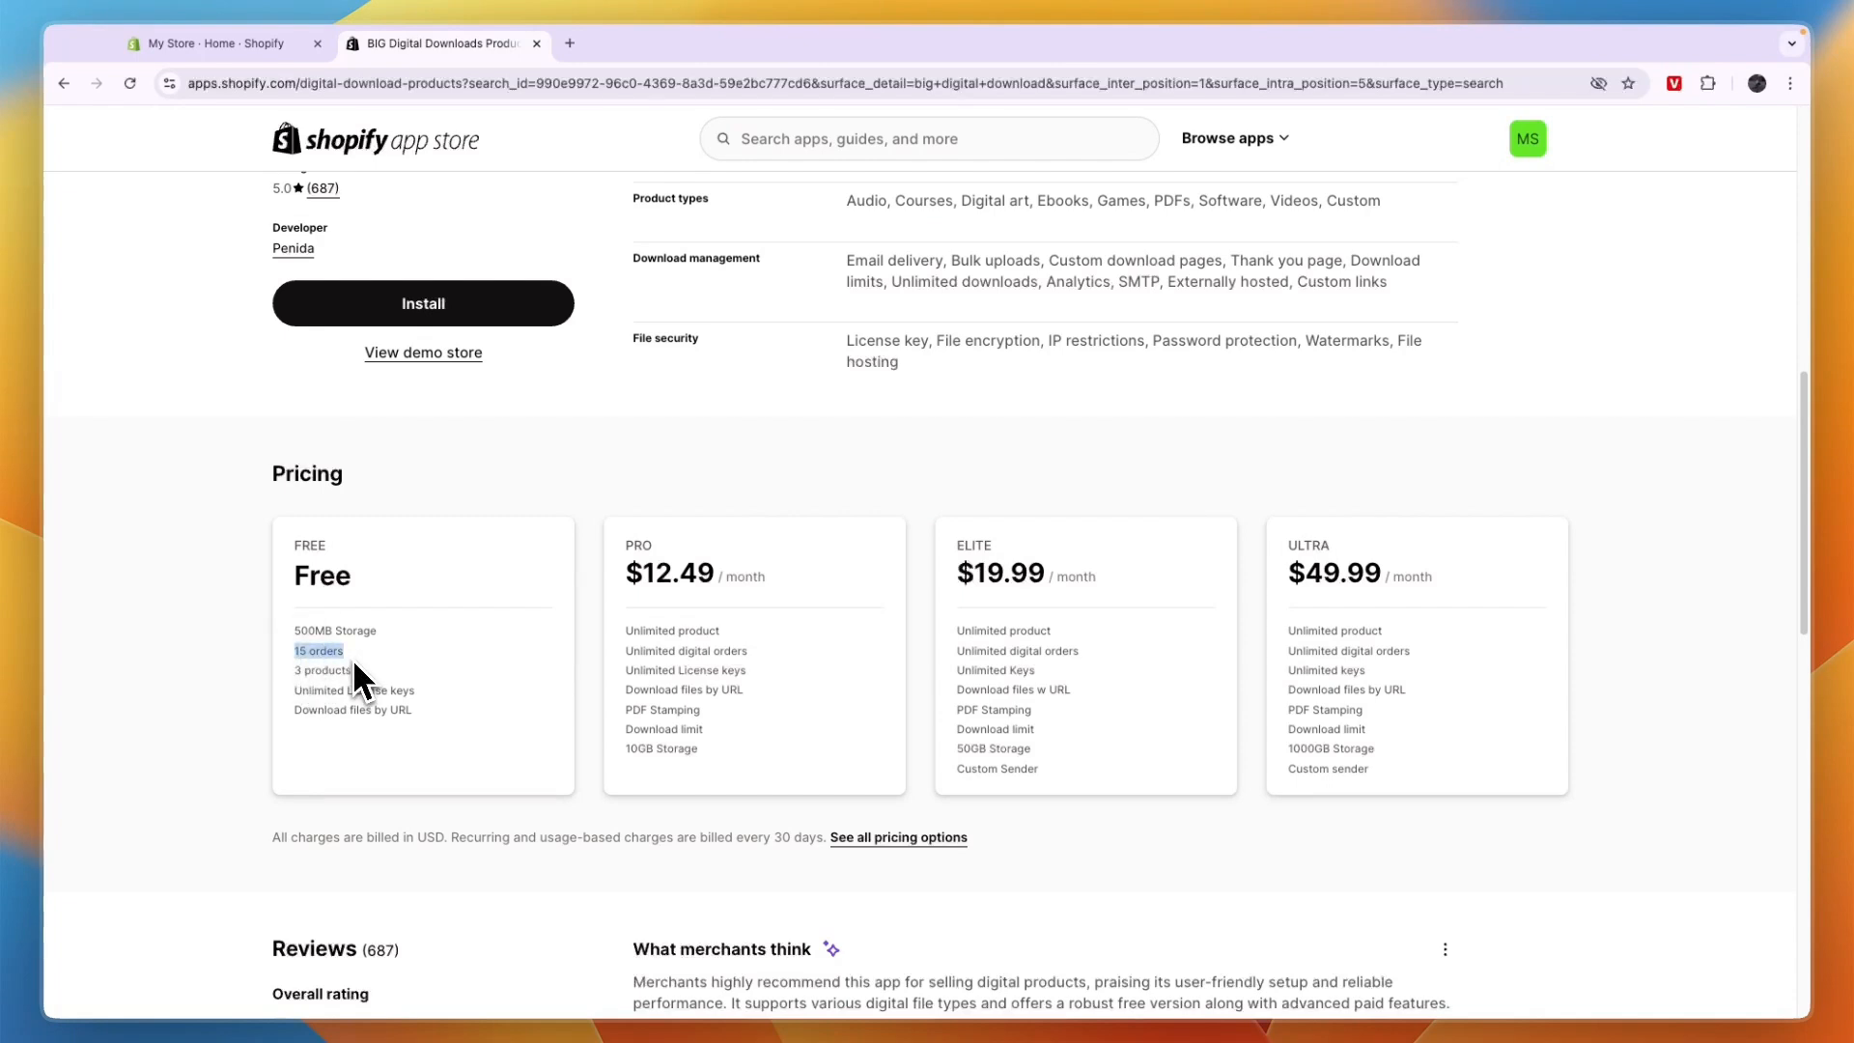
mouse_move(360, 697)
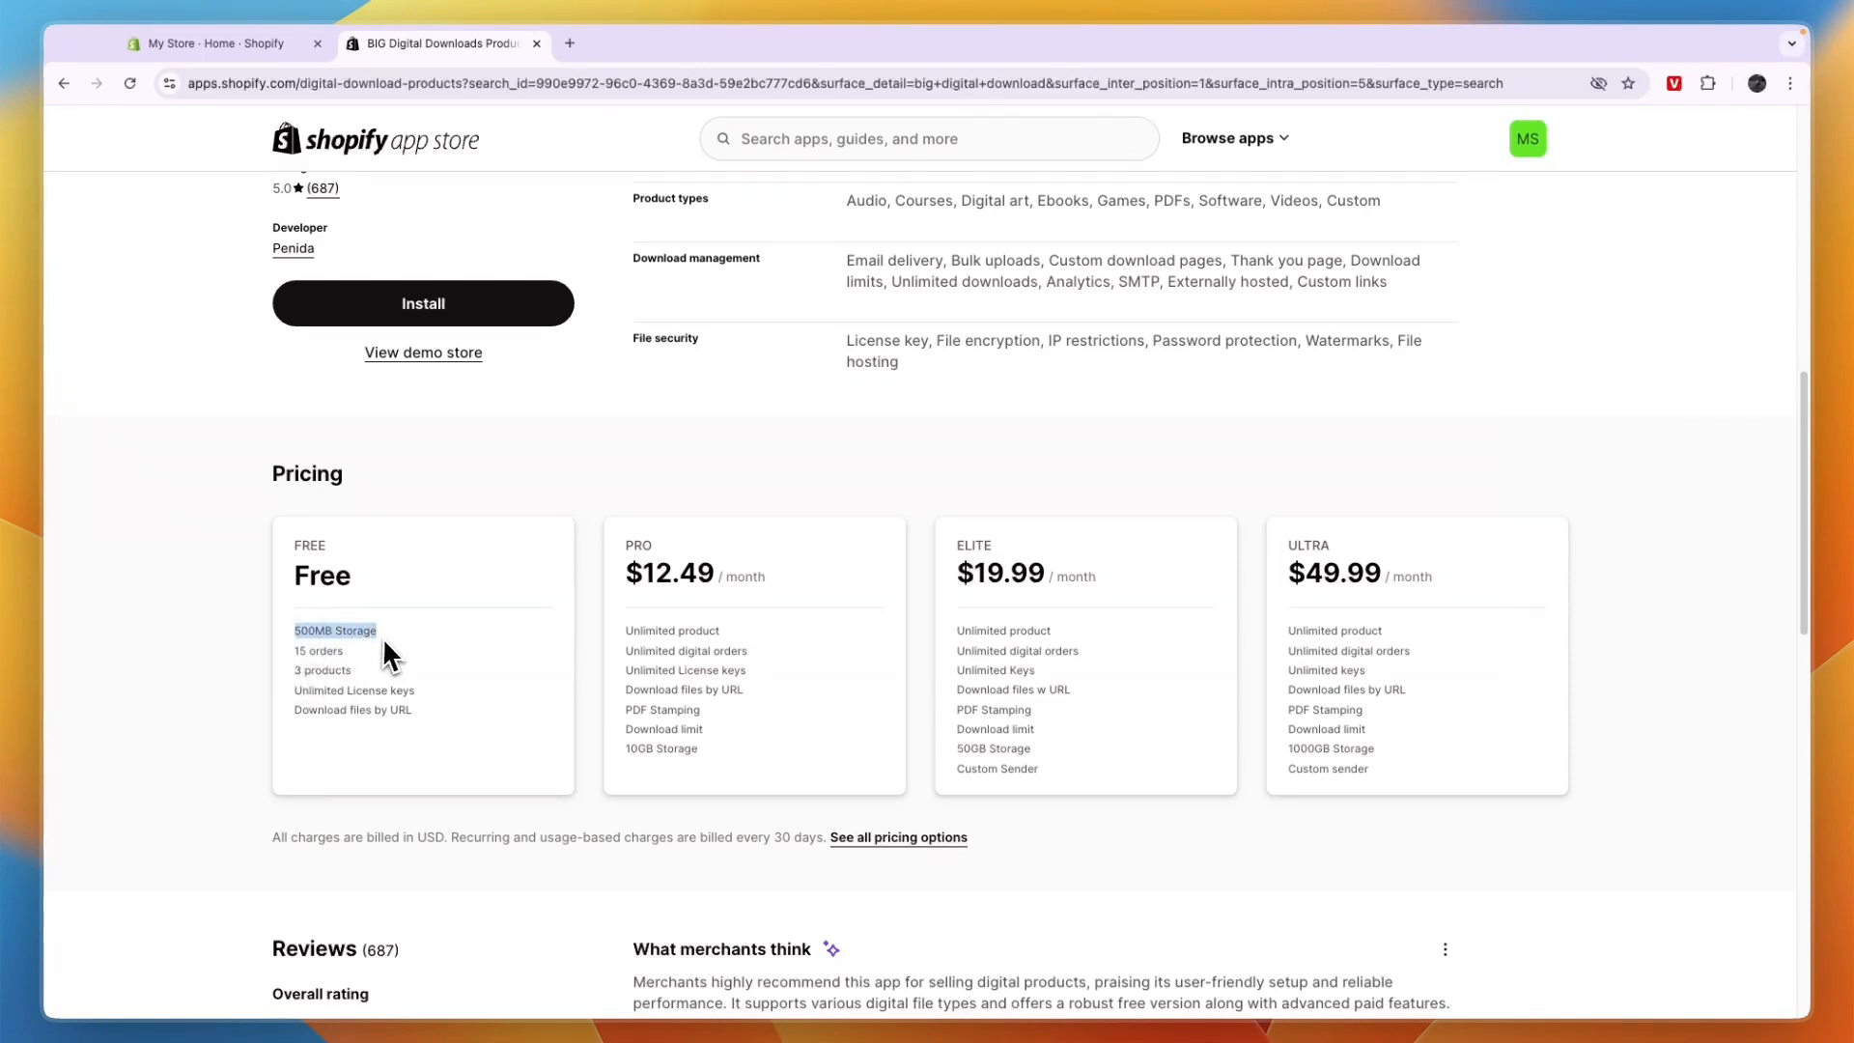
mouse_move(330, 672)
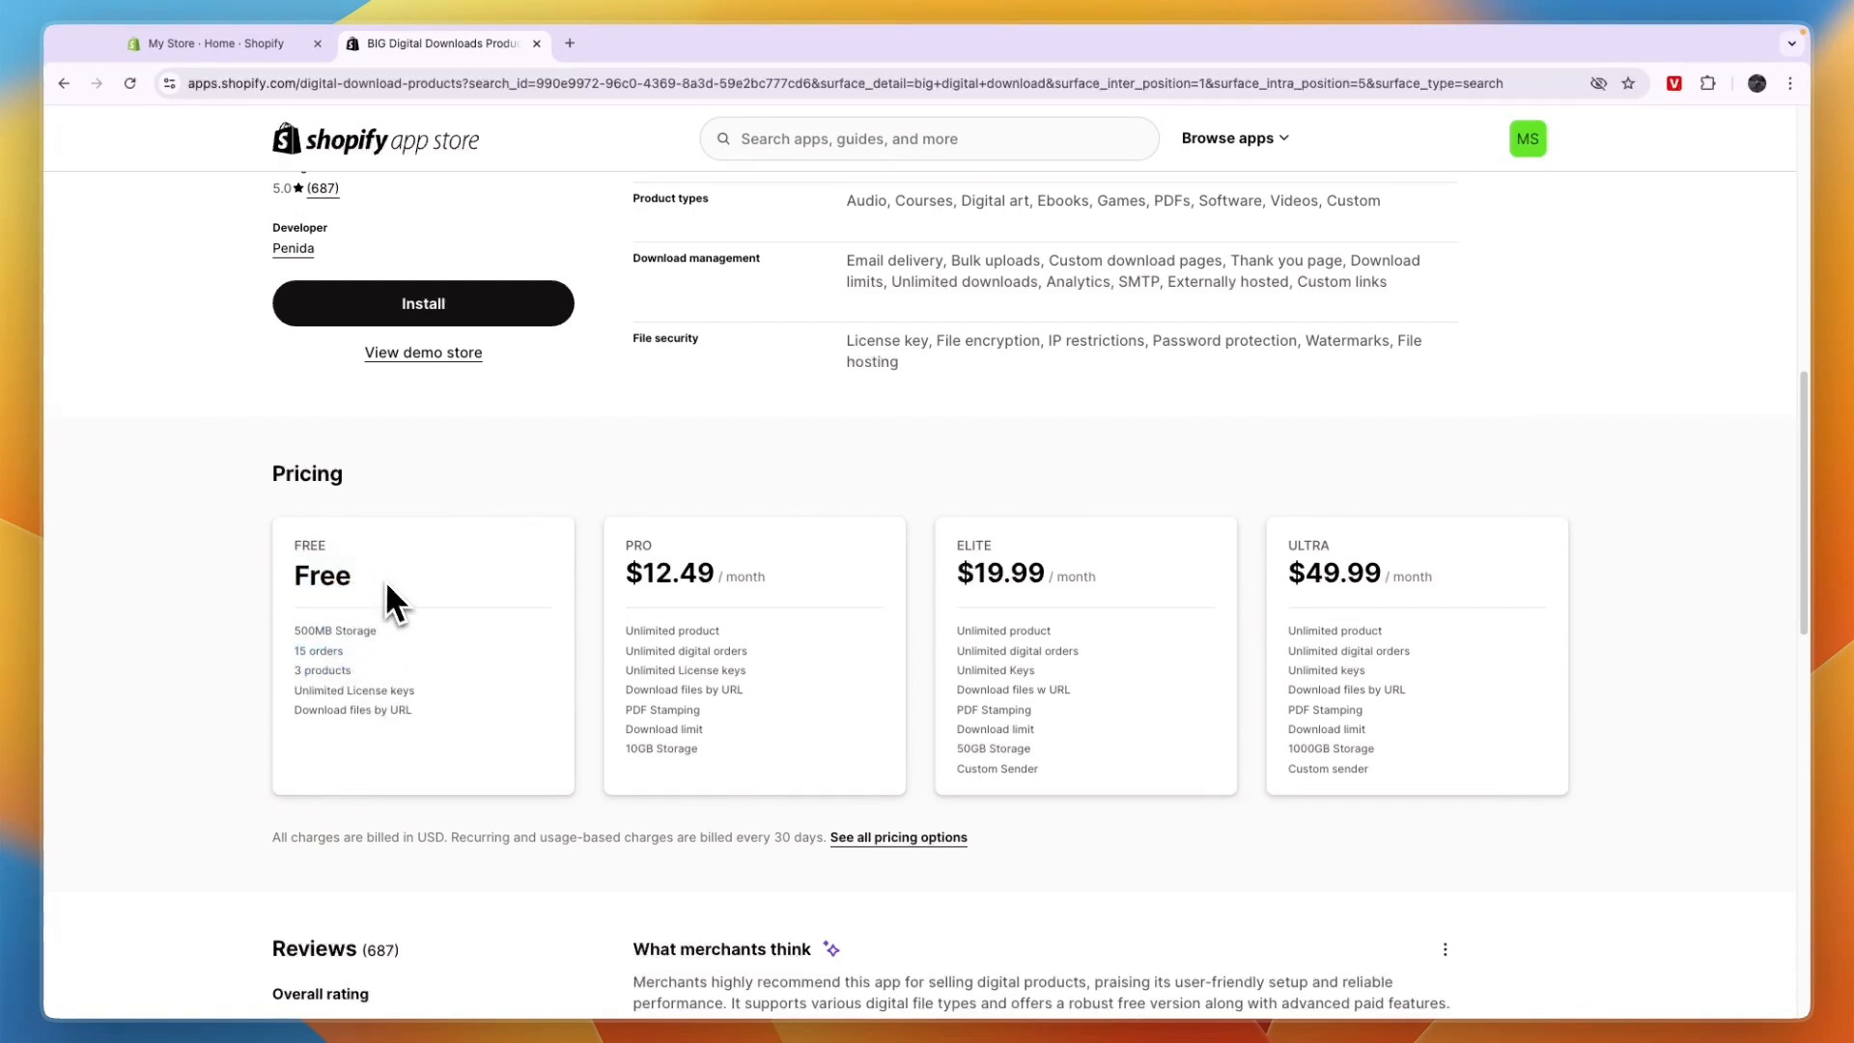
mouse_move(456, 634)
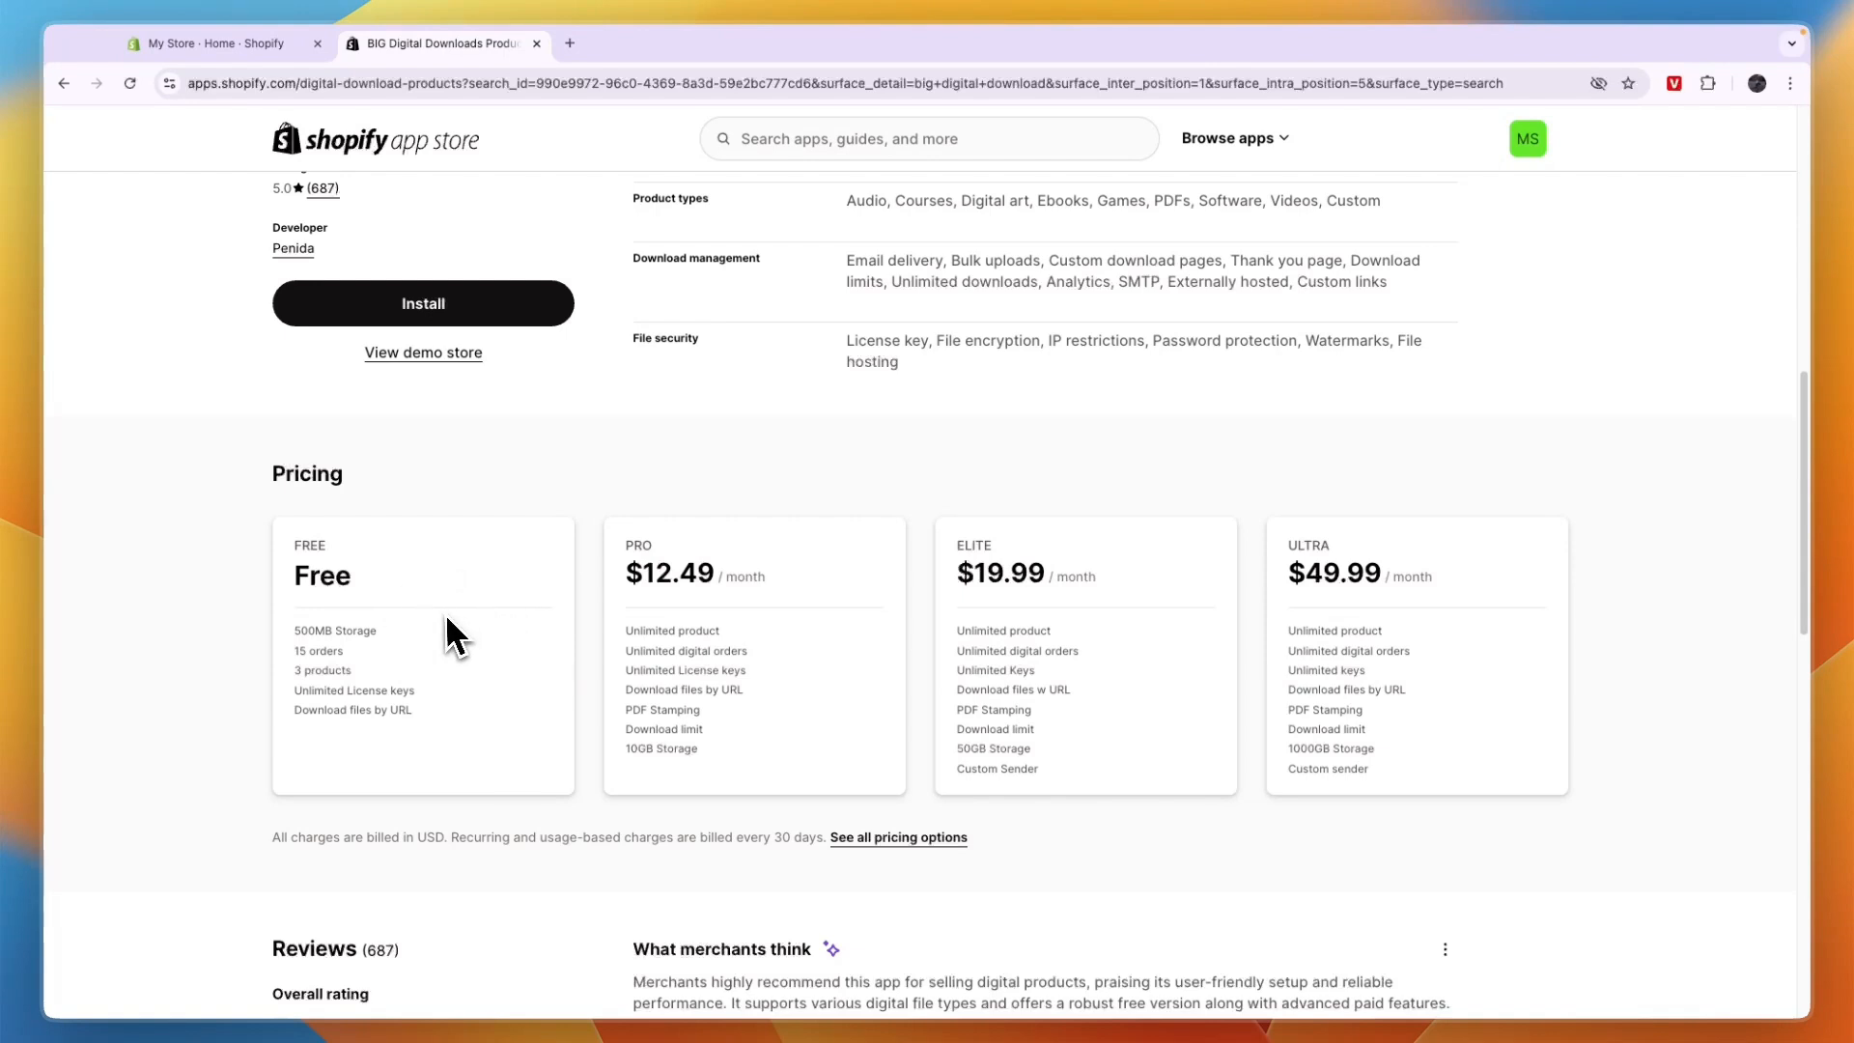
mouse_move(829, 691)
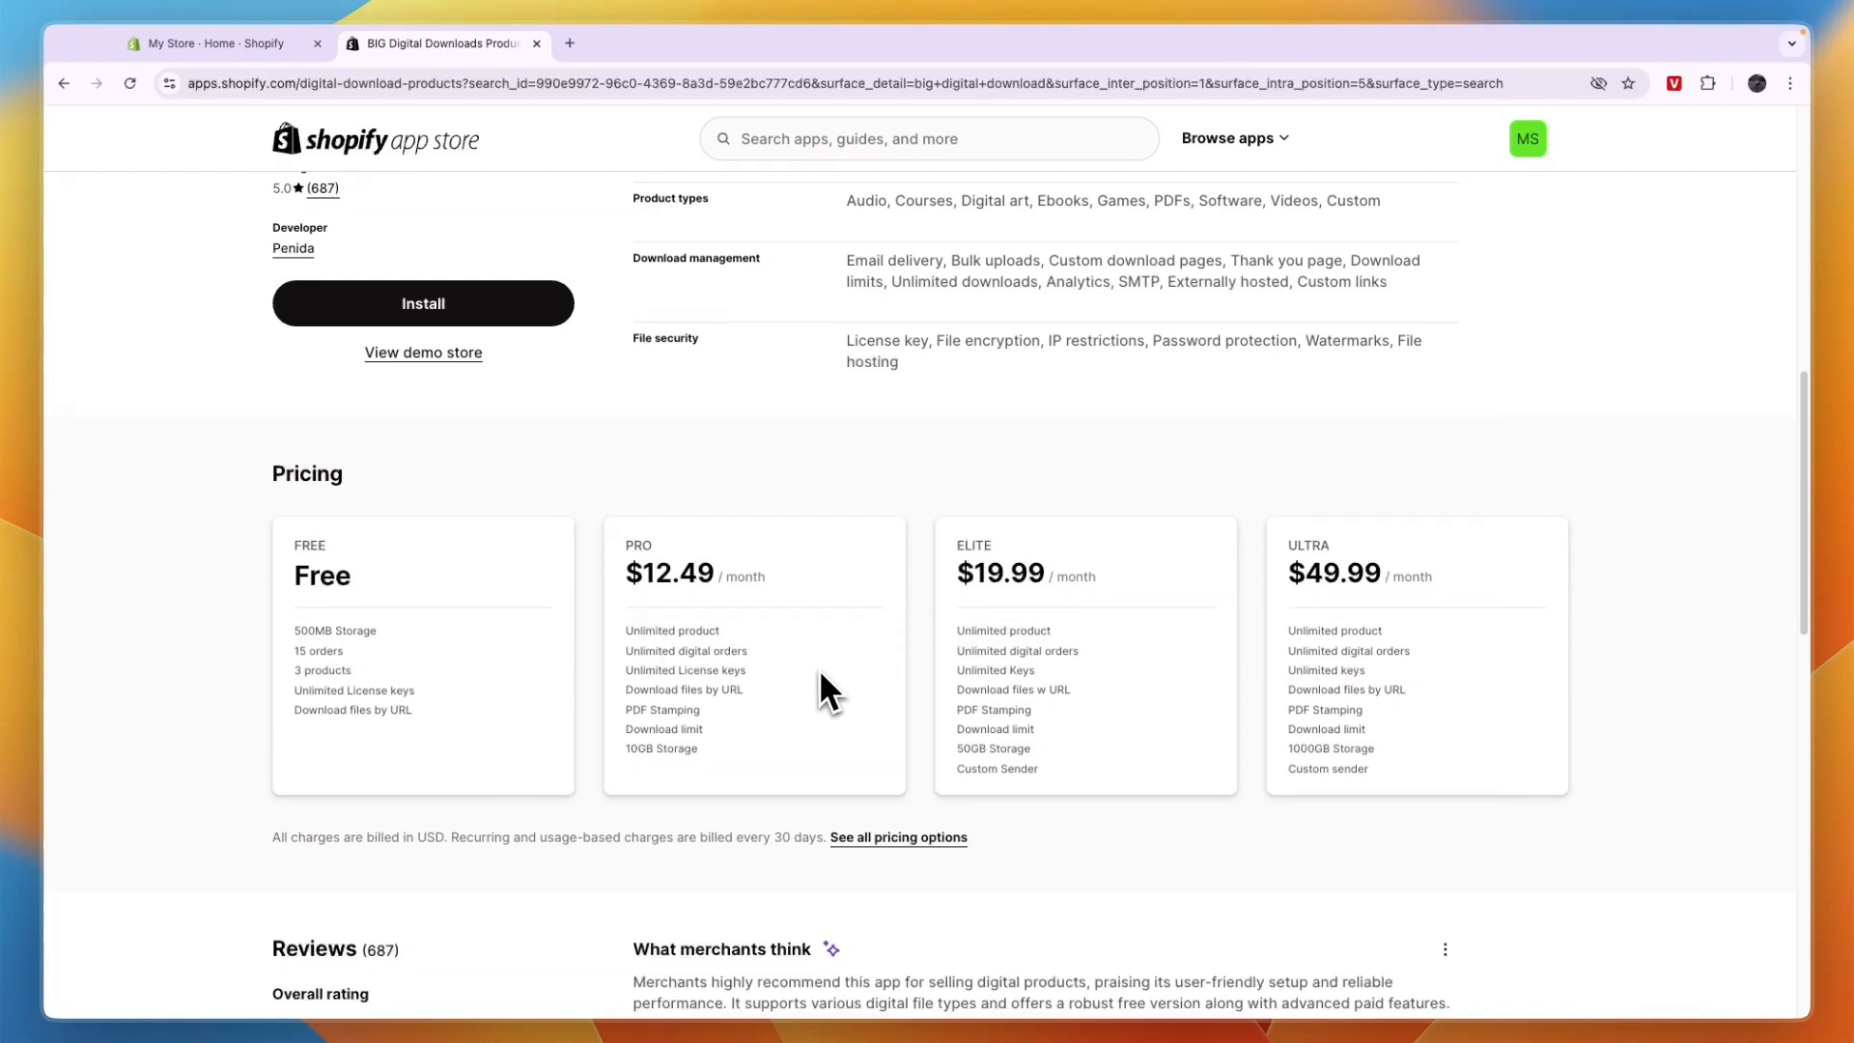
mouse_move(674, 602)
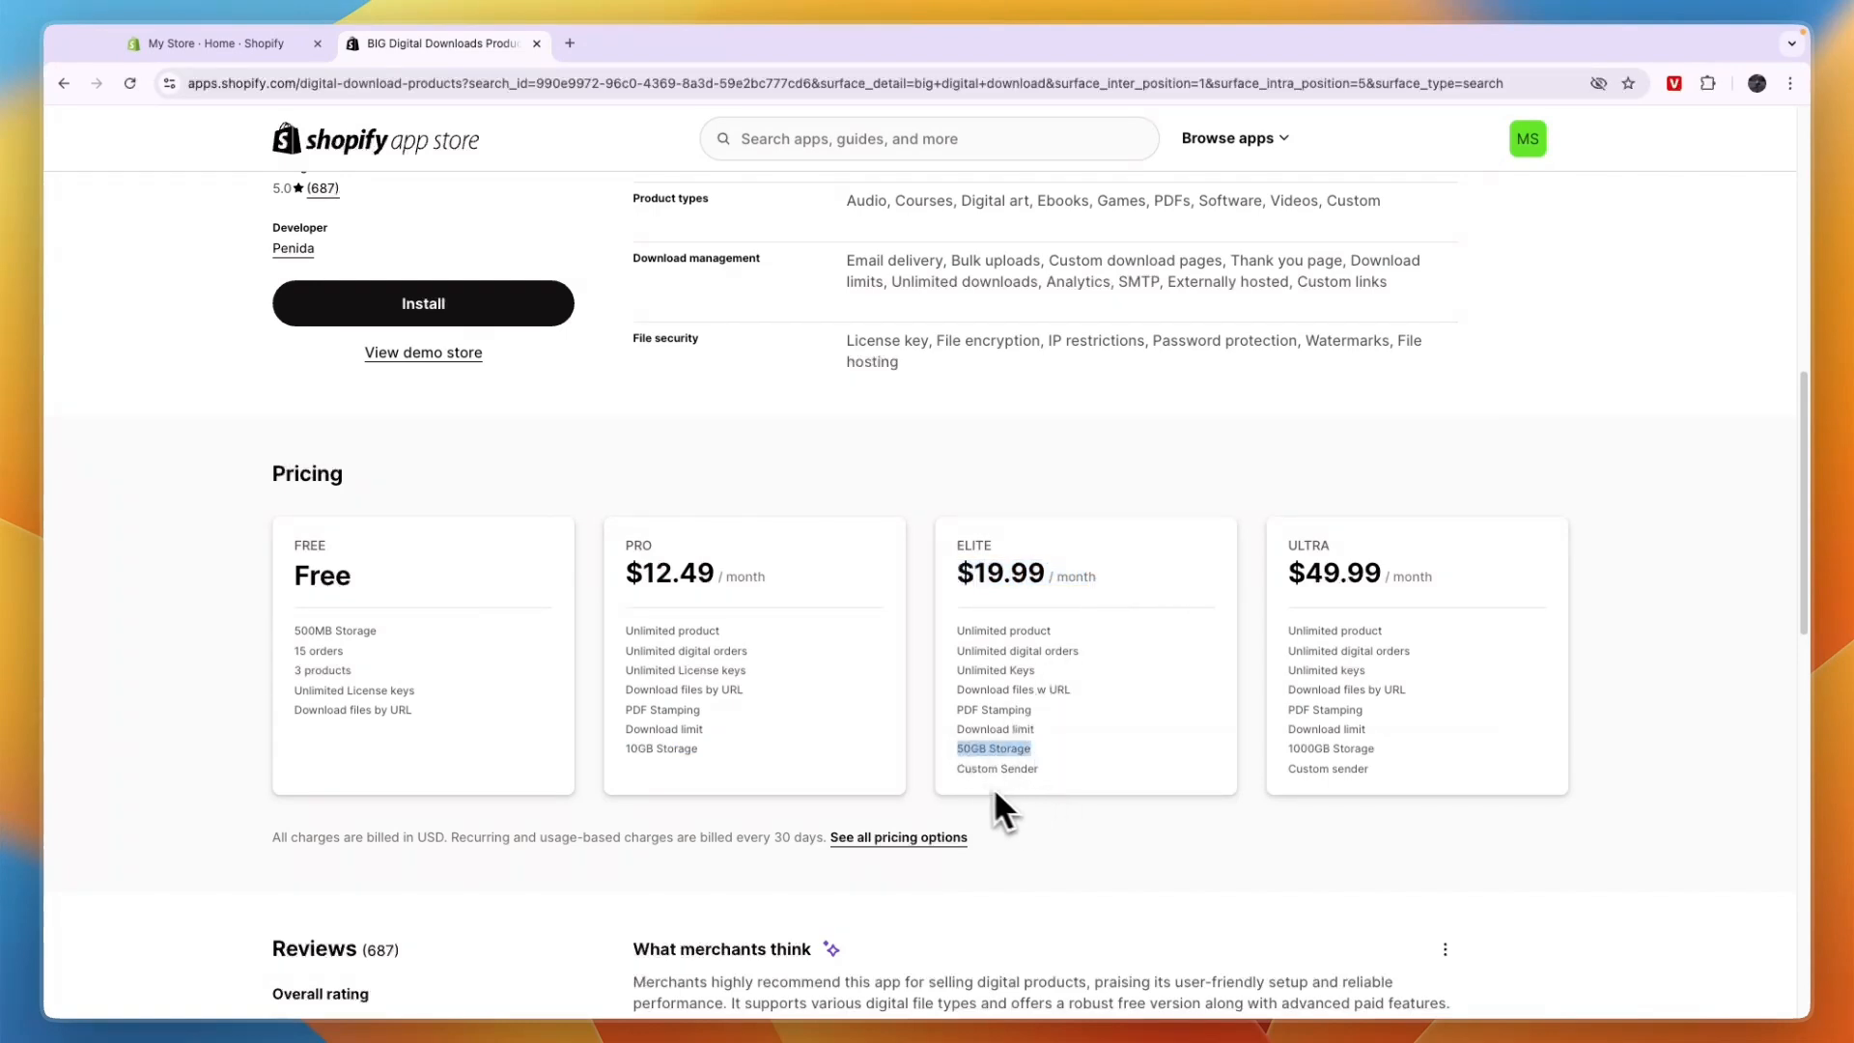
mouse_move(1249, 771)
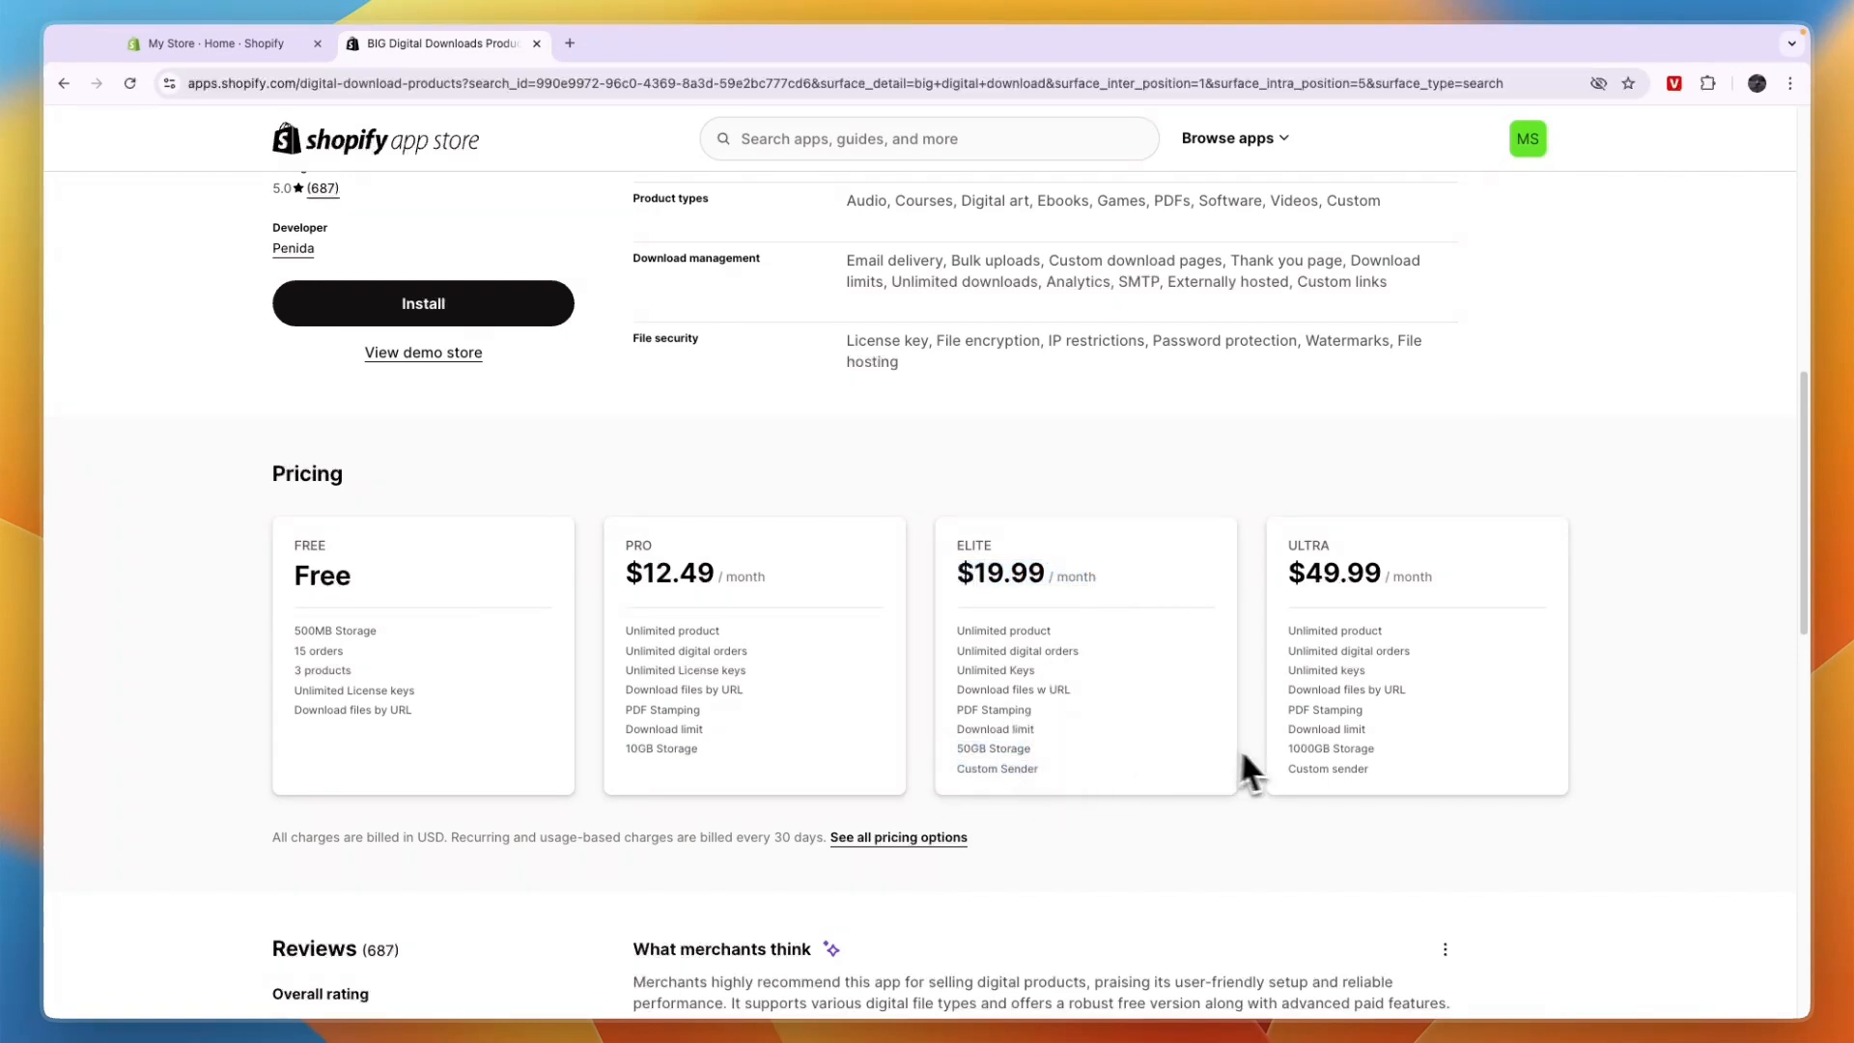
double_click(1329, 749)
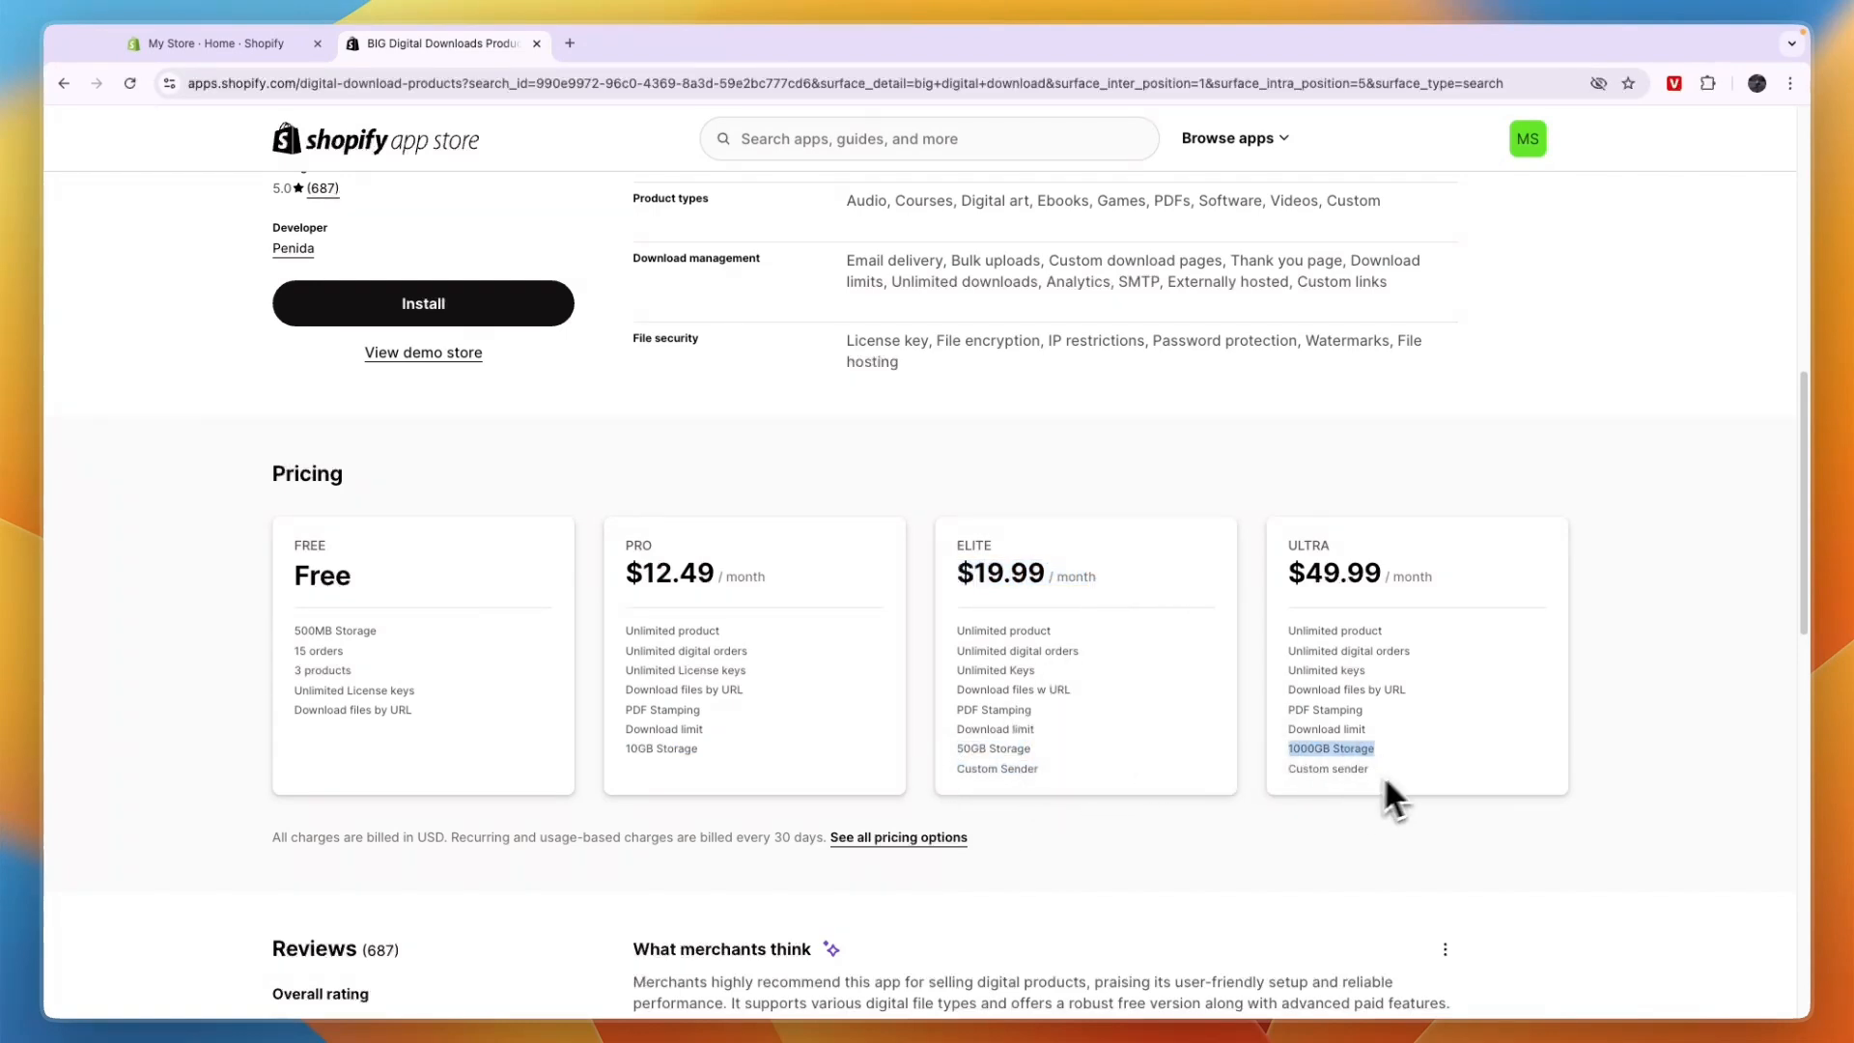
scroll(up, 3)
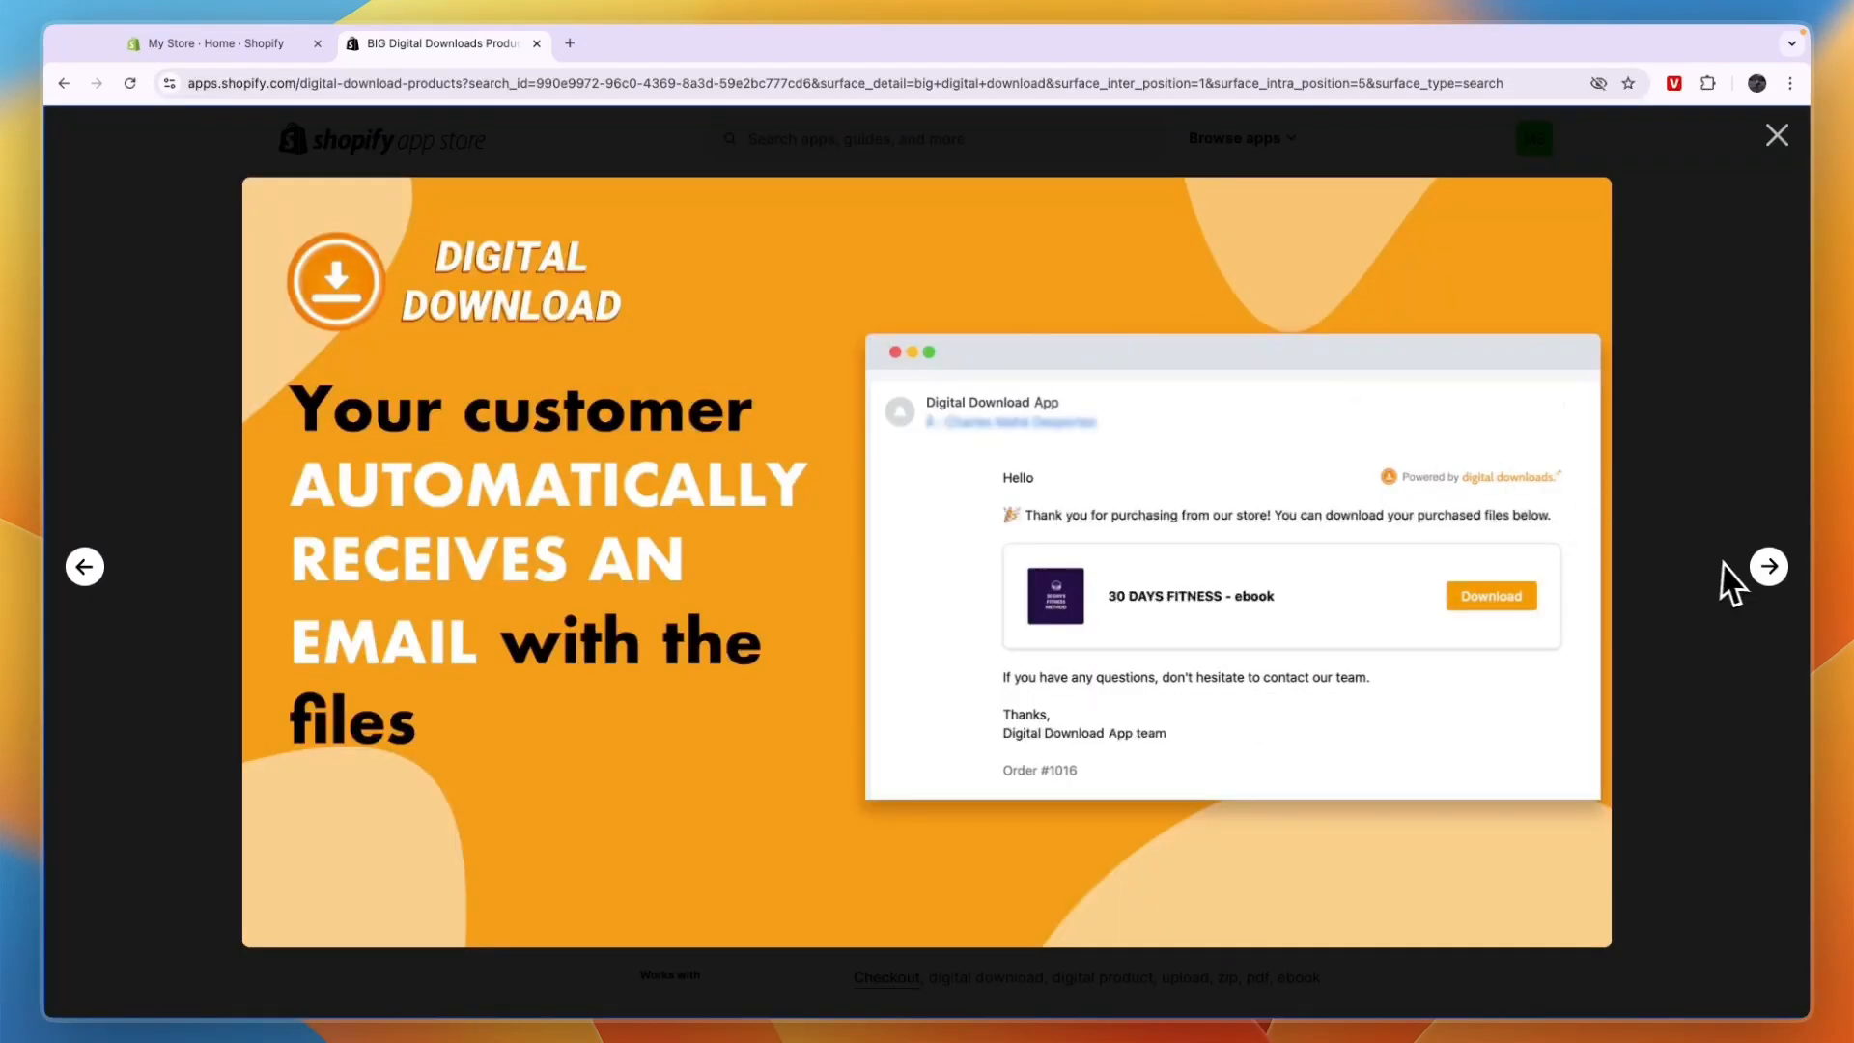
Step: Page through the next BIG Digital Downloads screenshots, then close the gallery
click(1770, 566)
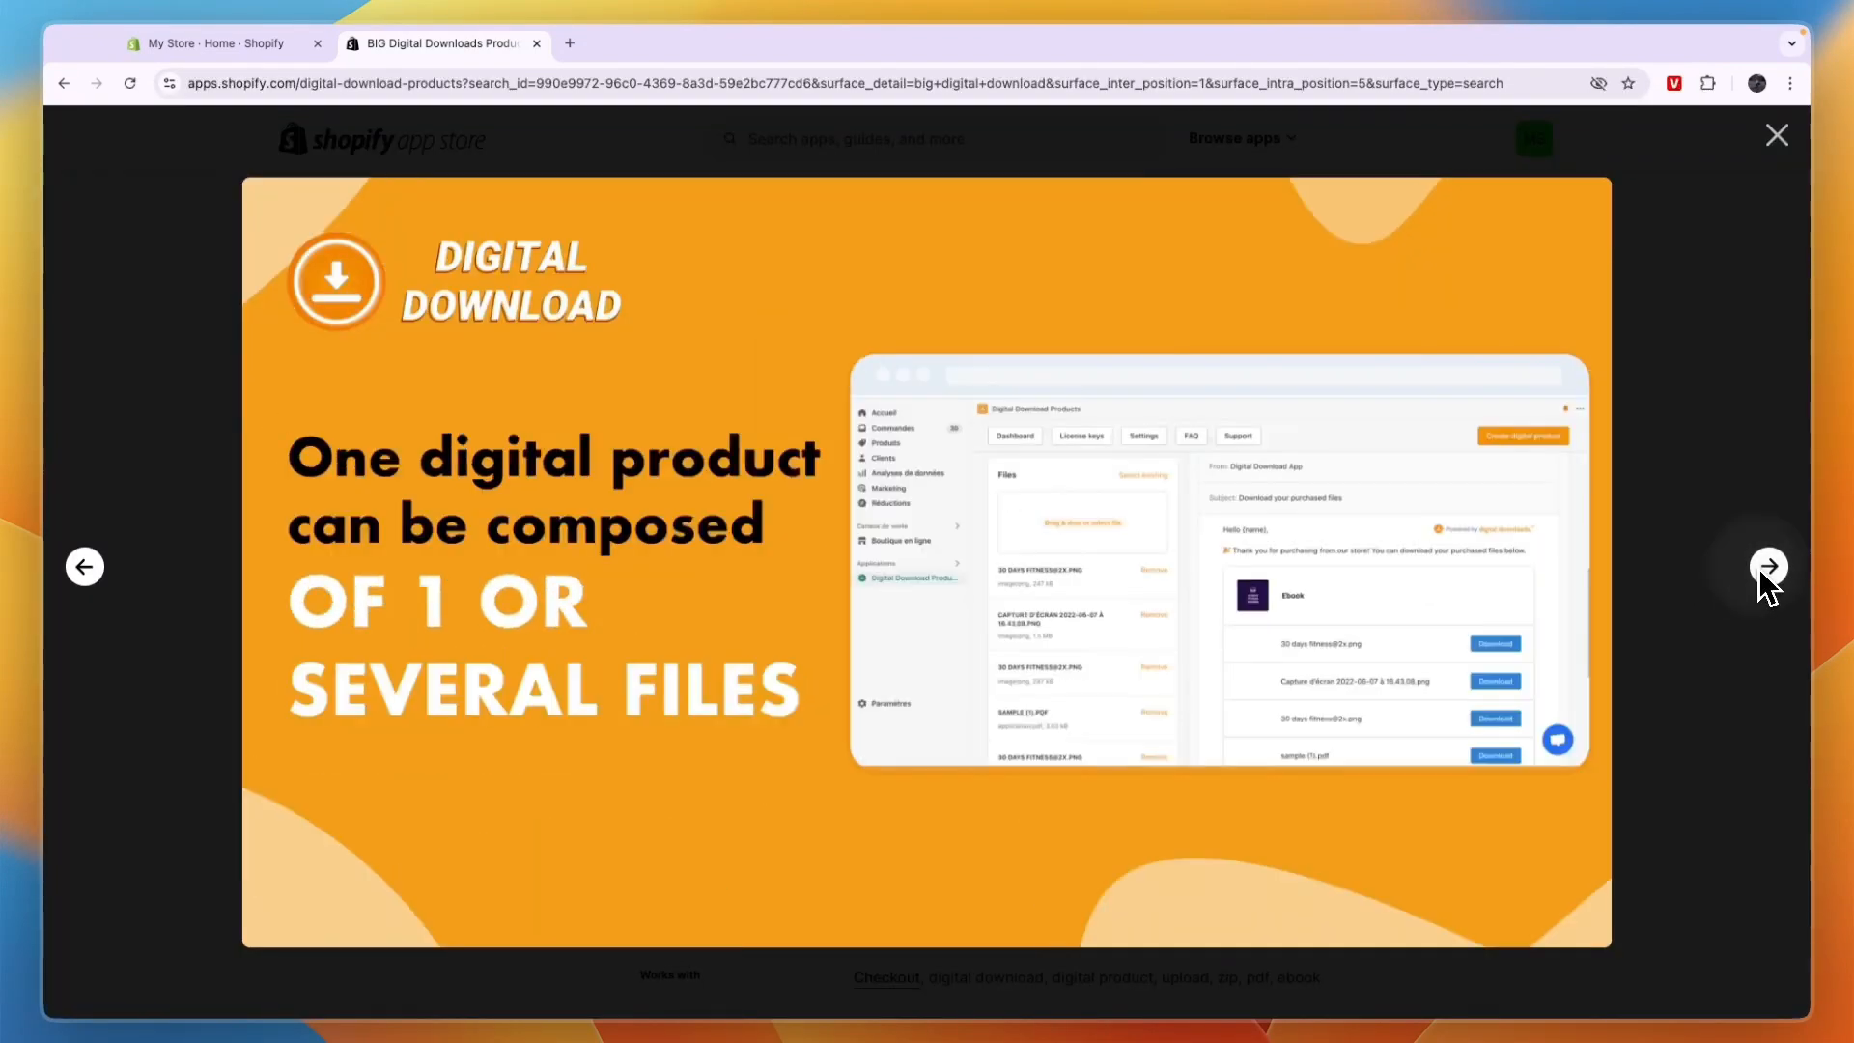
click(1767, 566)
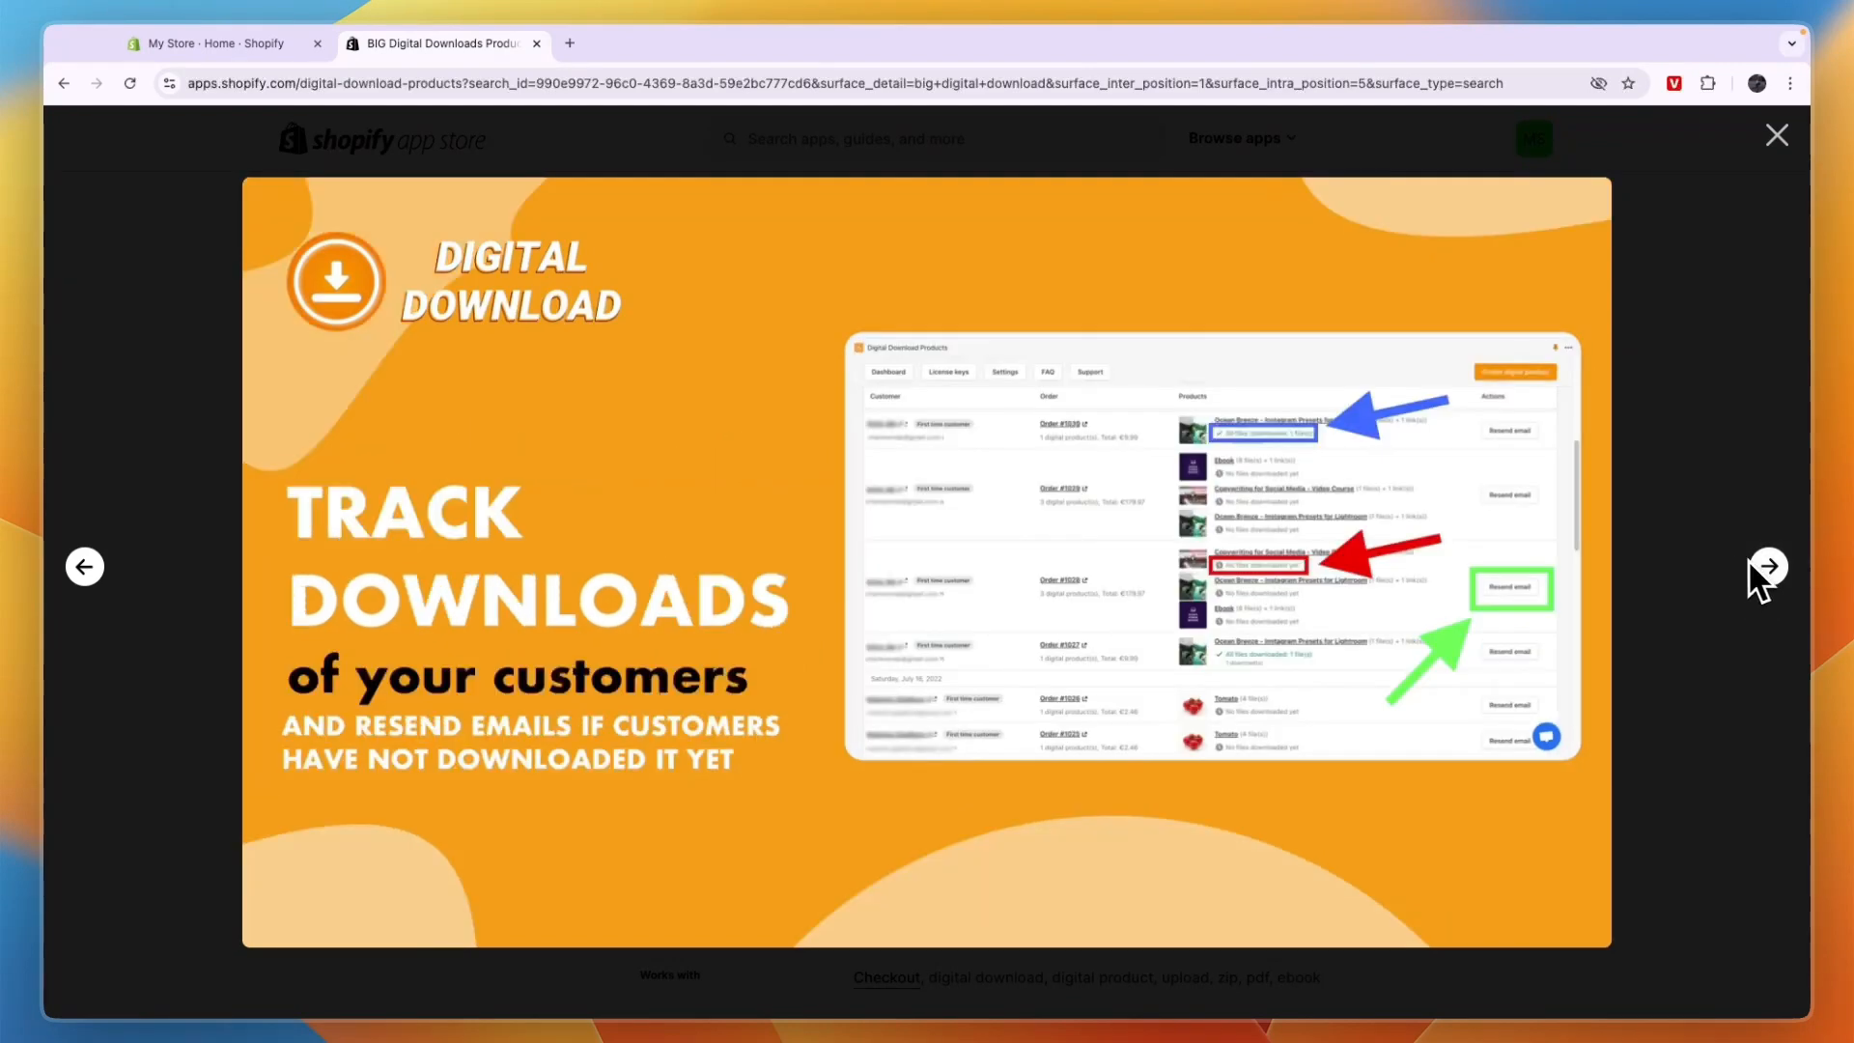
click(1777, 136)
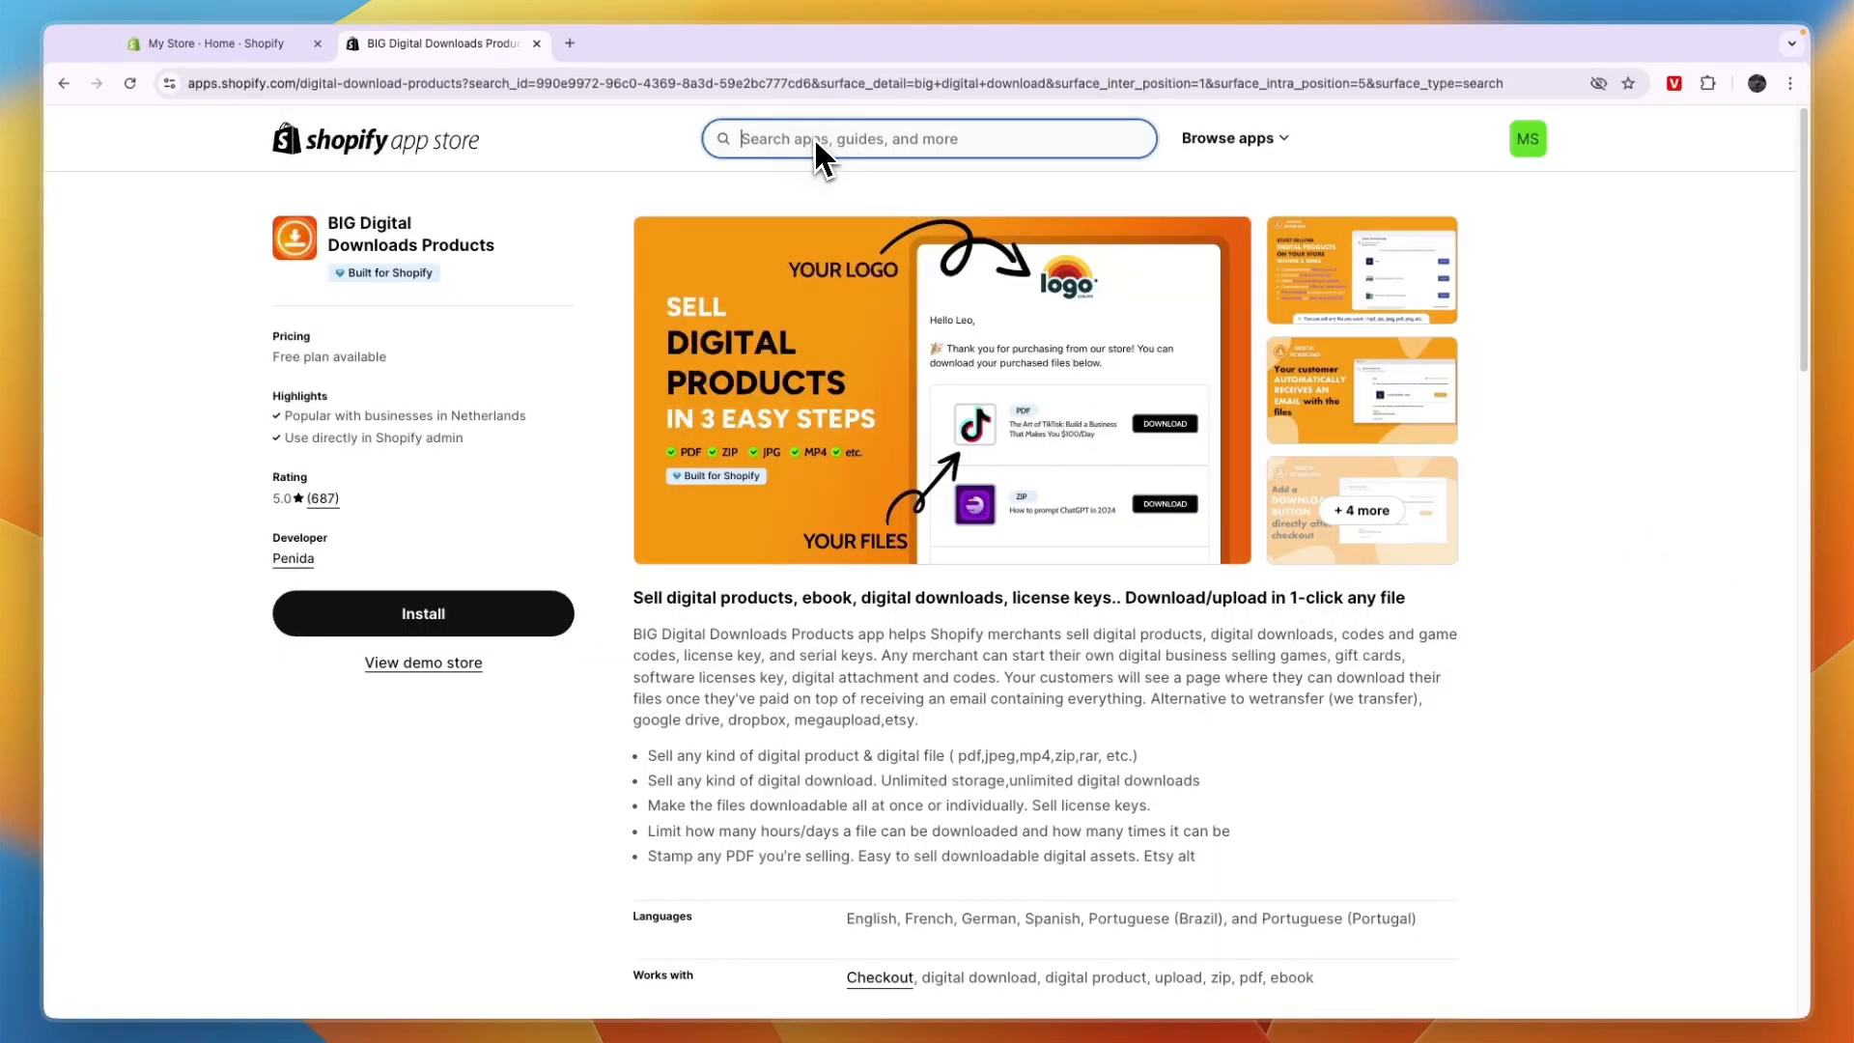
Step: Search the App Store for 'course' and open the LDT Online Courses result
text(course)
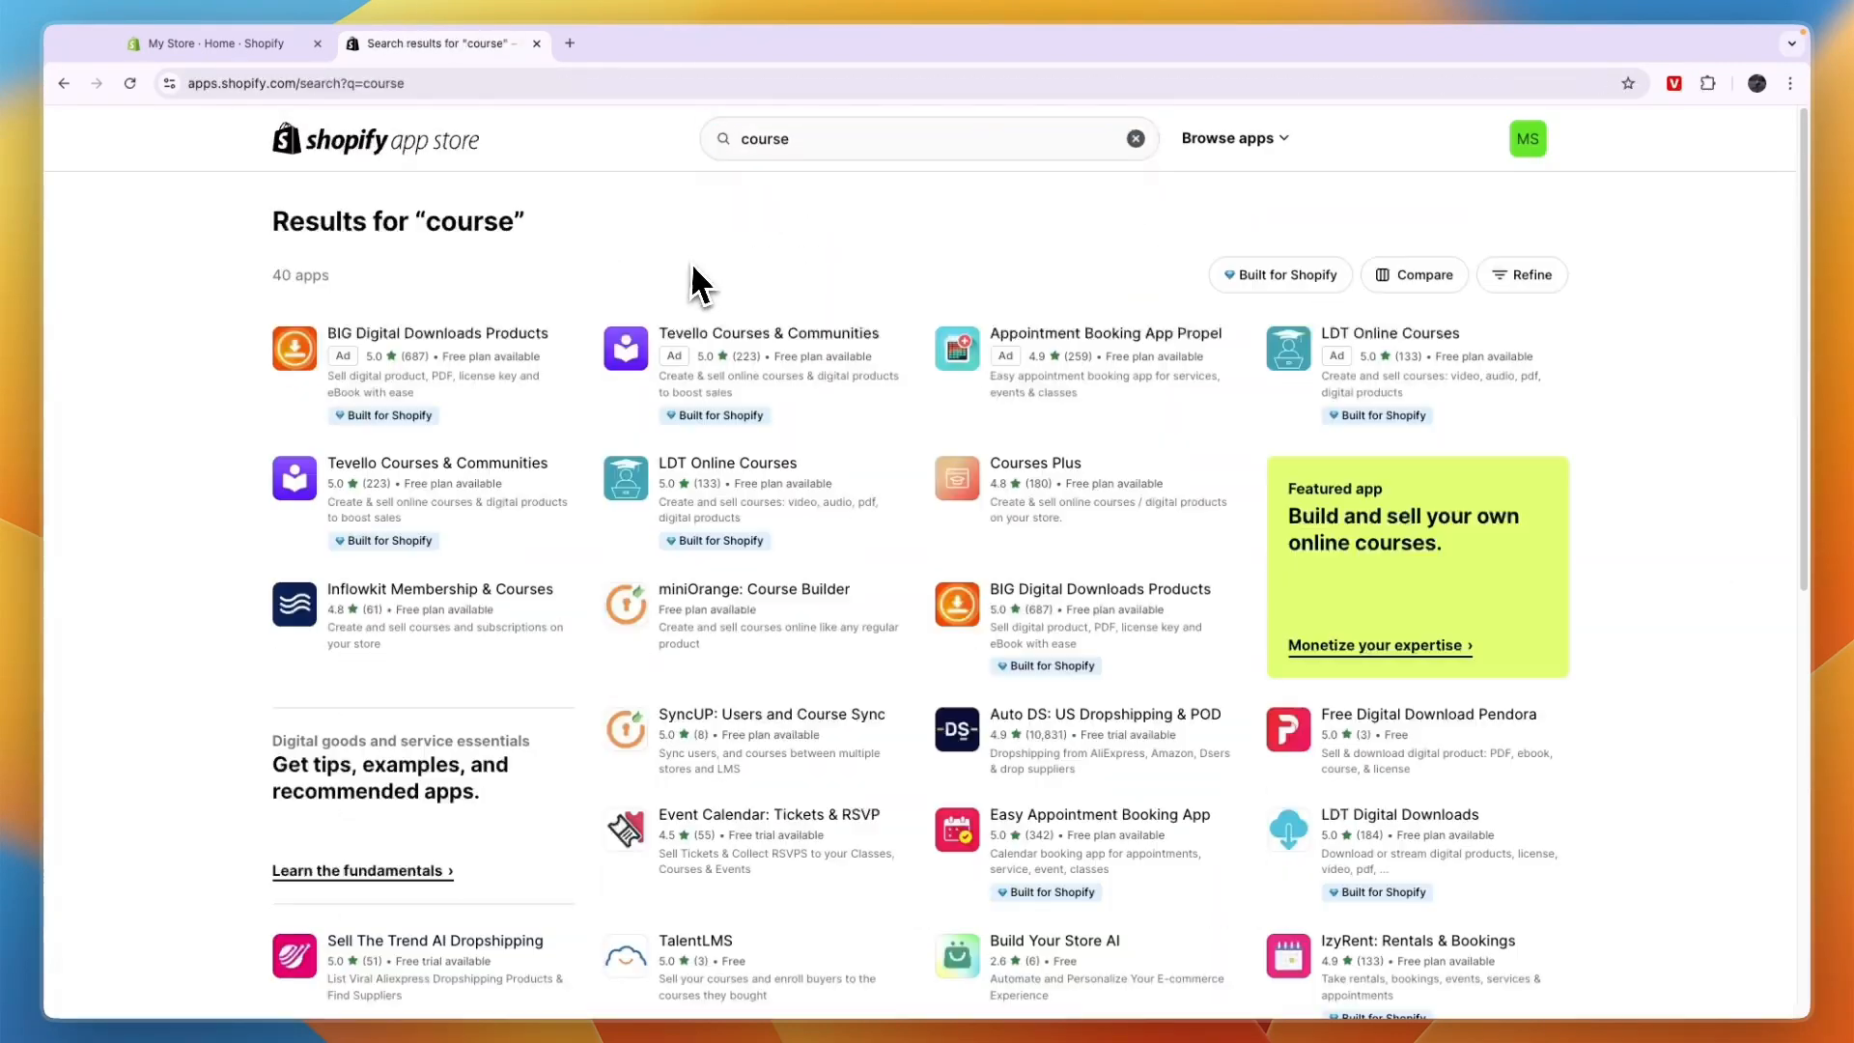
mouse_move(720, 286)
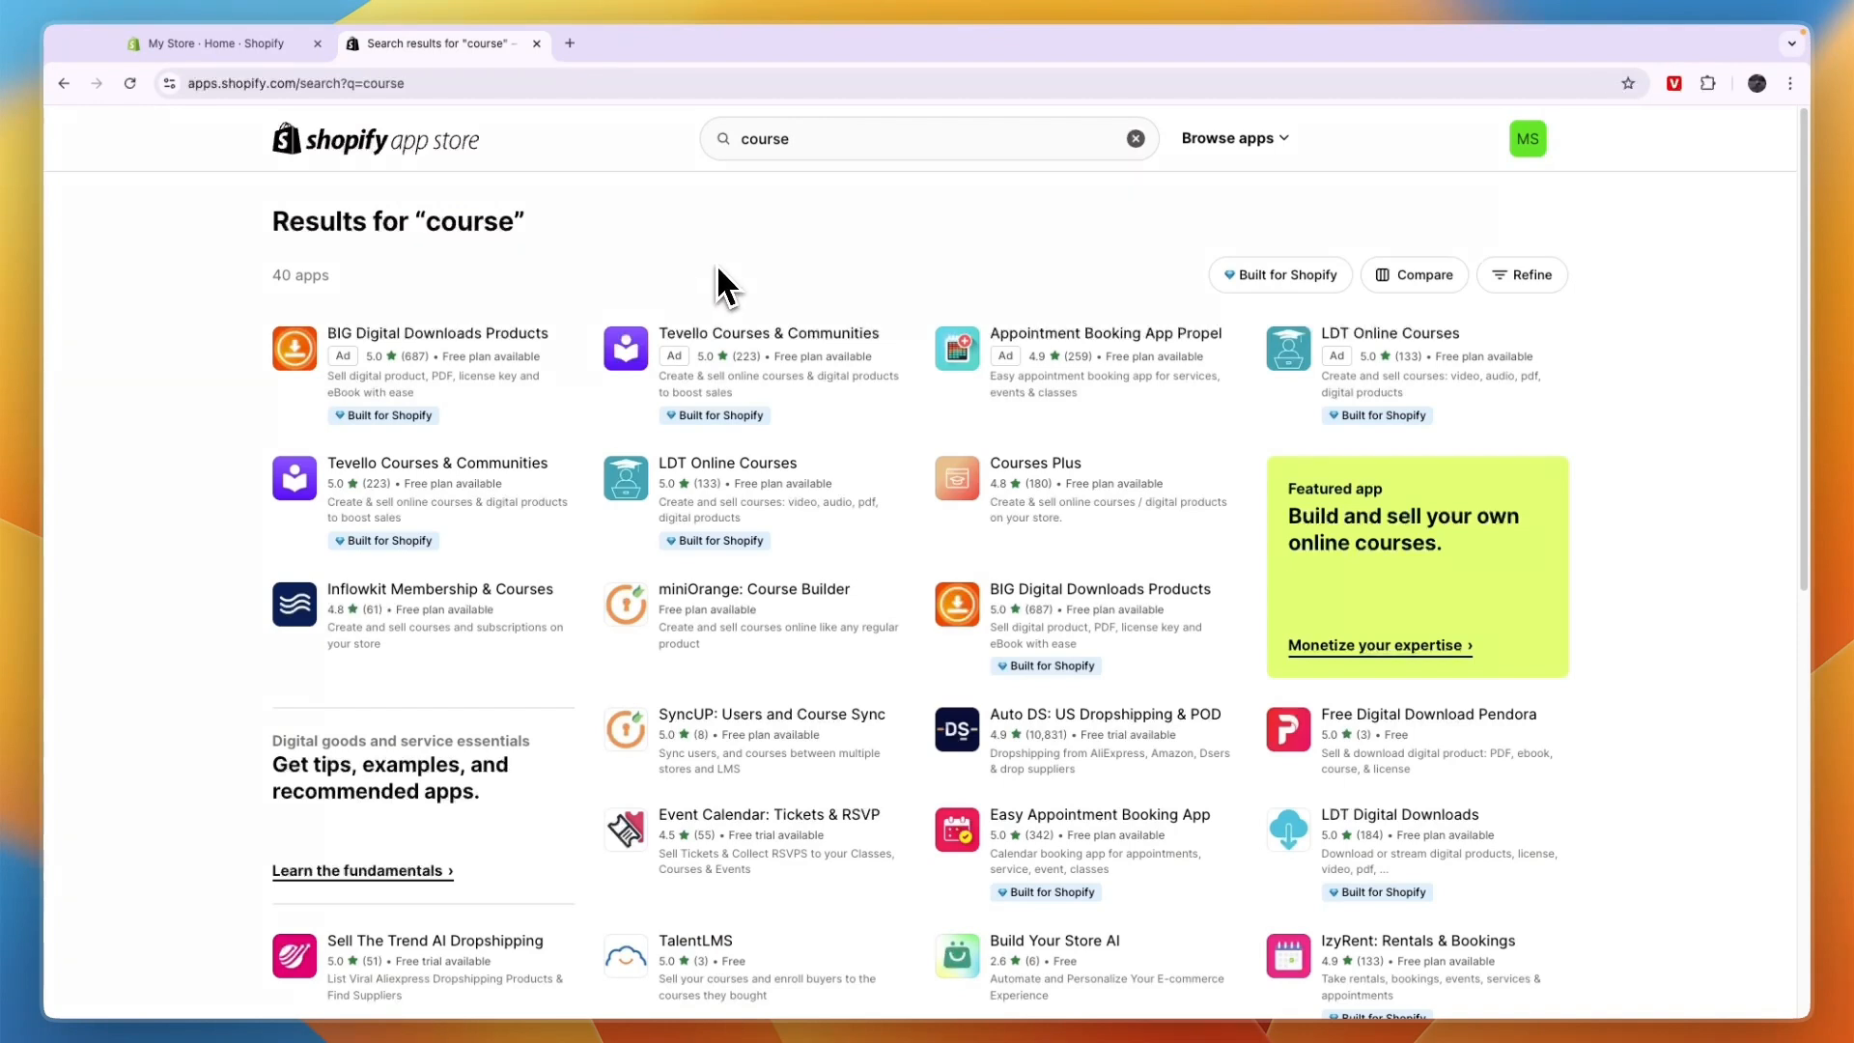
mouse_move(728, 462)
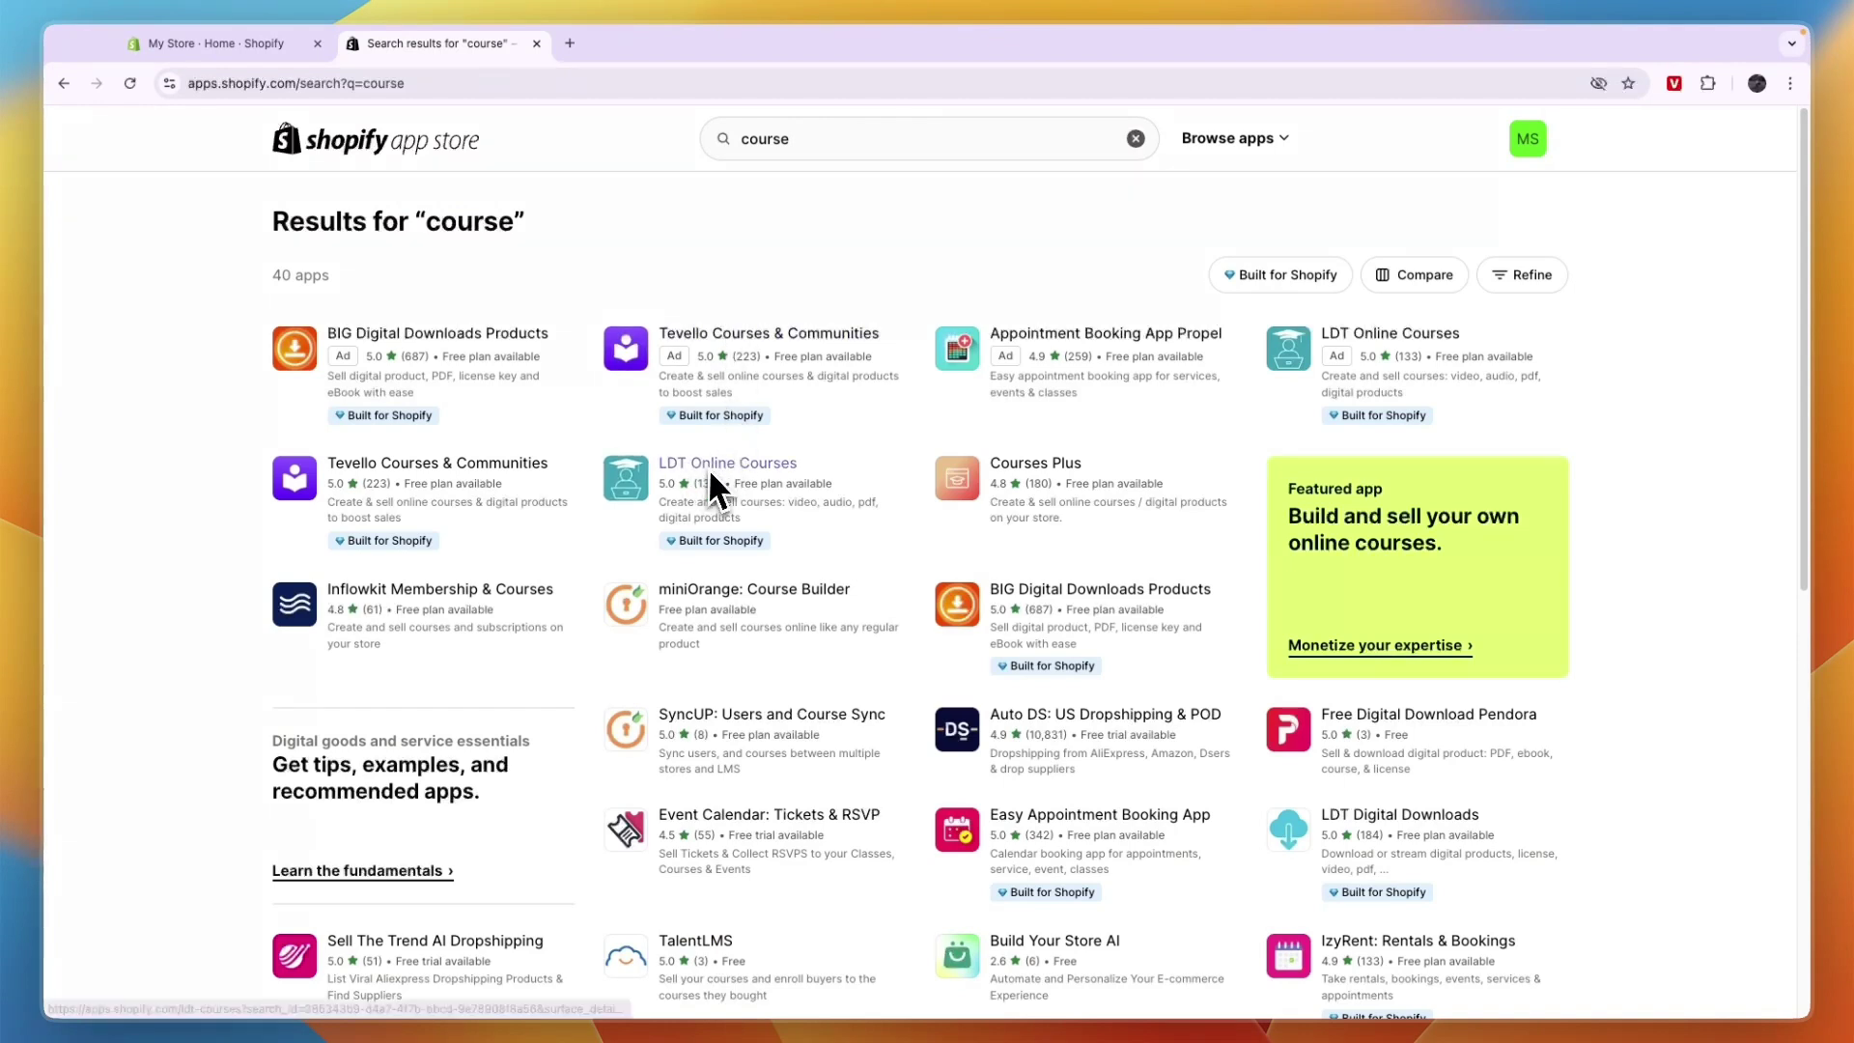
click(728, 462)
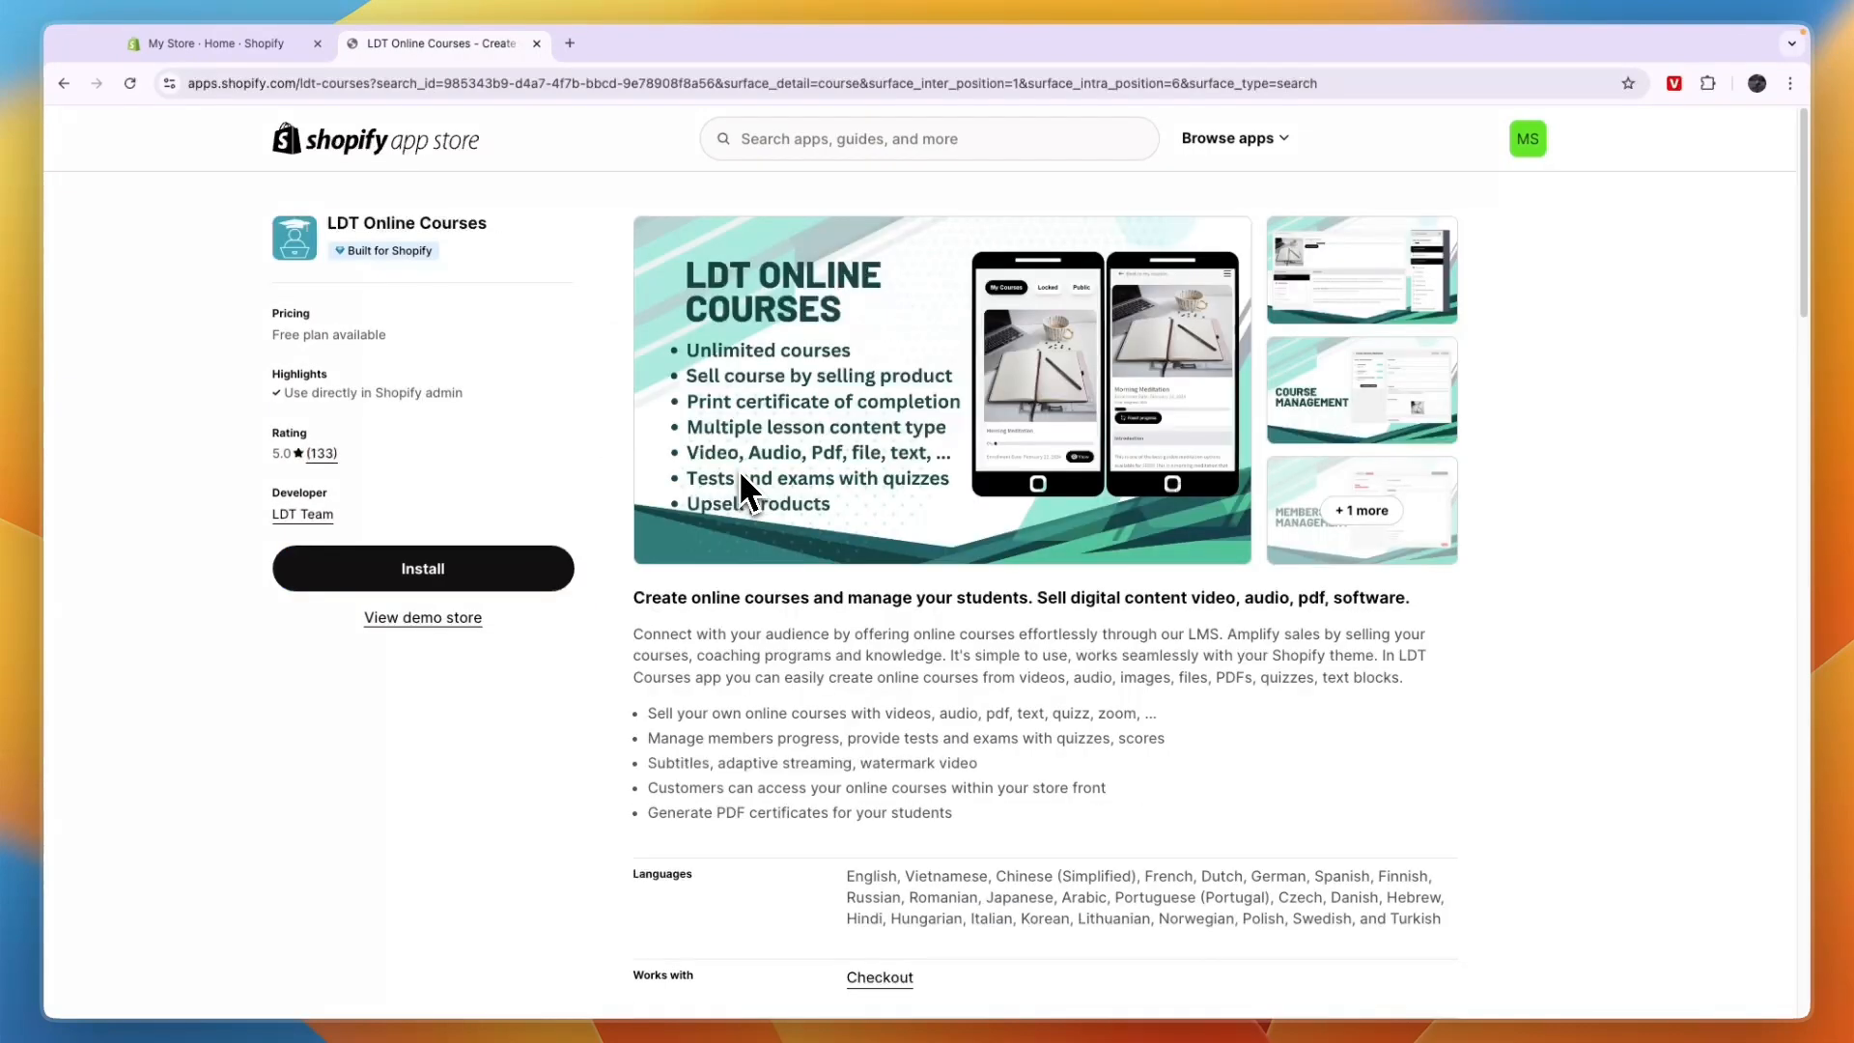
click(941, 390)
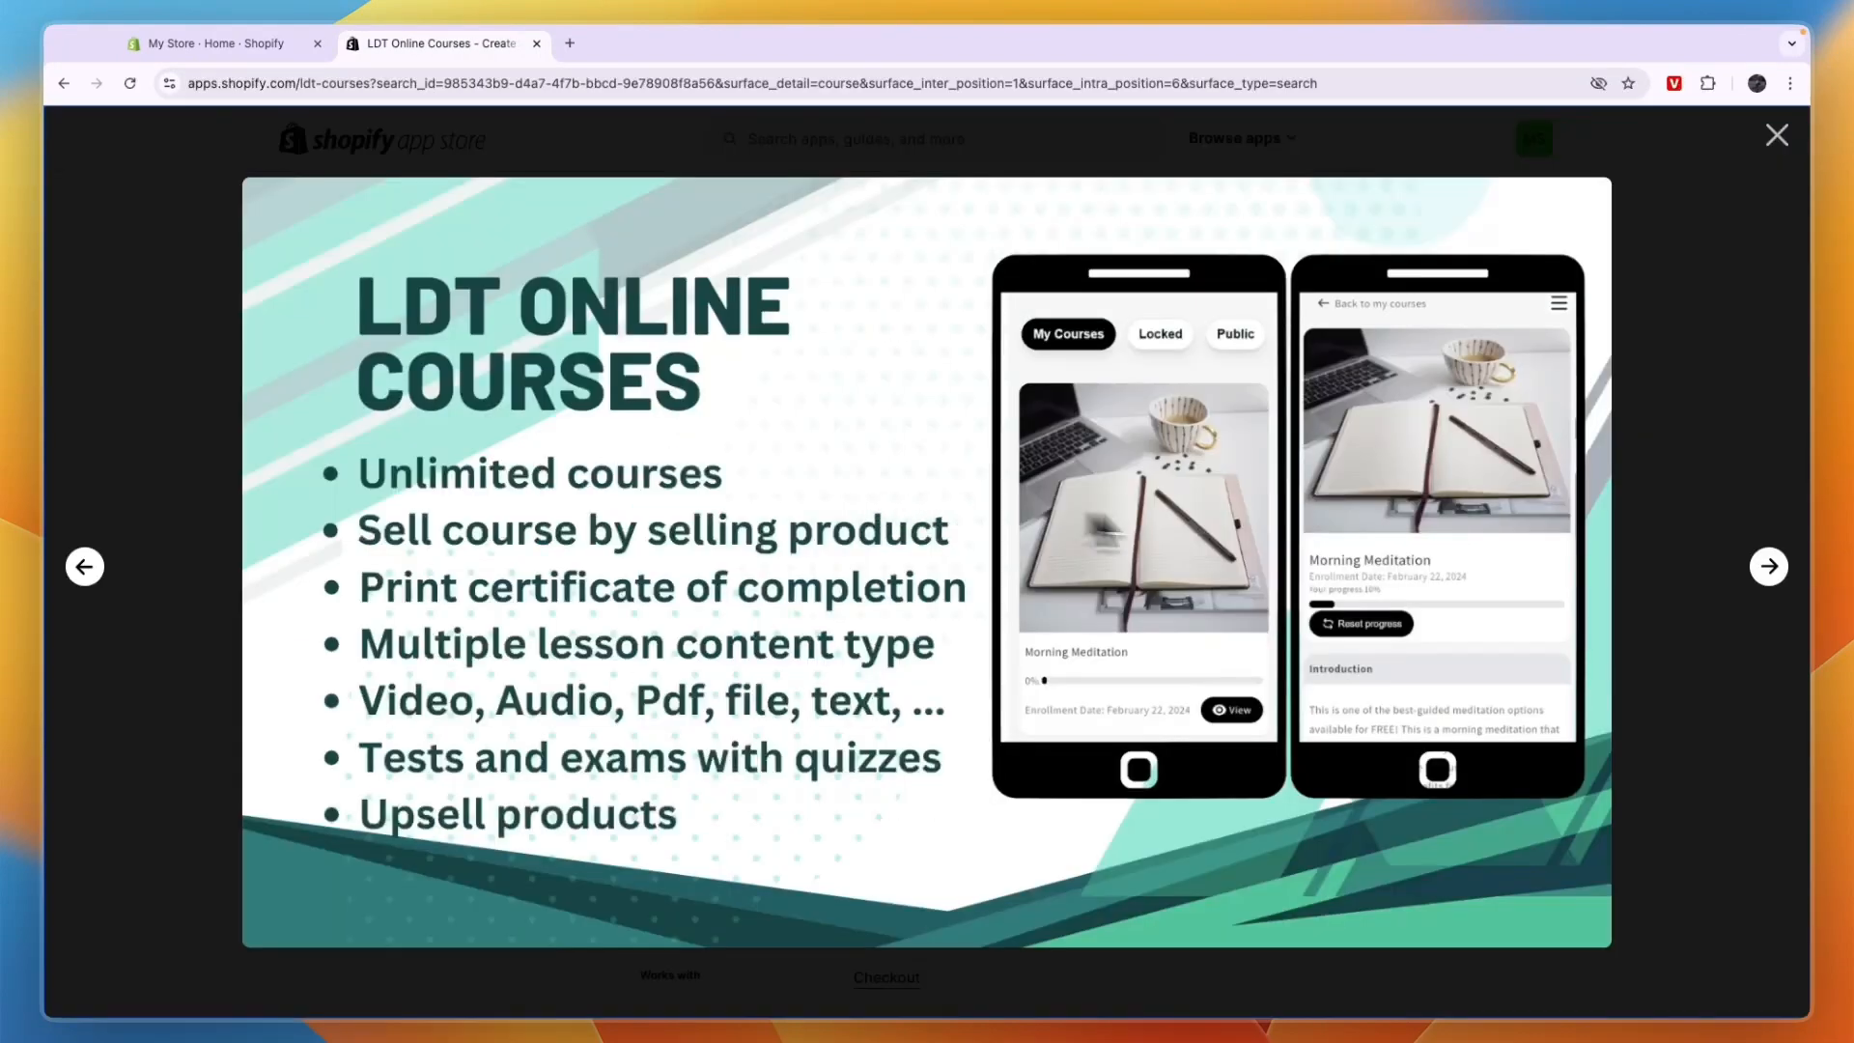
mouse_move(1732, 574)
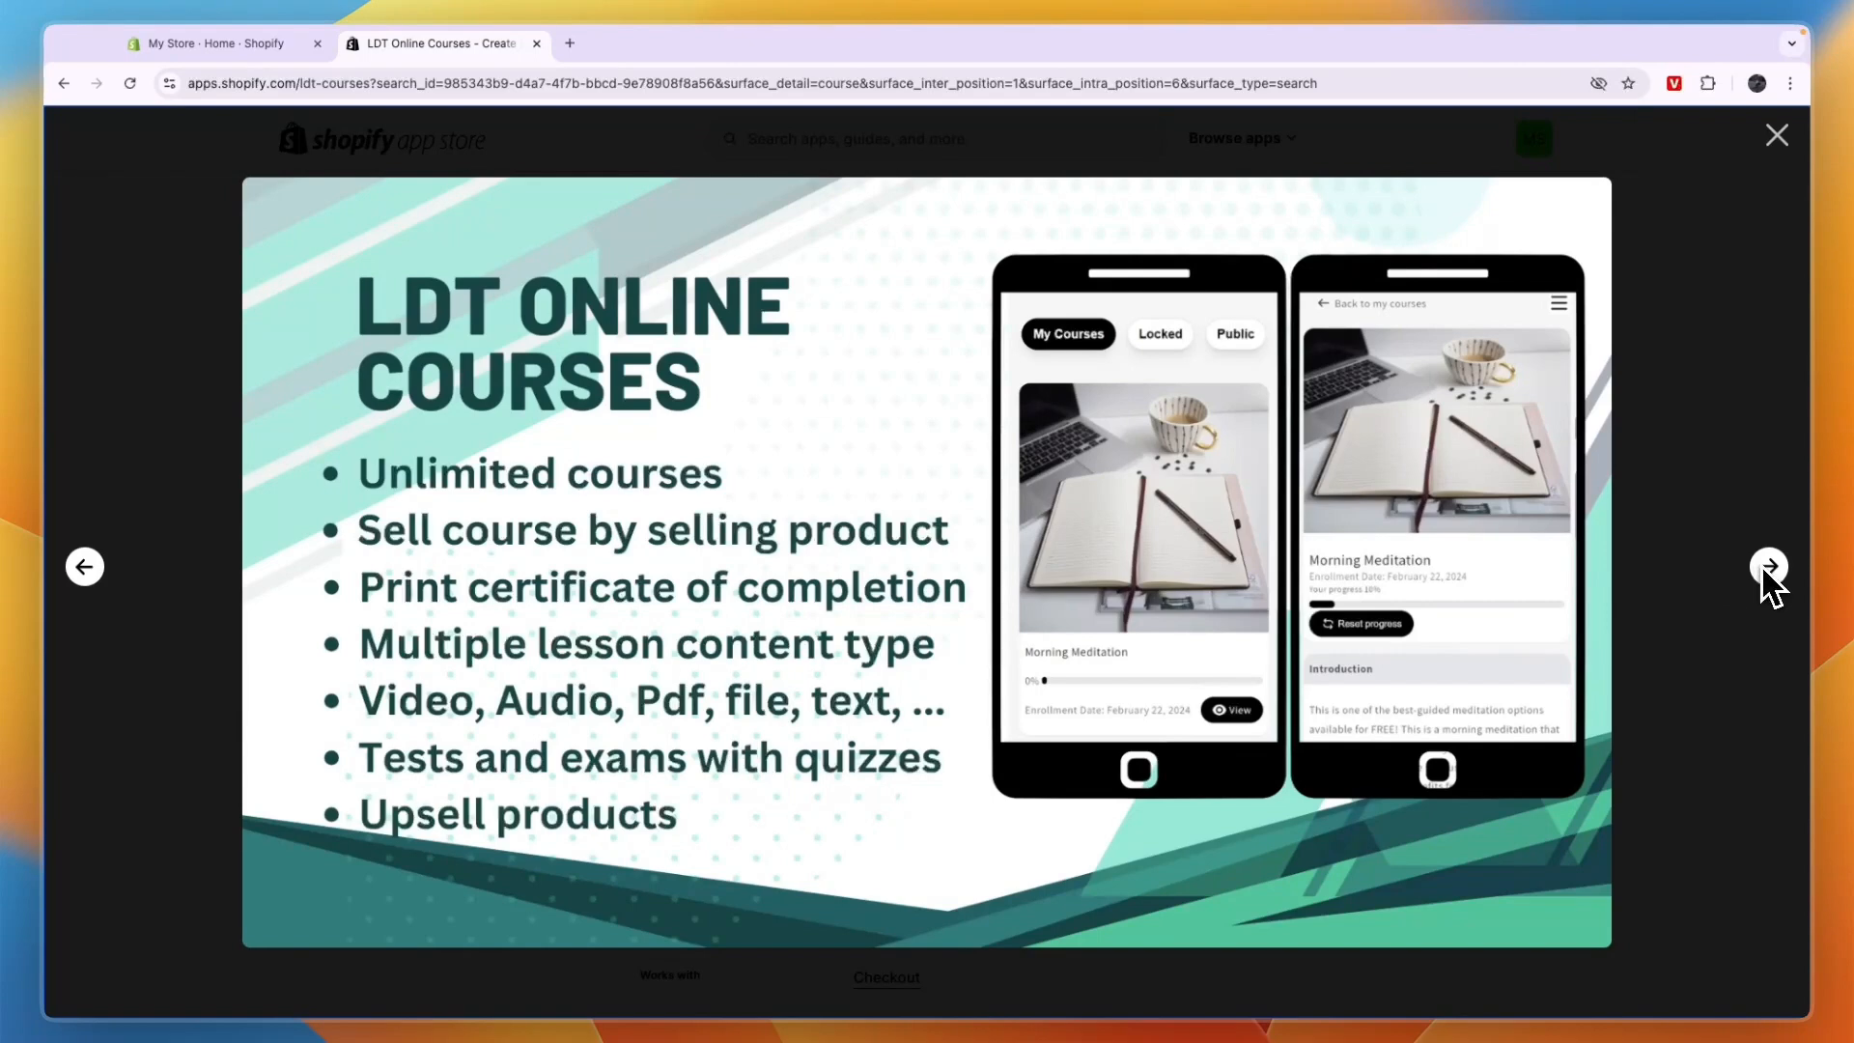
click(1769, 566)
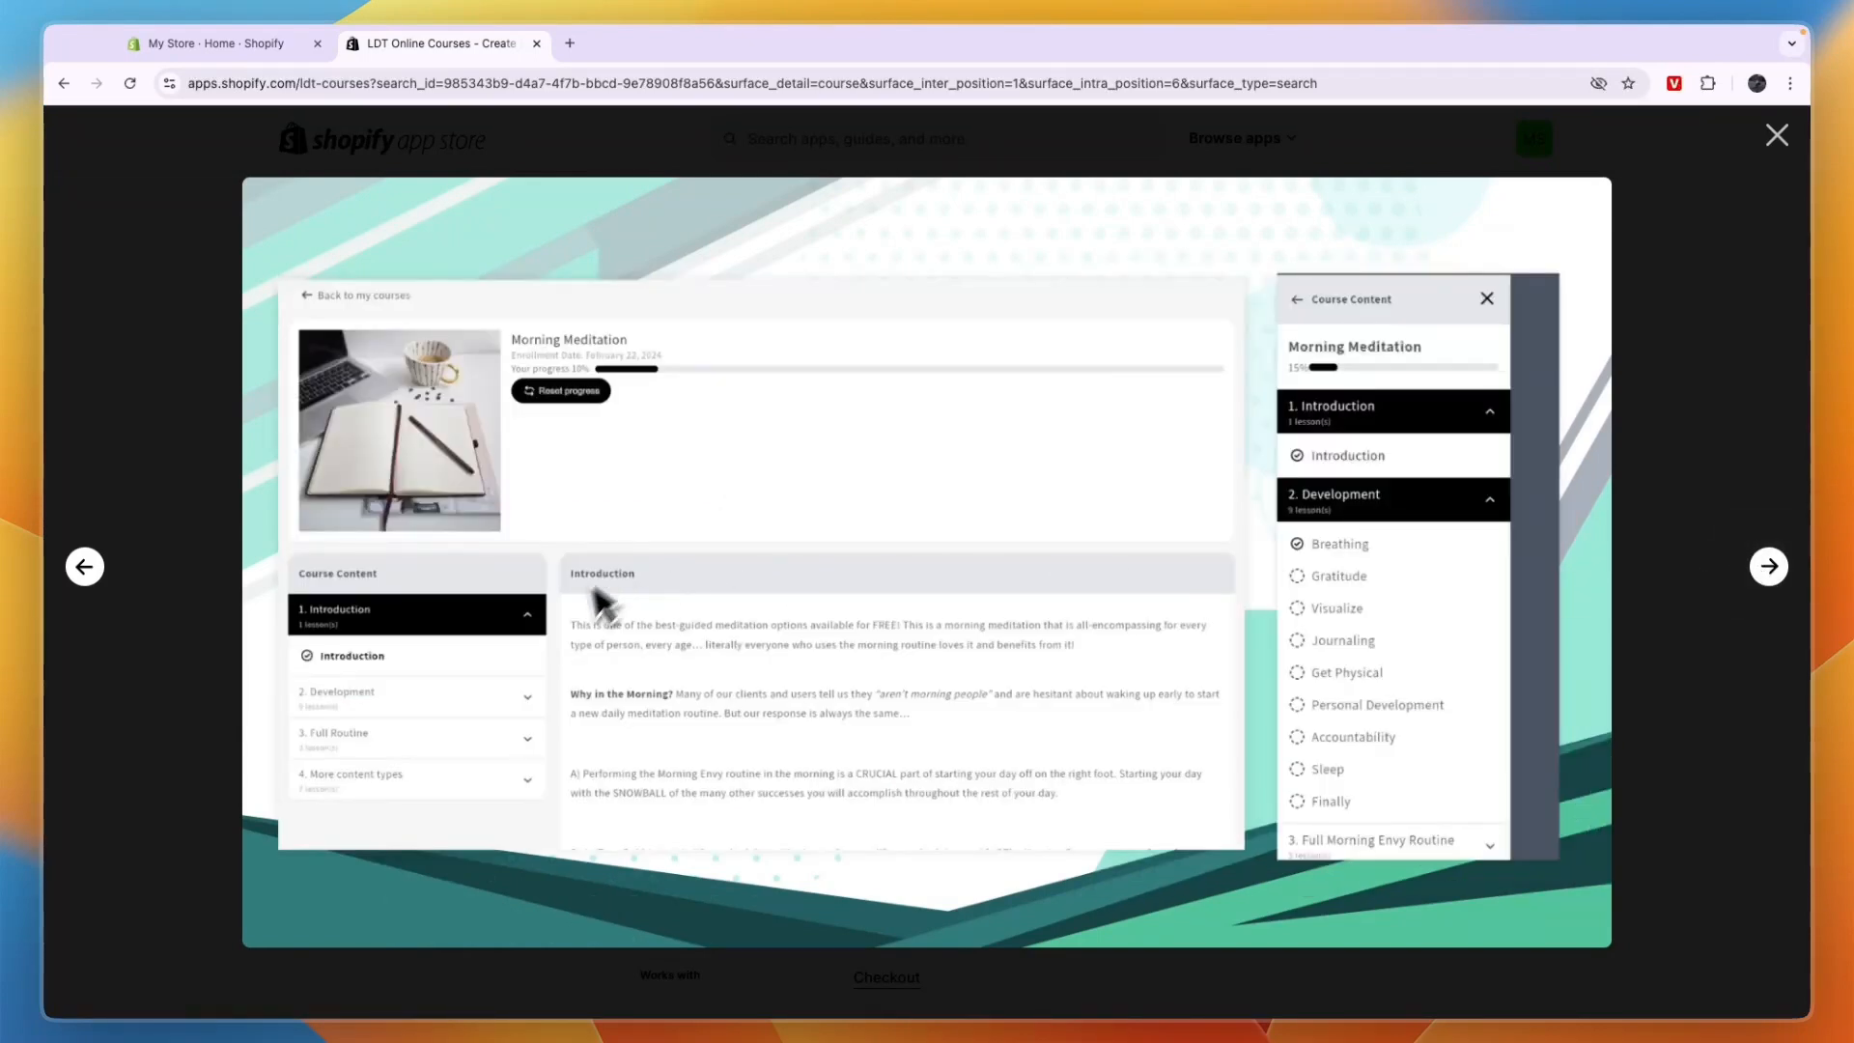
mouse_move(1354, 520)
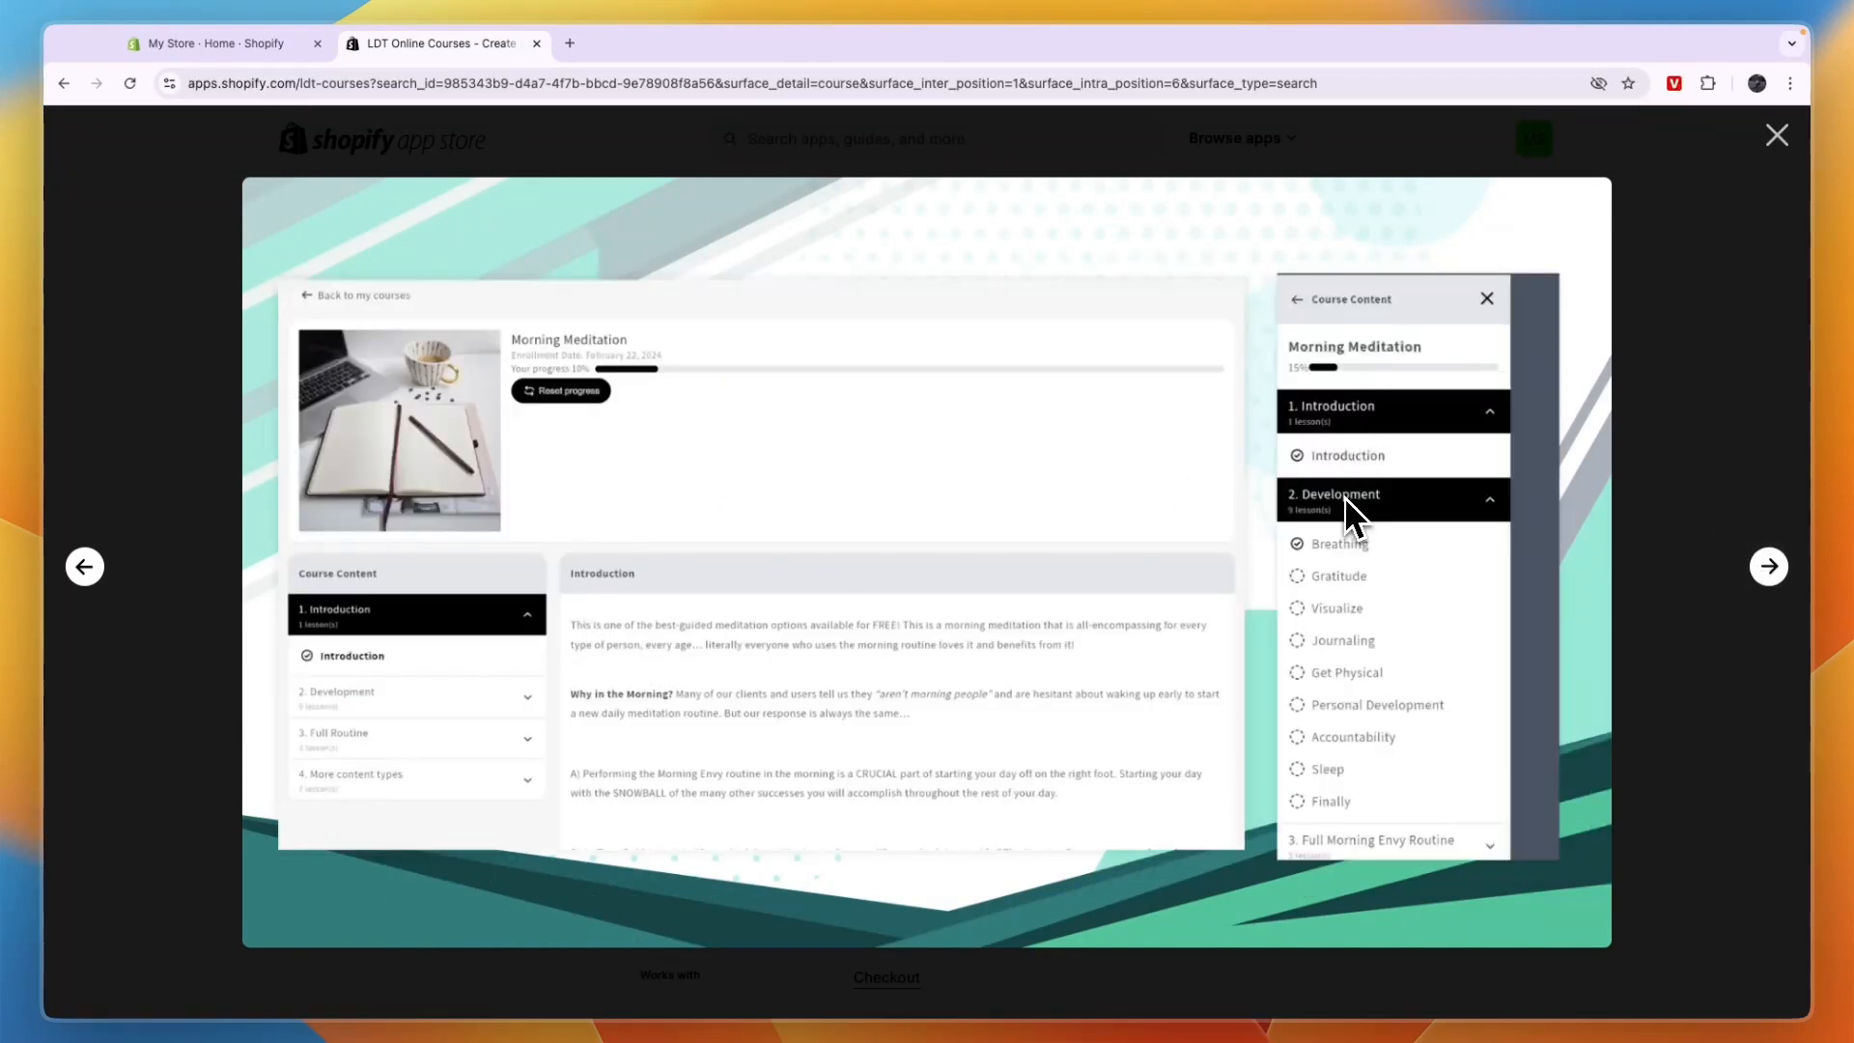
mouse_move(1300, 550)
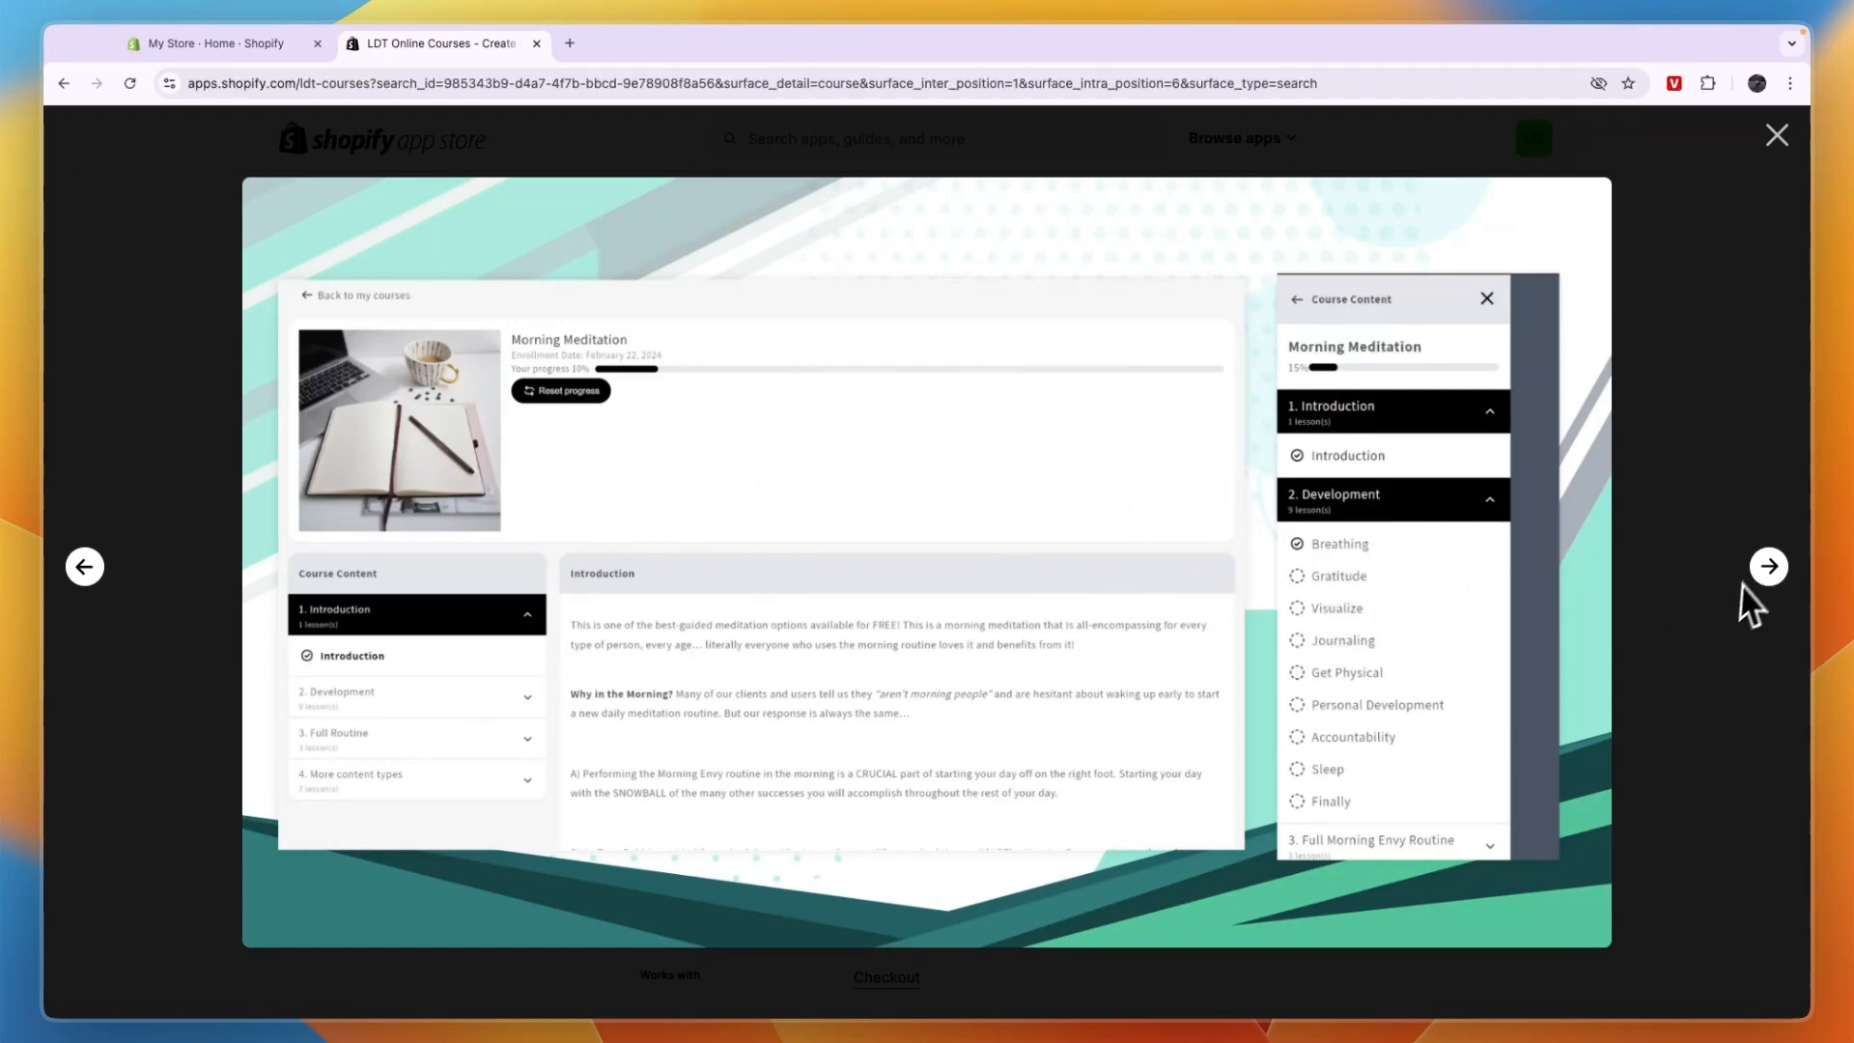
click(1769, 566)
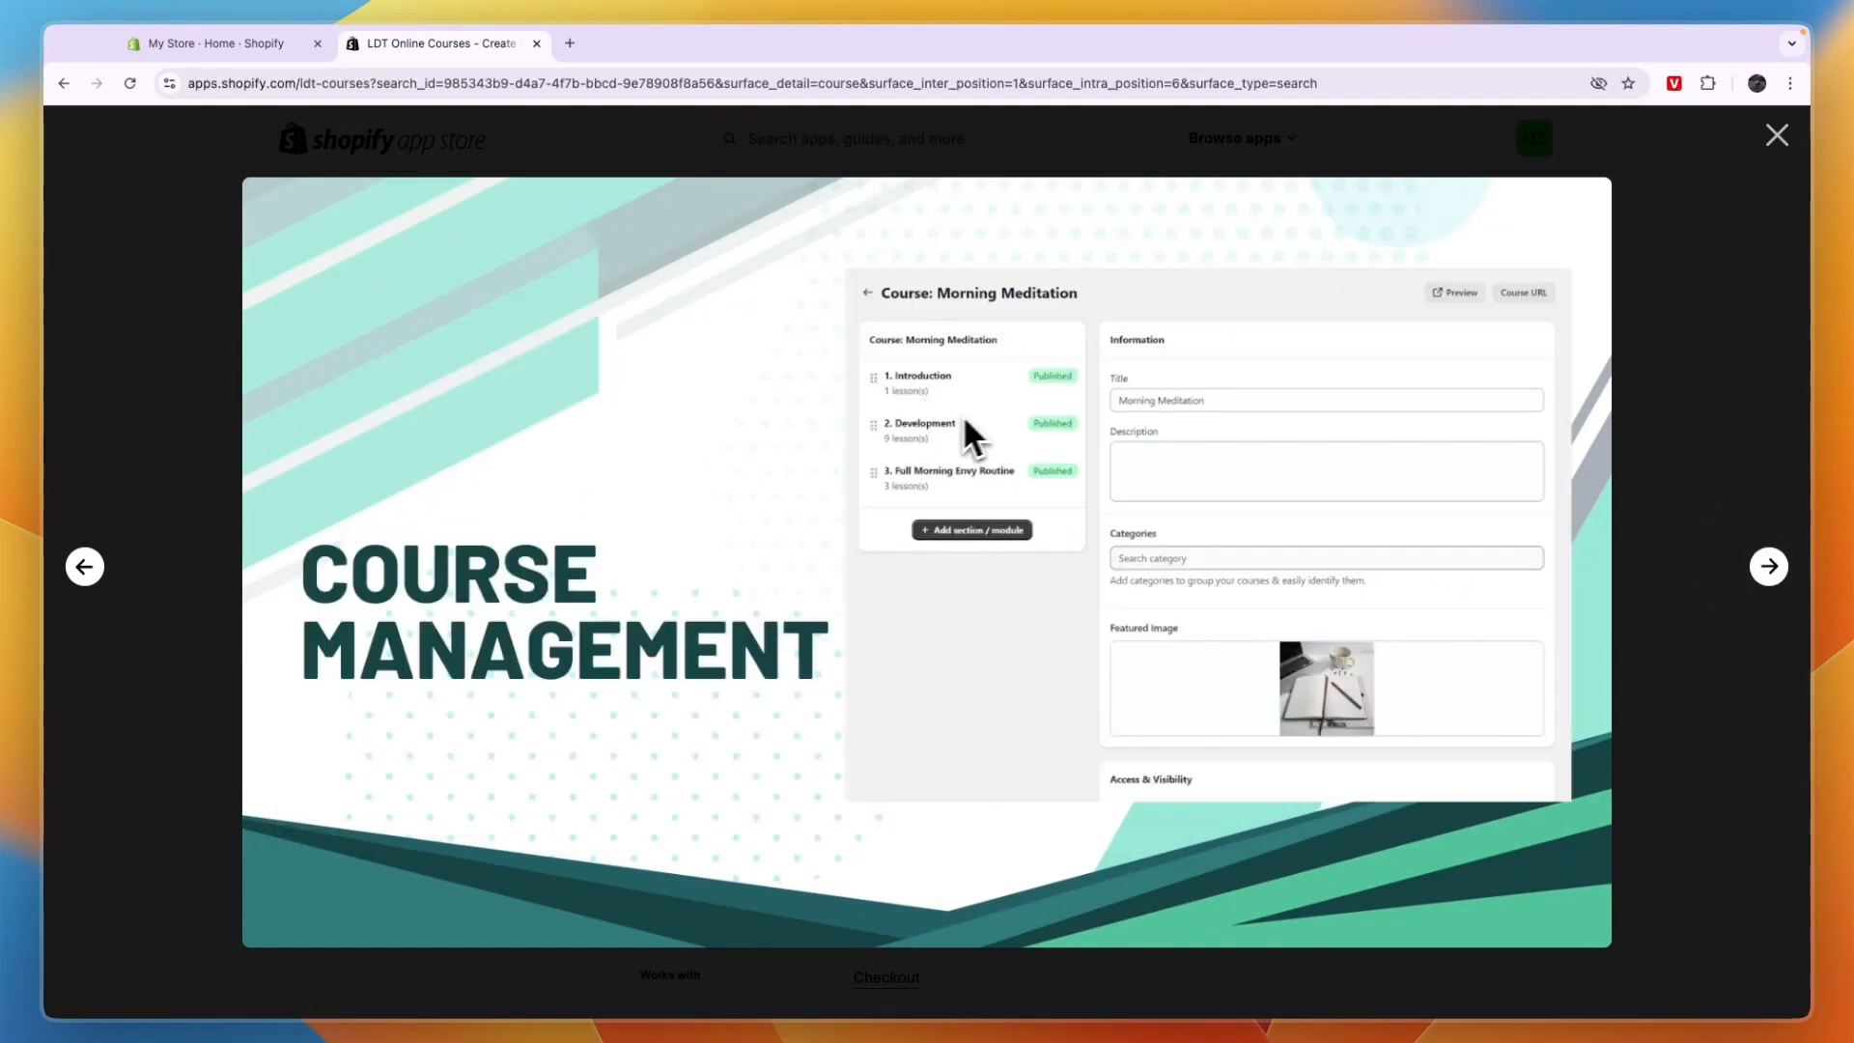
mouse_move(1142, 424)
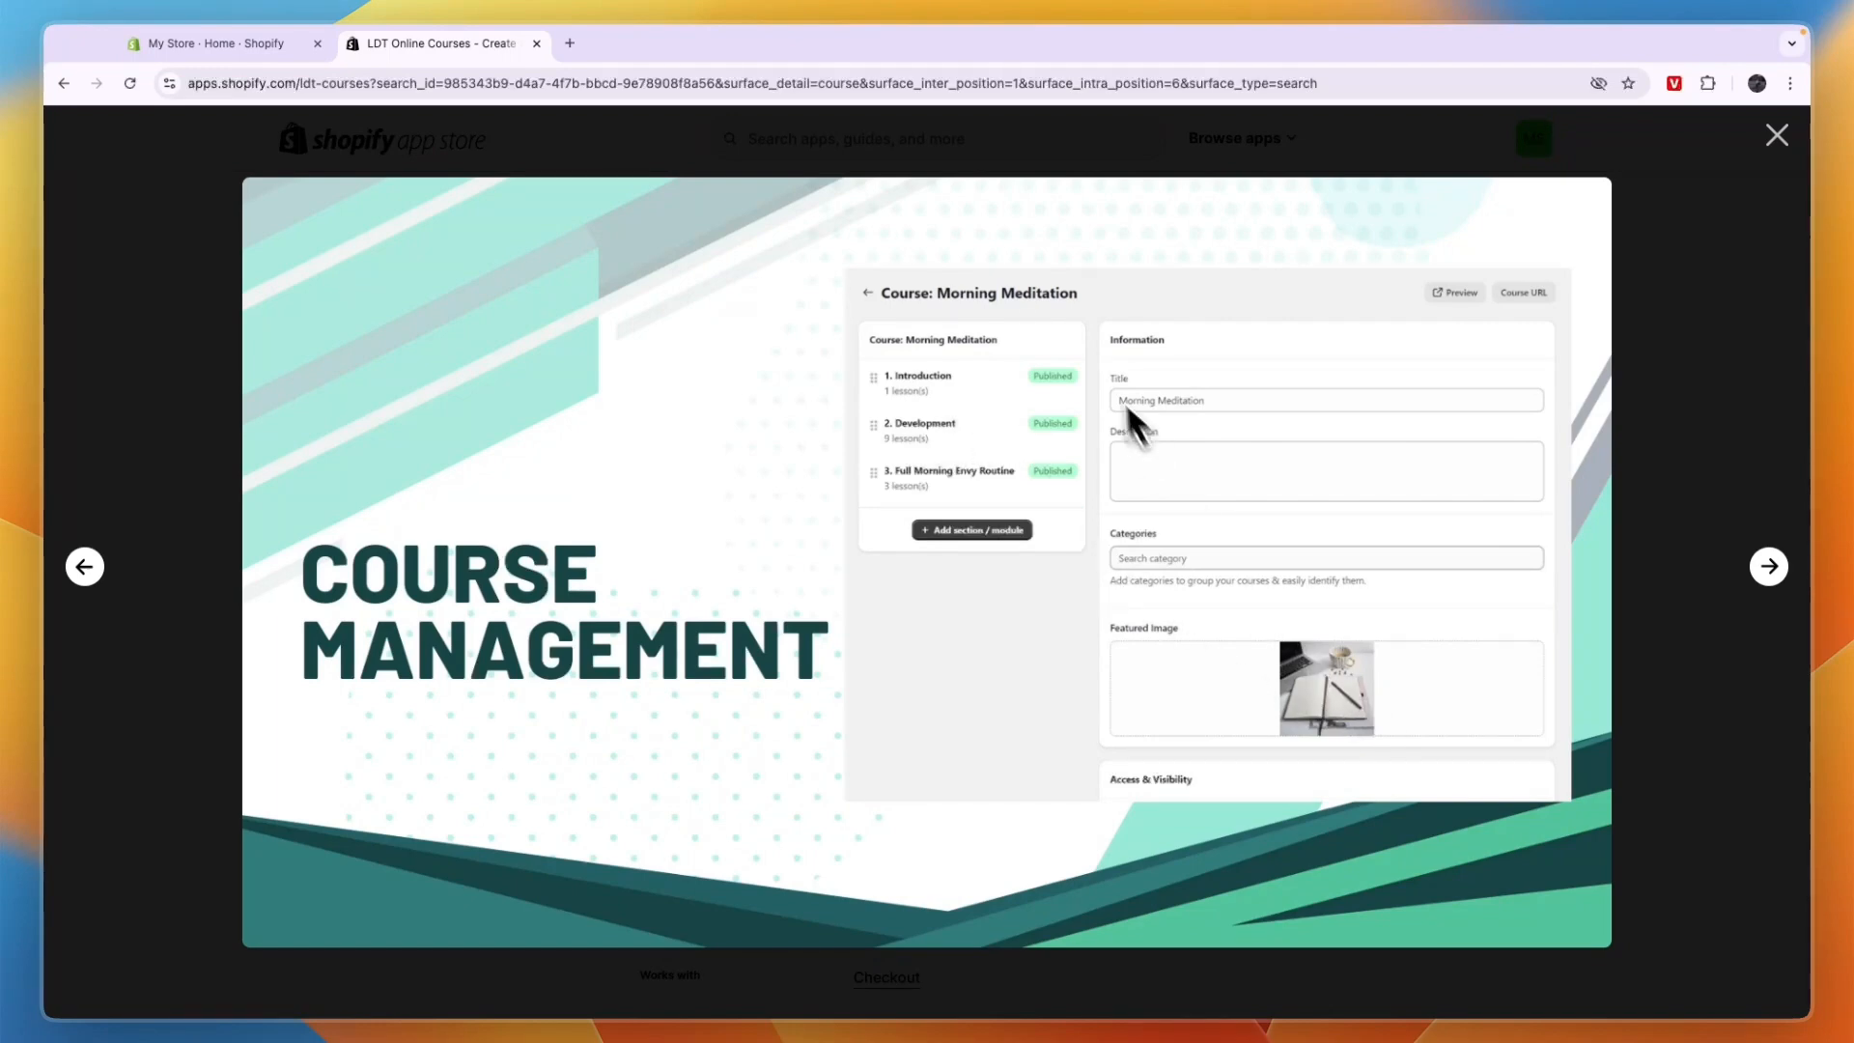
mouse_move(1240, 523)
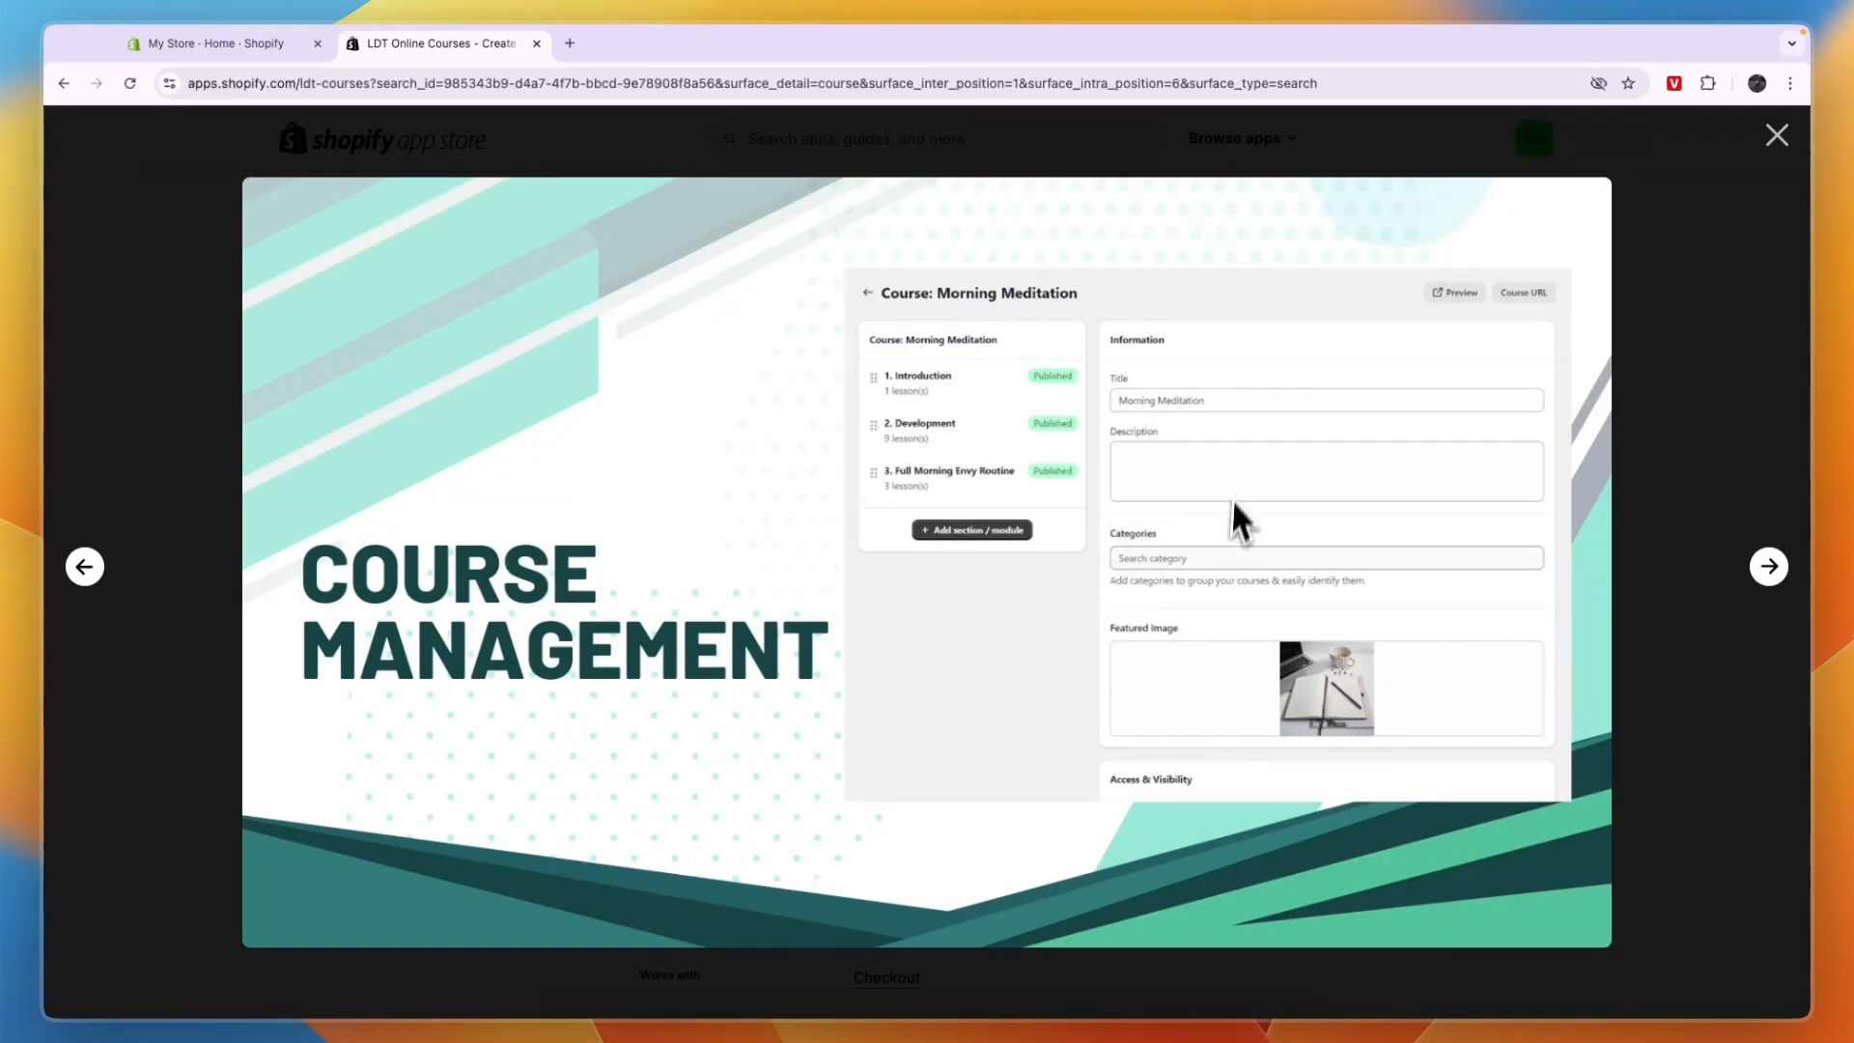
mouse_move(1769, 566)
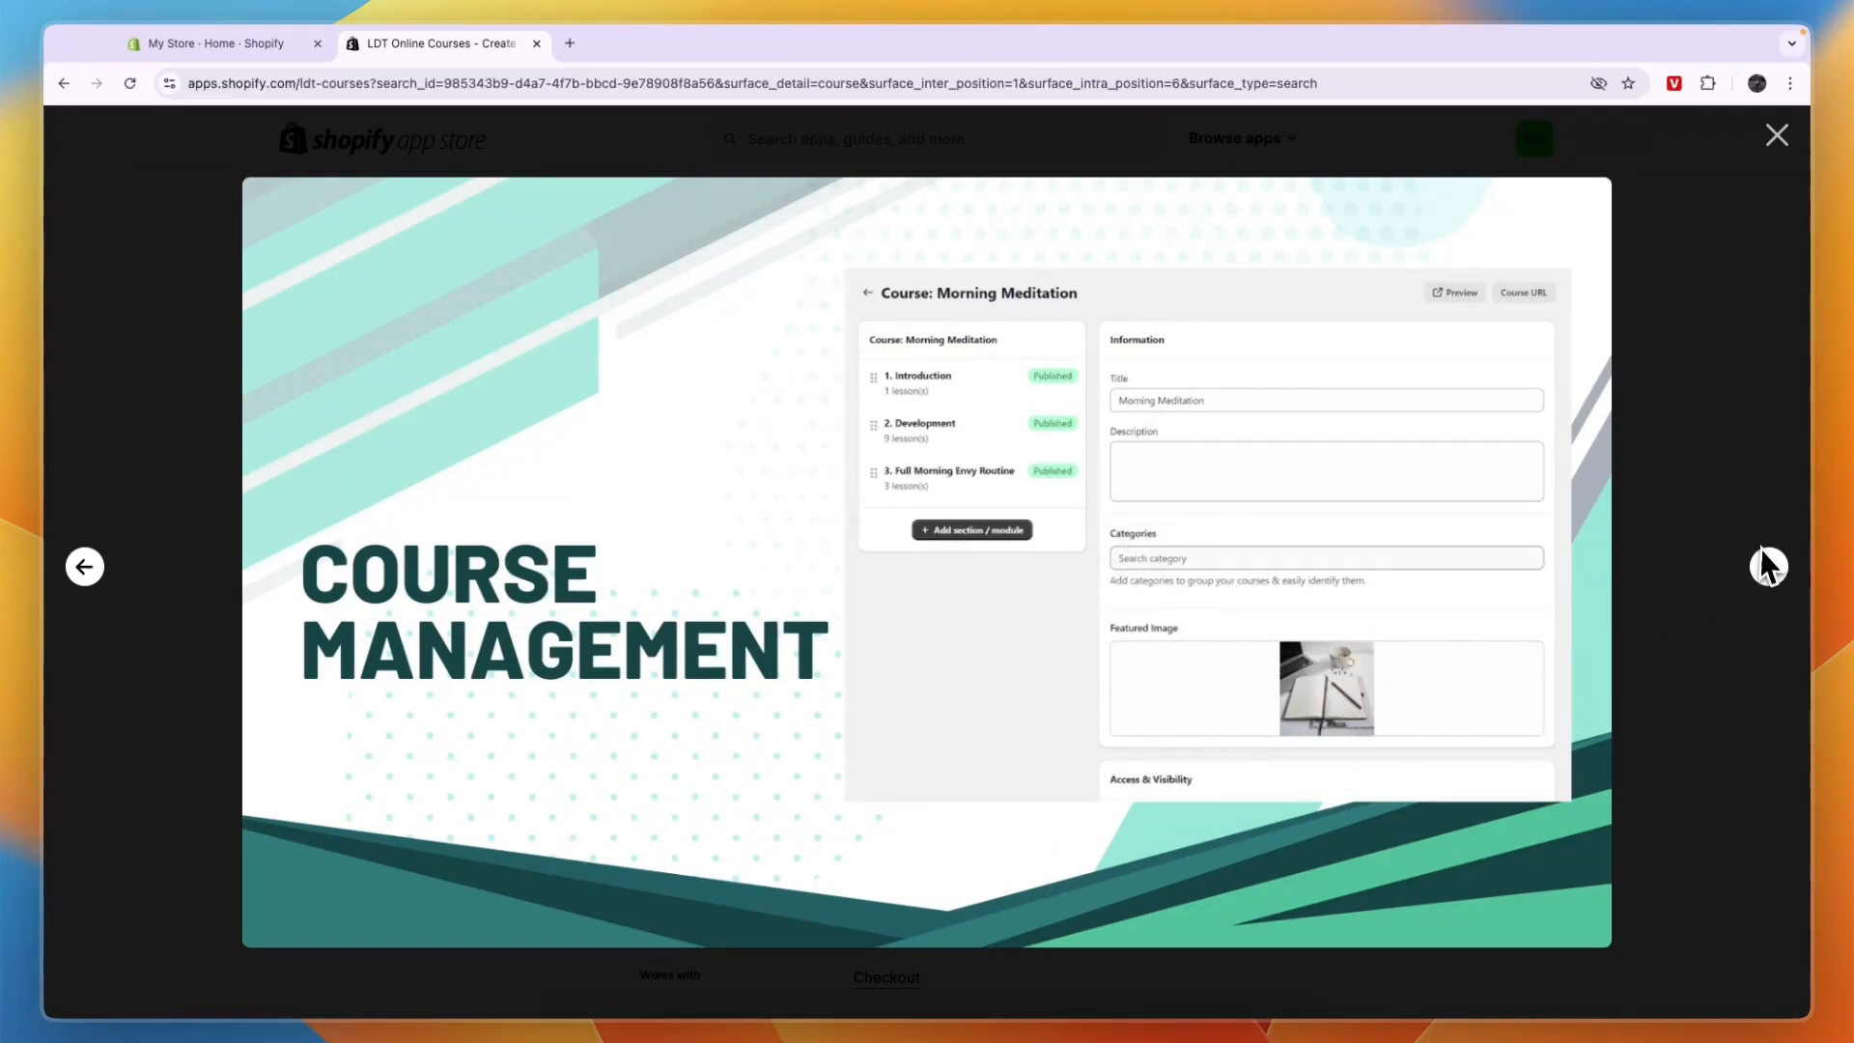
click(1772, 566)
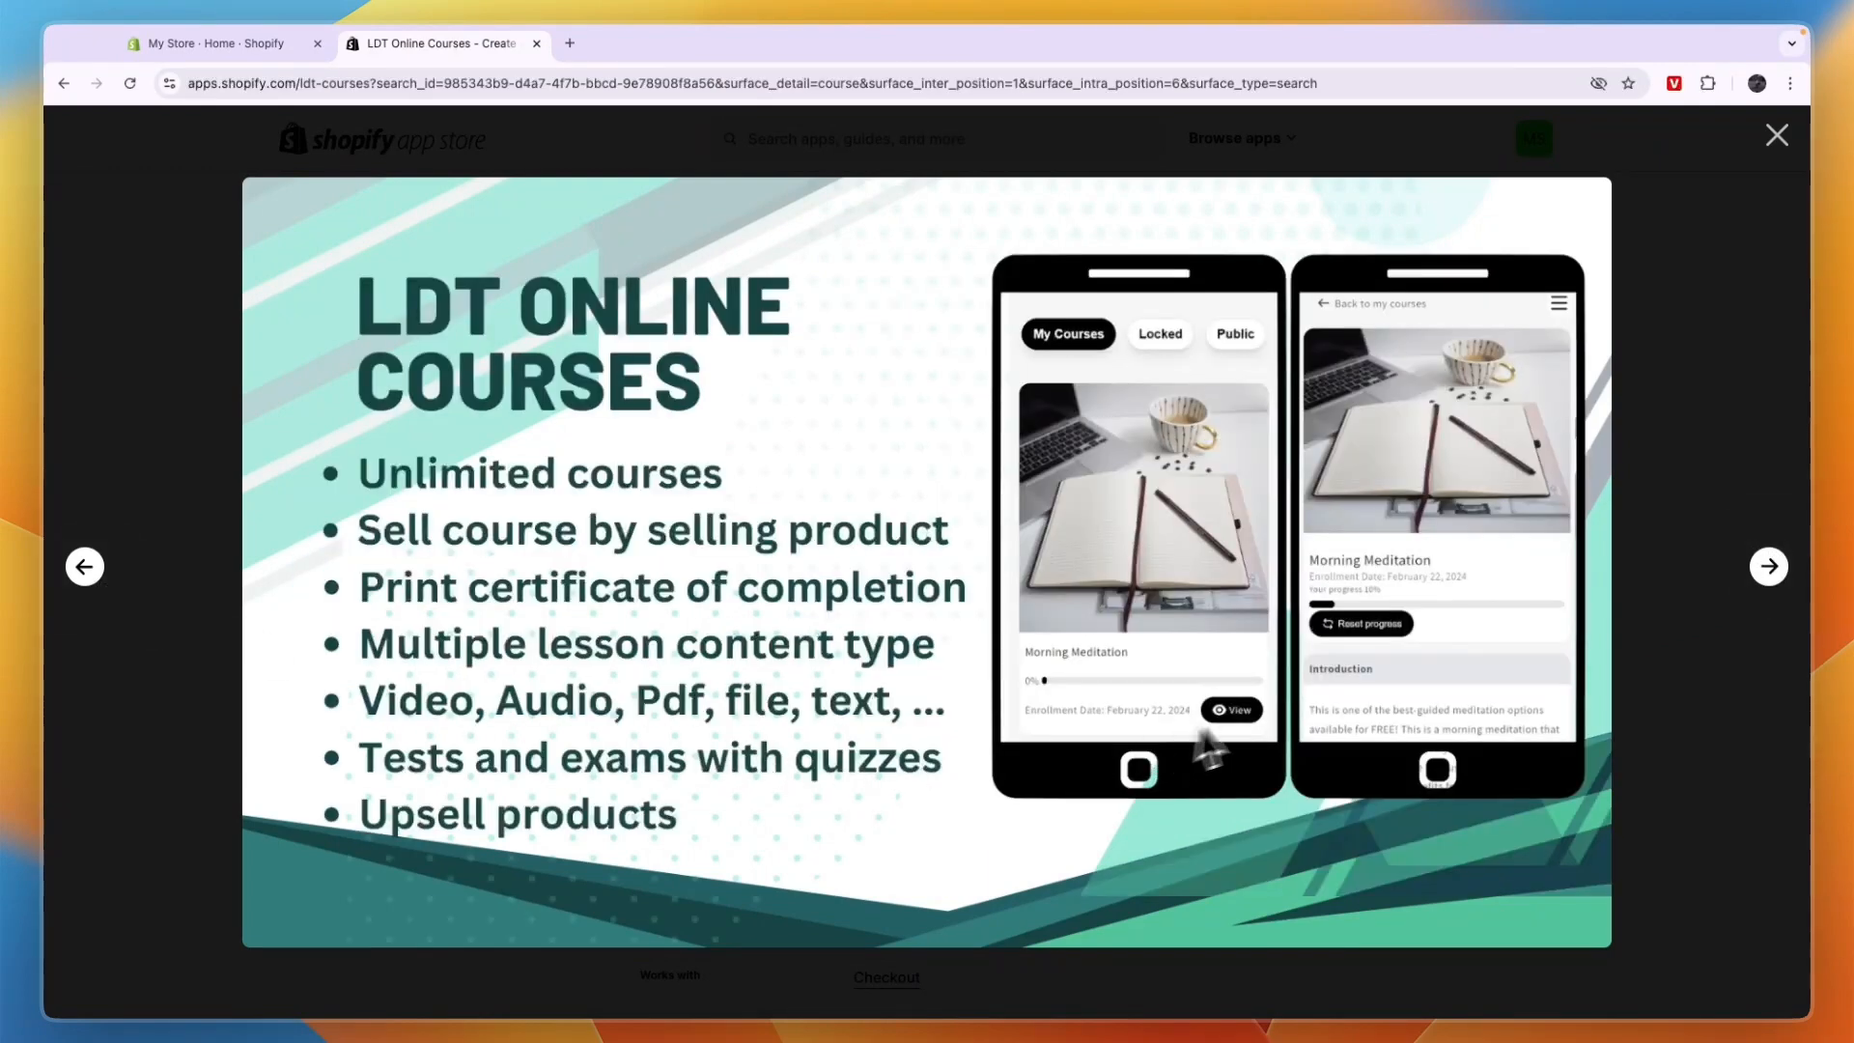
mouse_move(1394, 633)
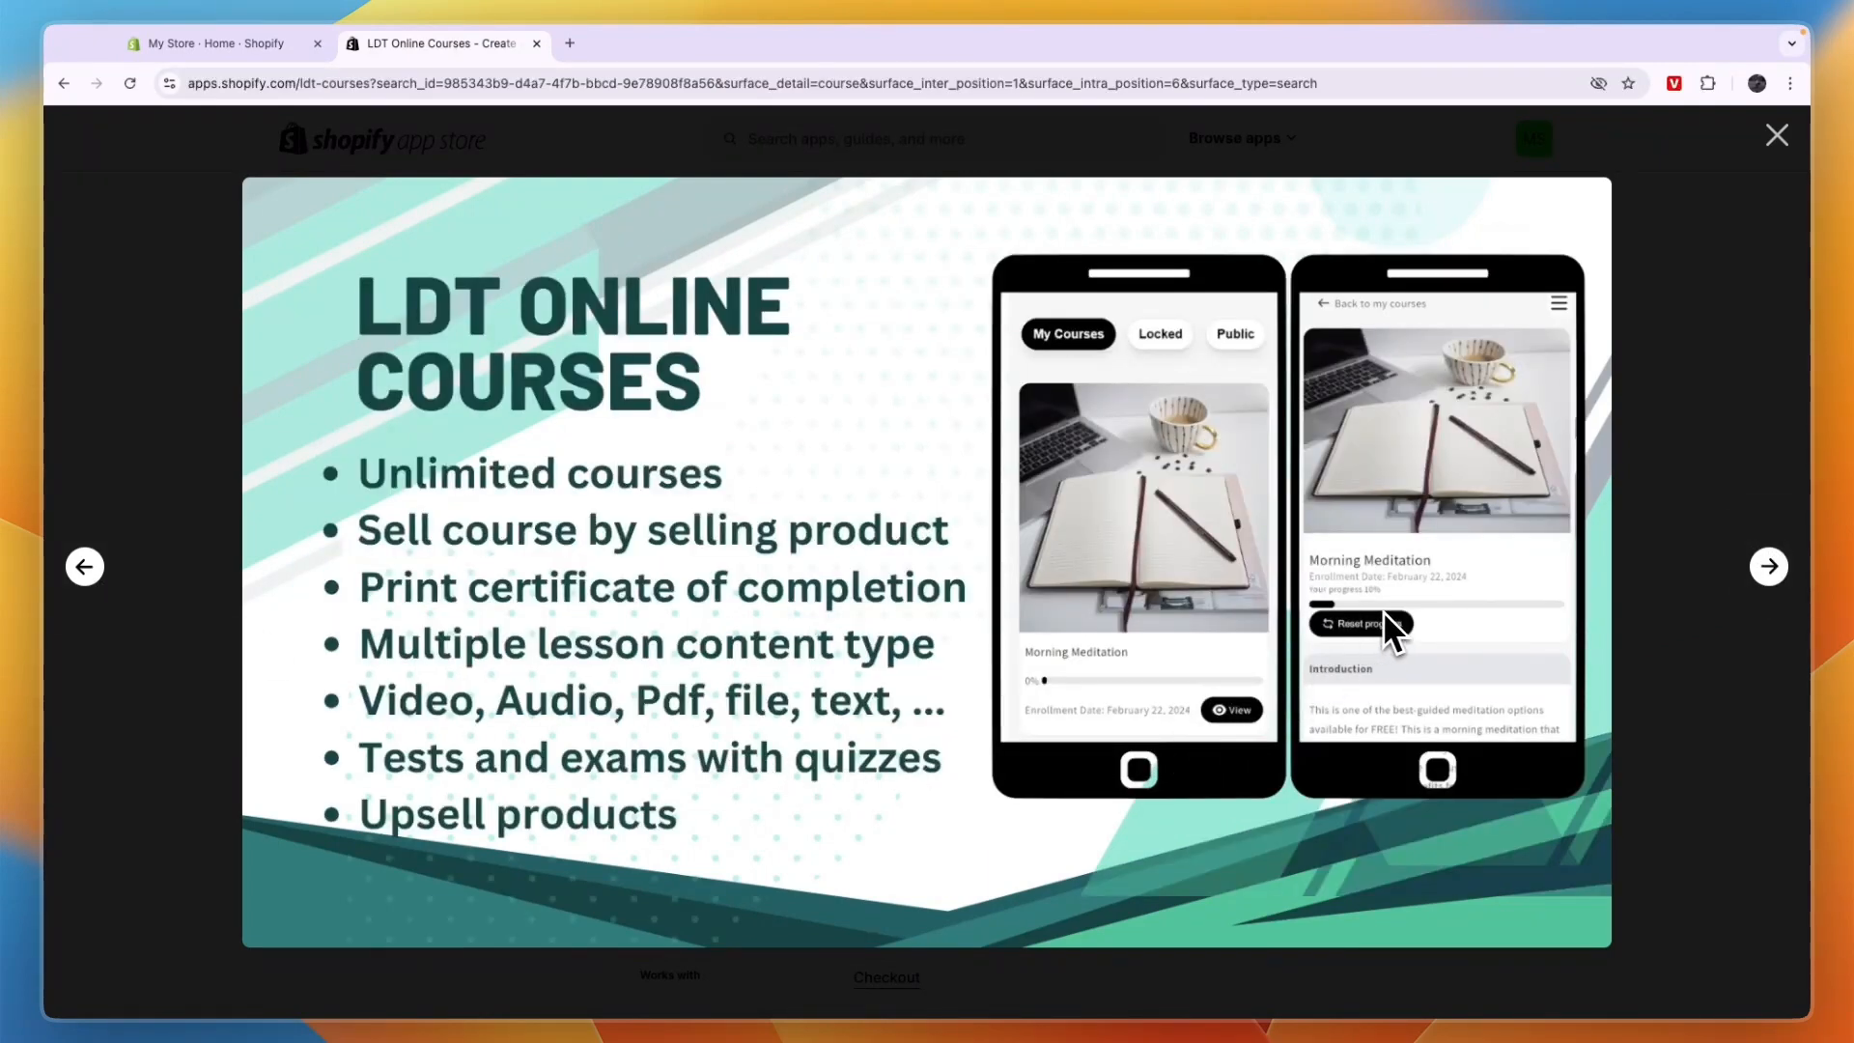
mouse_move(1371, 624)
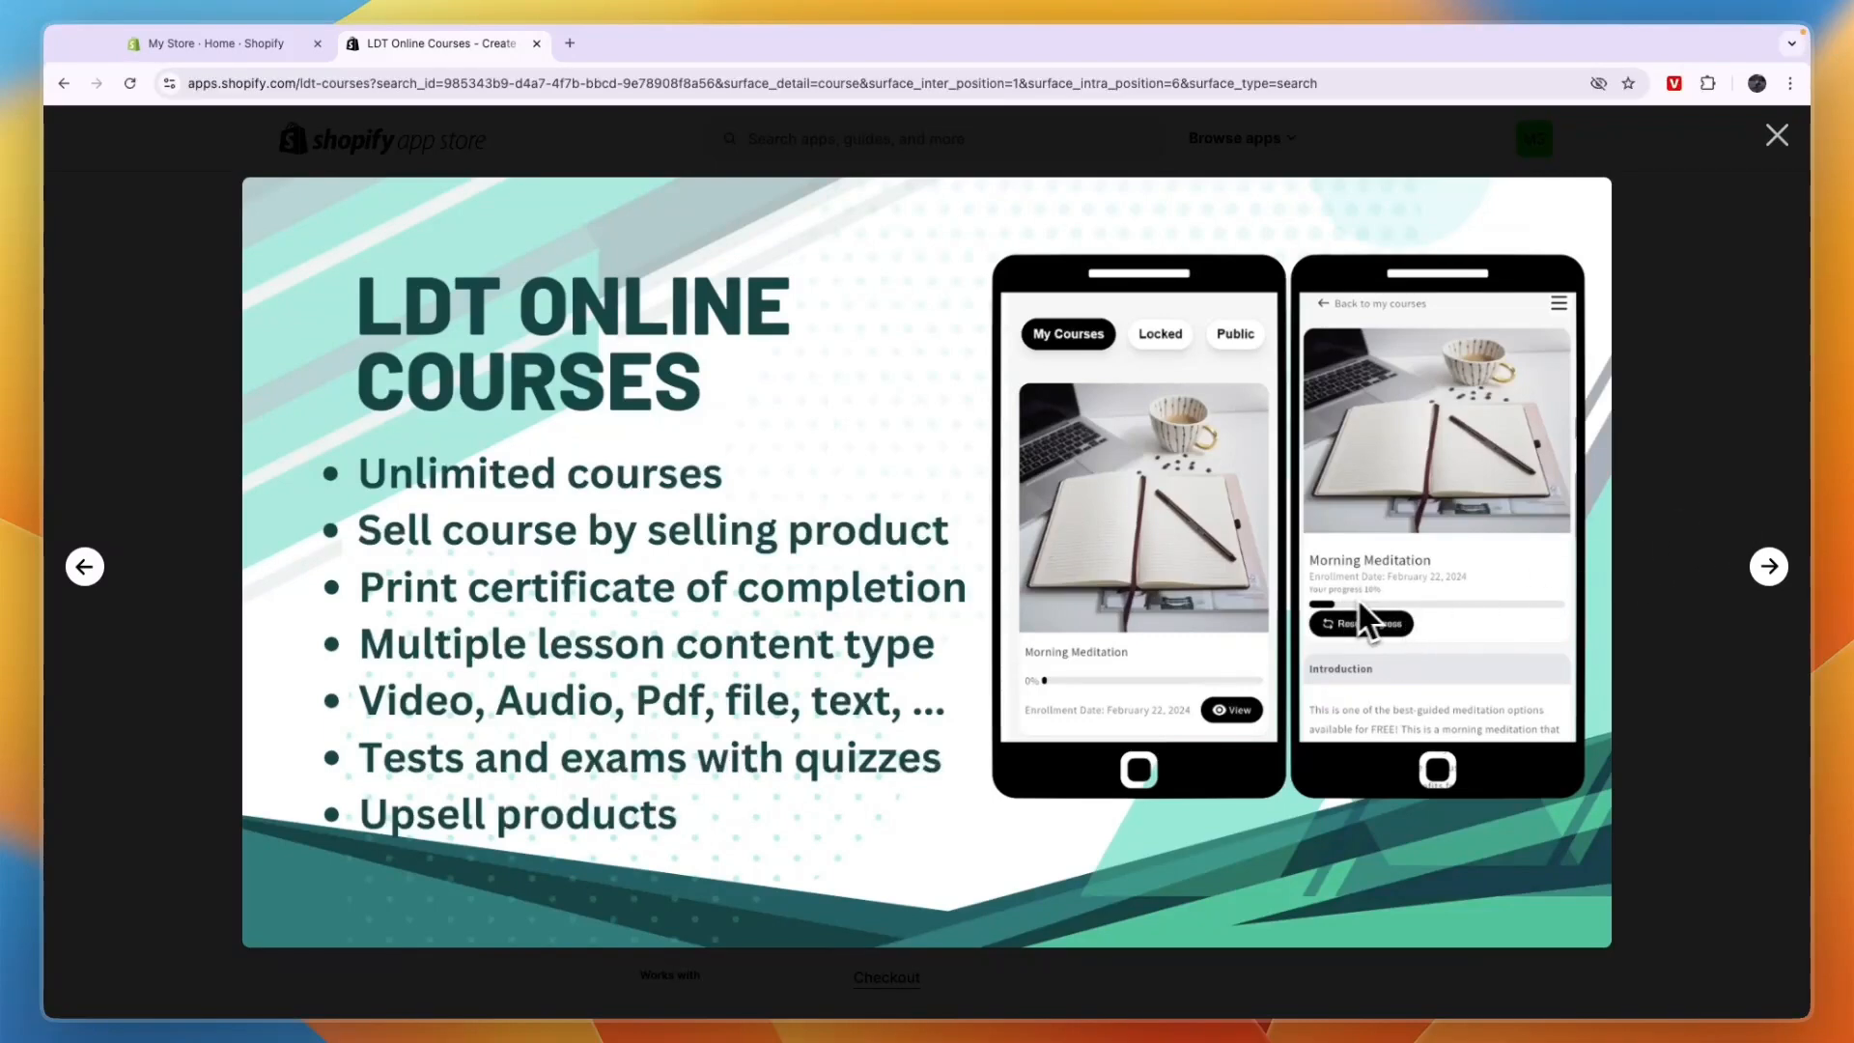
click(1777, 135)
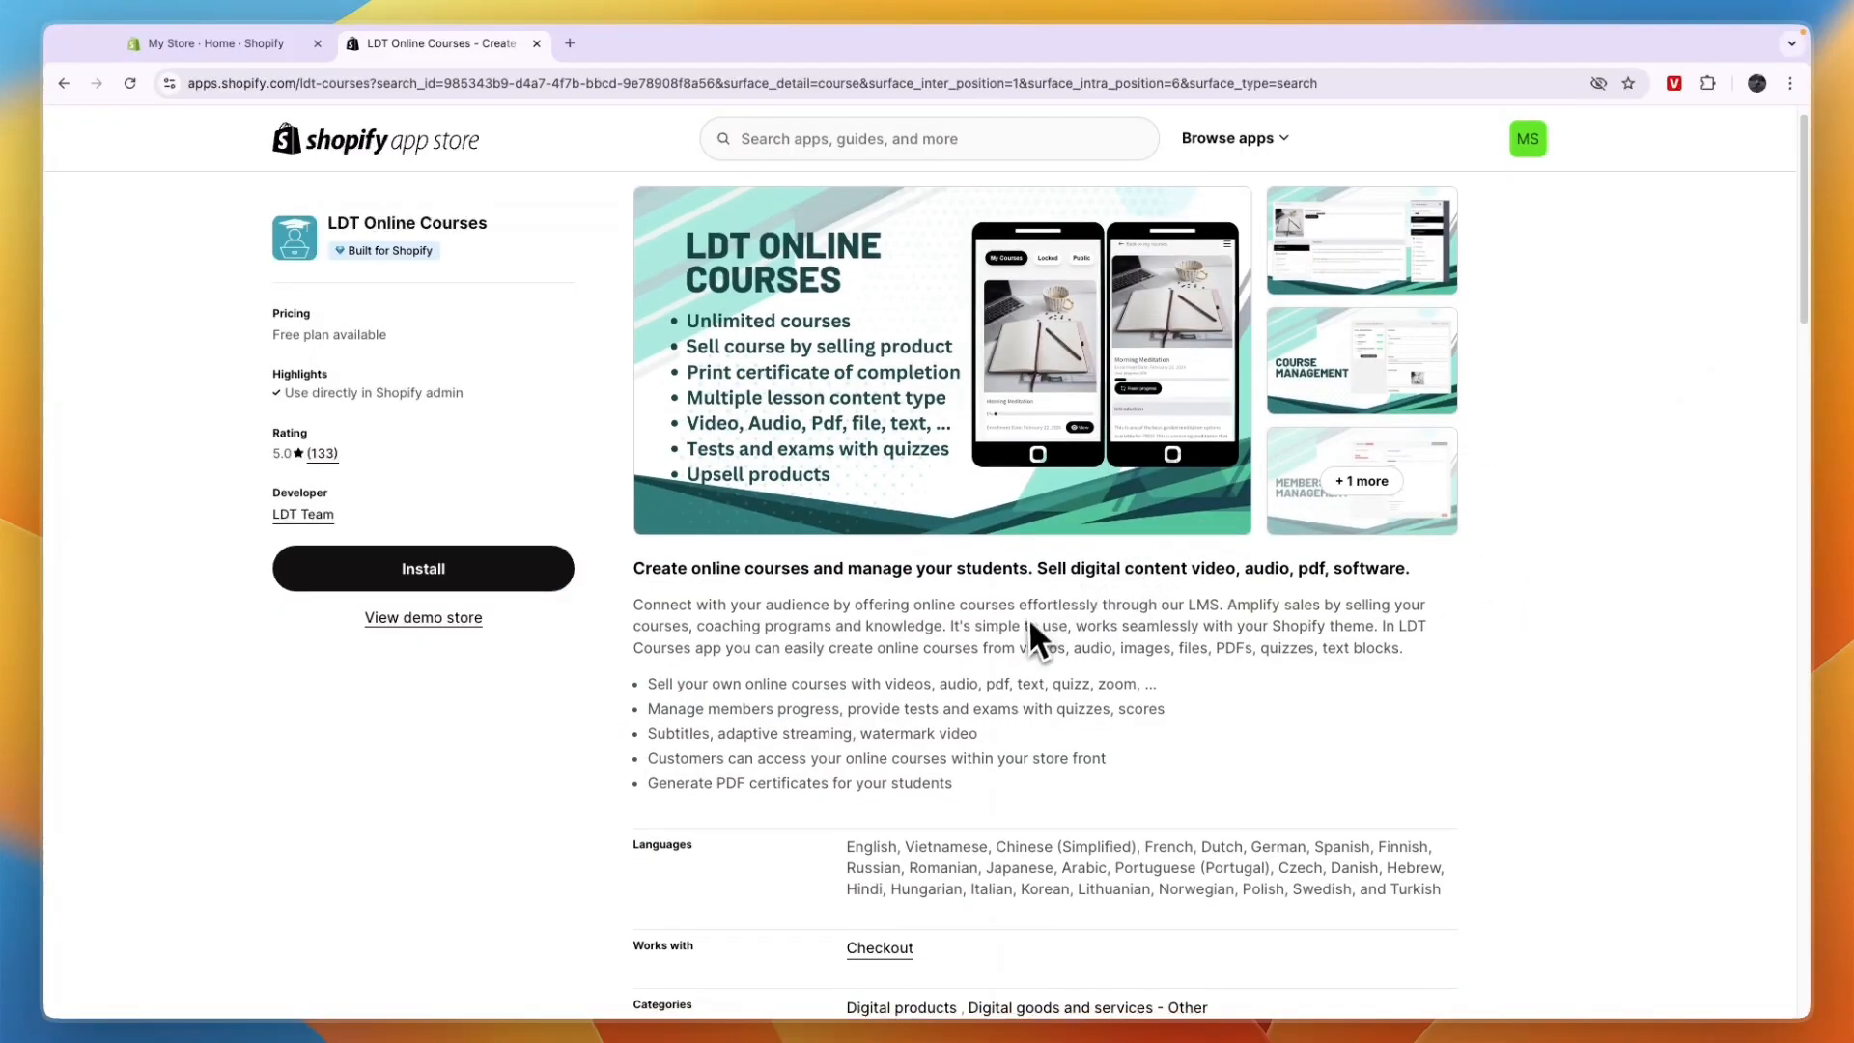
Step: Bring LDT Online Courses pricing into view: Free, Starter $9.99 and Business $19.99 monthly
scroll(down, 3)
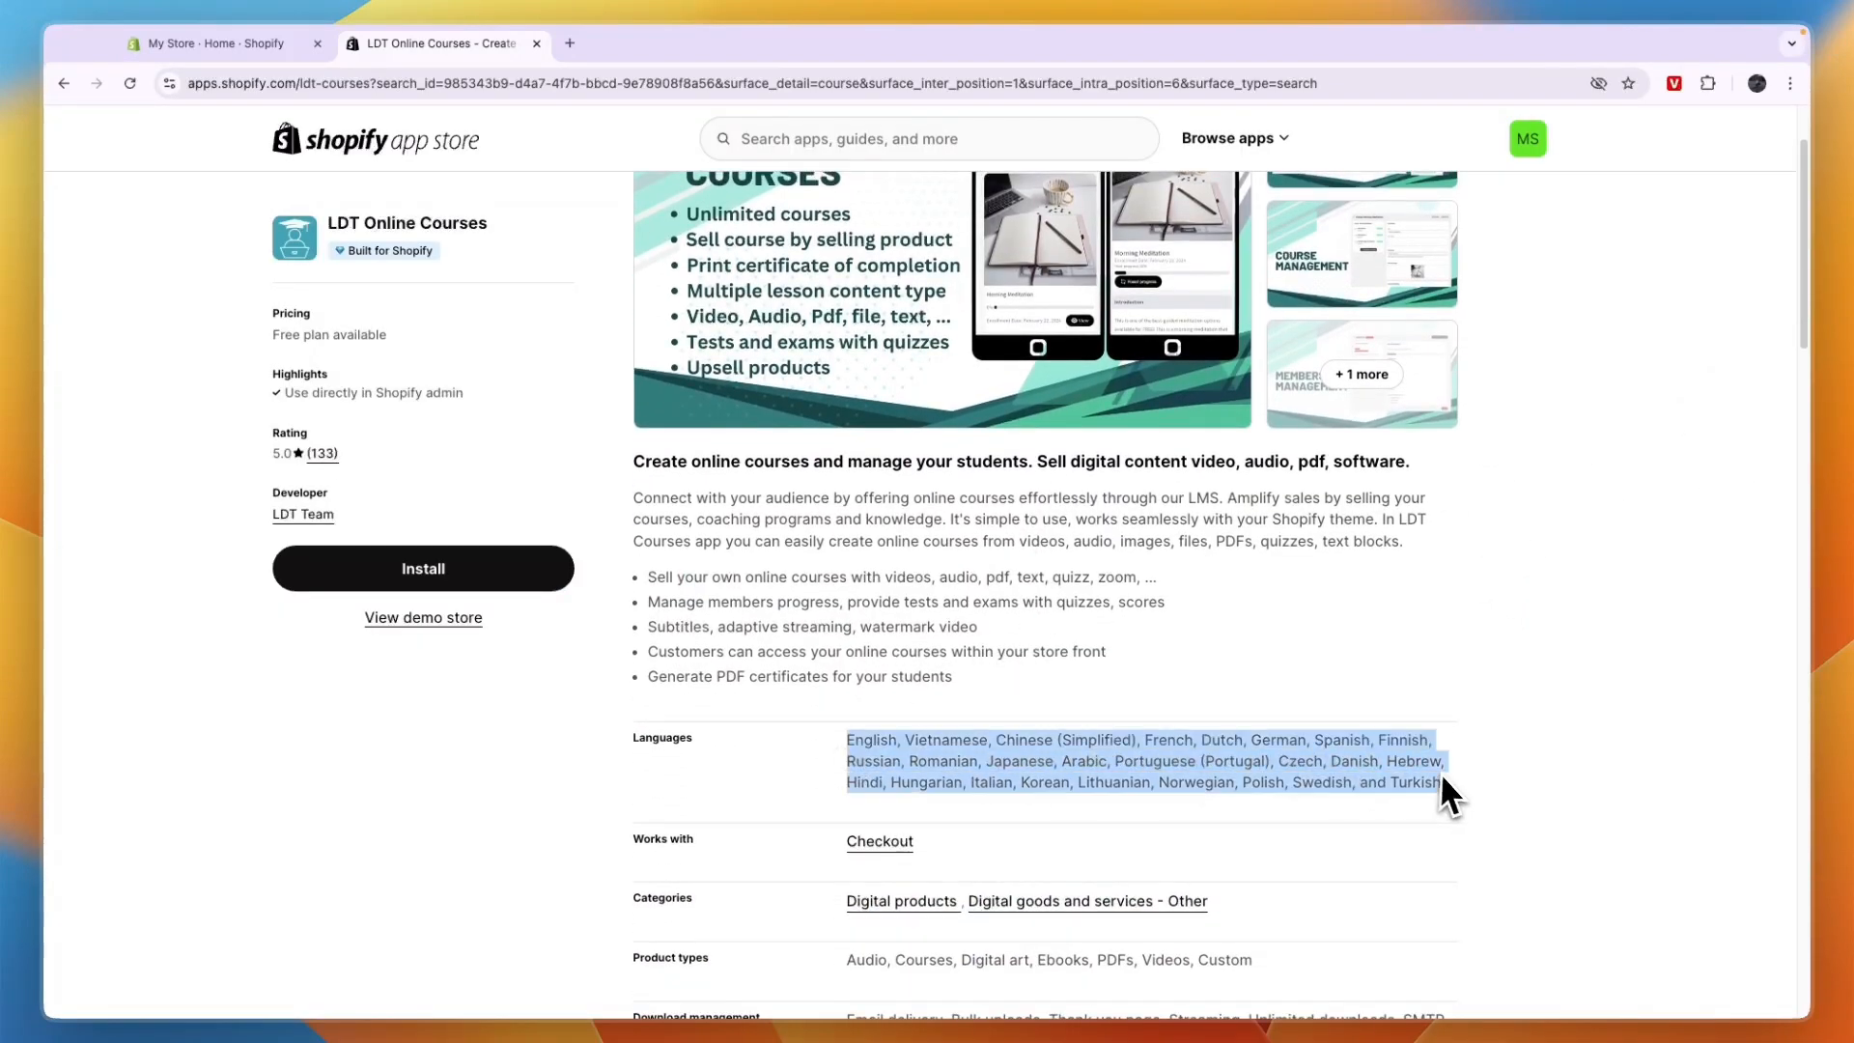
scroll(down, 3)
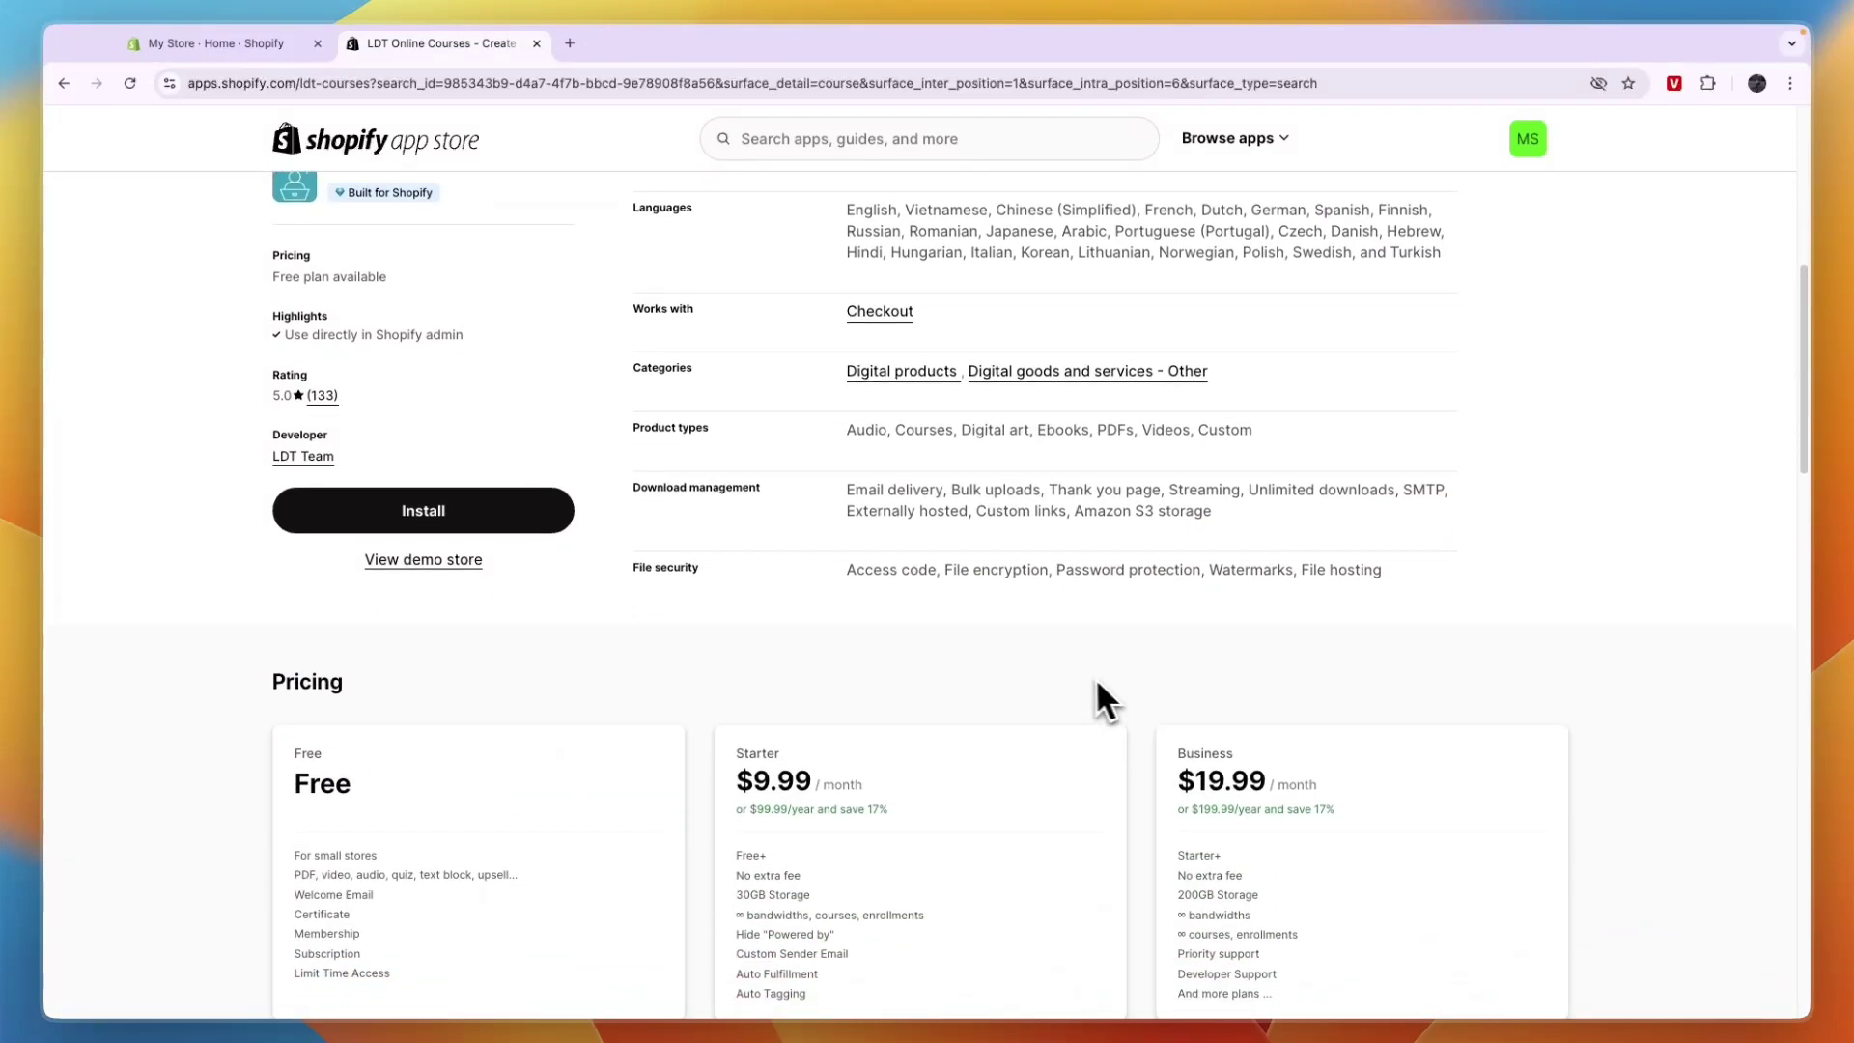
scroll(down, 3)
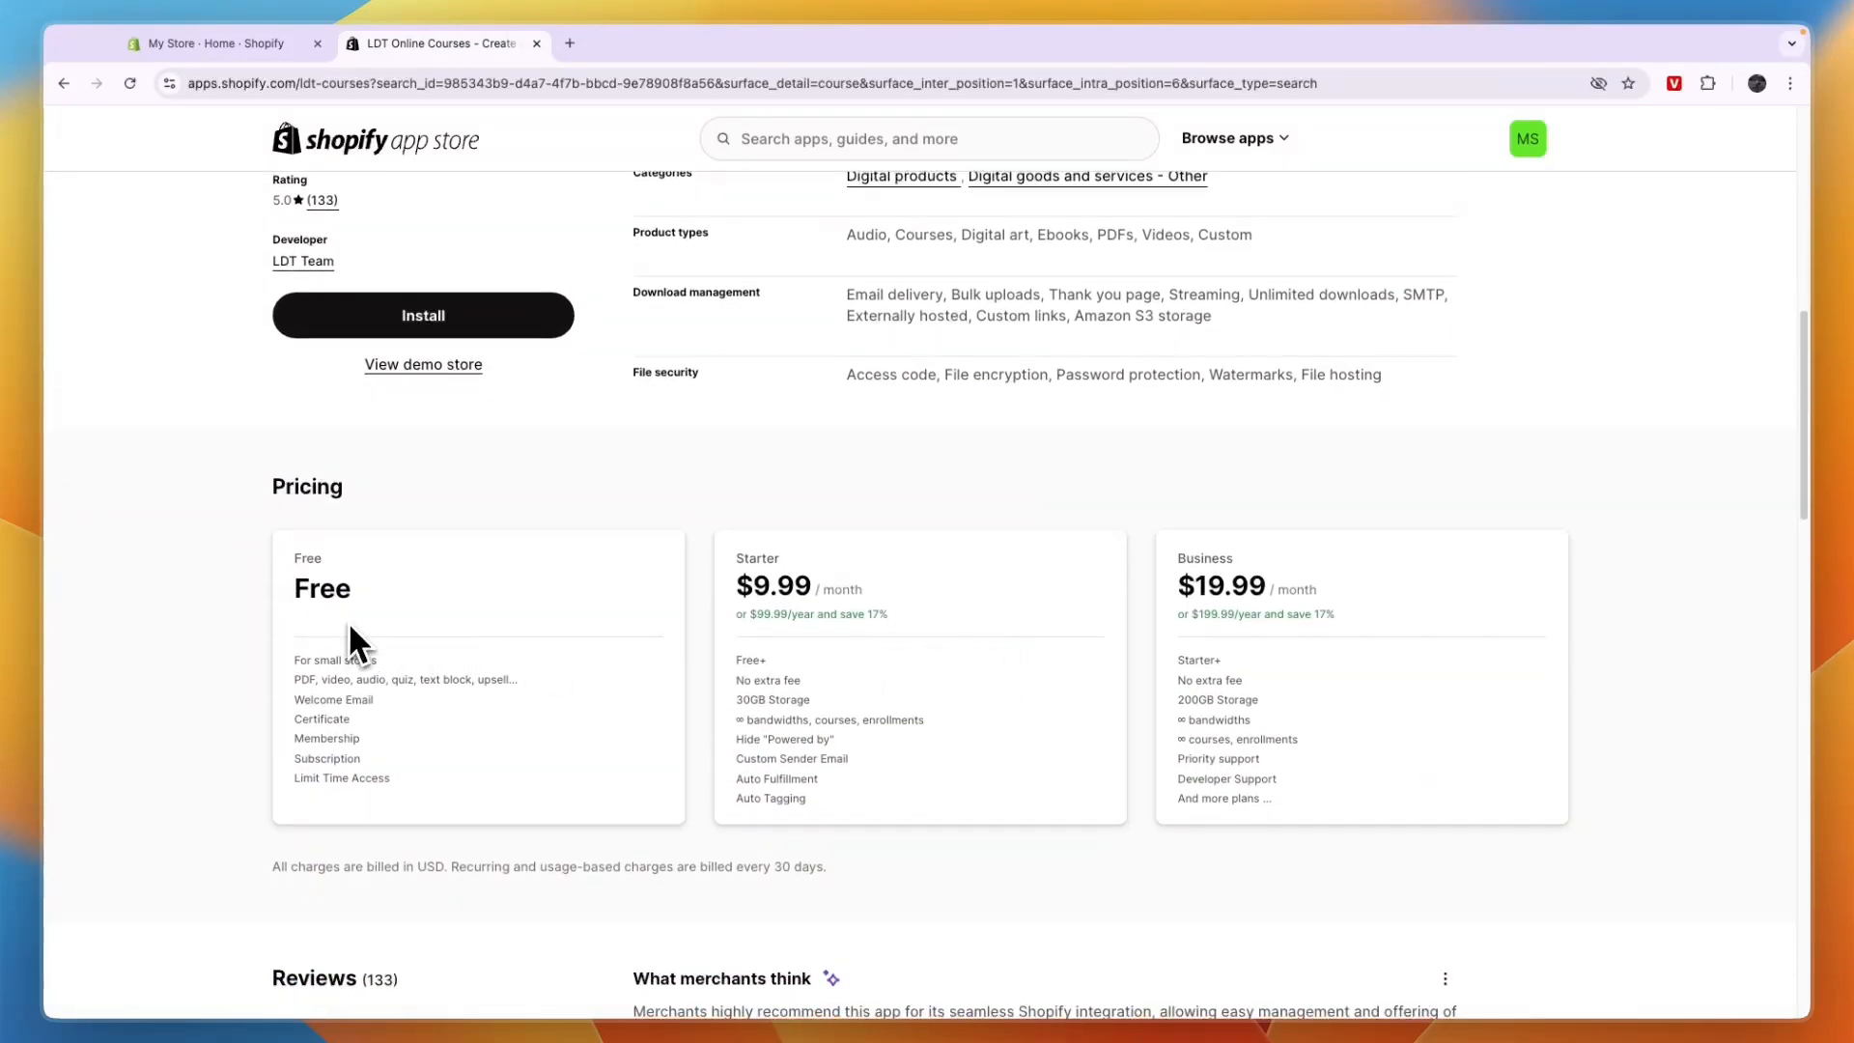
double_click(334, 660)
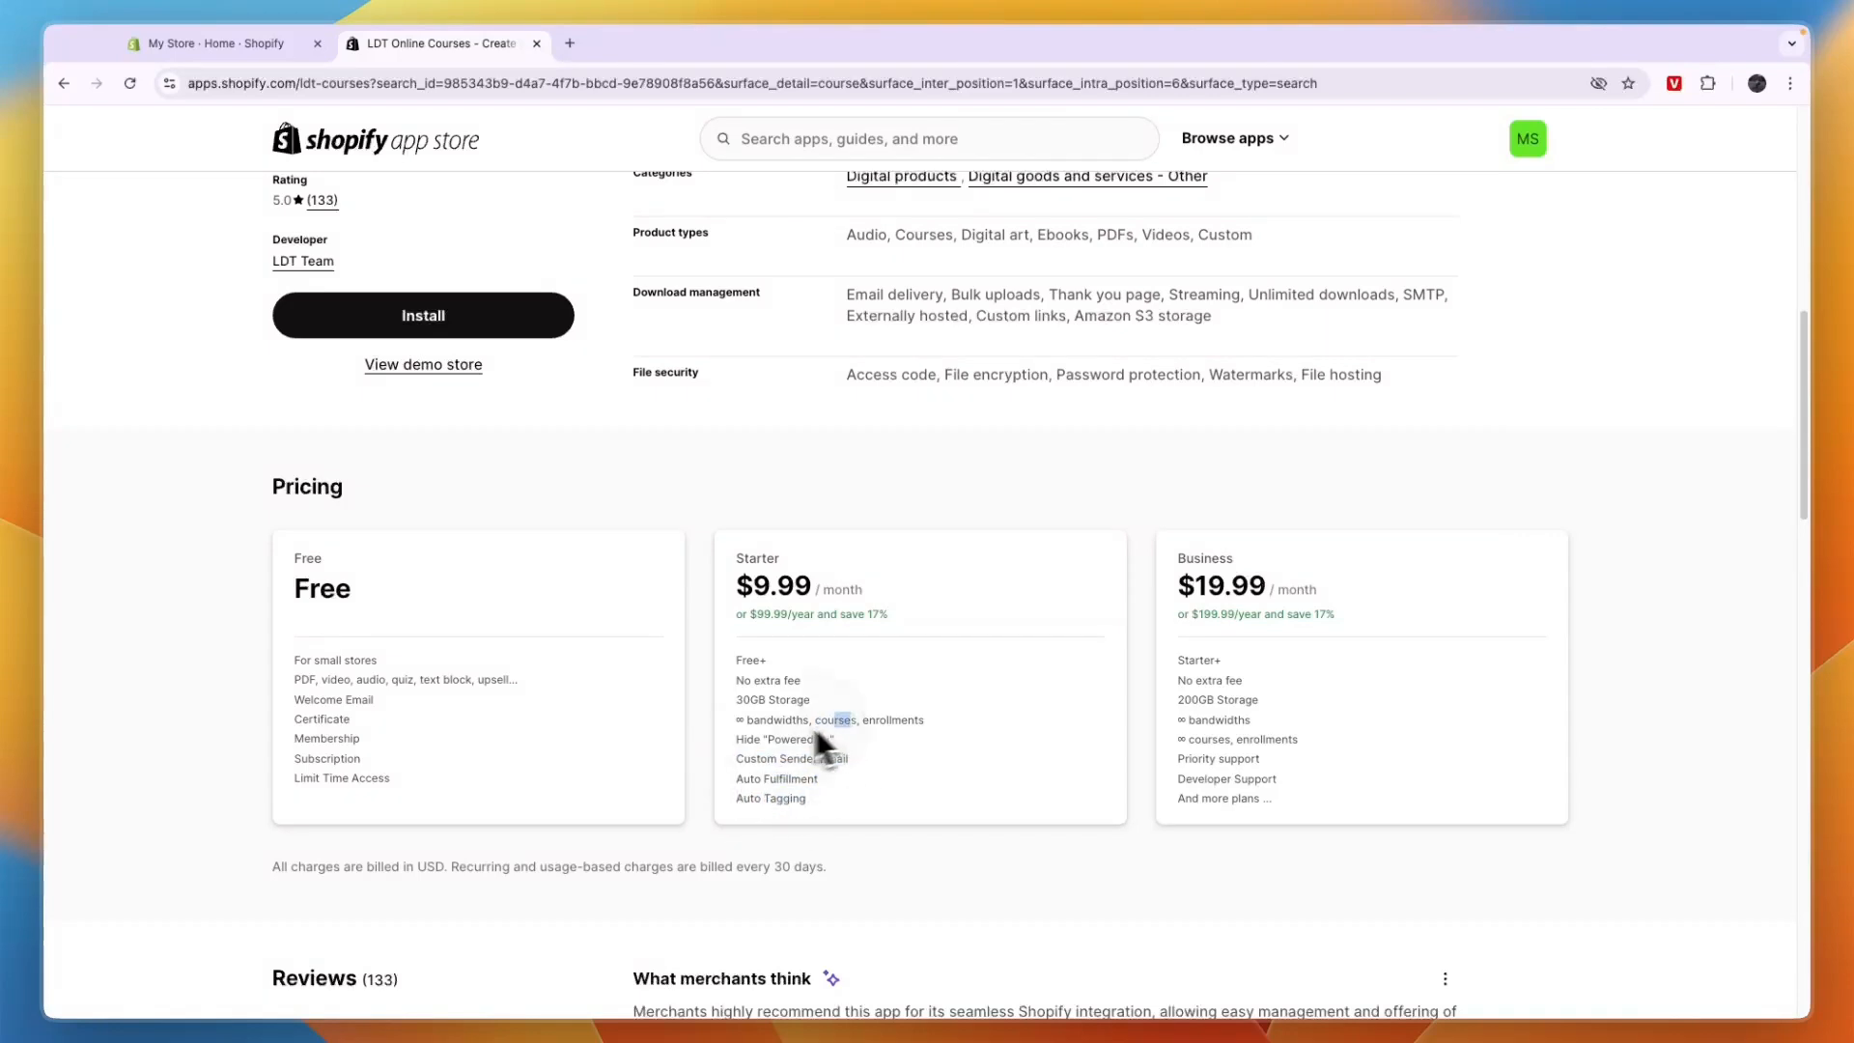
mouse_move(881, 741)
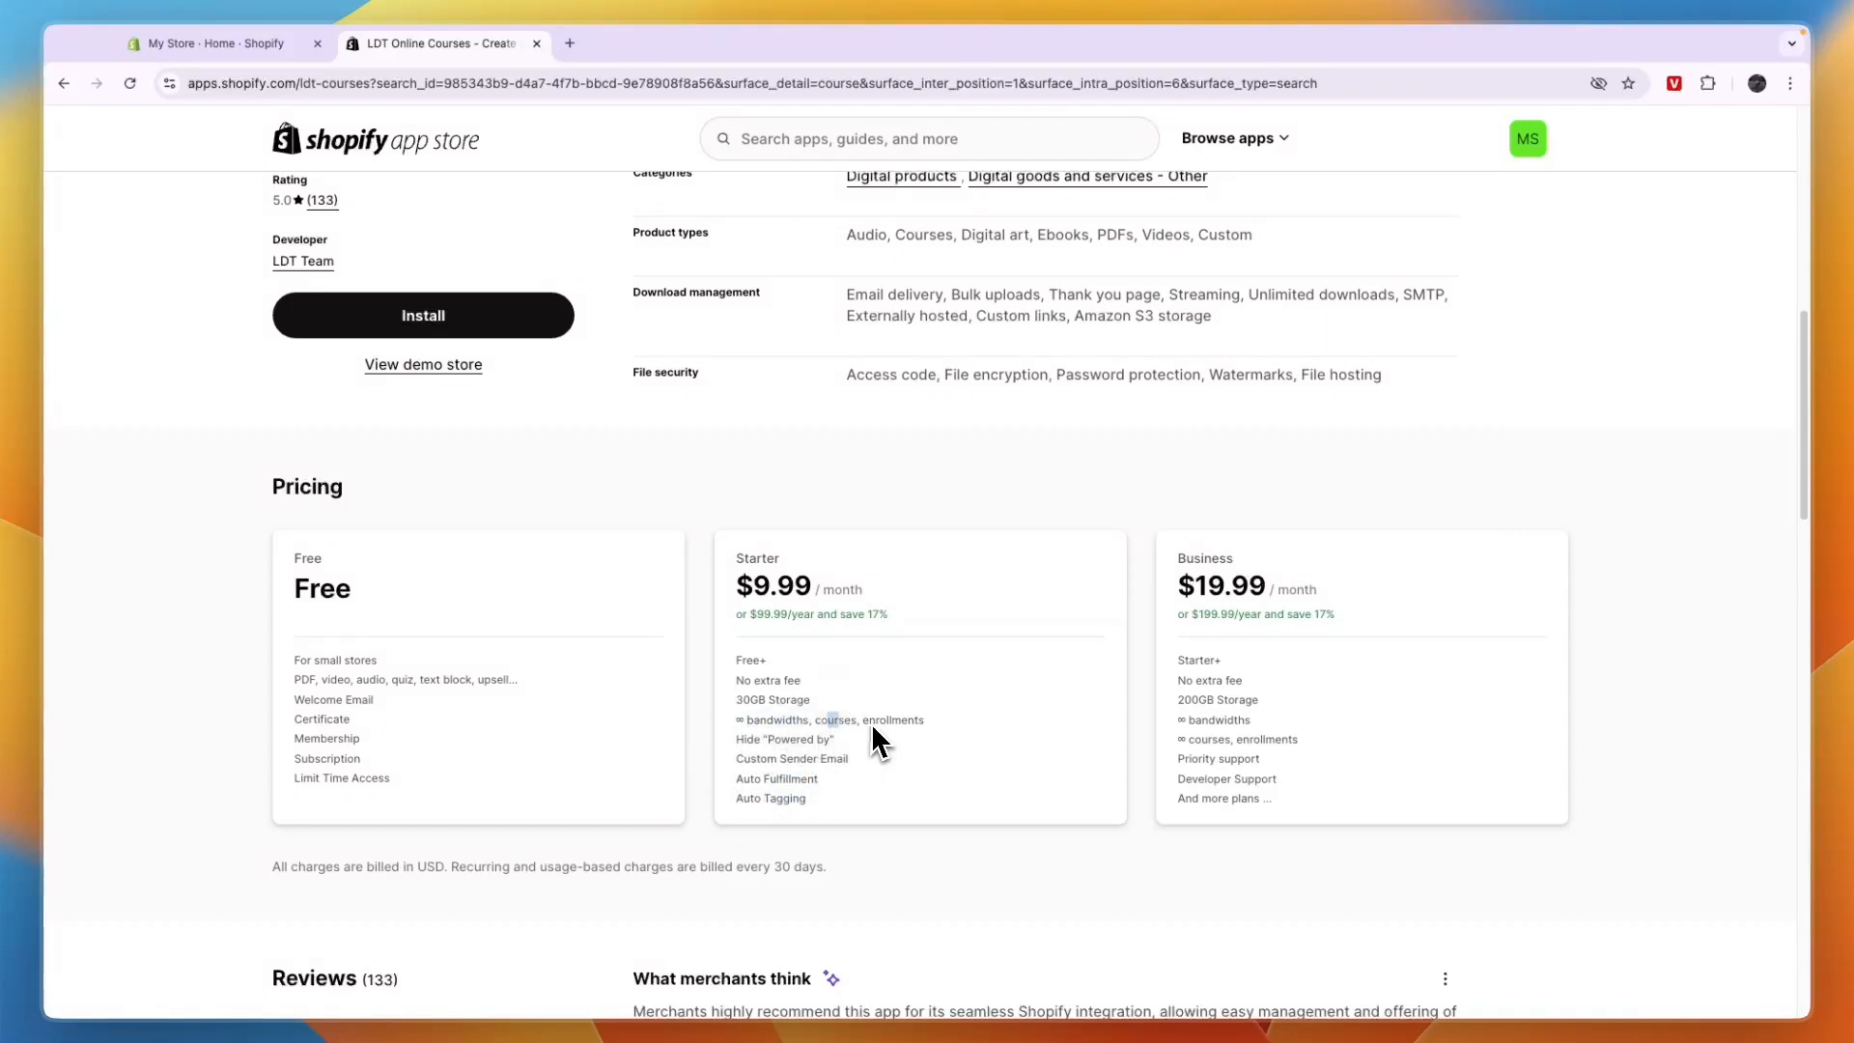
mouse_move(778, 691)
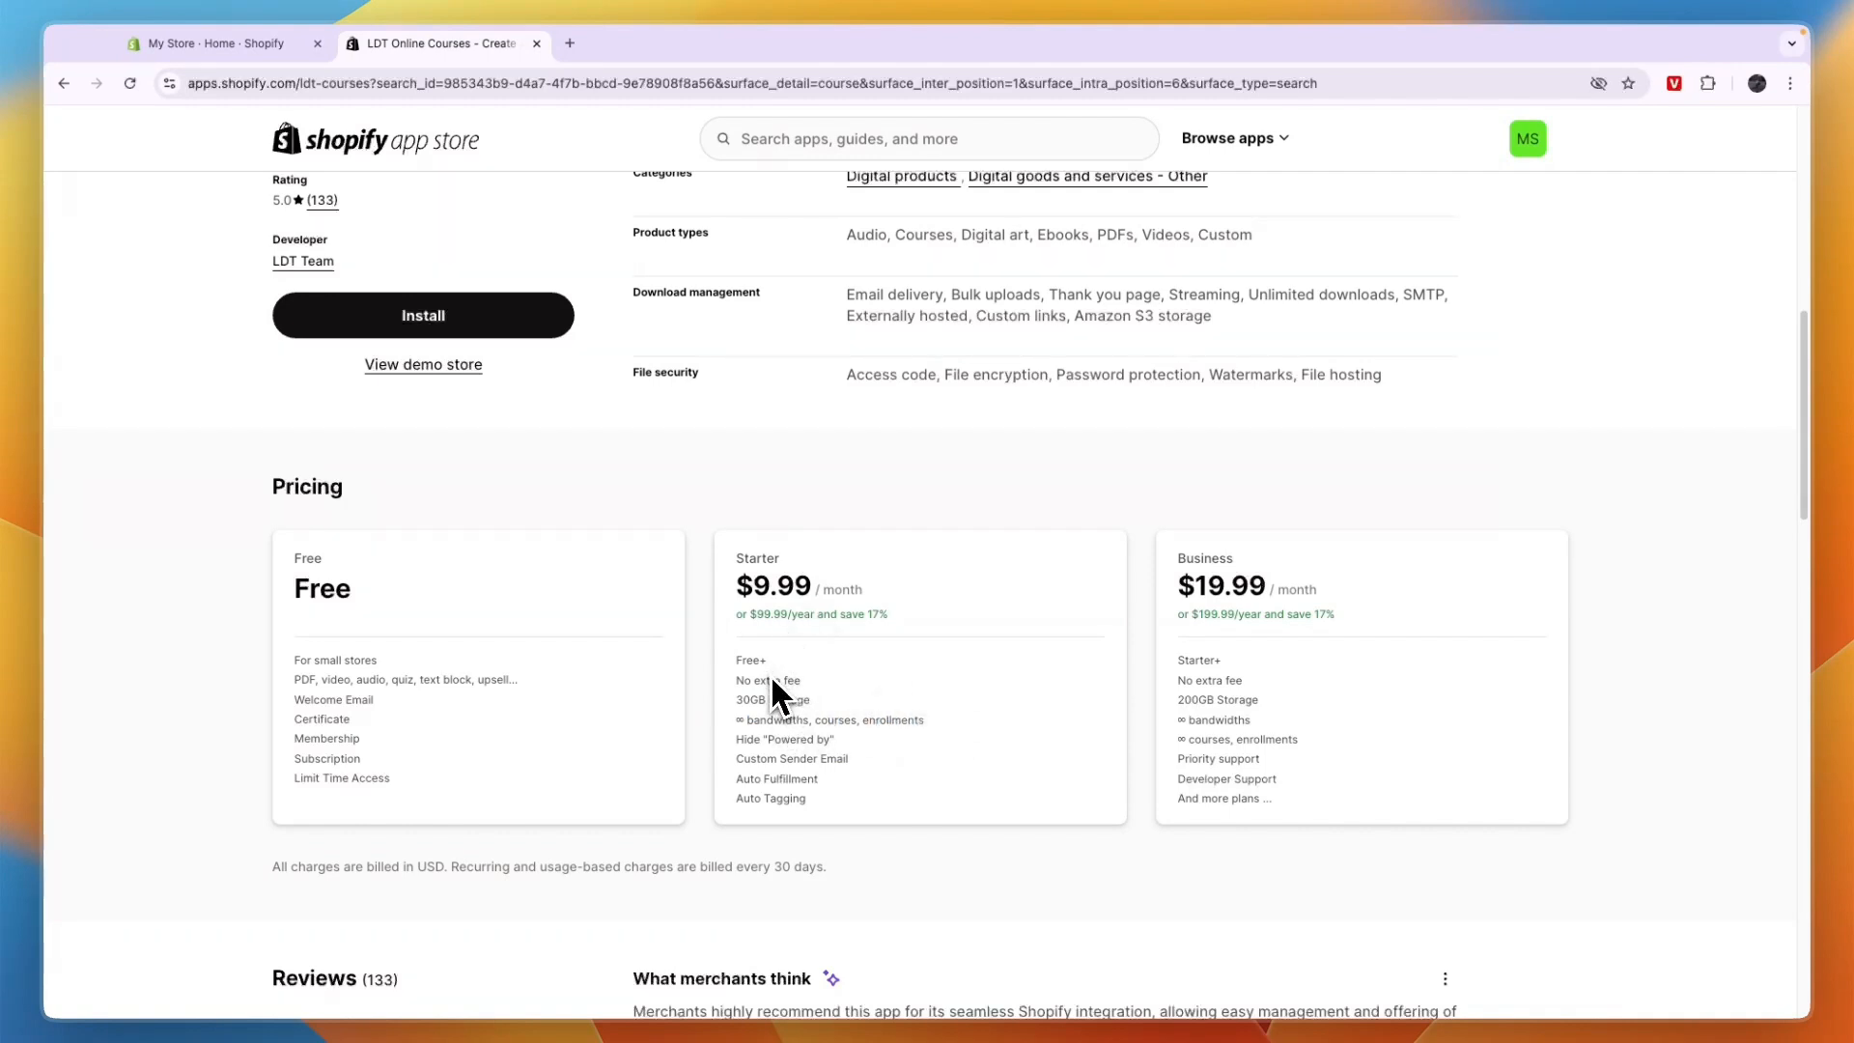
mouse_move(757, 792)
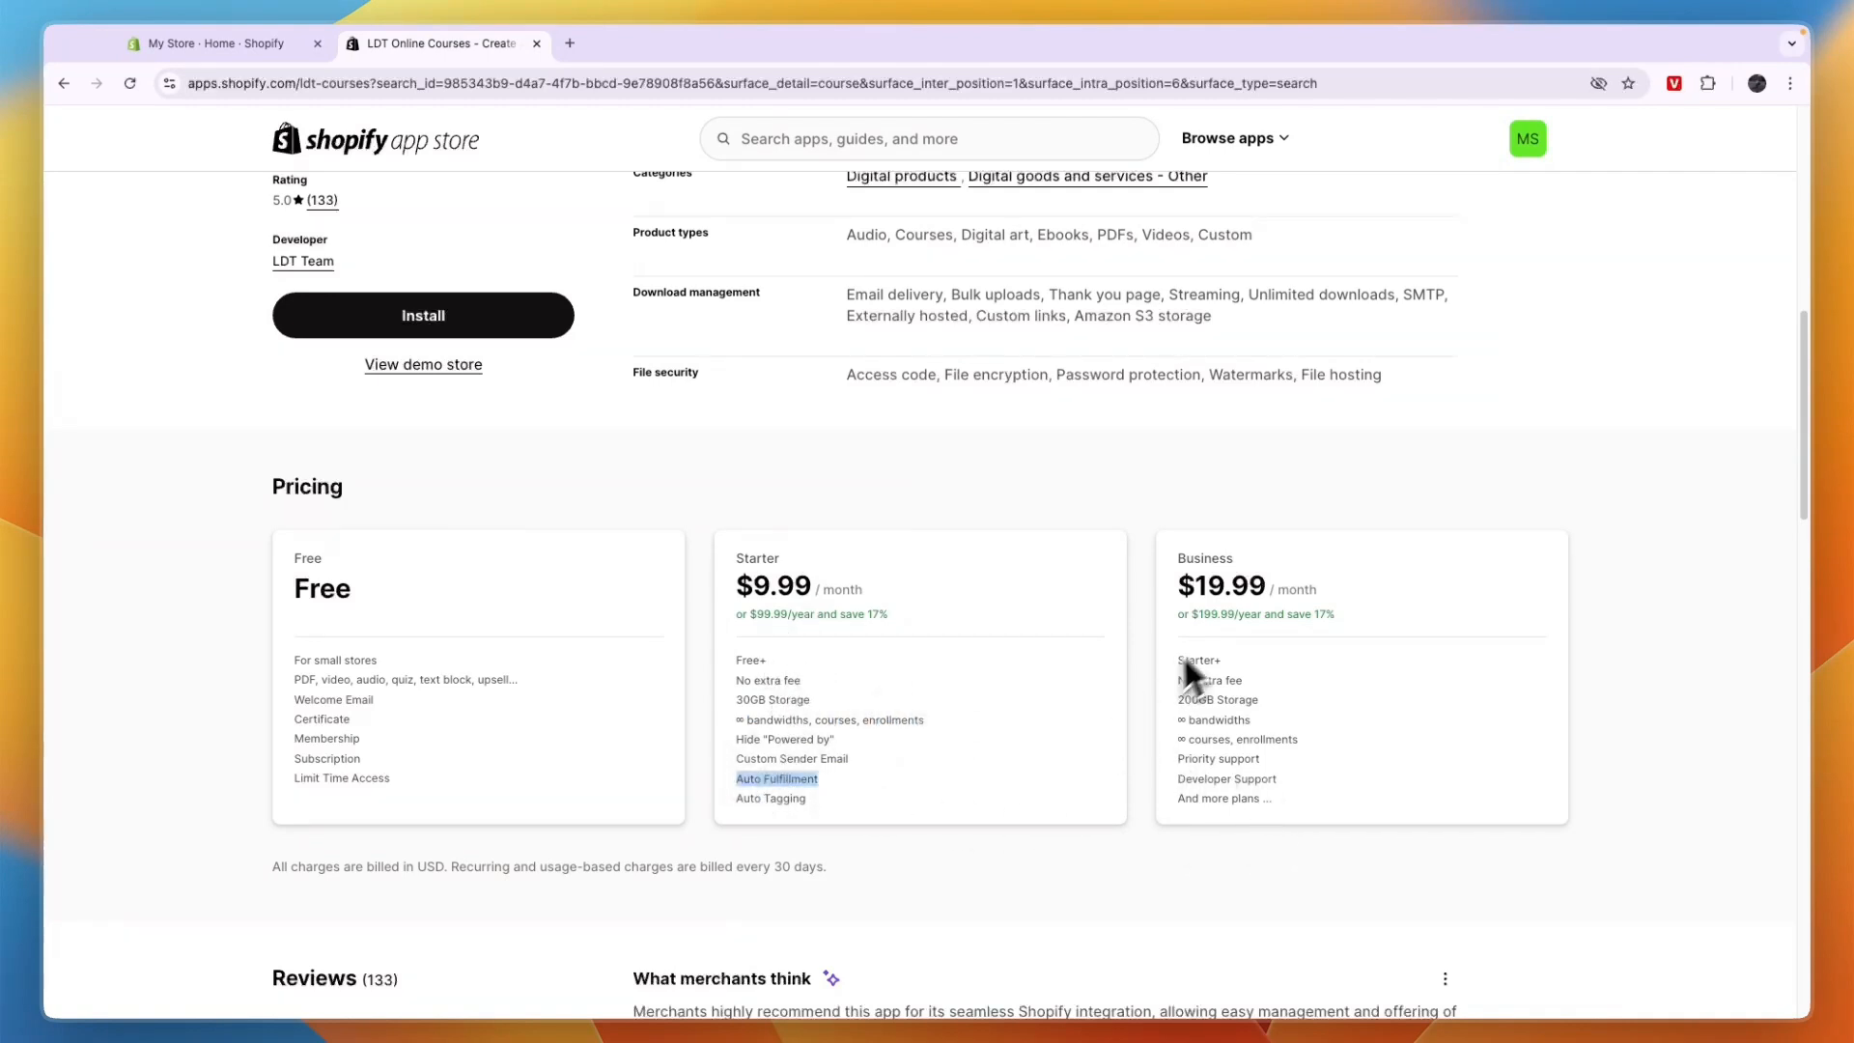
mouse_move(1205, 767)
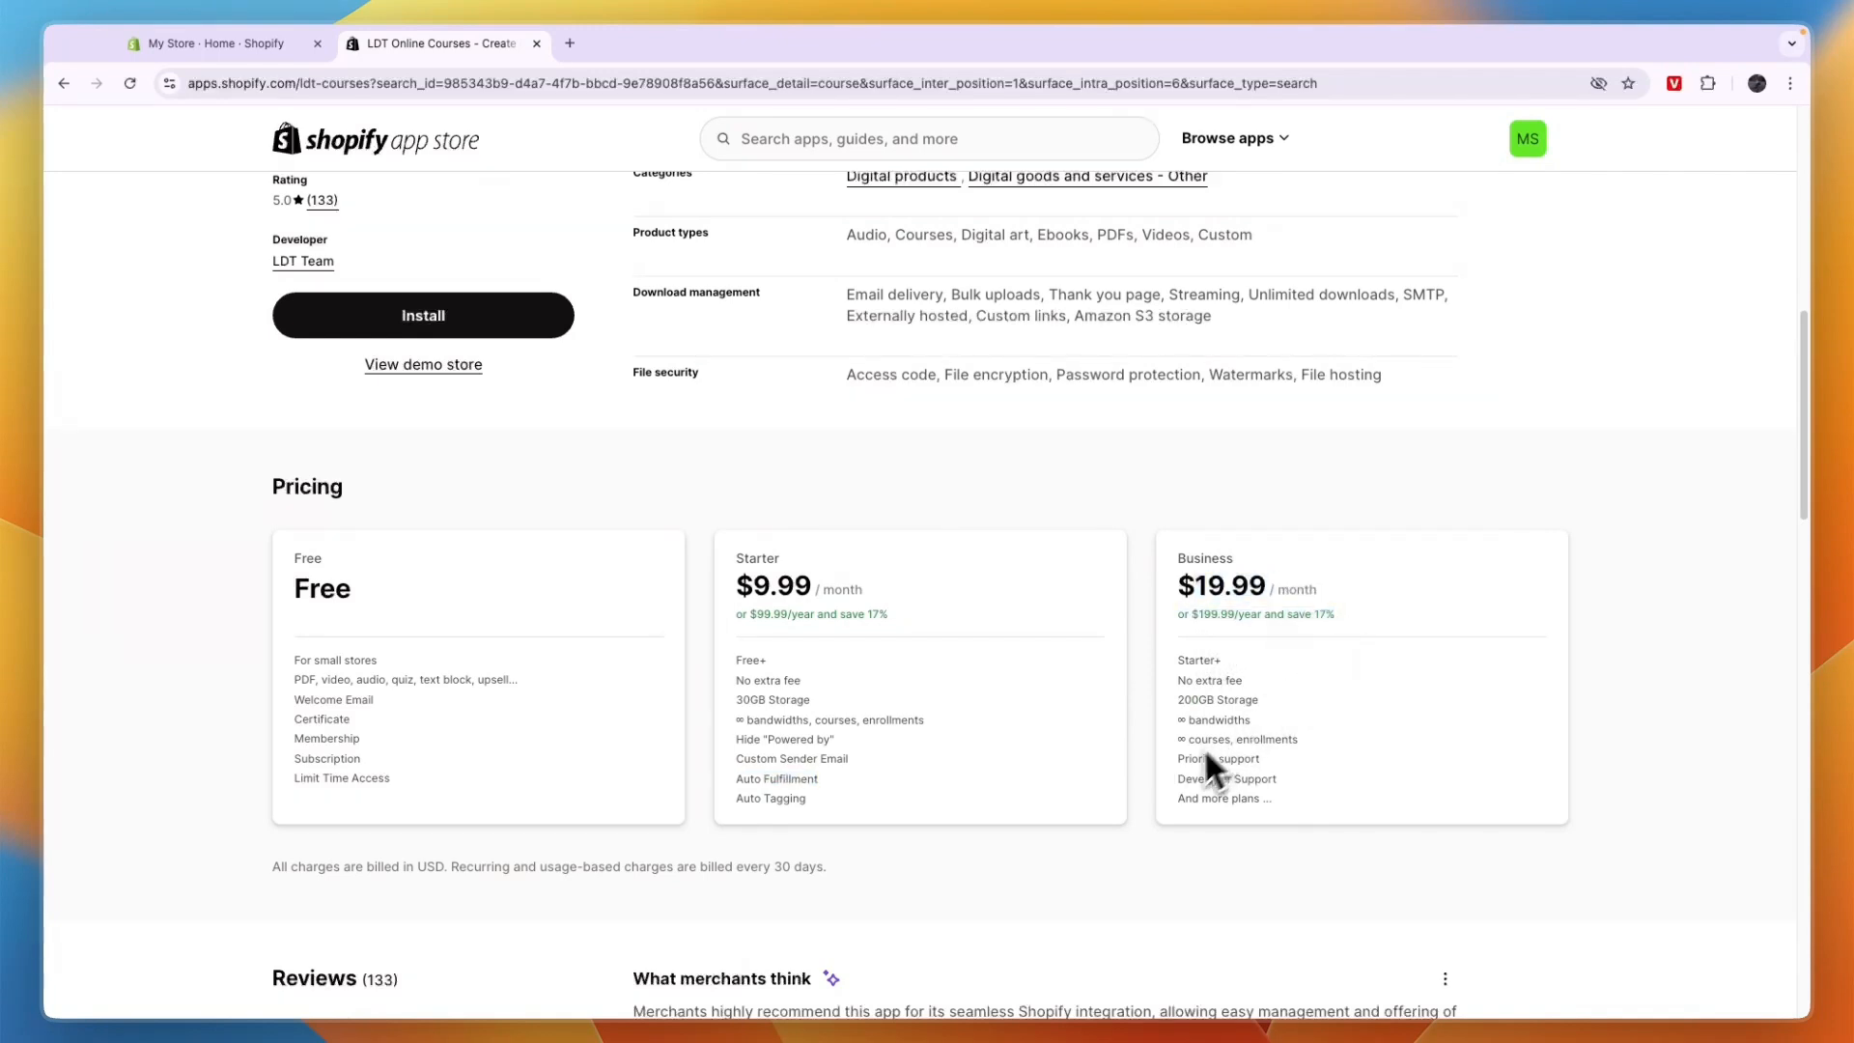
mouse_move(1281, 790)
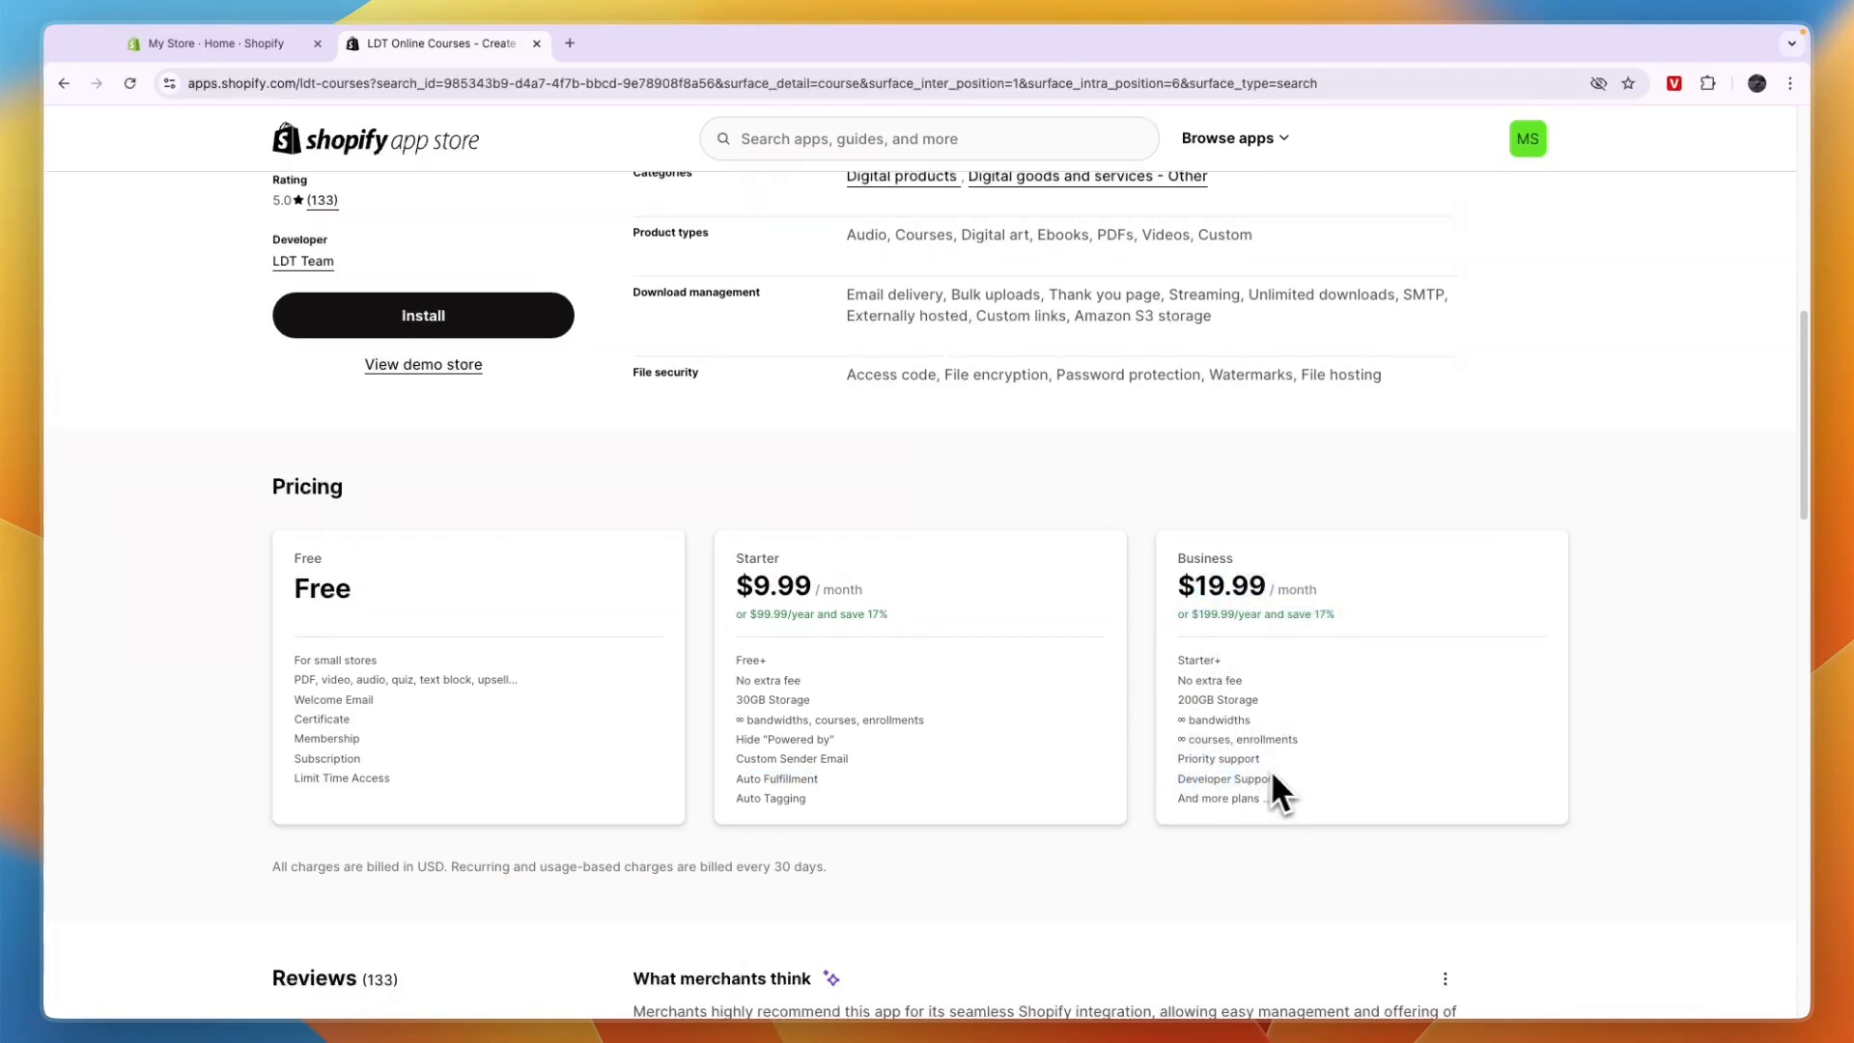
mouse_move(1264, 740)
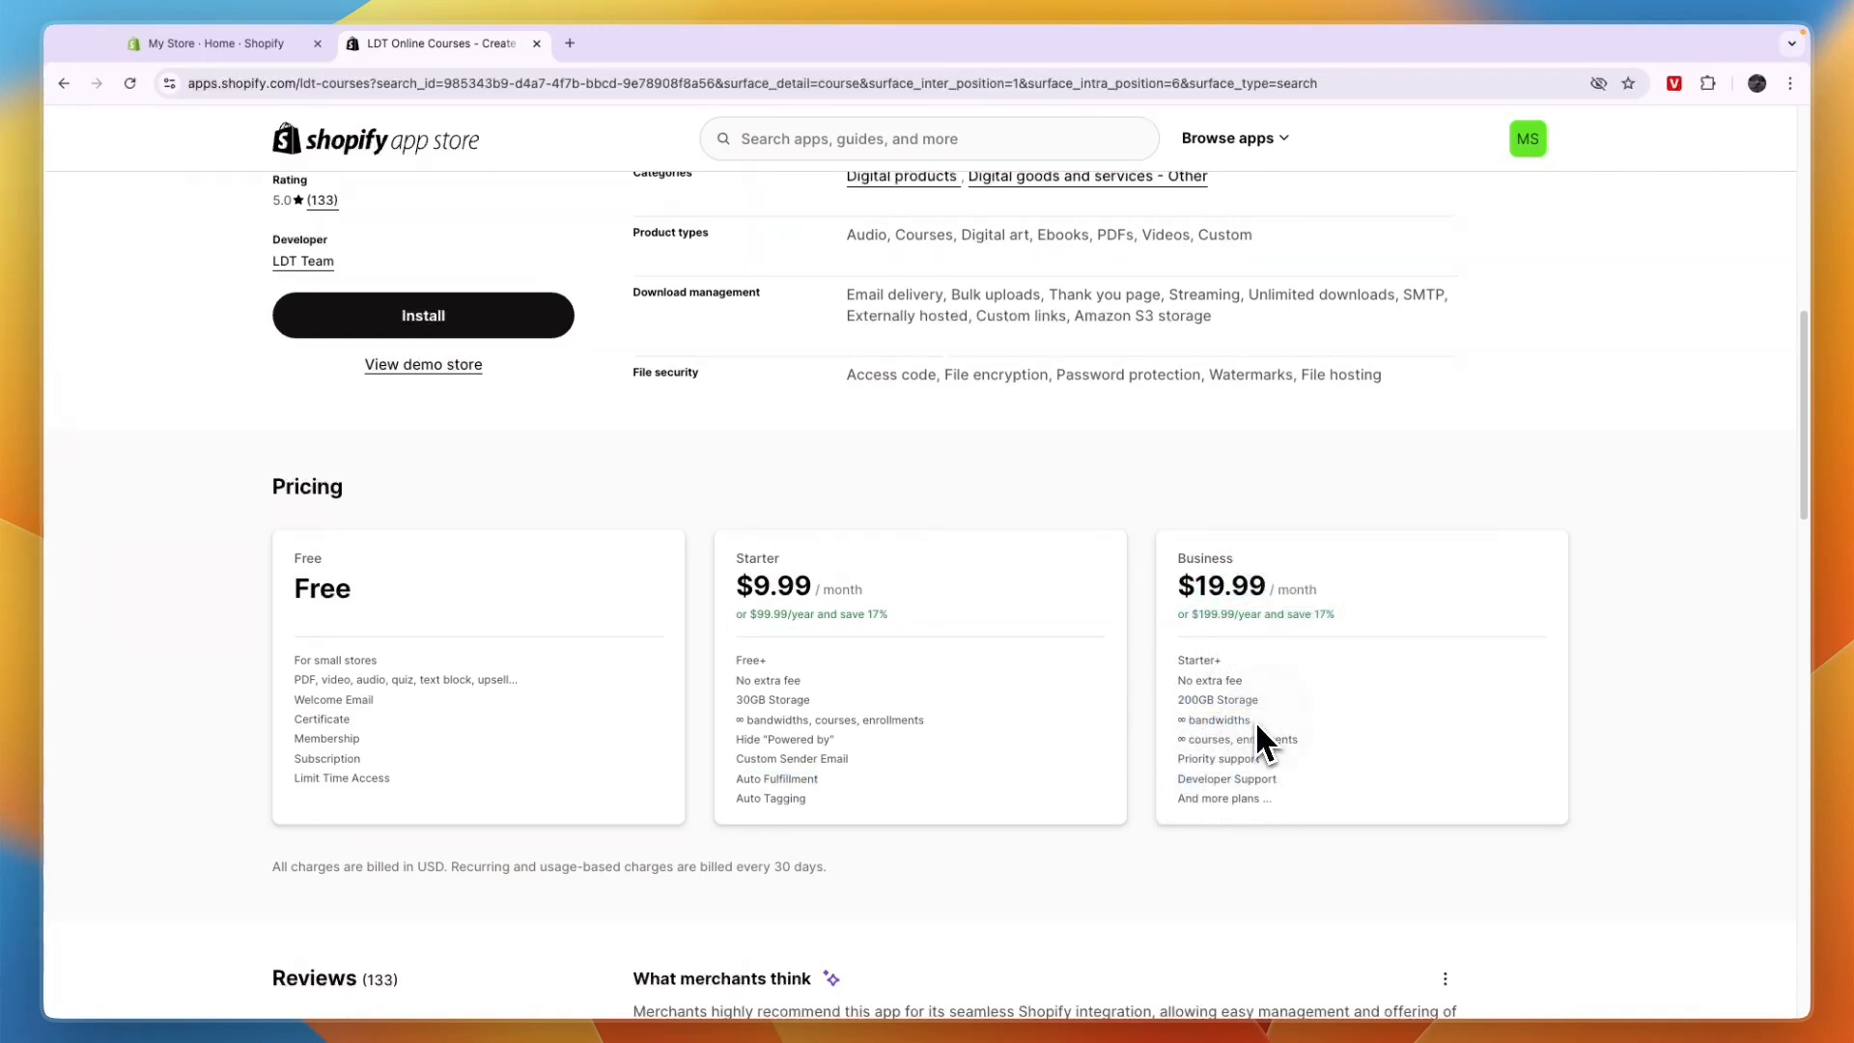
Step: Return to the top and search the App Store for 'filemonk' again
scroll(up, 3)
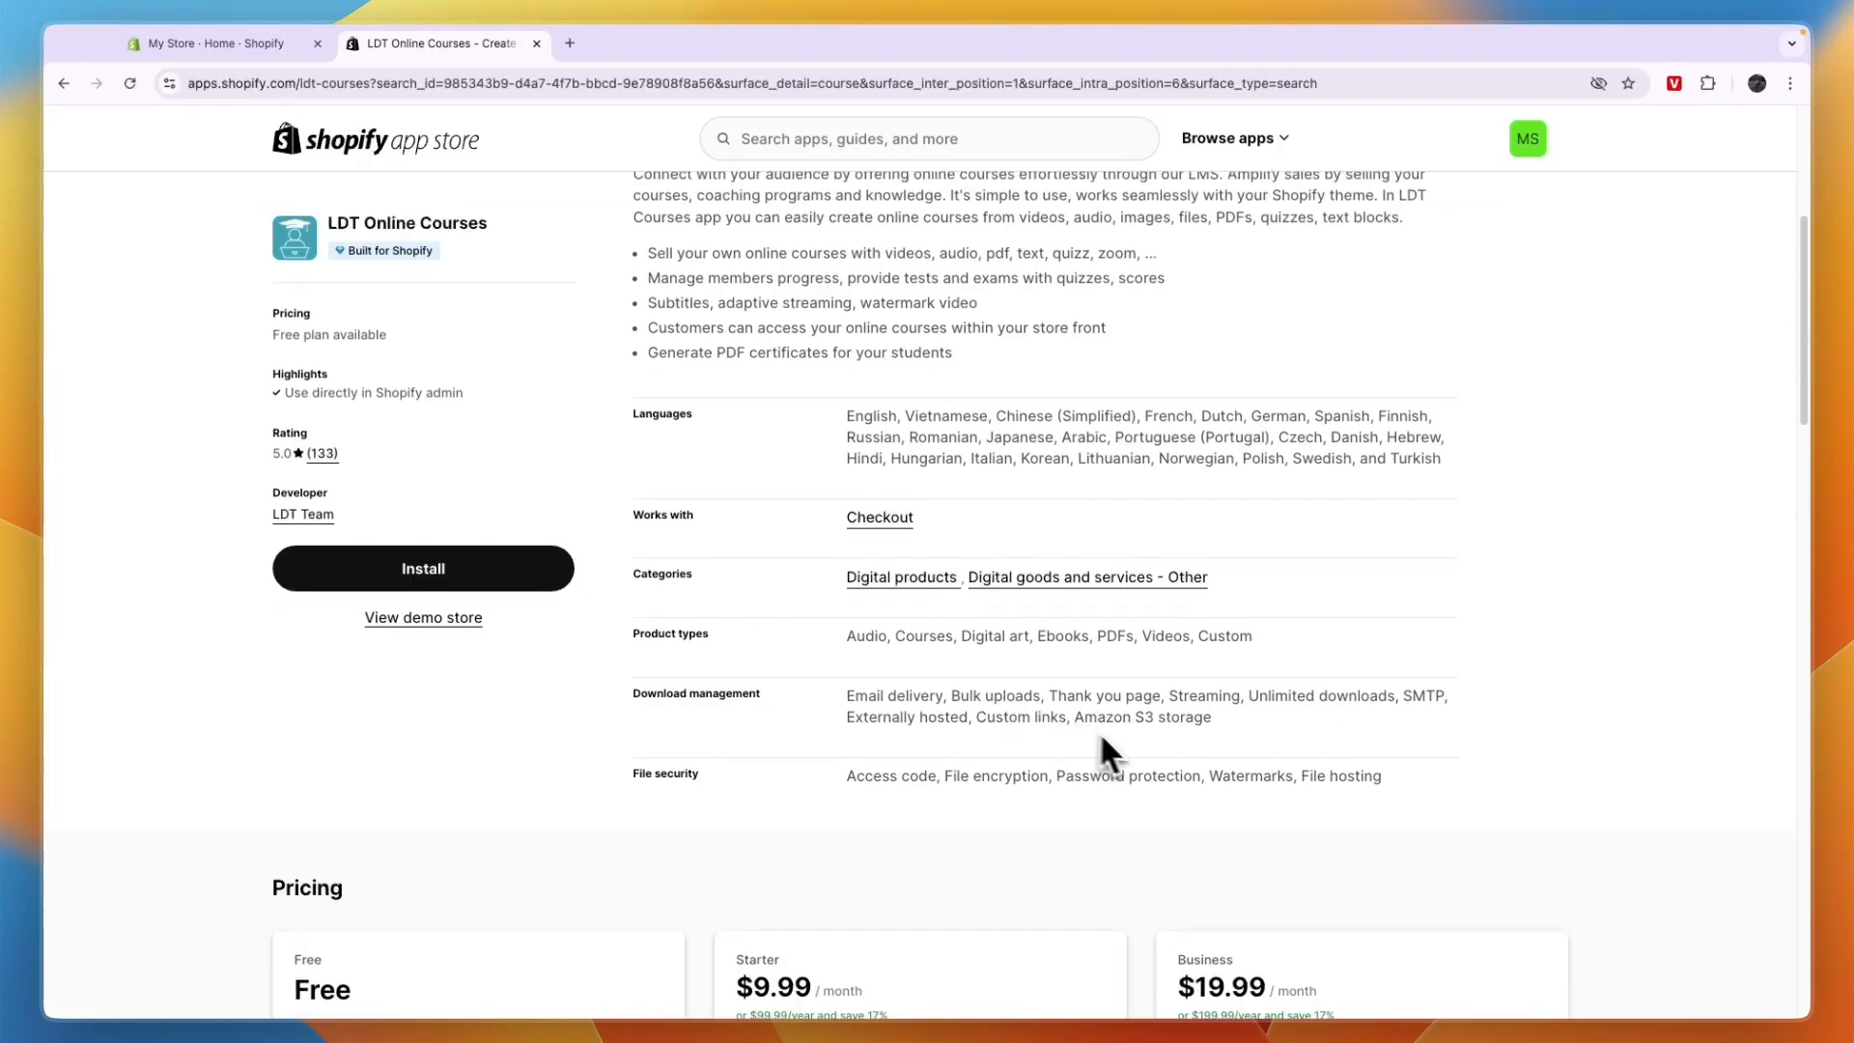
scroll(up, 3)
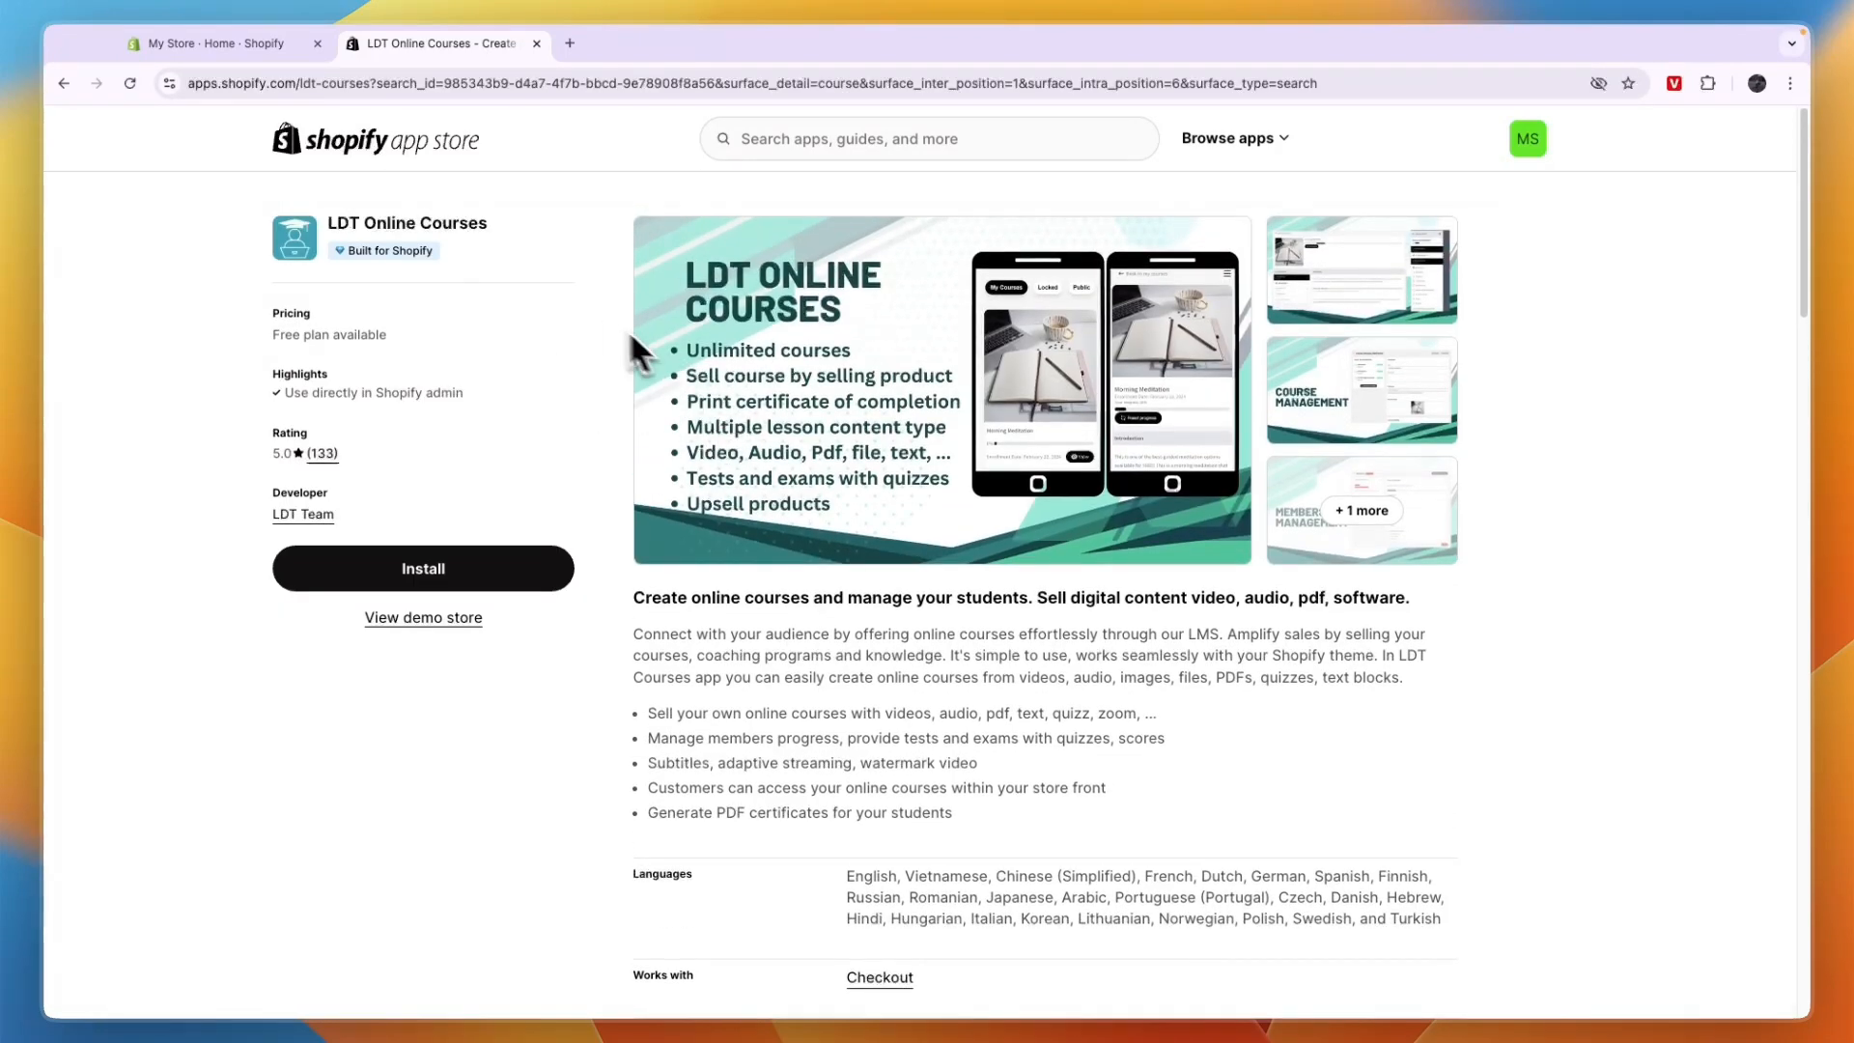
text(filemonk)
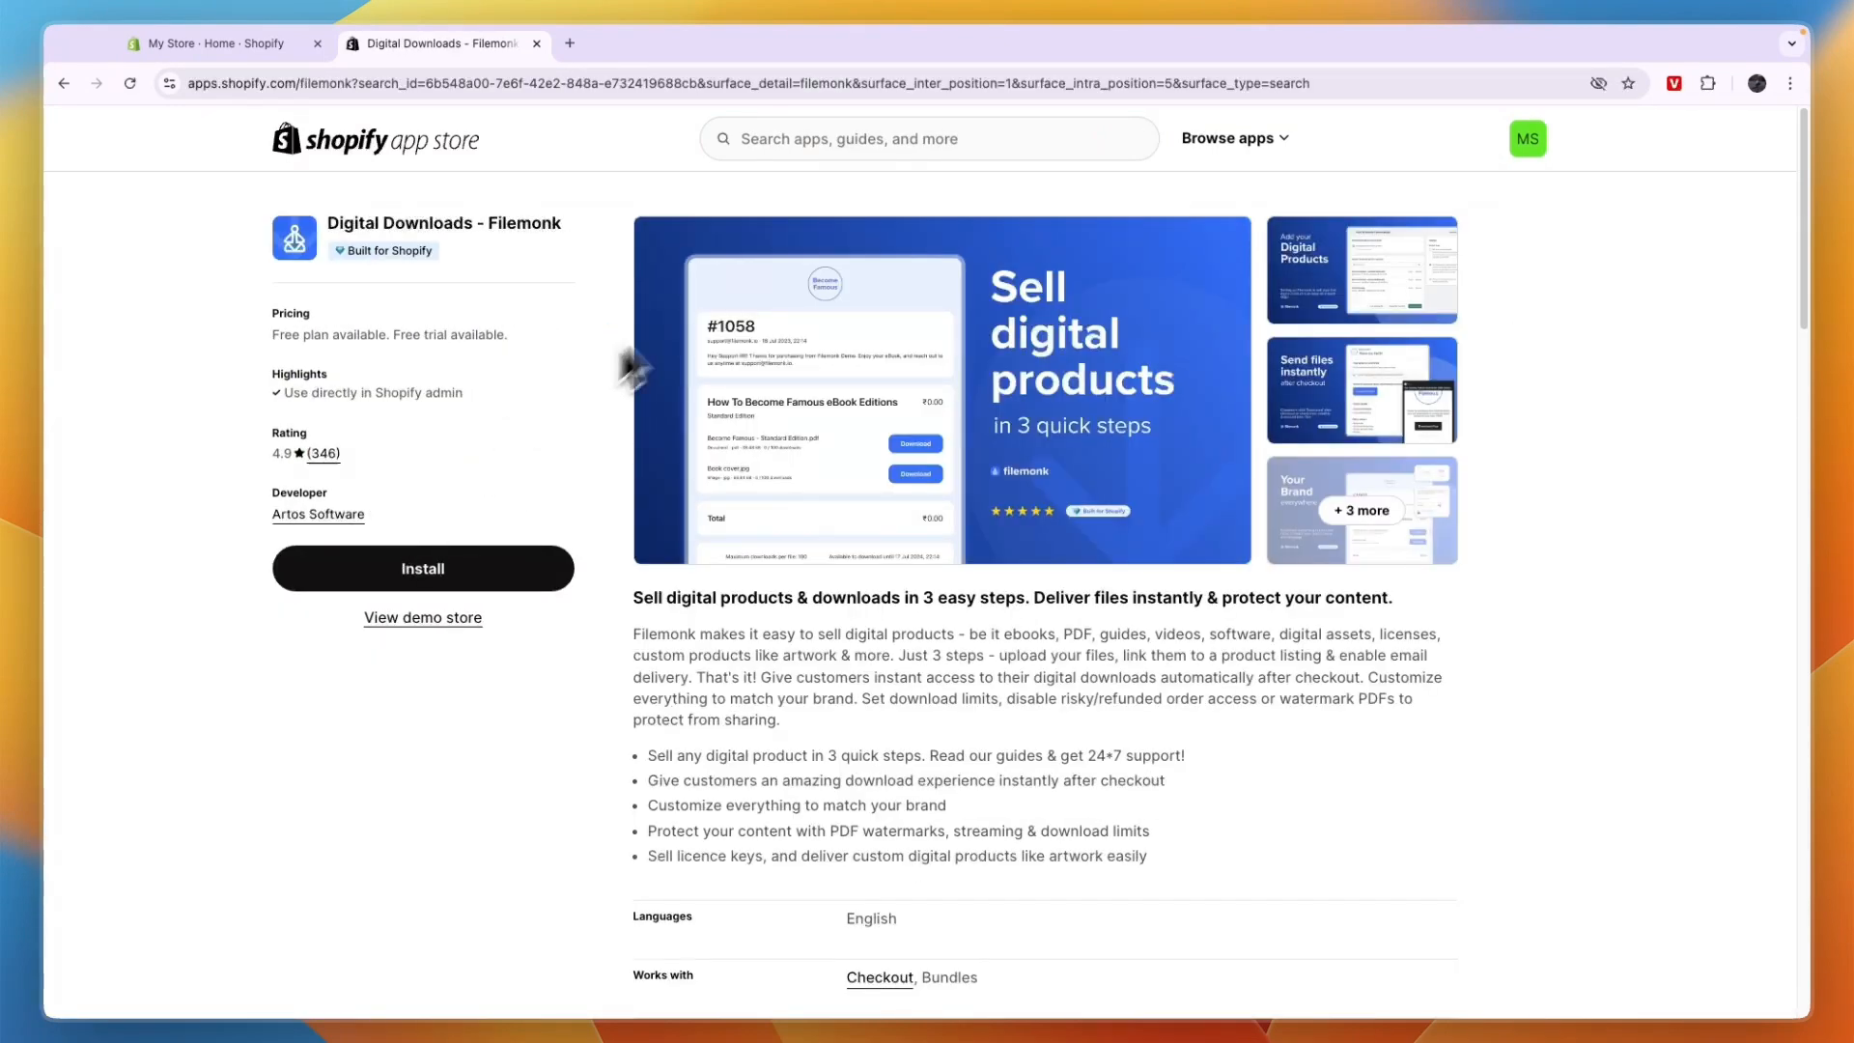
mouse_move(920, 224)
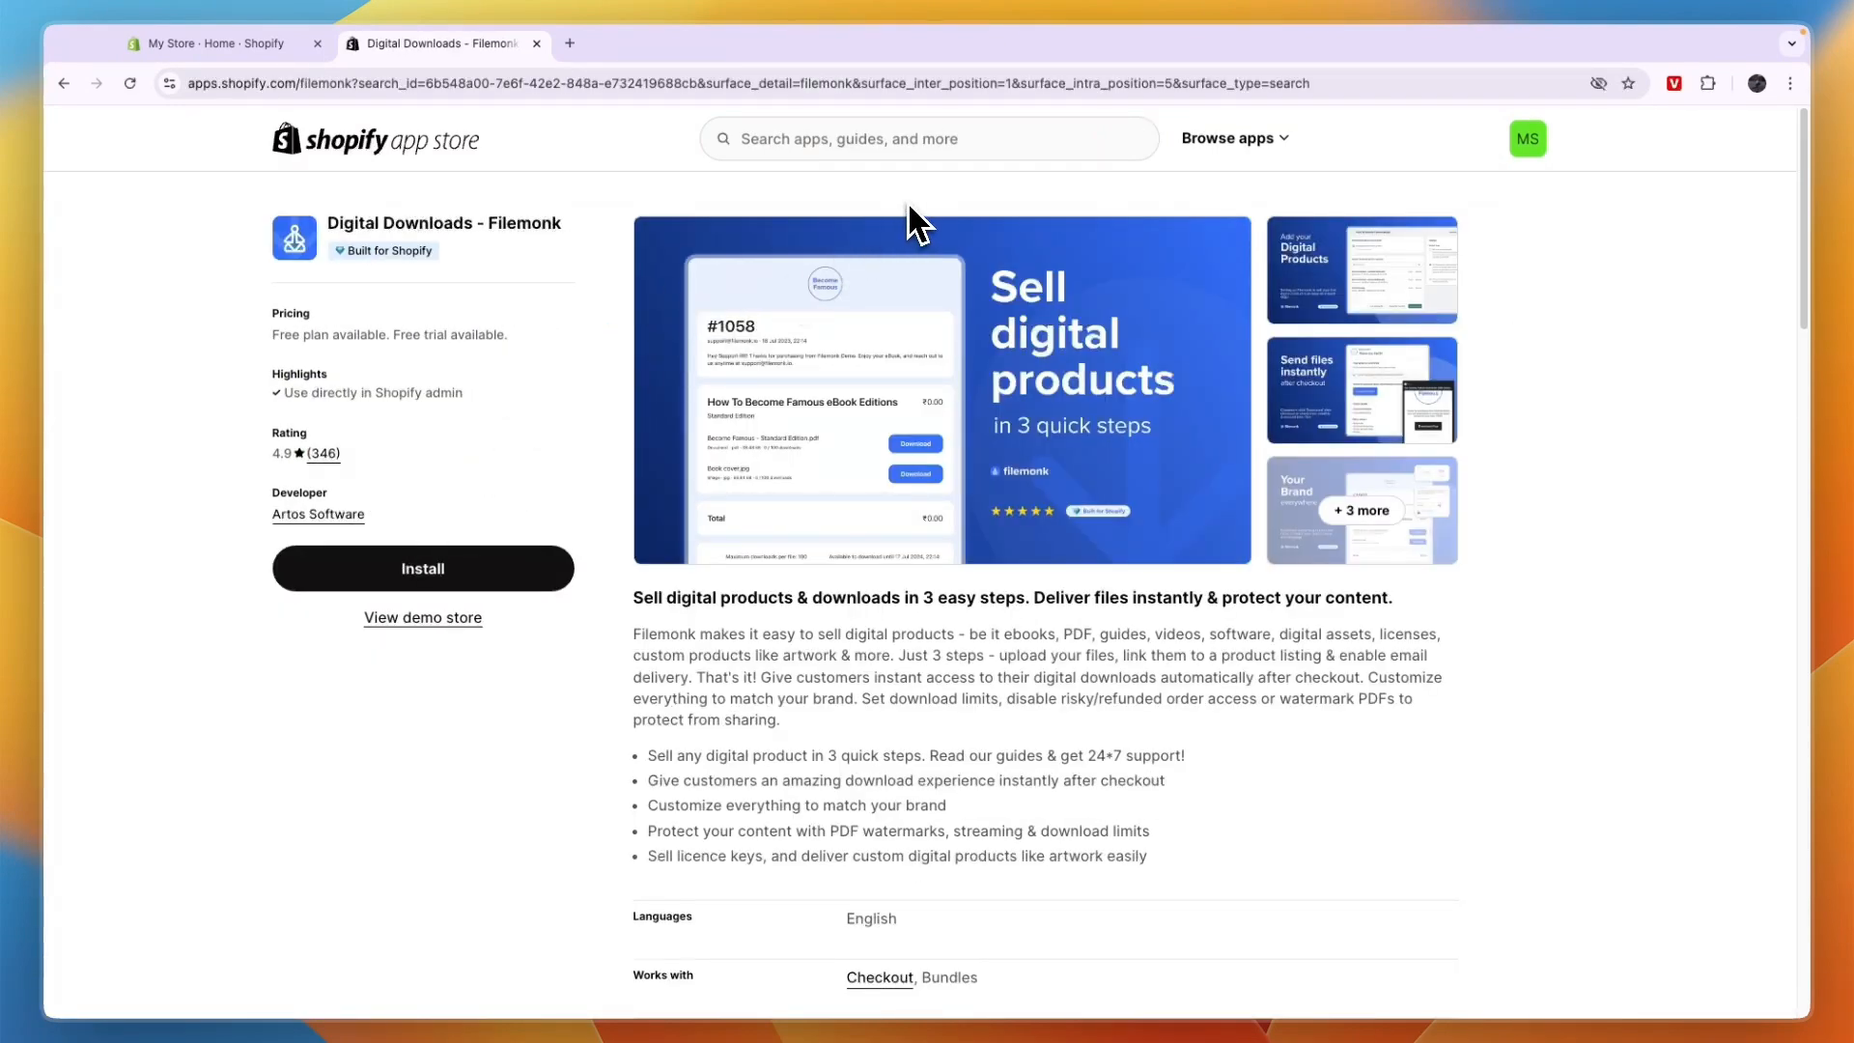